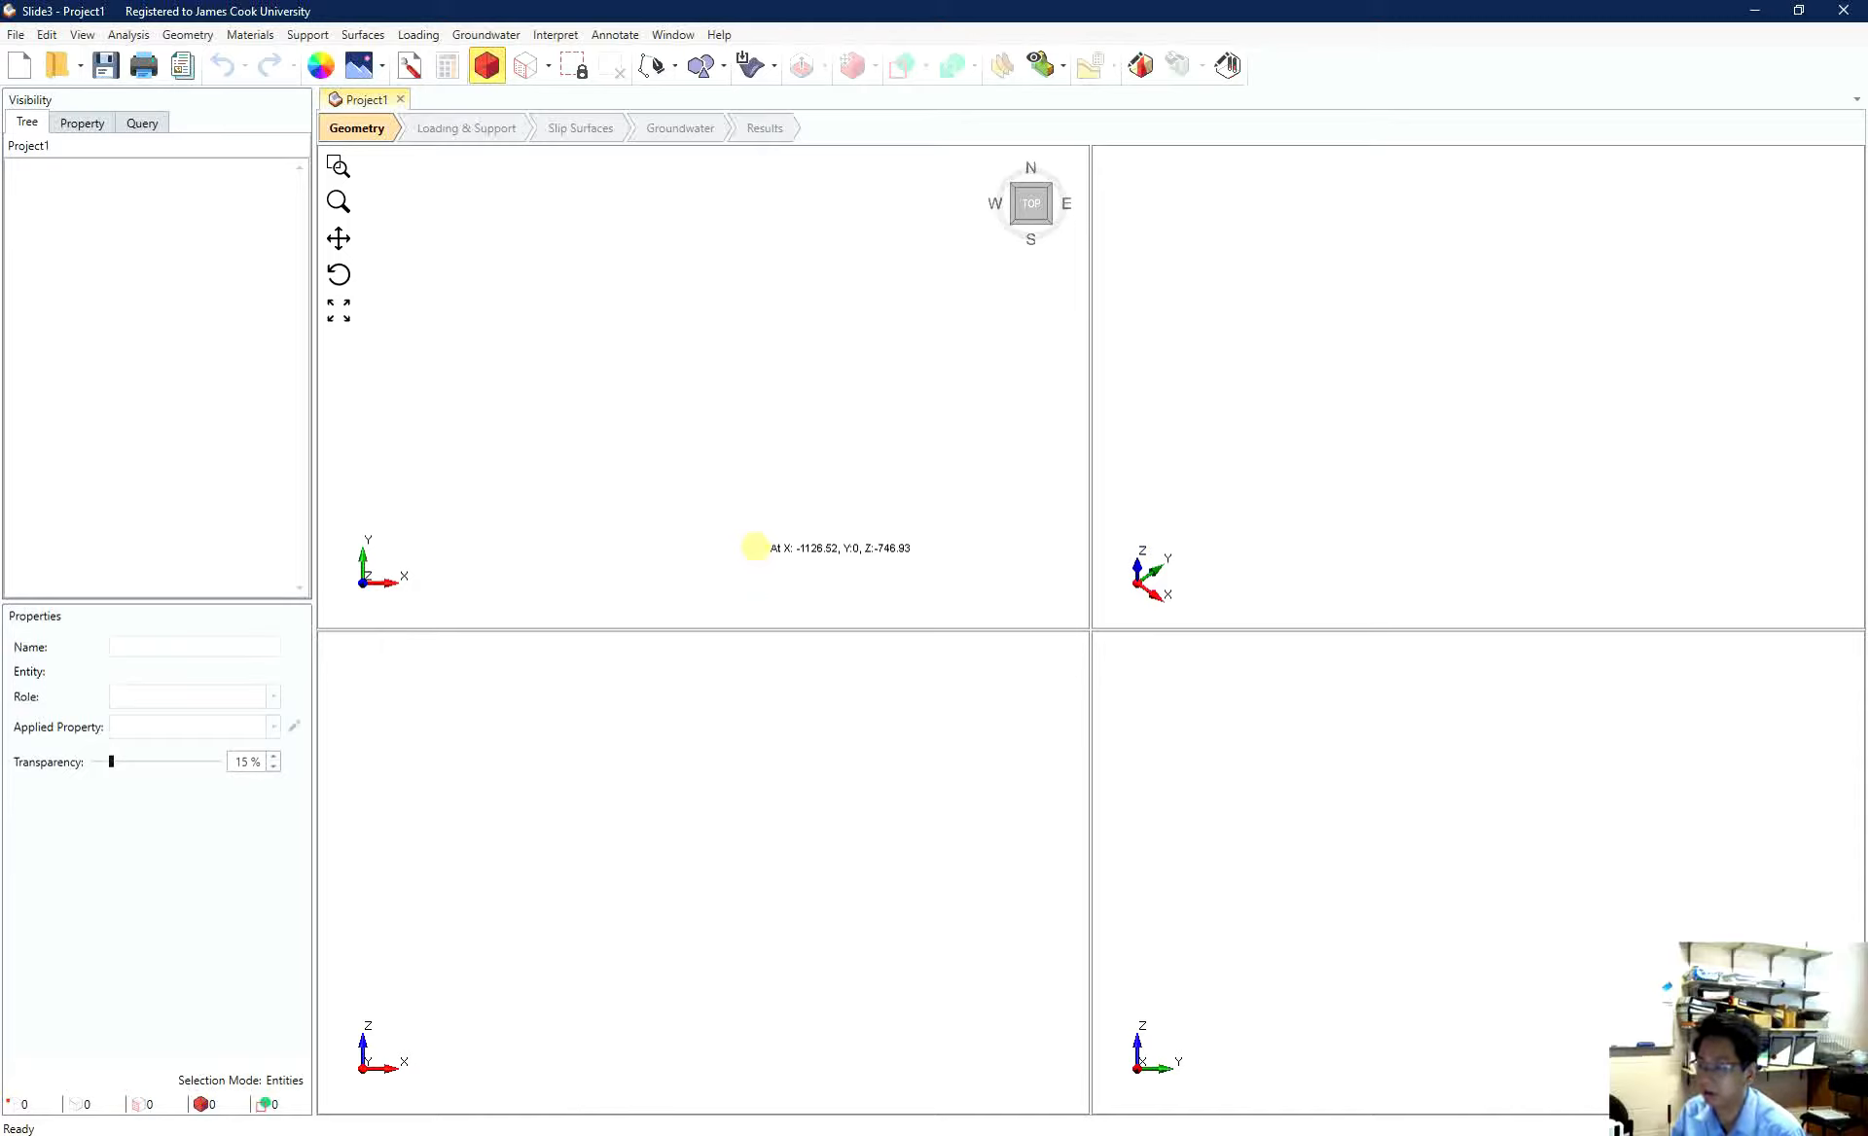
mouse_move(751, 525)
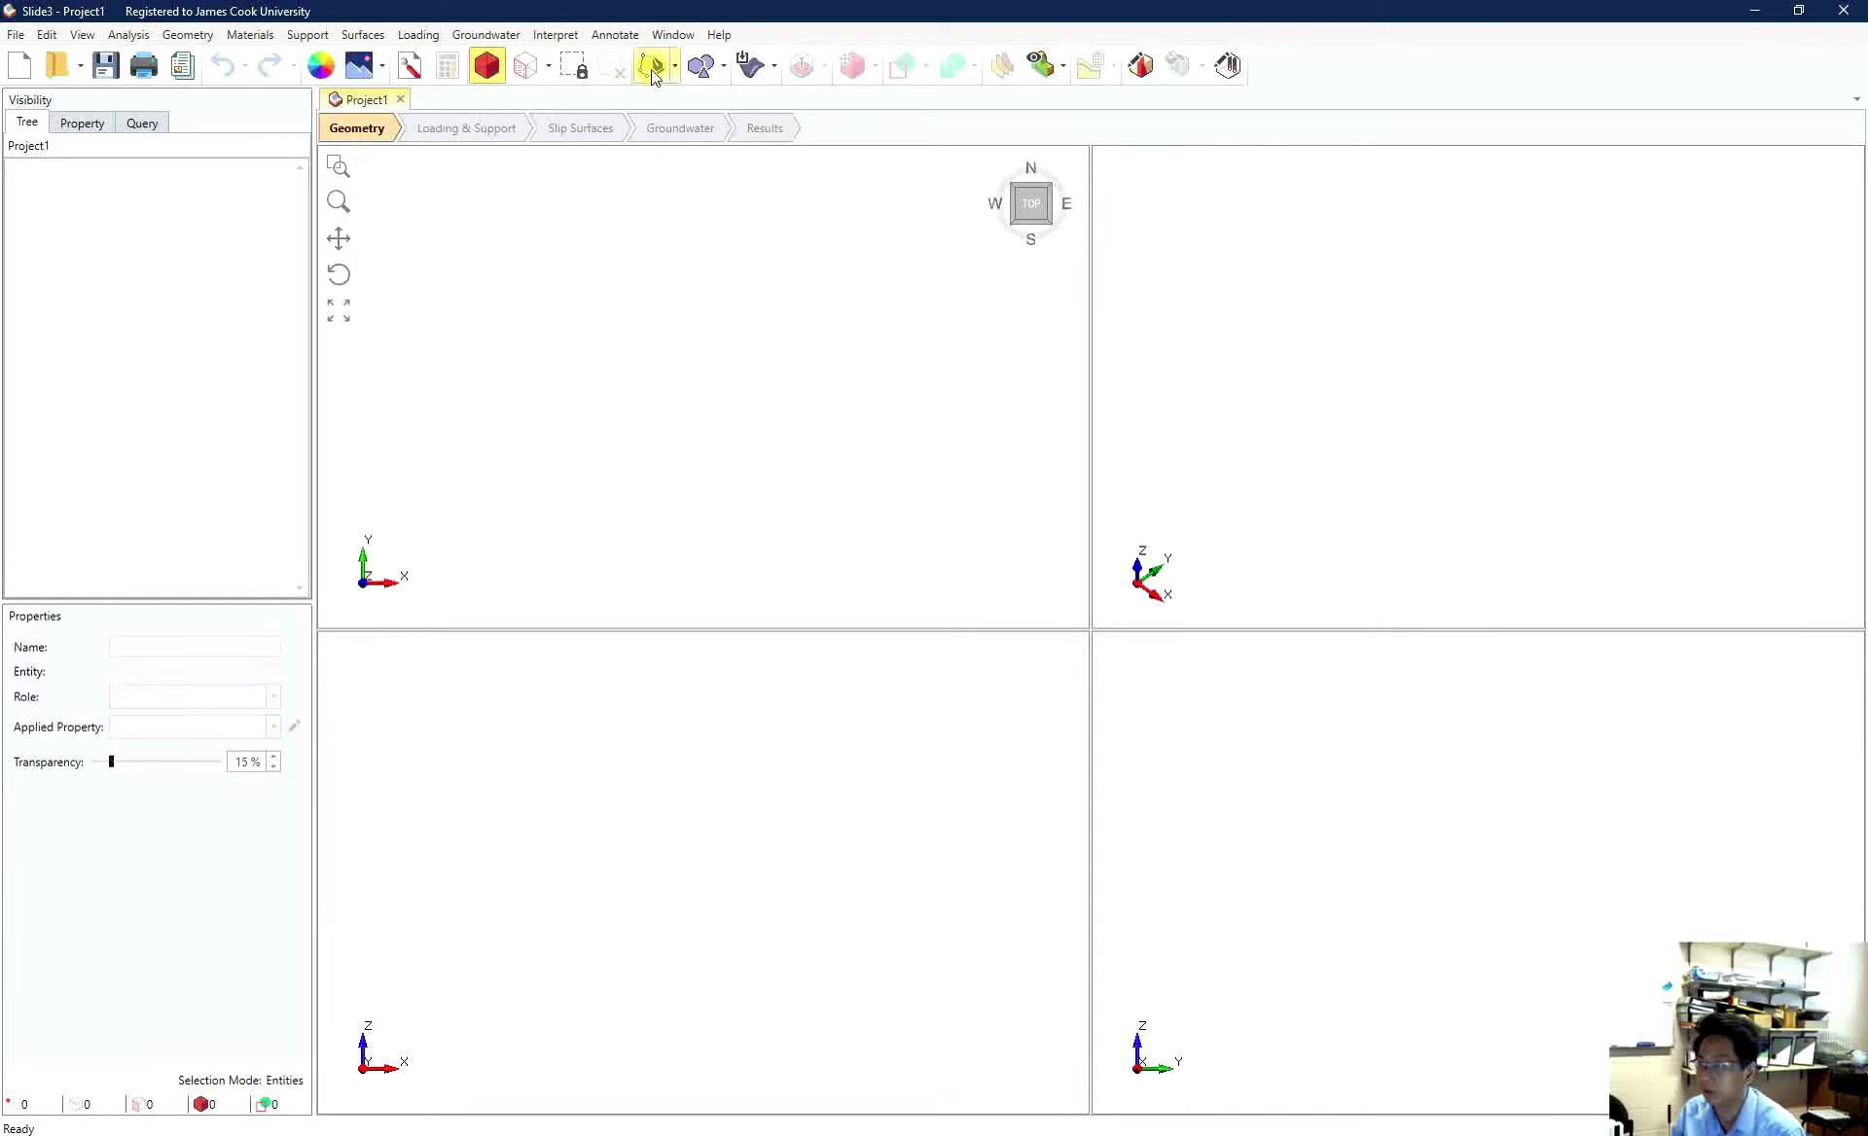
- Start the Draw Polyline tool in the empty project
click(649, 64)
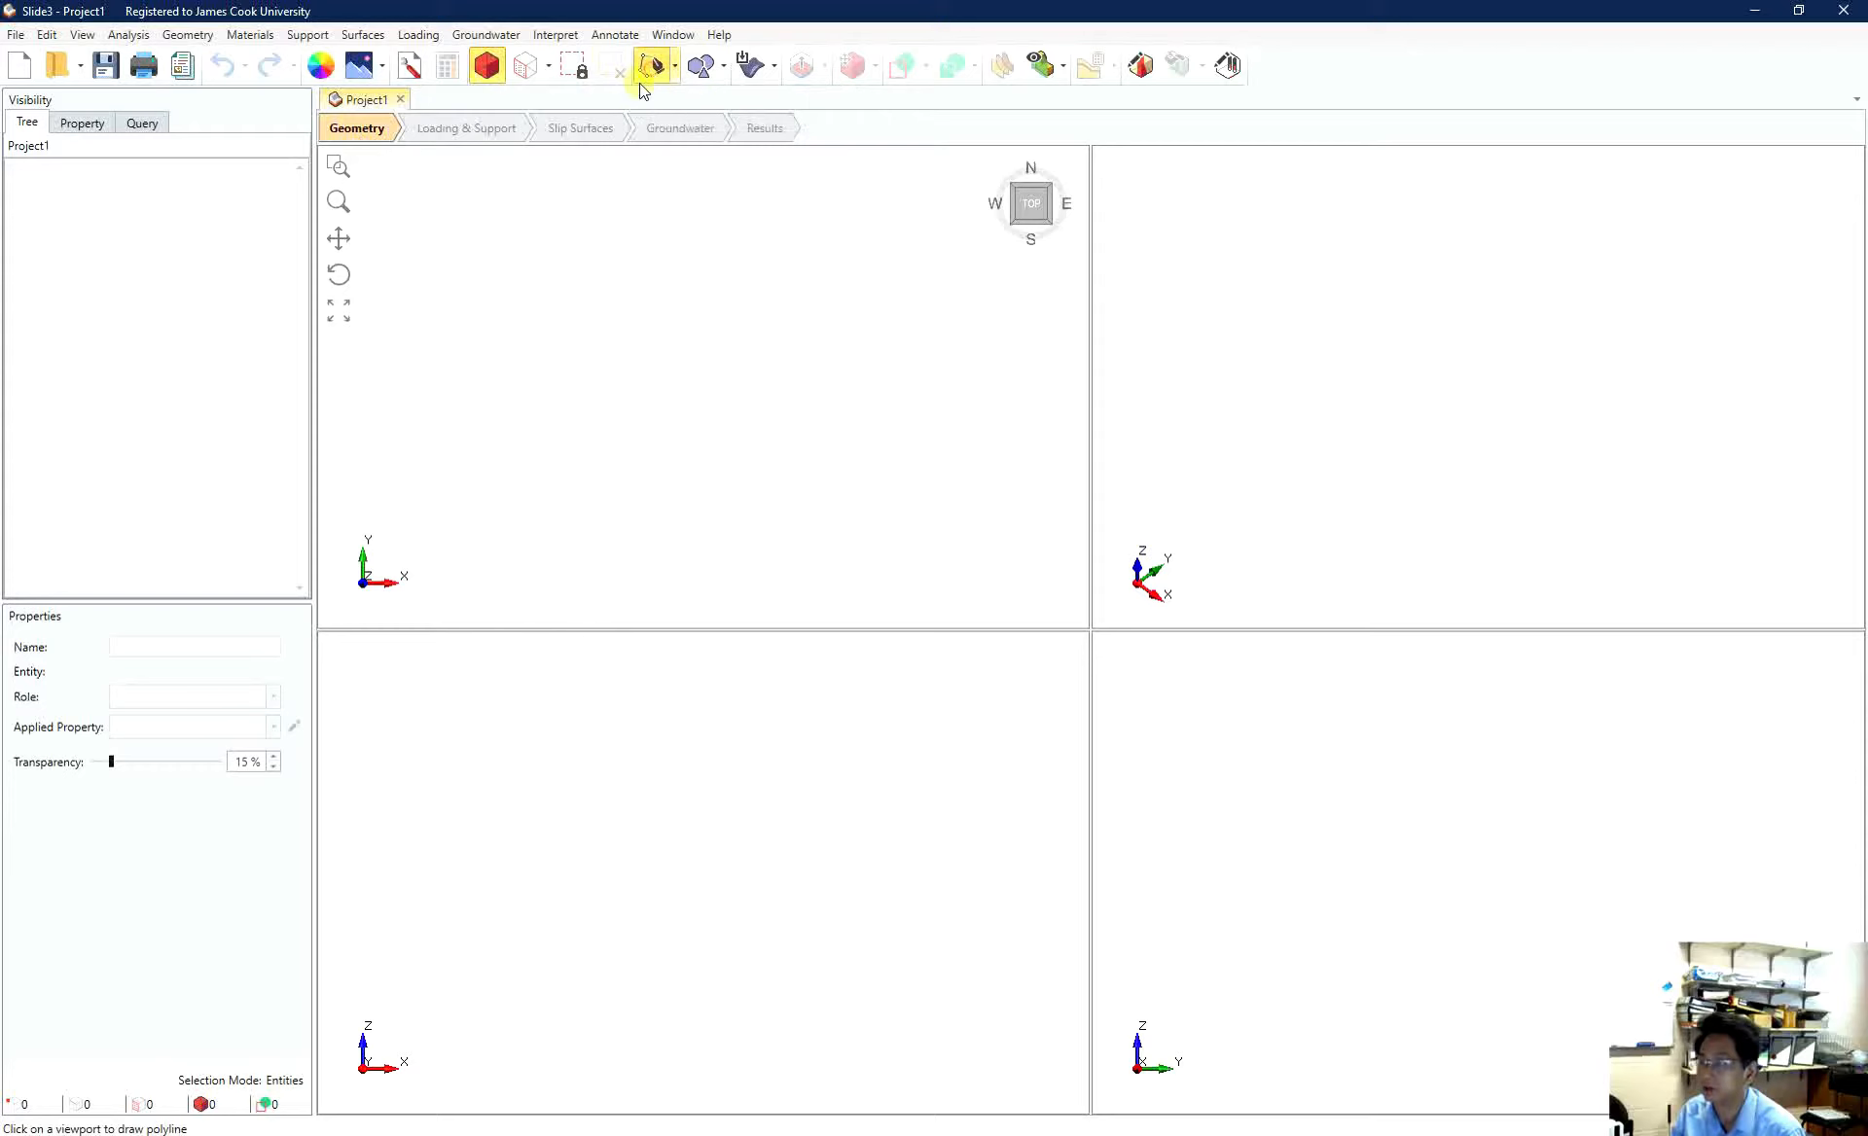
- Bring up the polyline coordinate table and append 4 point rows
click(650, 64)
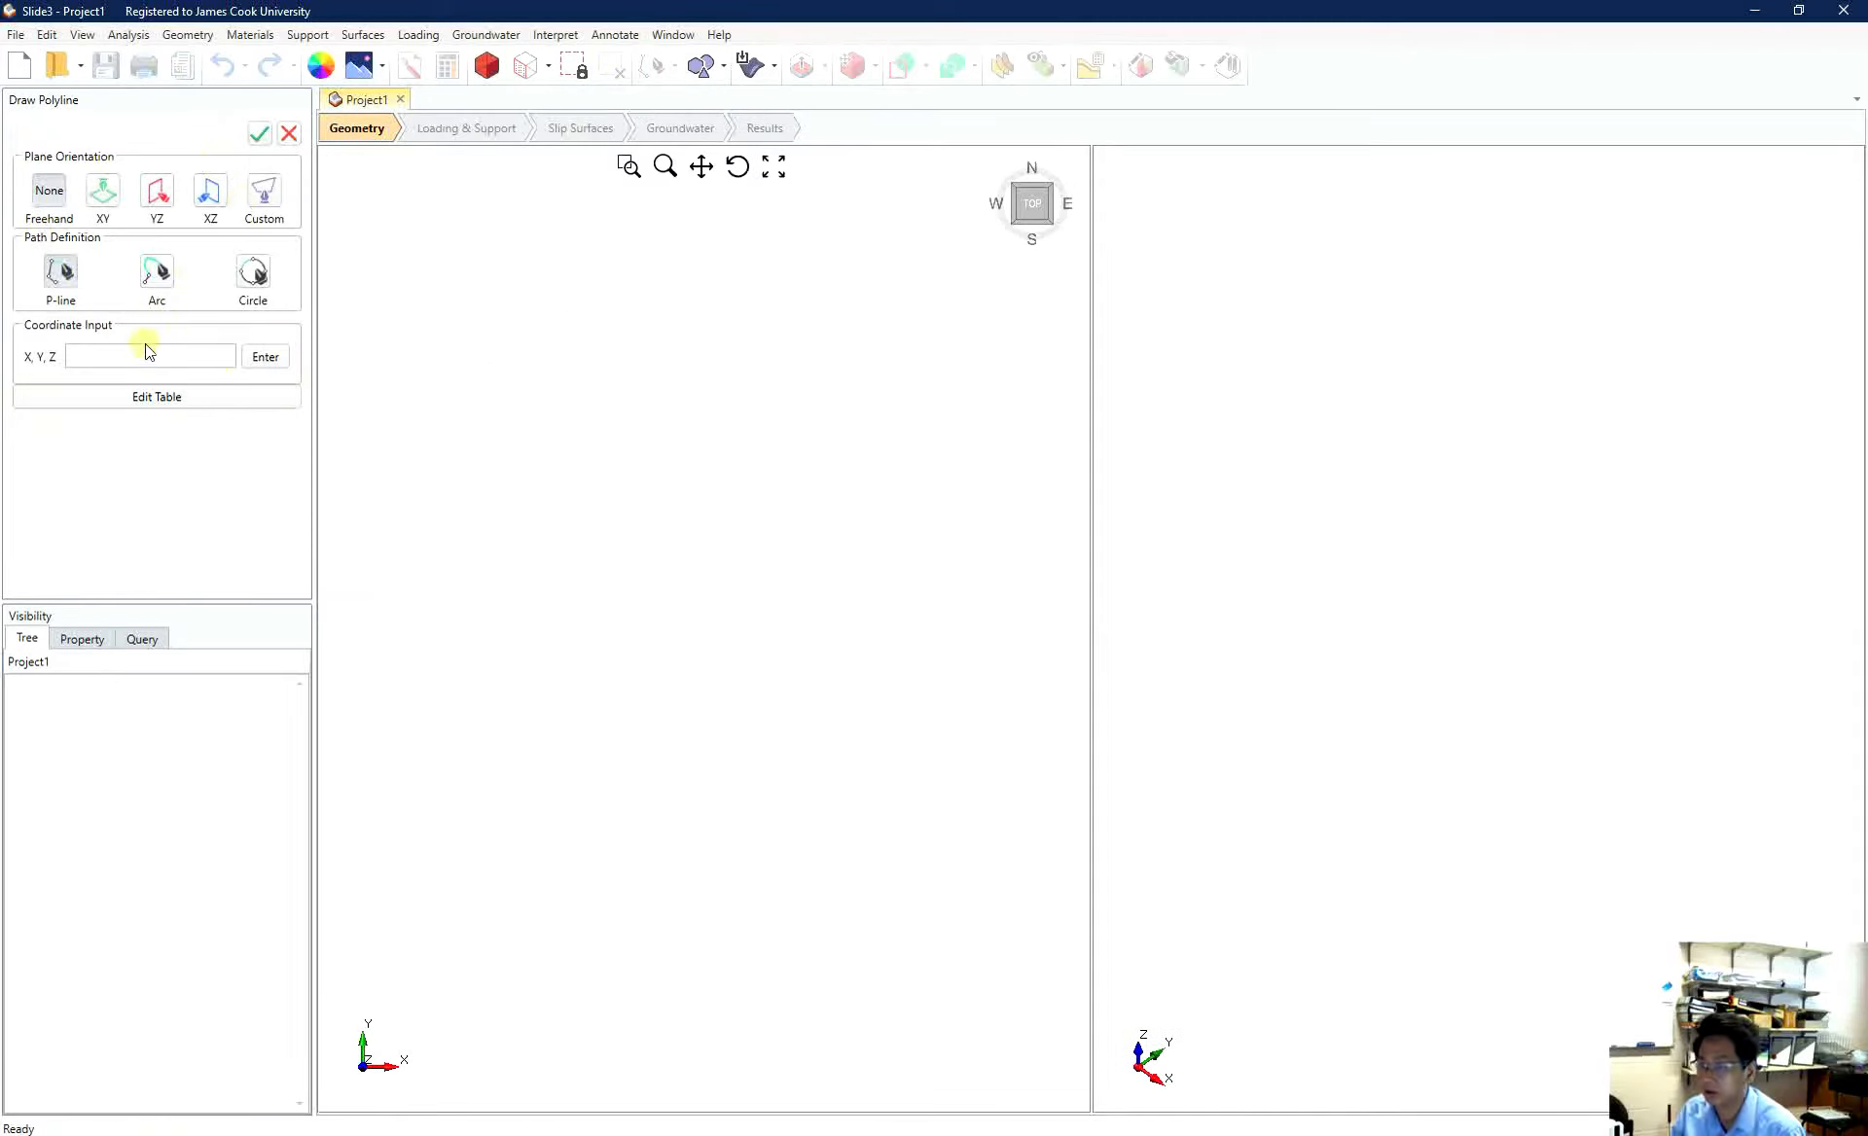
click(117, 356)
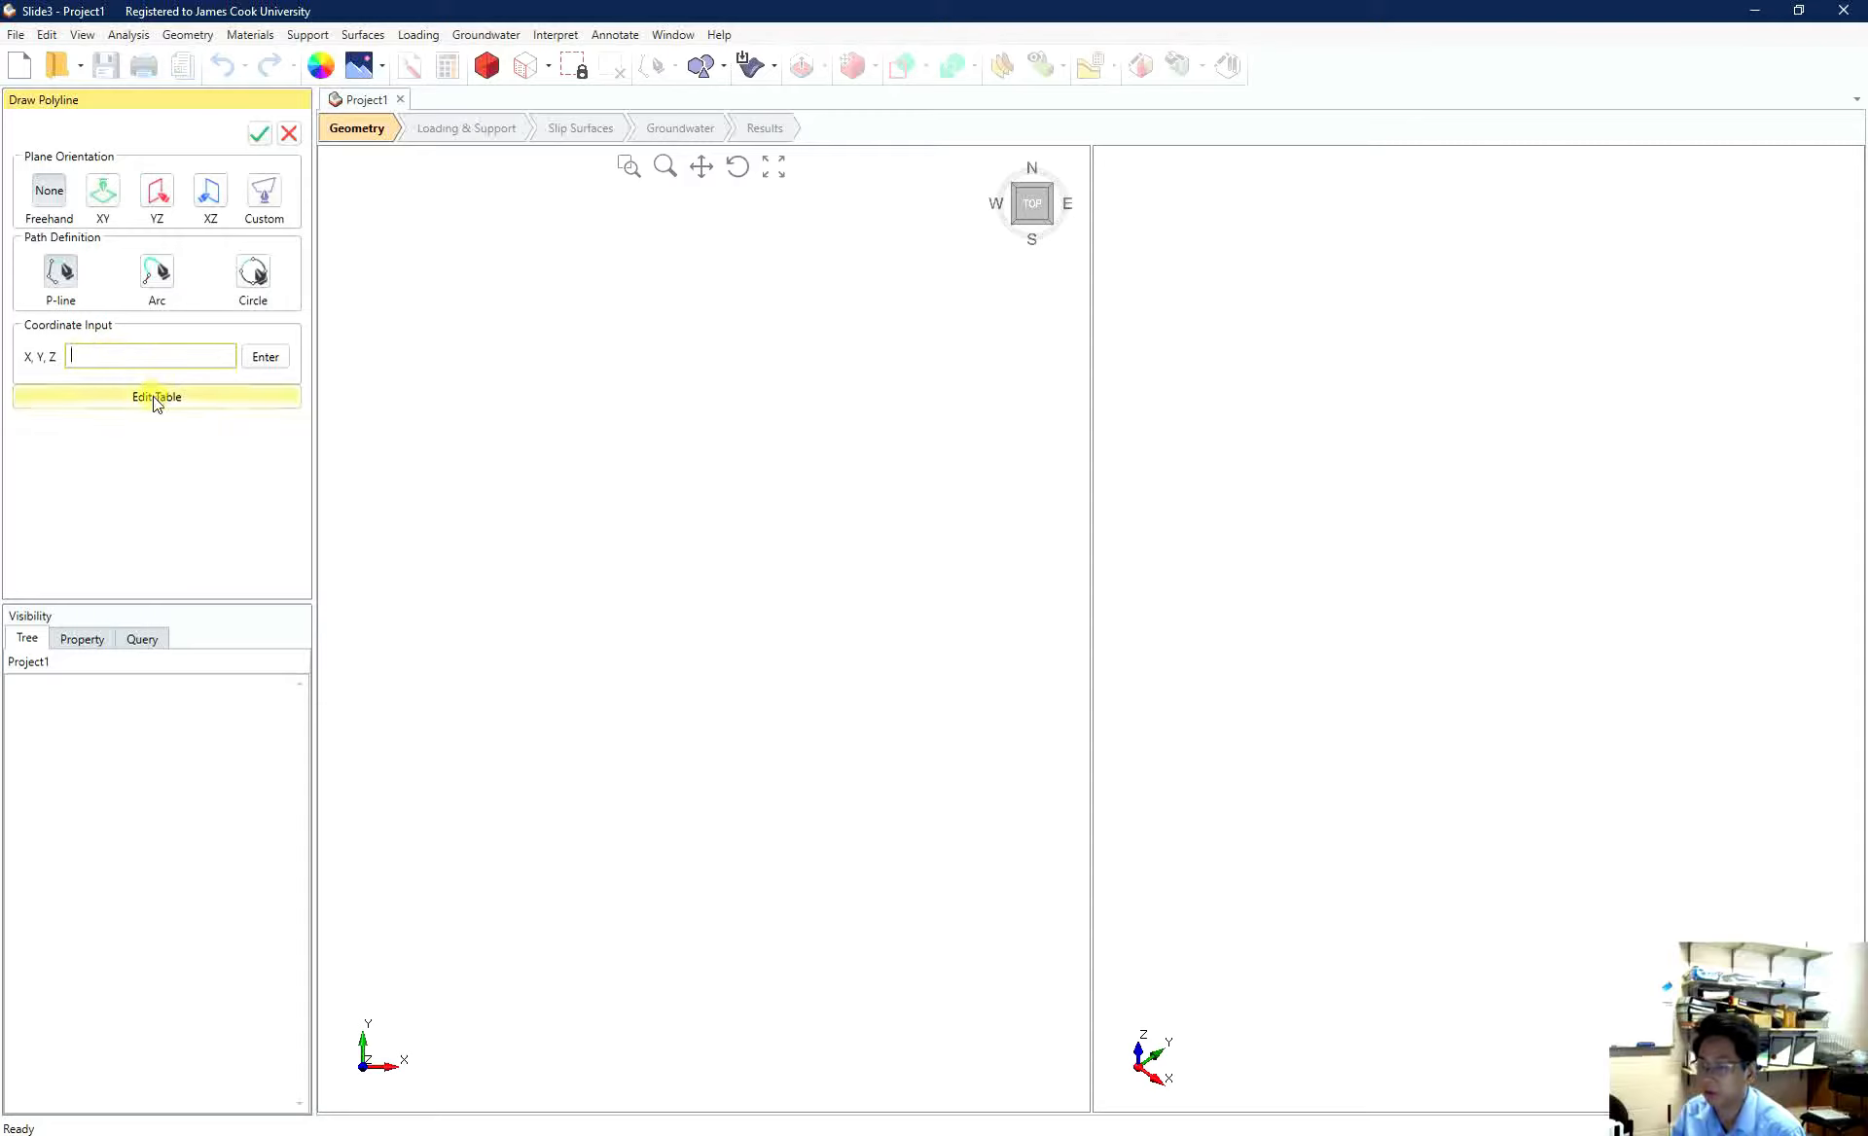
click(156, 397)
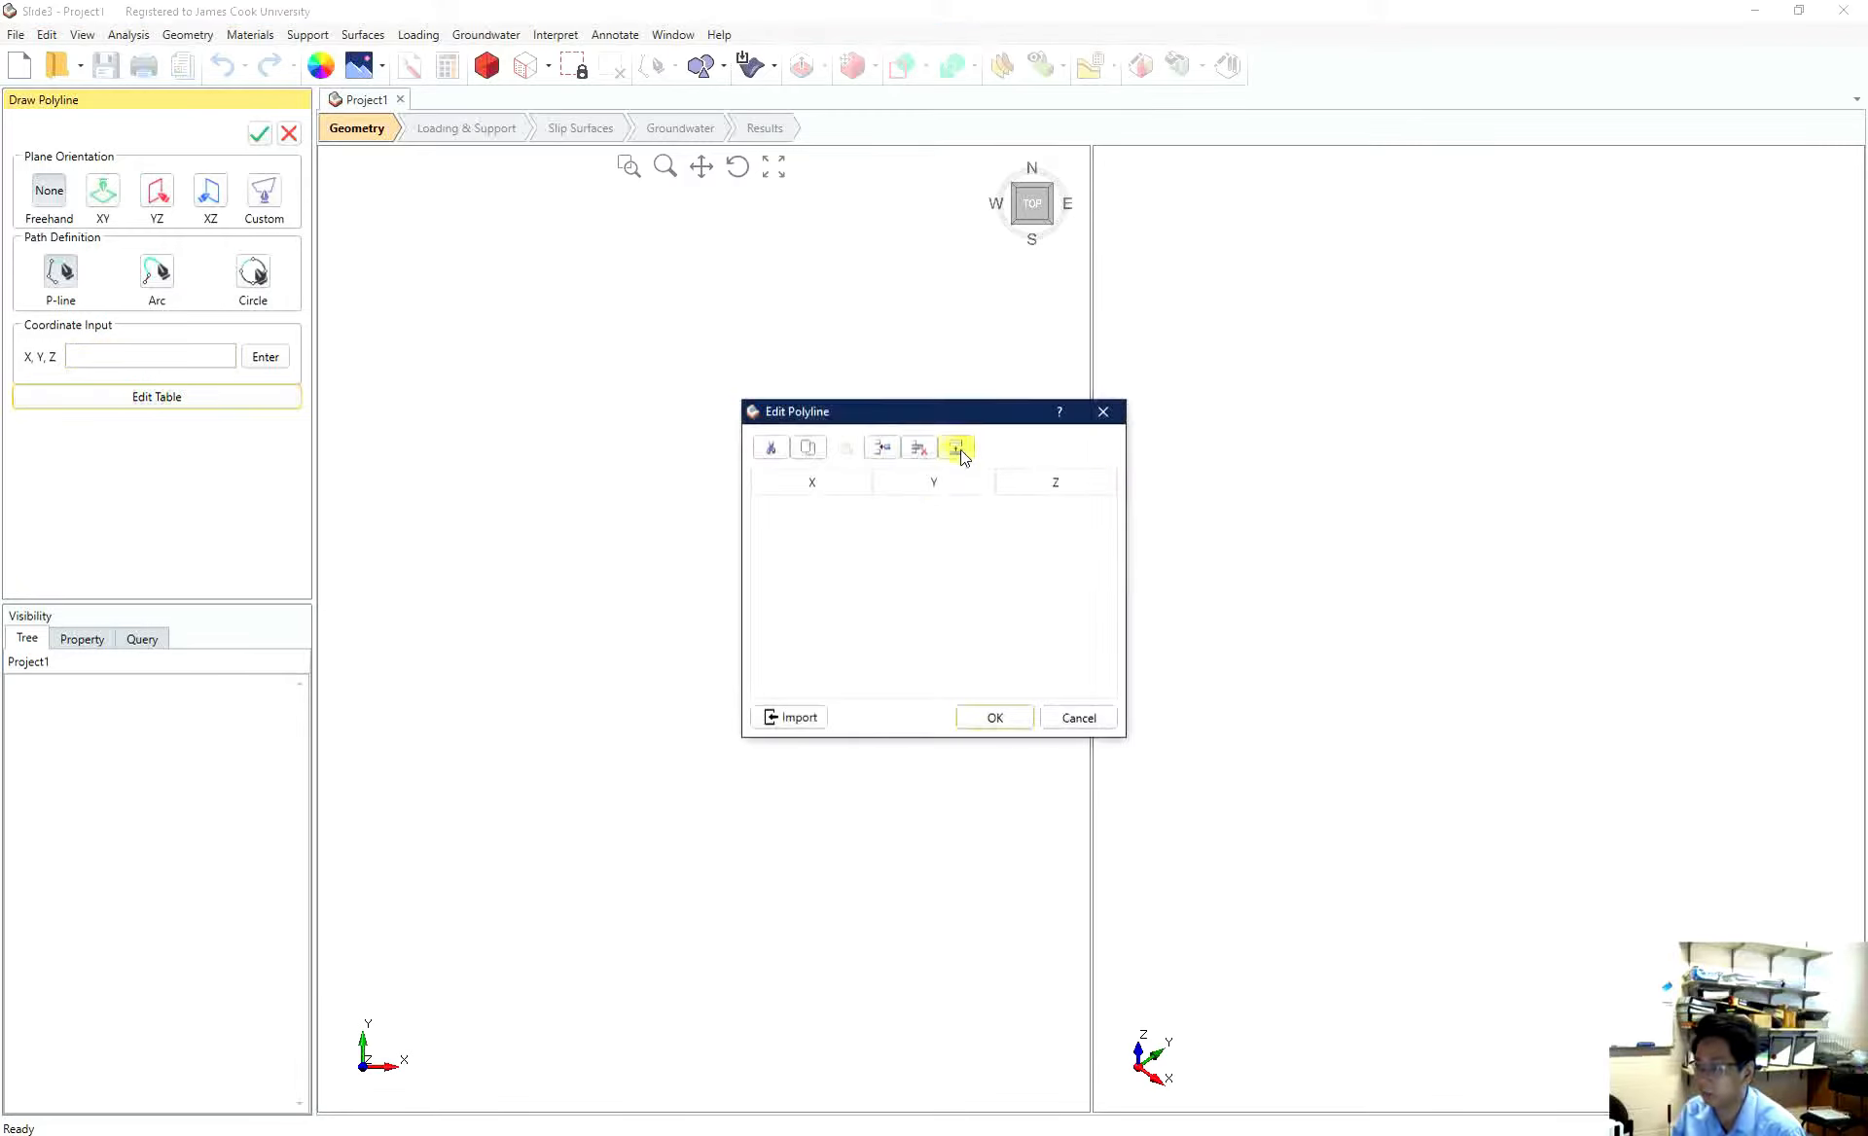
mouse_move(957, 448)
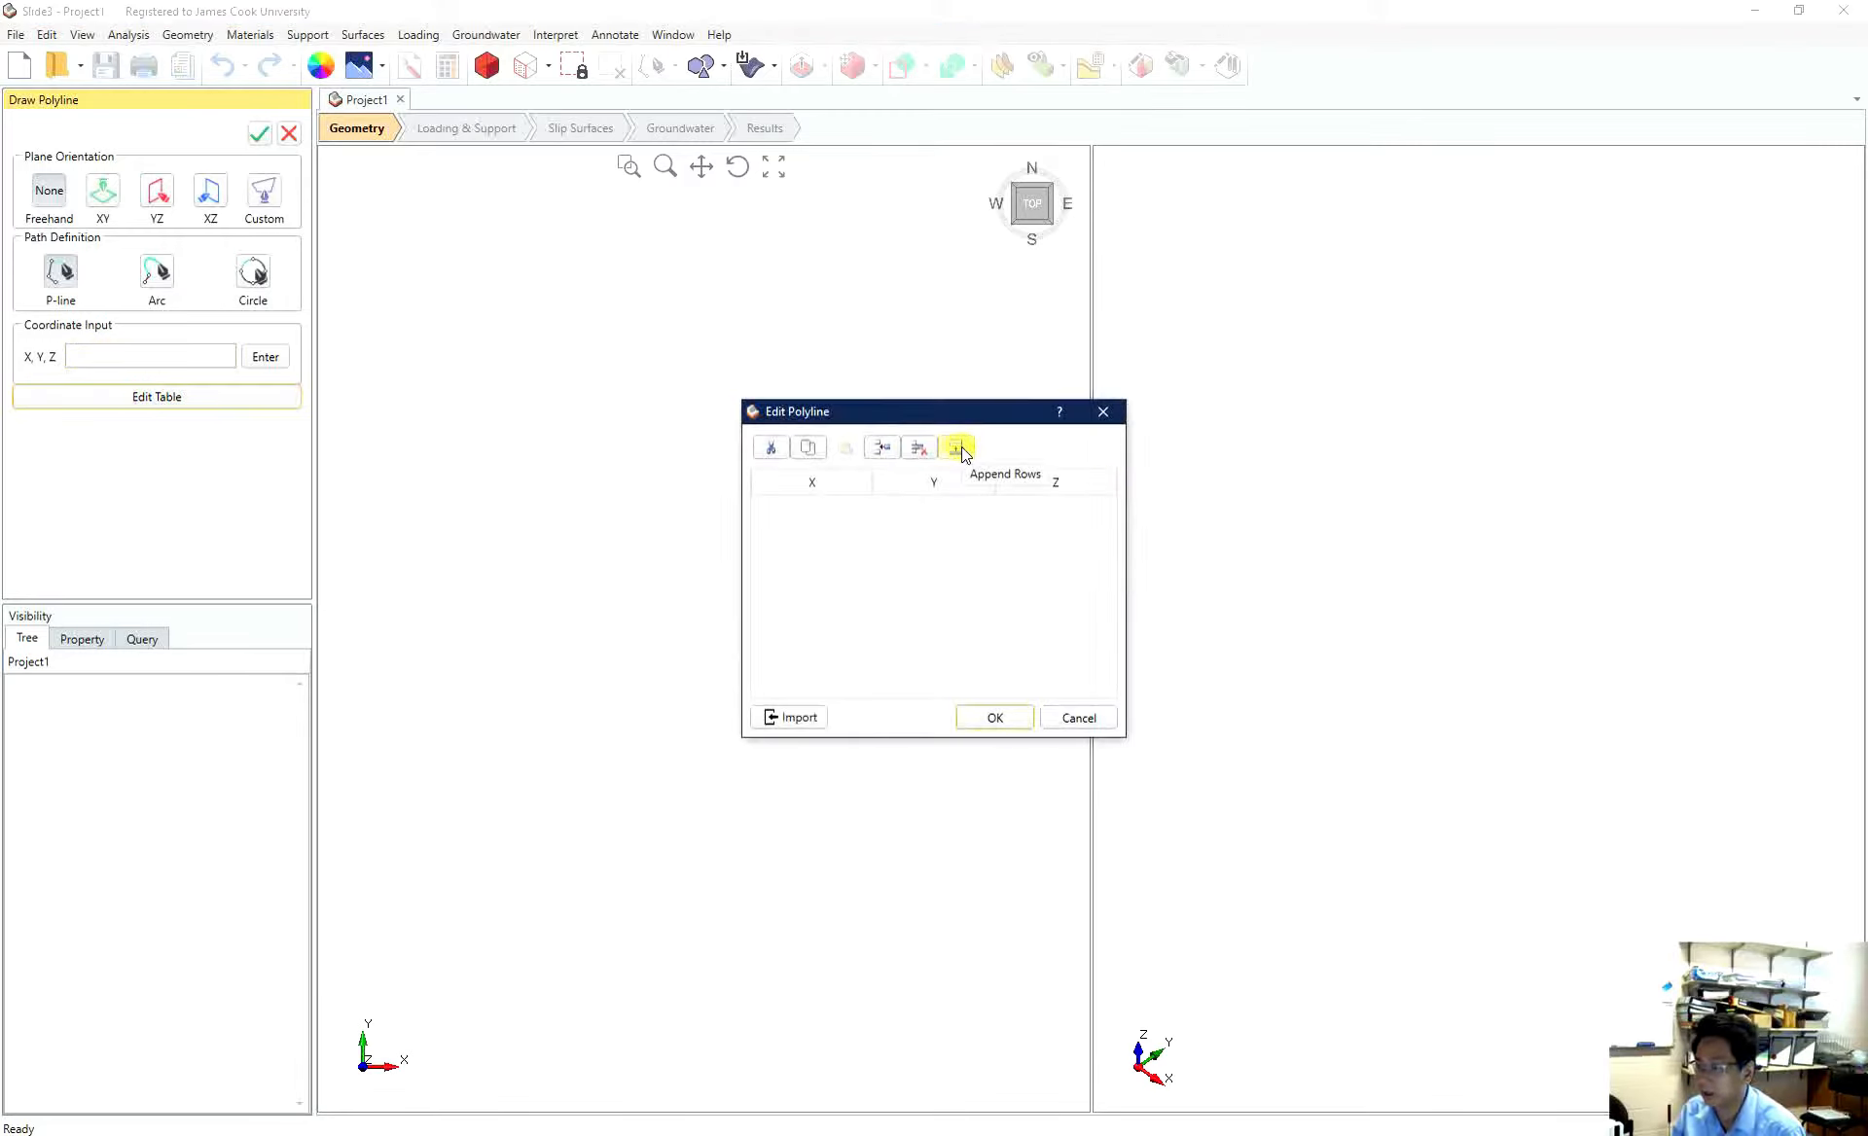
click(958, 447)
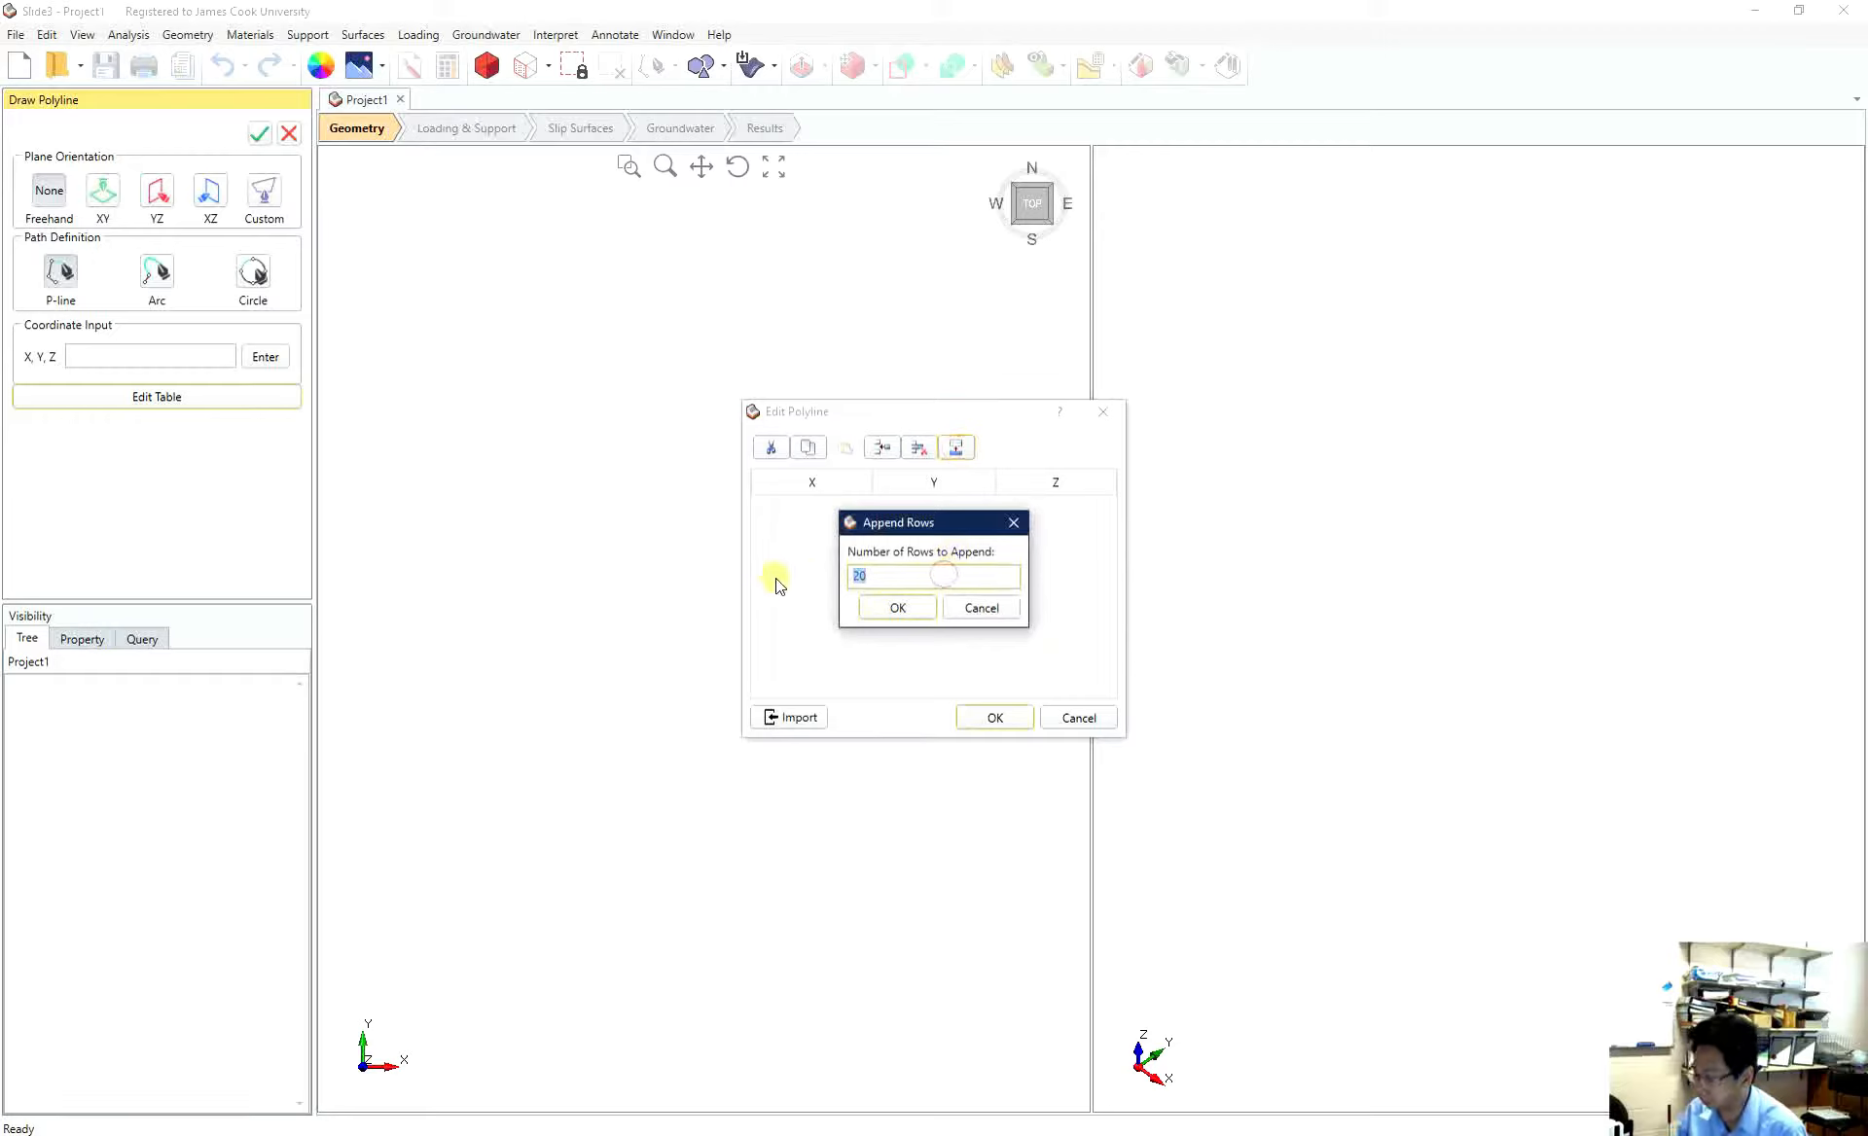
text(4)
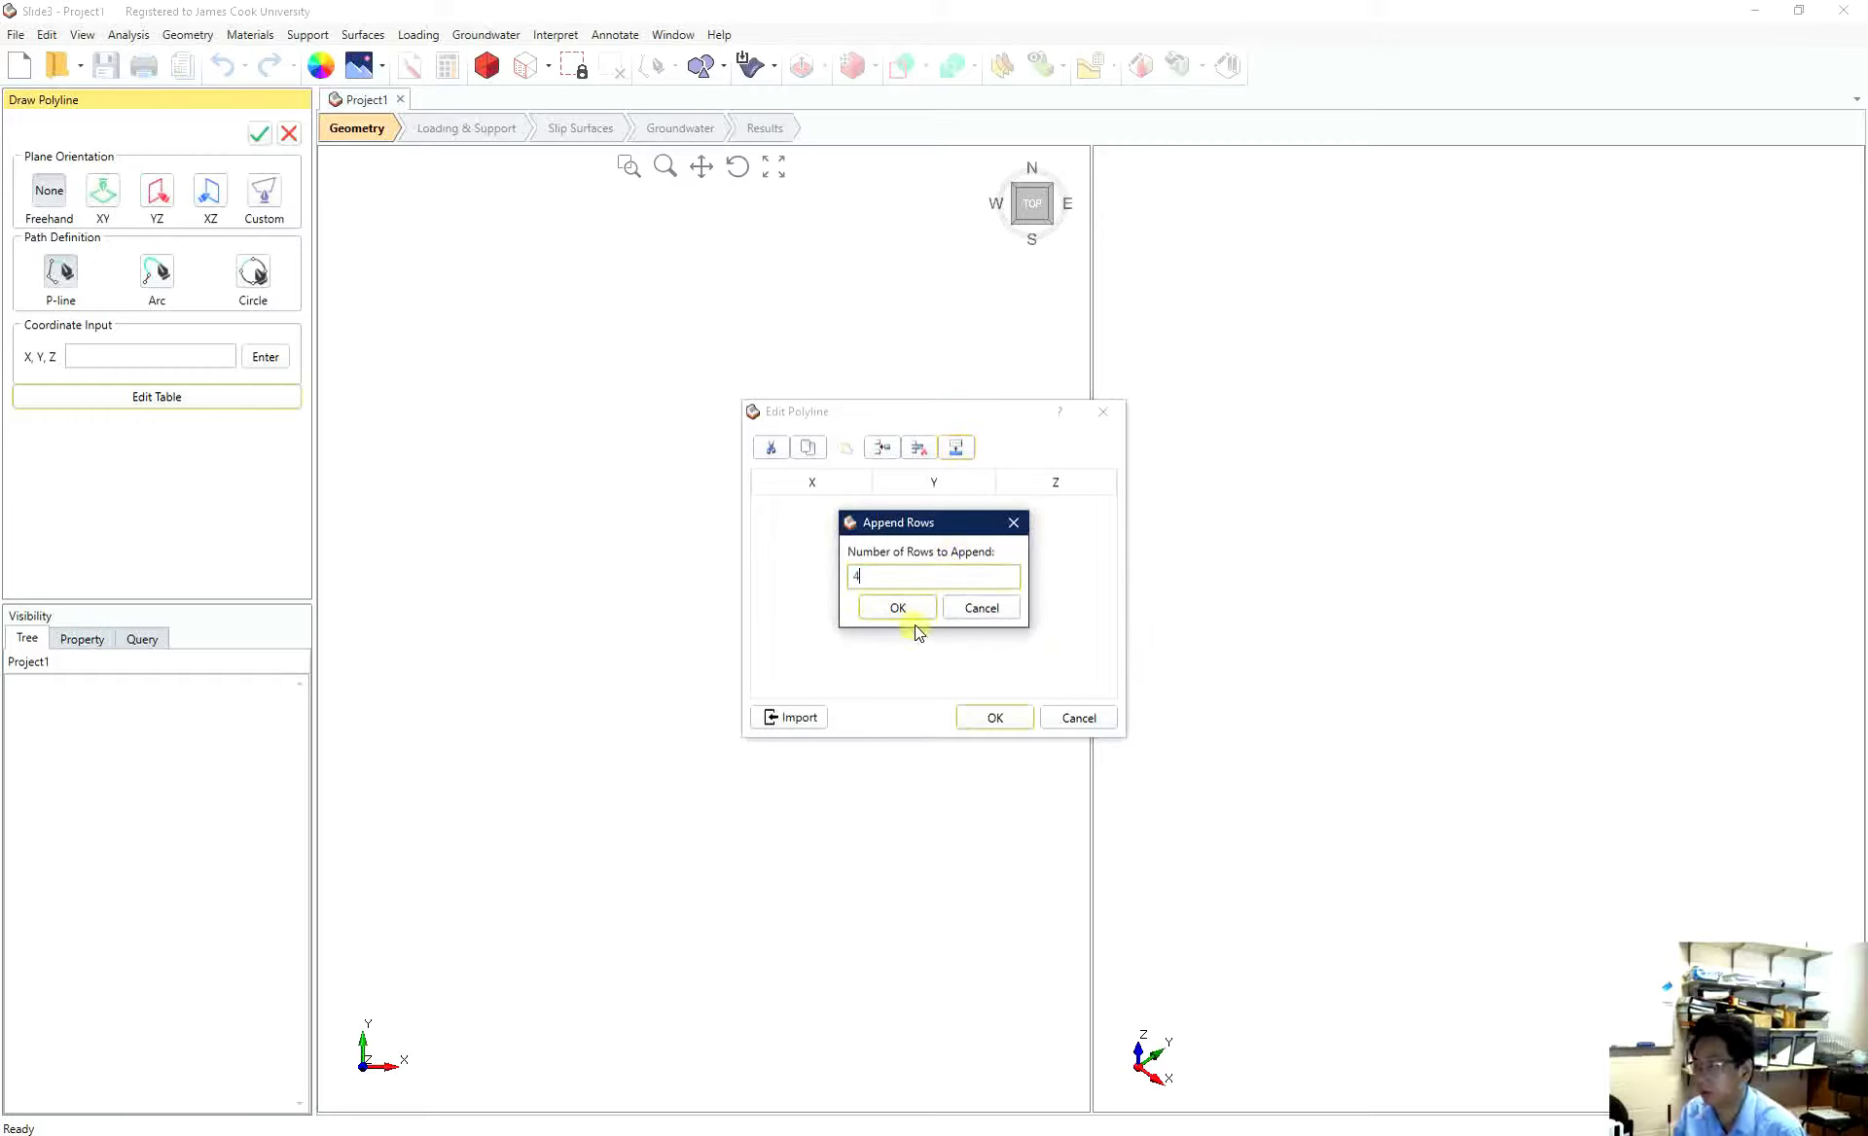
click(897, 607)
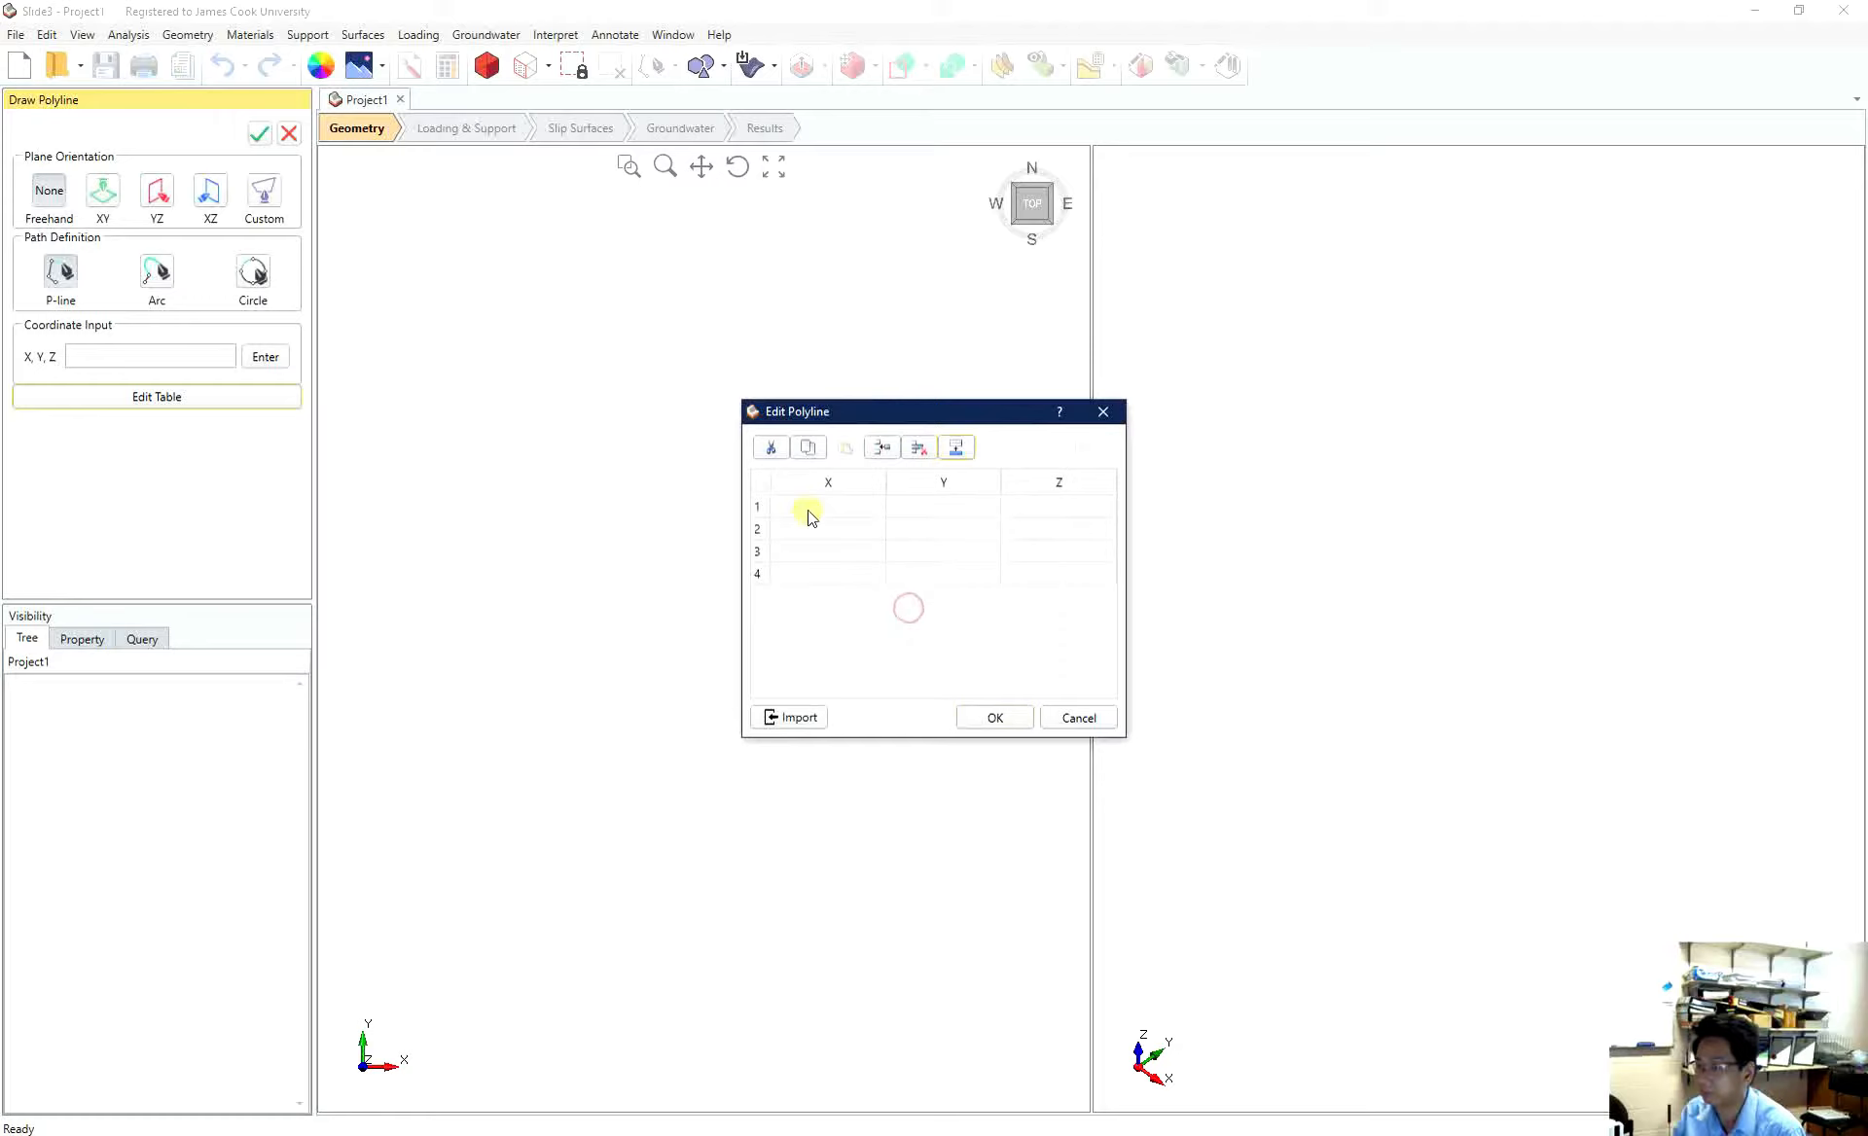
- Enter the slope points (0,0,10), (10,0,10), (15,0,5), (25,0,5) and accept them
text(0)
click(1058, 527)
text(10)
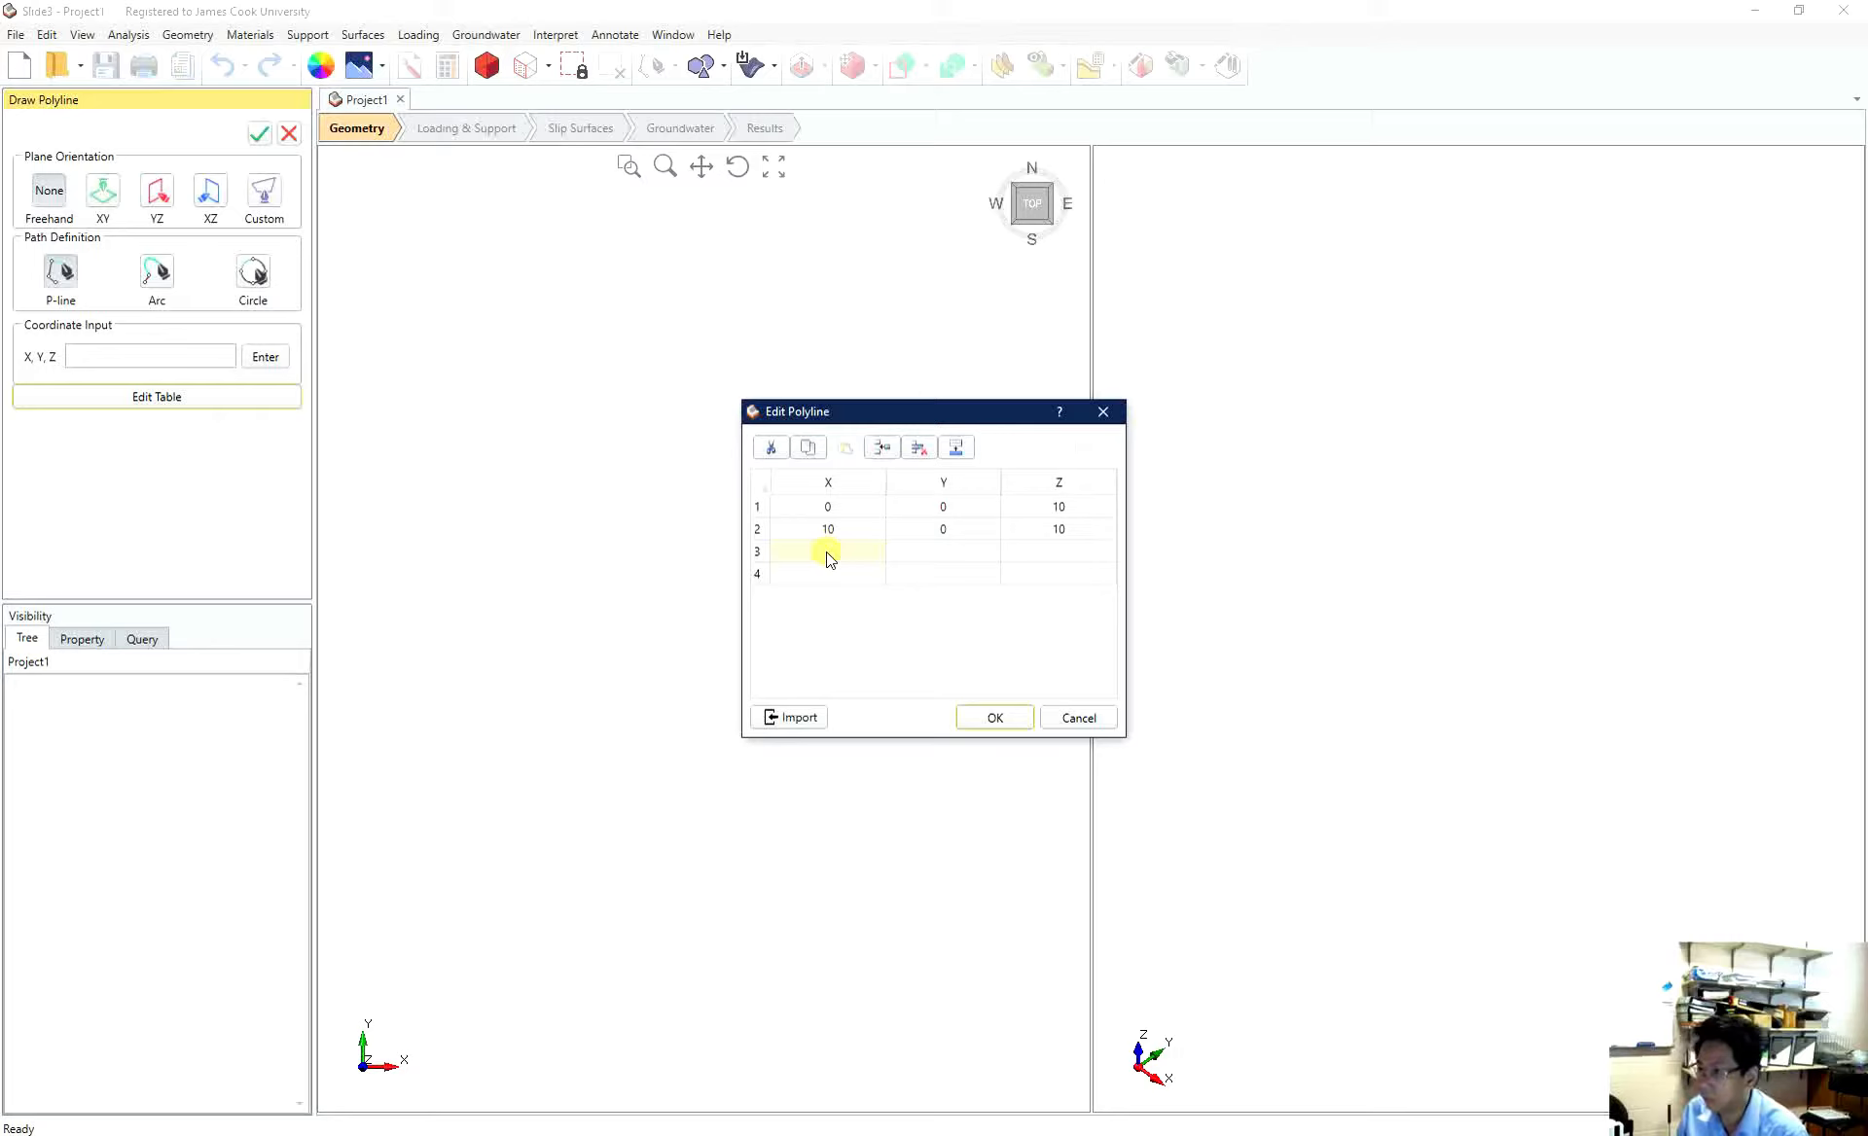
text(15)
click(1059, 550)
text(5)
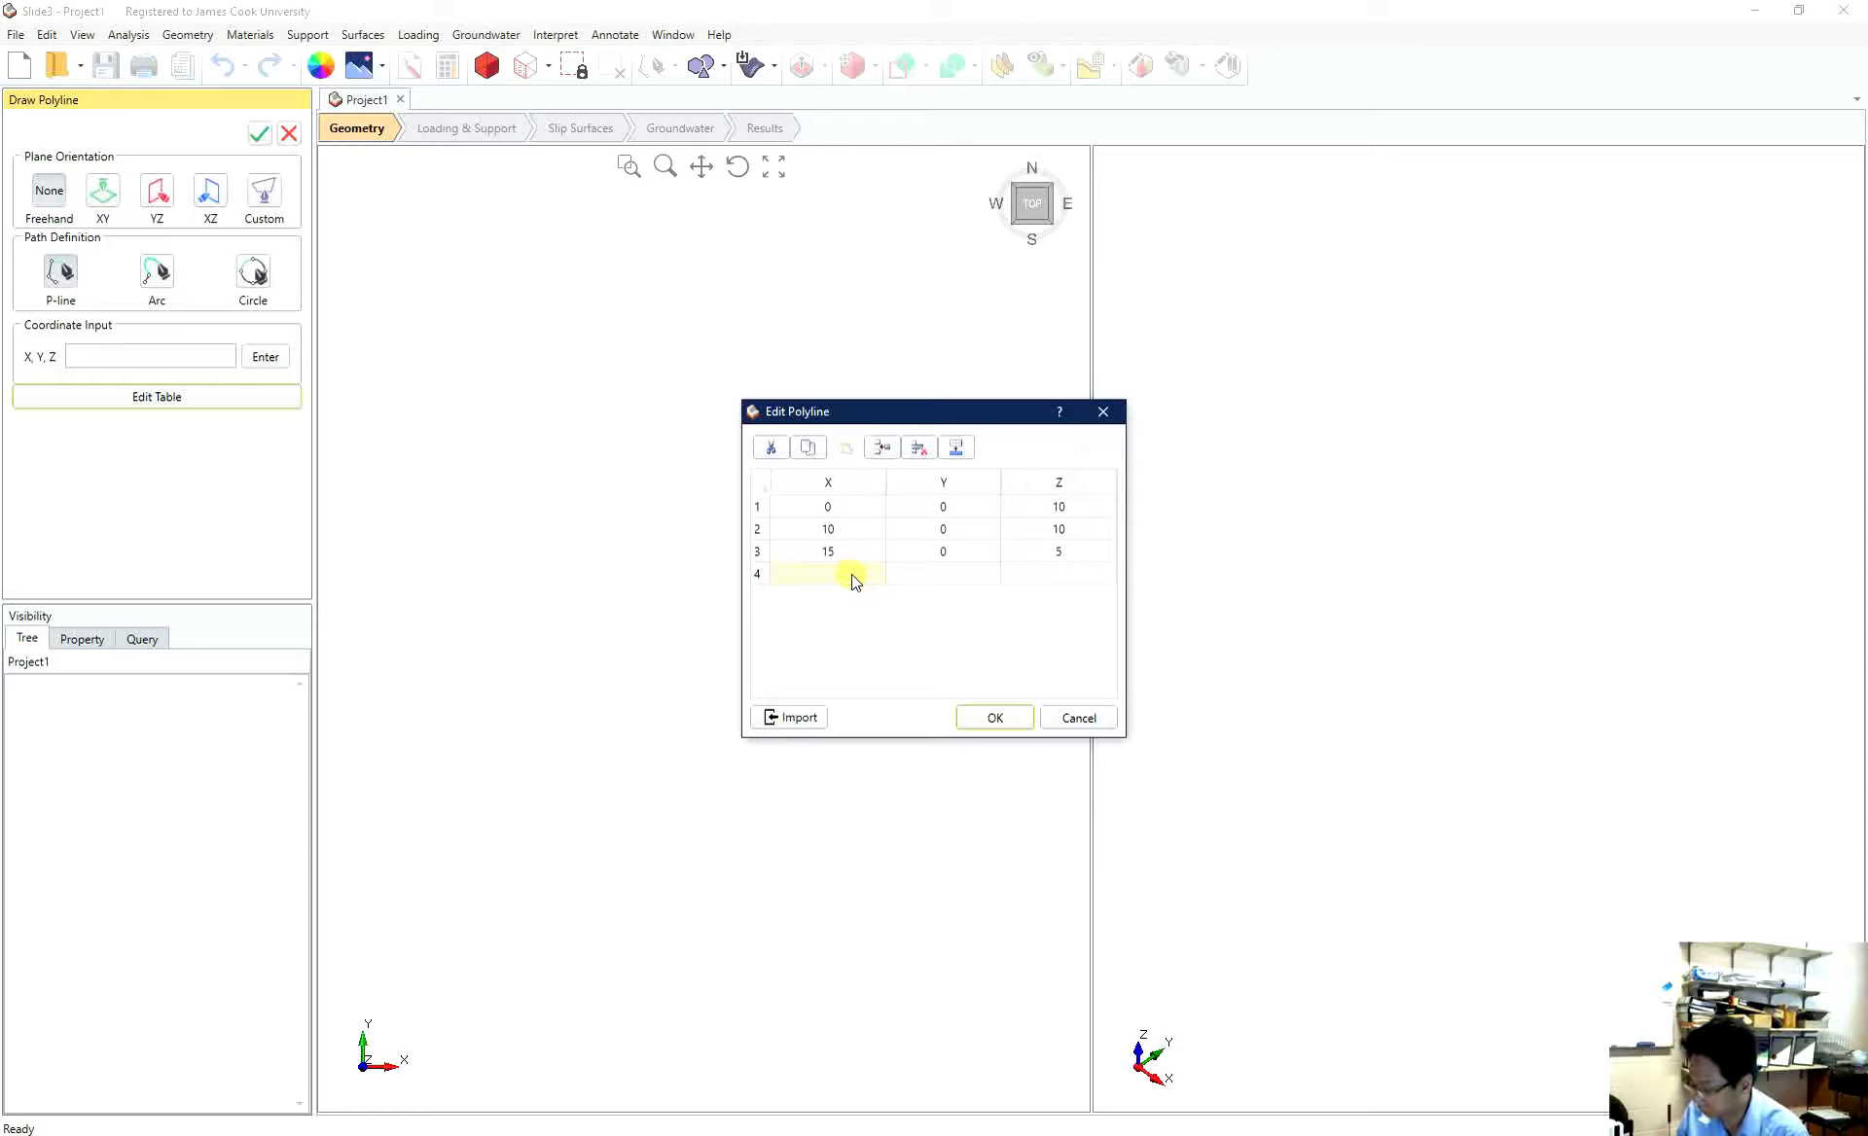
text(25	0)
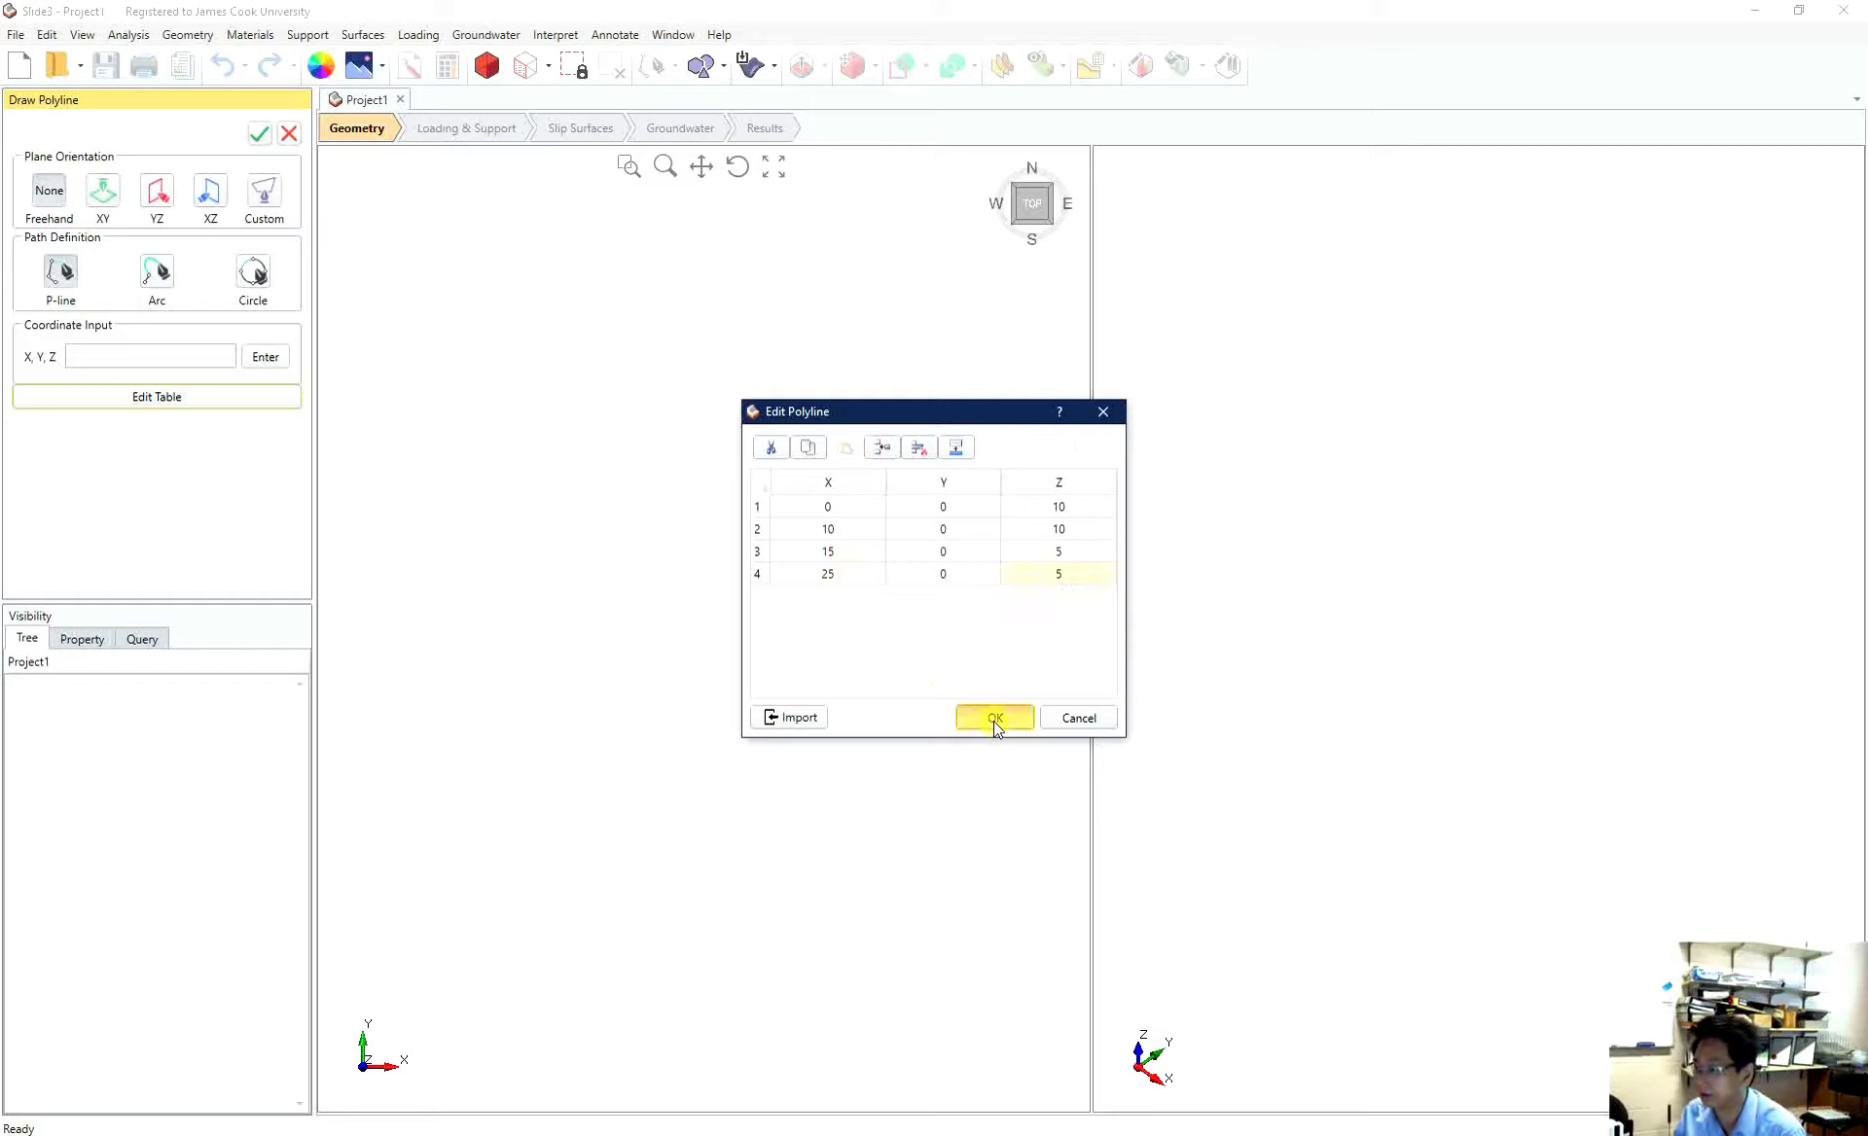
click(995, 718)
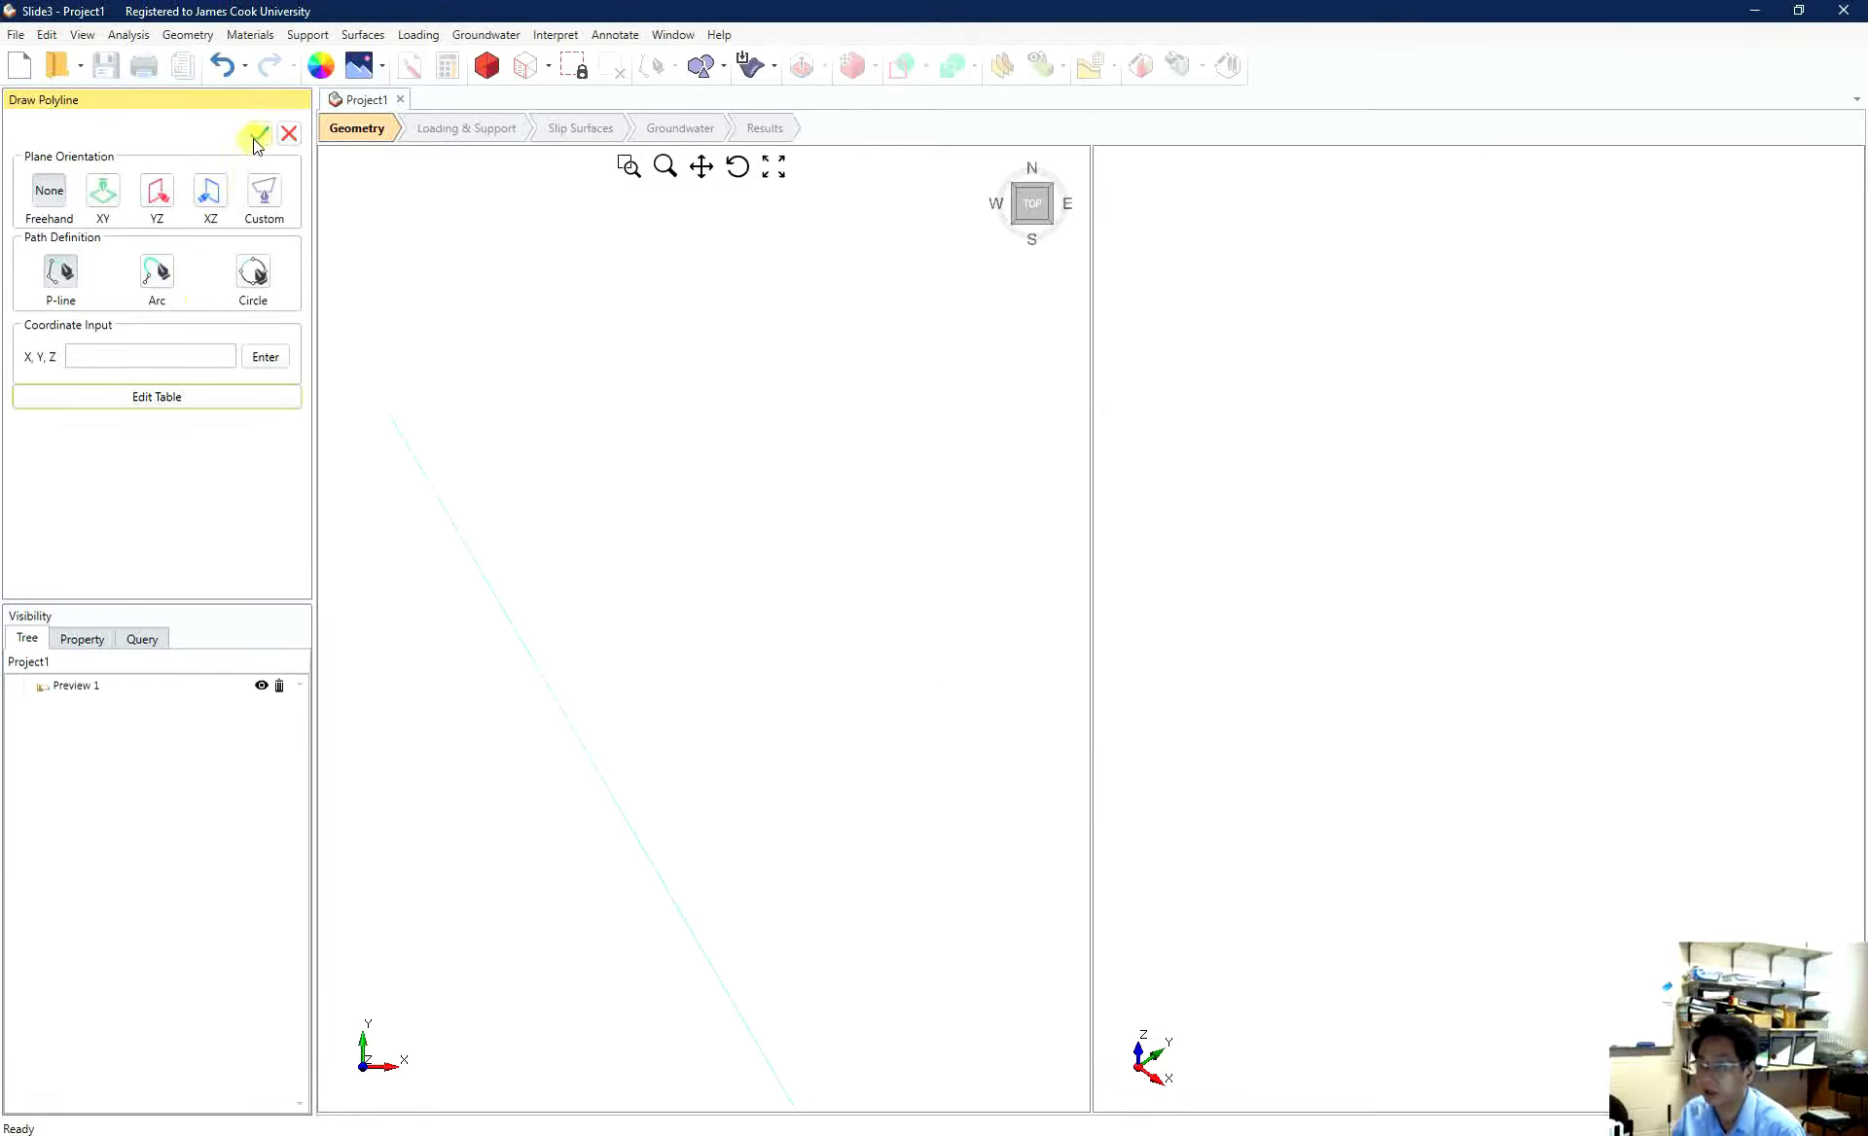
- Commit the polyline so the stepped slope profile becomes a project entity
click(254, 135)
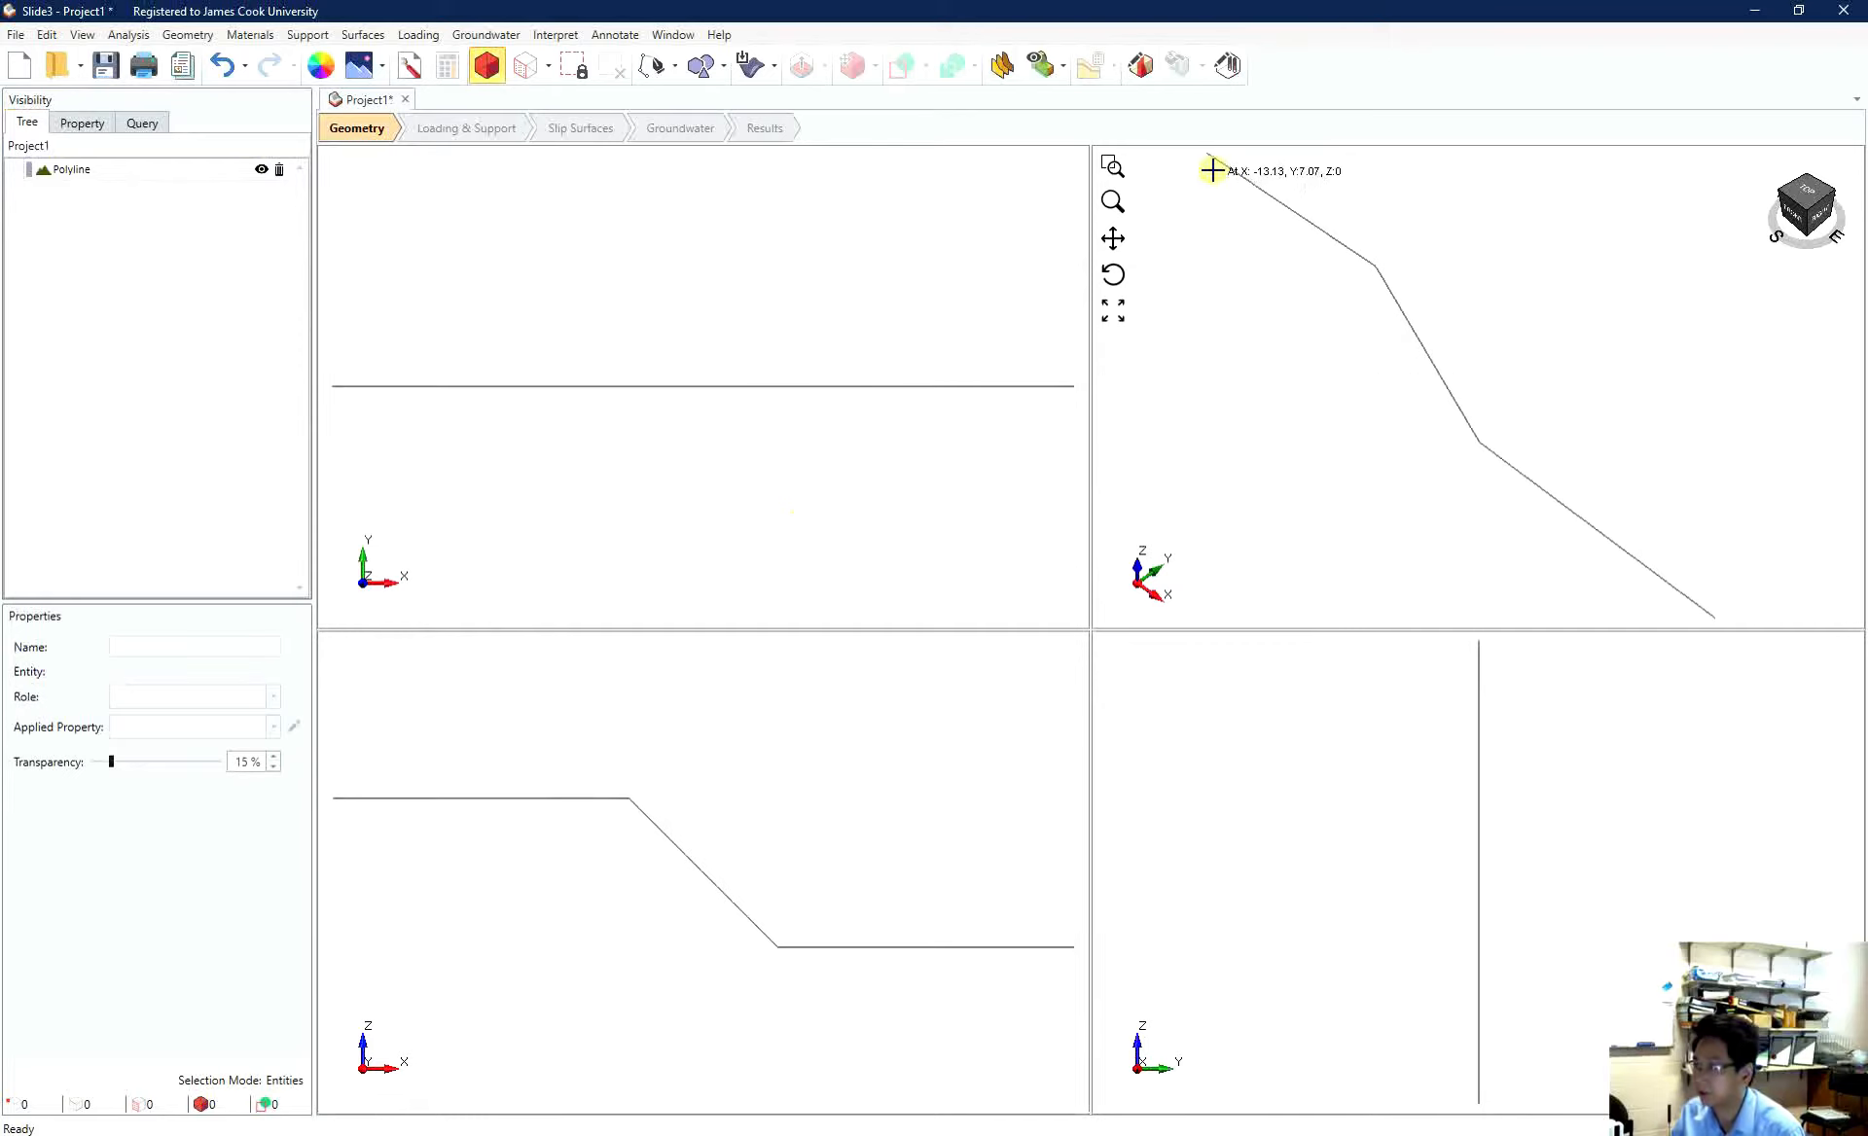
mouse_move(1416, 377)
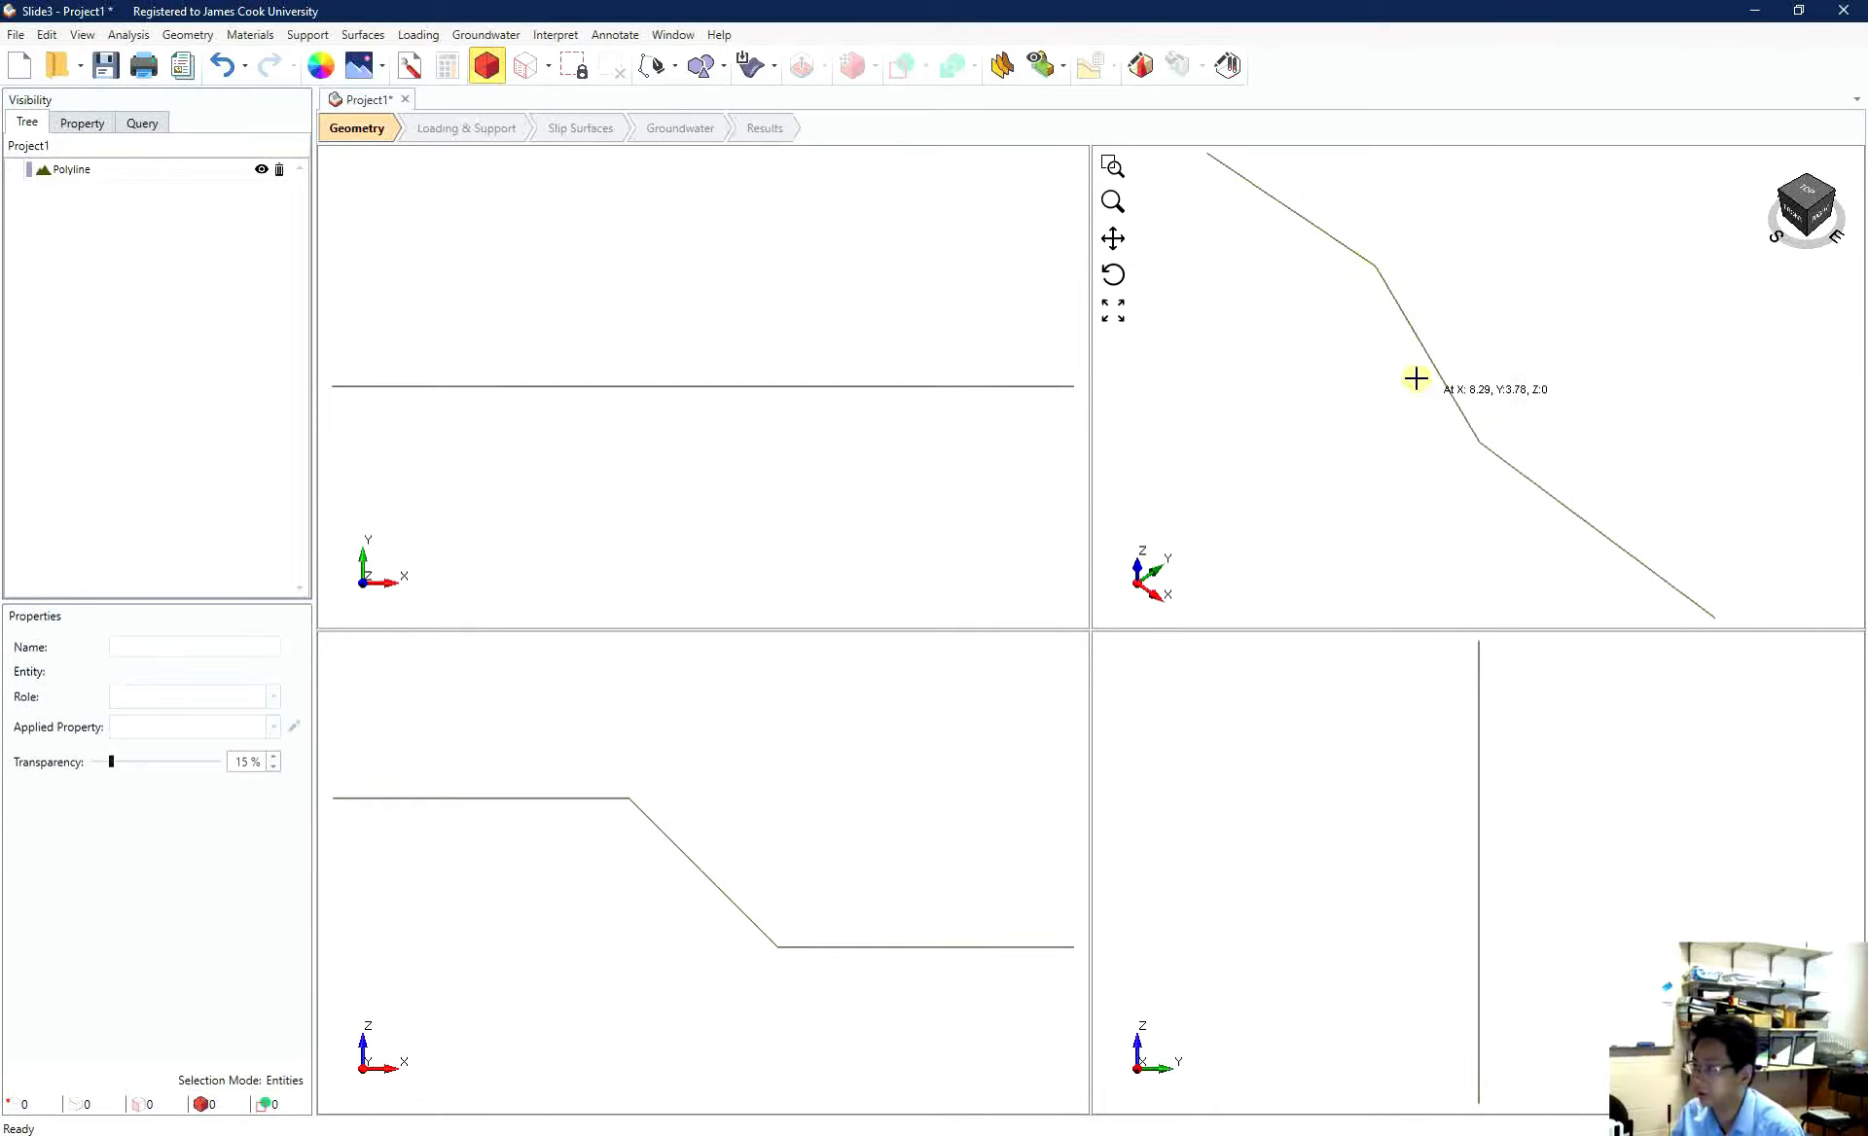
mouse_move(1494, 478)
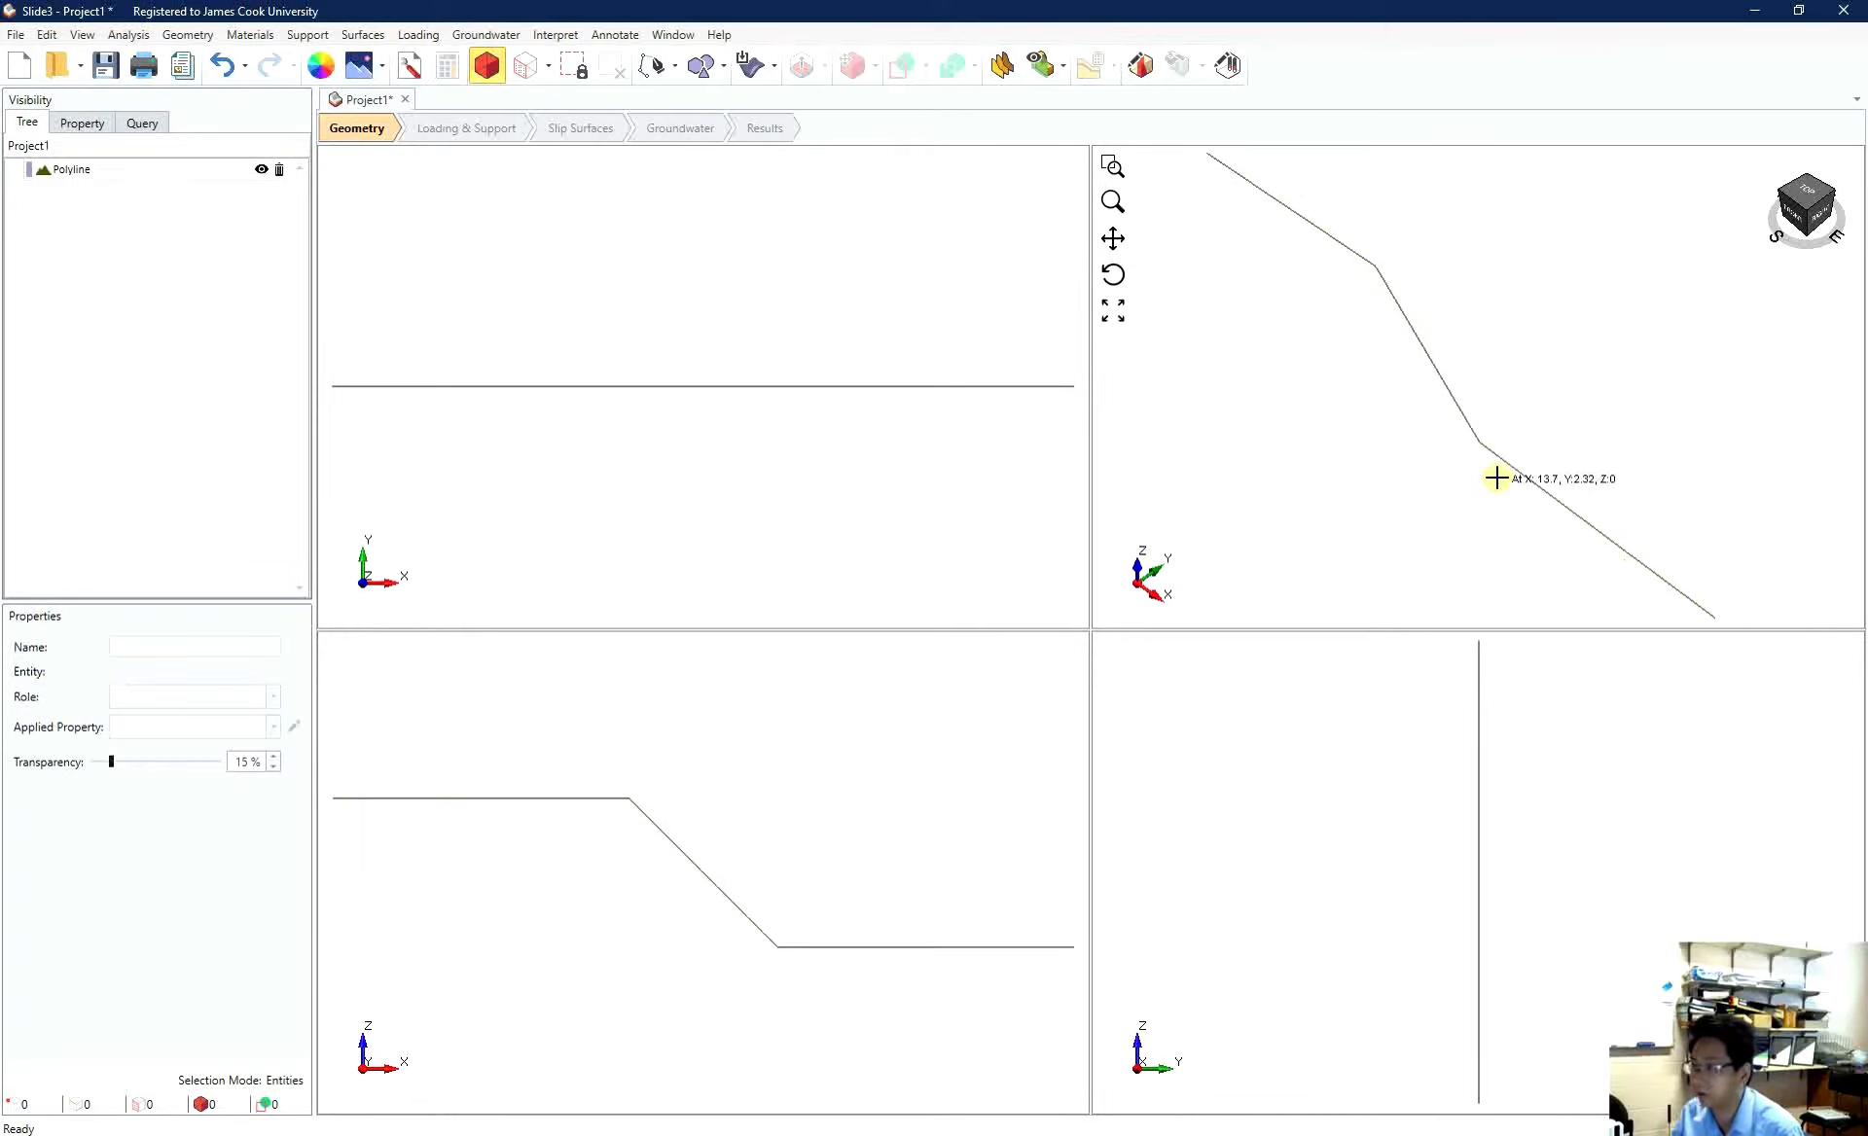
mouse_move(1506, 385)
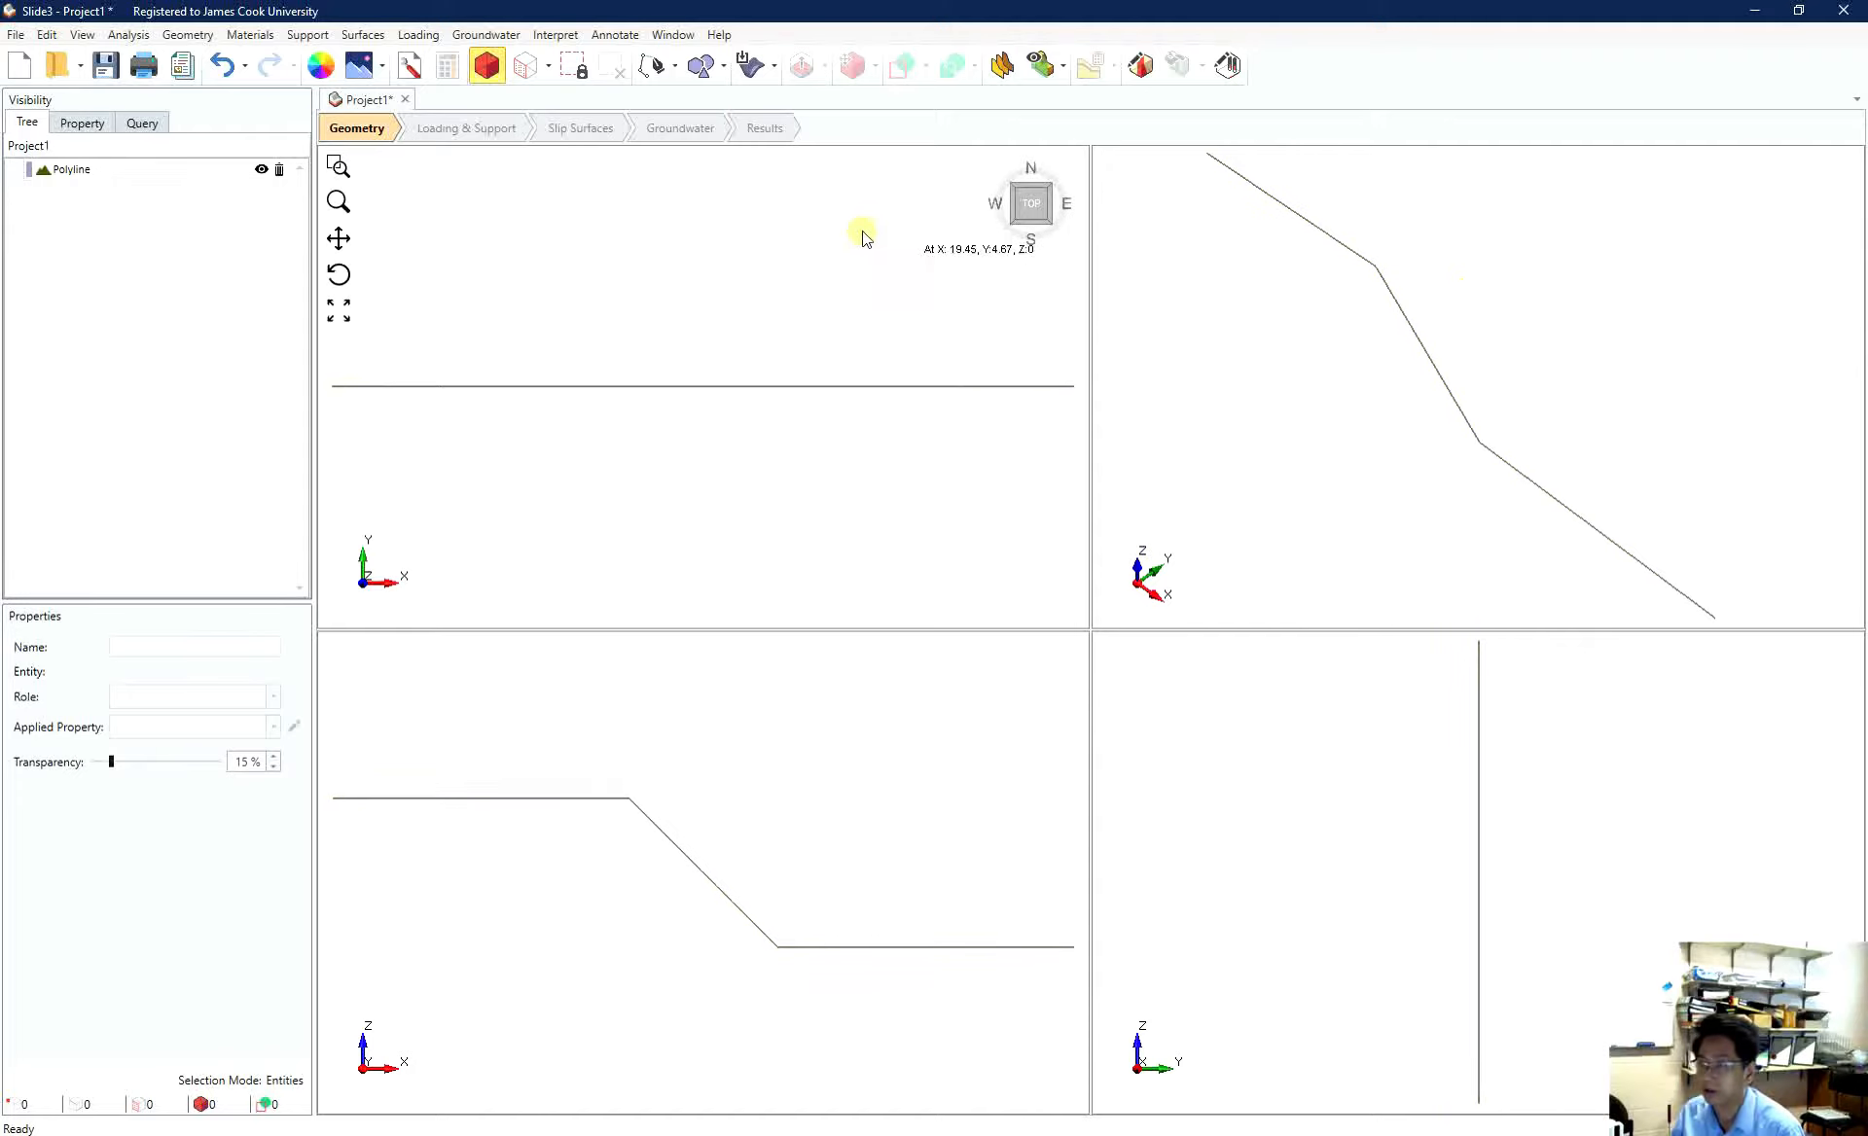
- Extrude the slope polyline along Y into a 3D ground surface
click(63, 169)
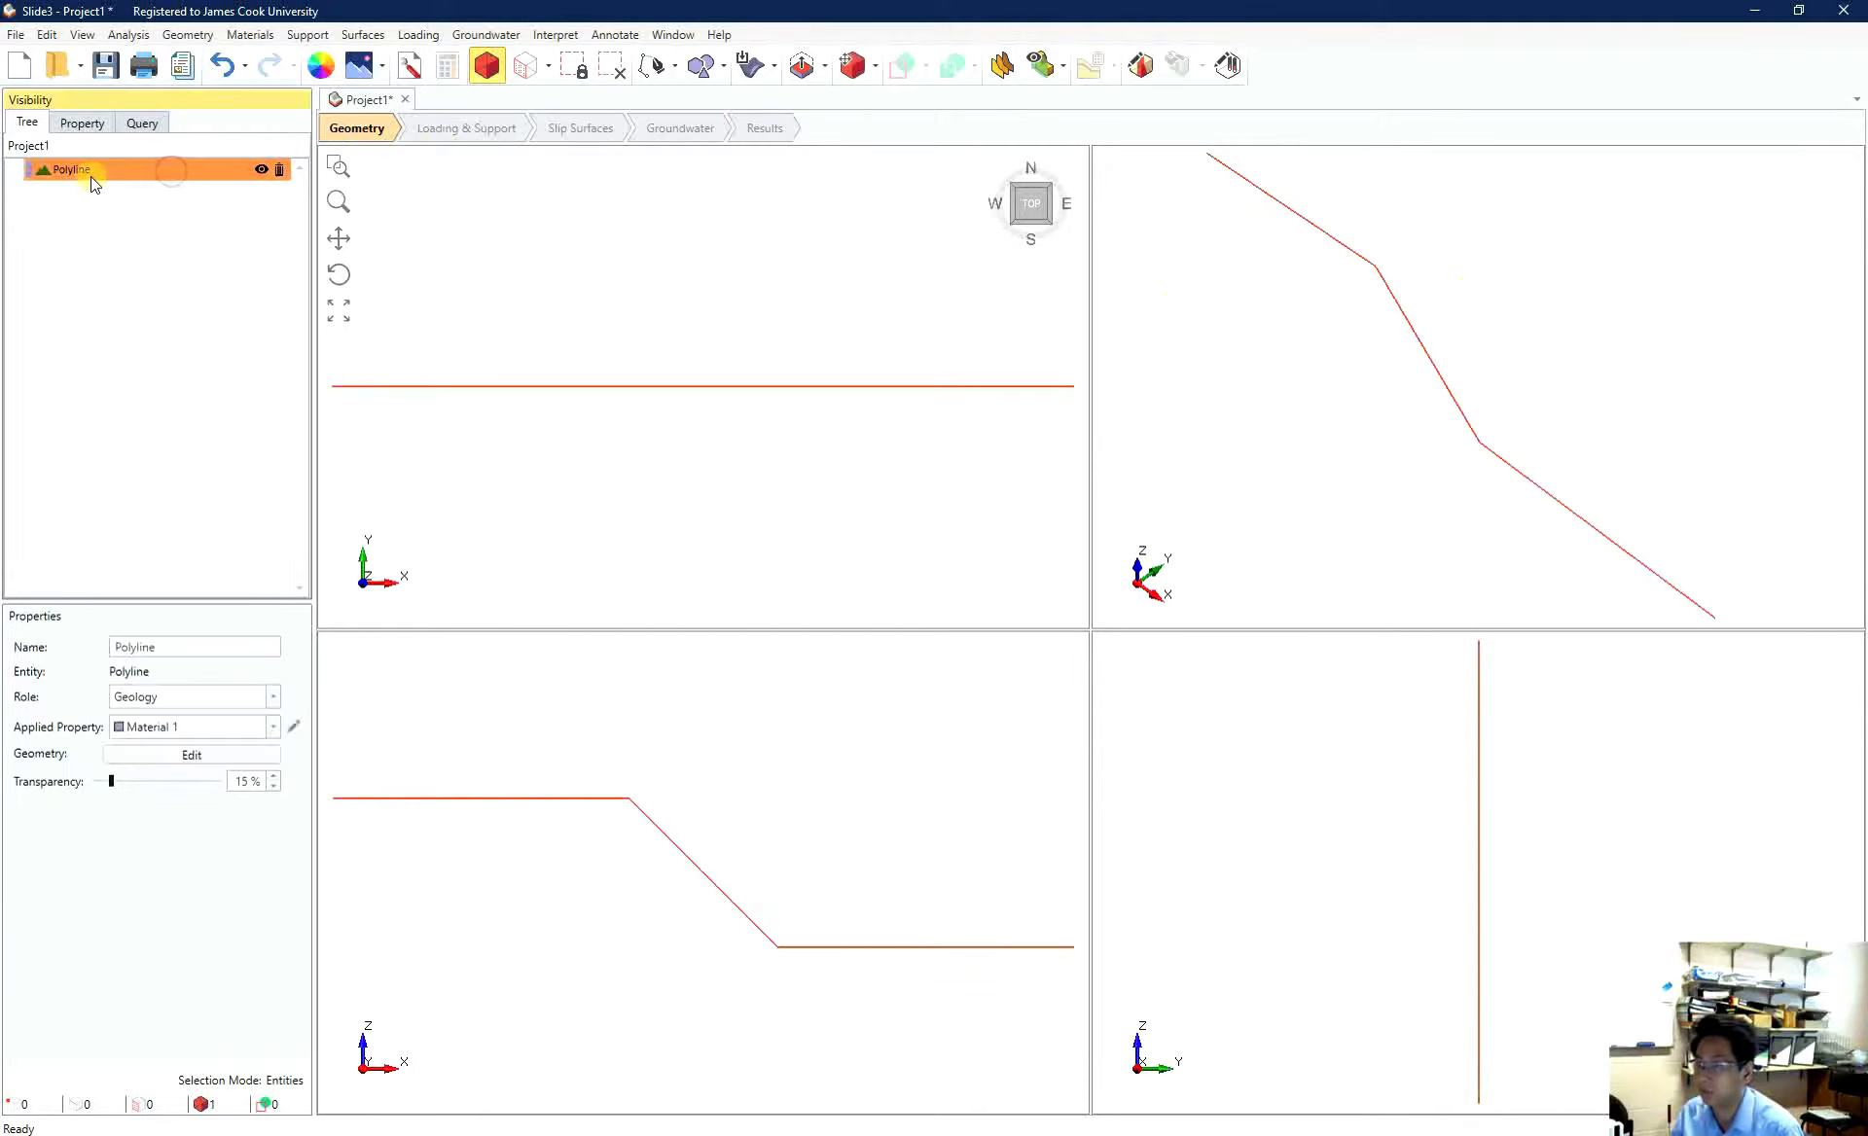
mouse_move(852, 64)
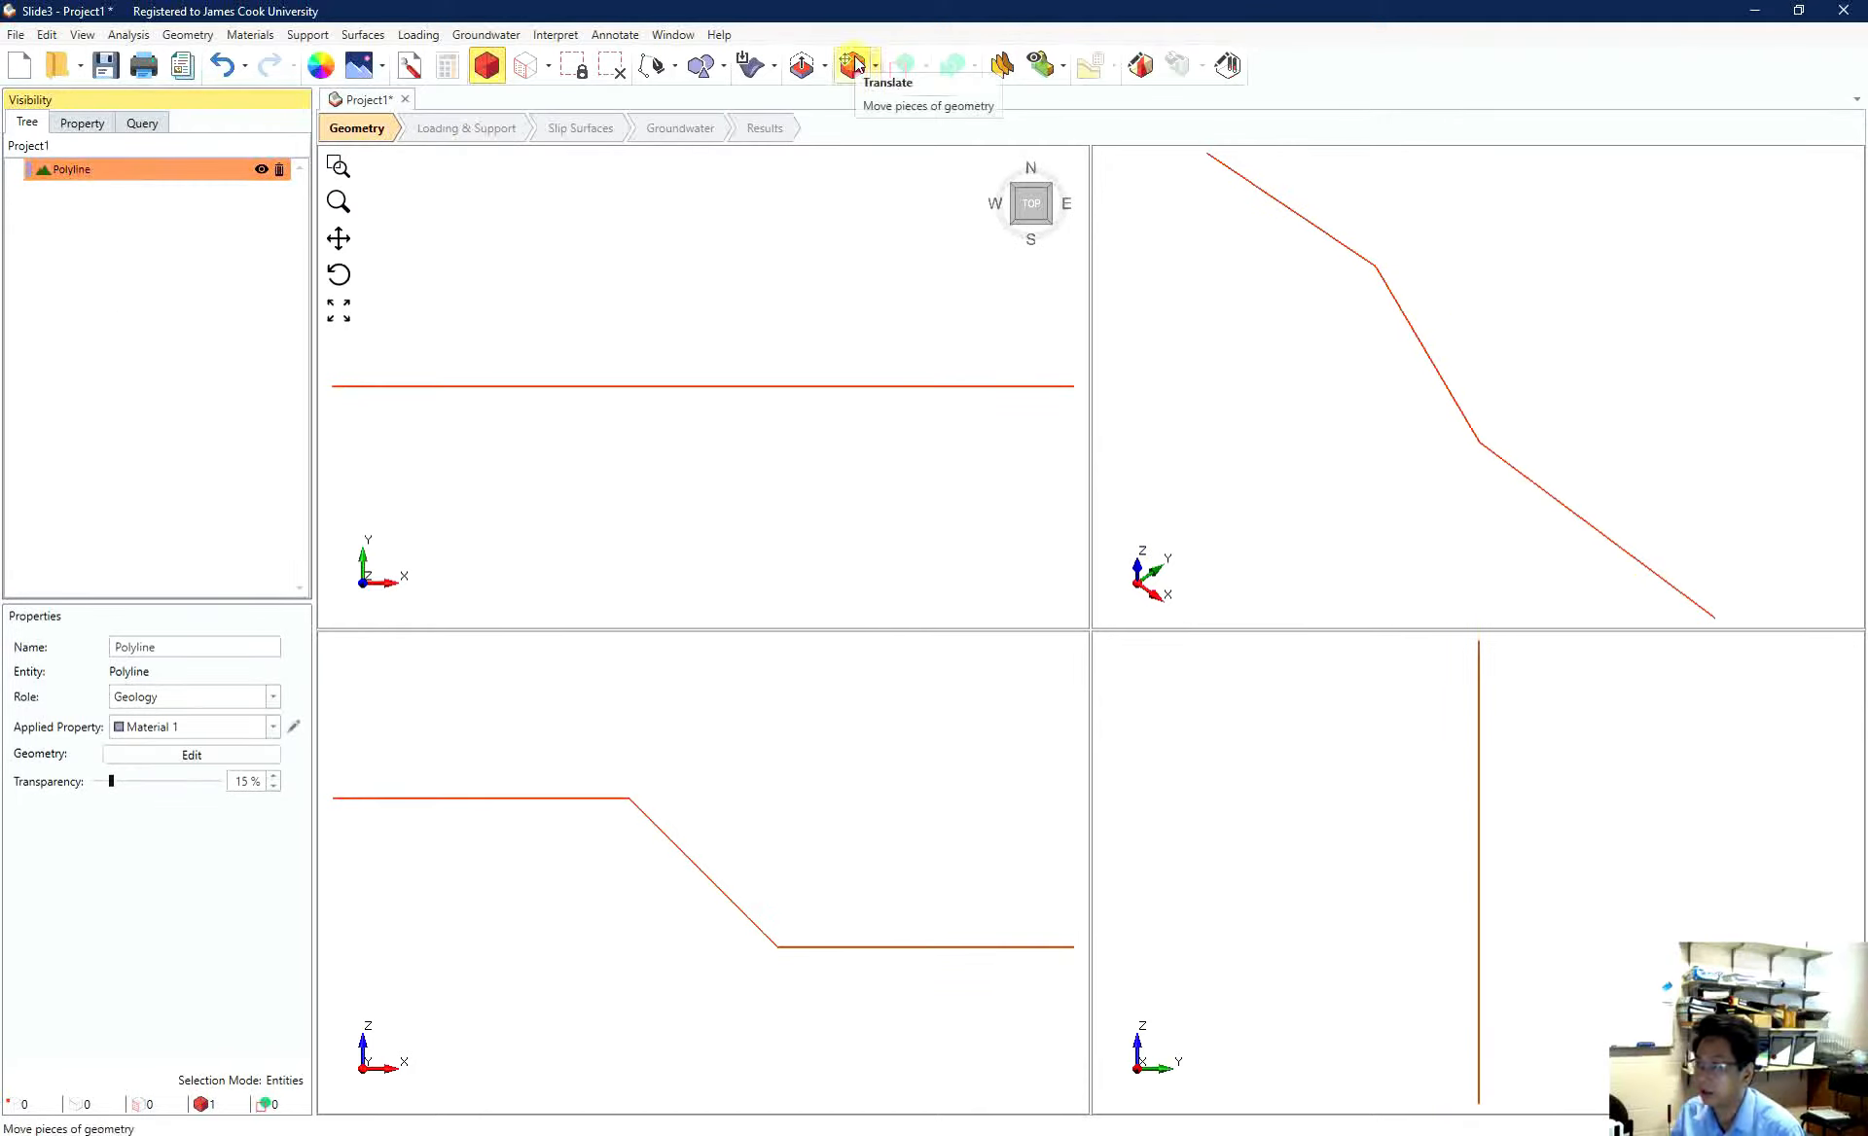
mouse_move(798, 64)
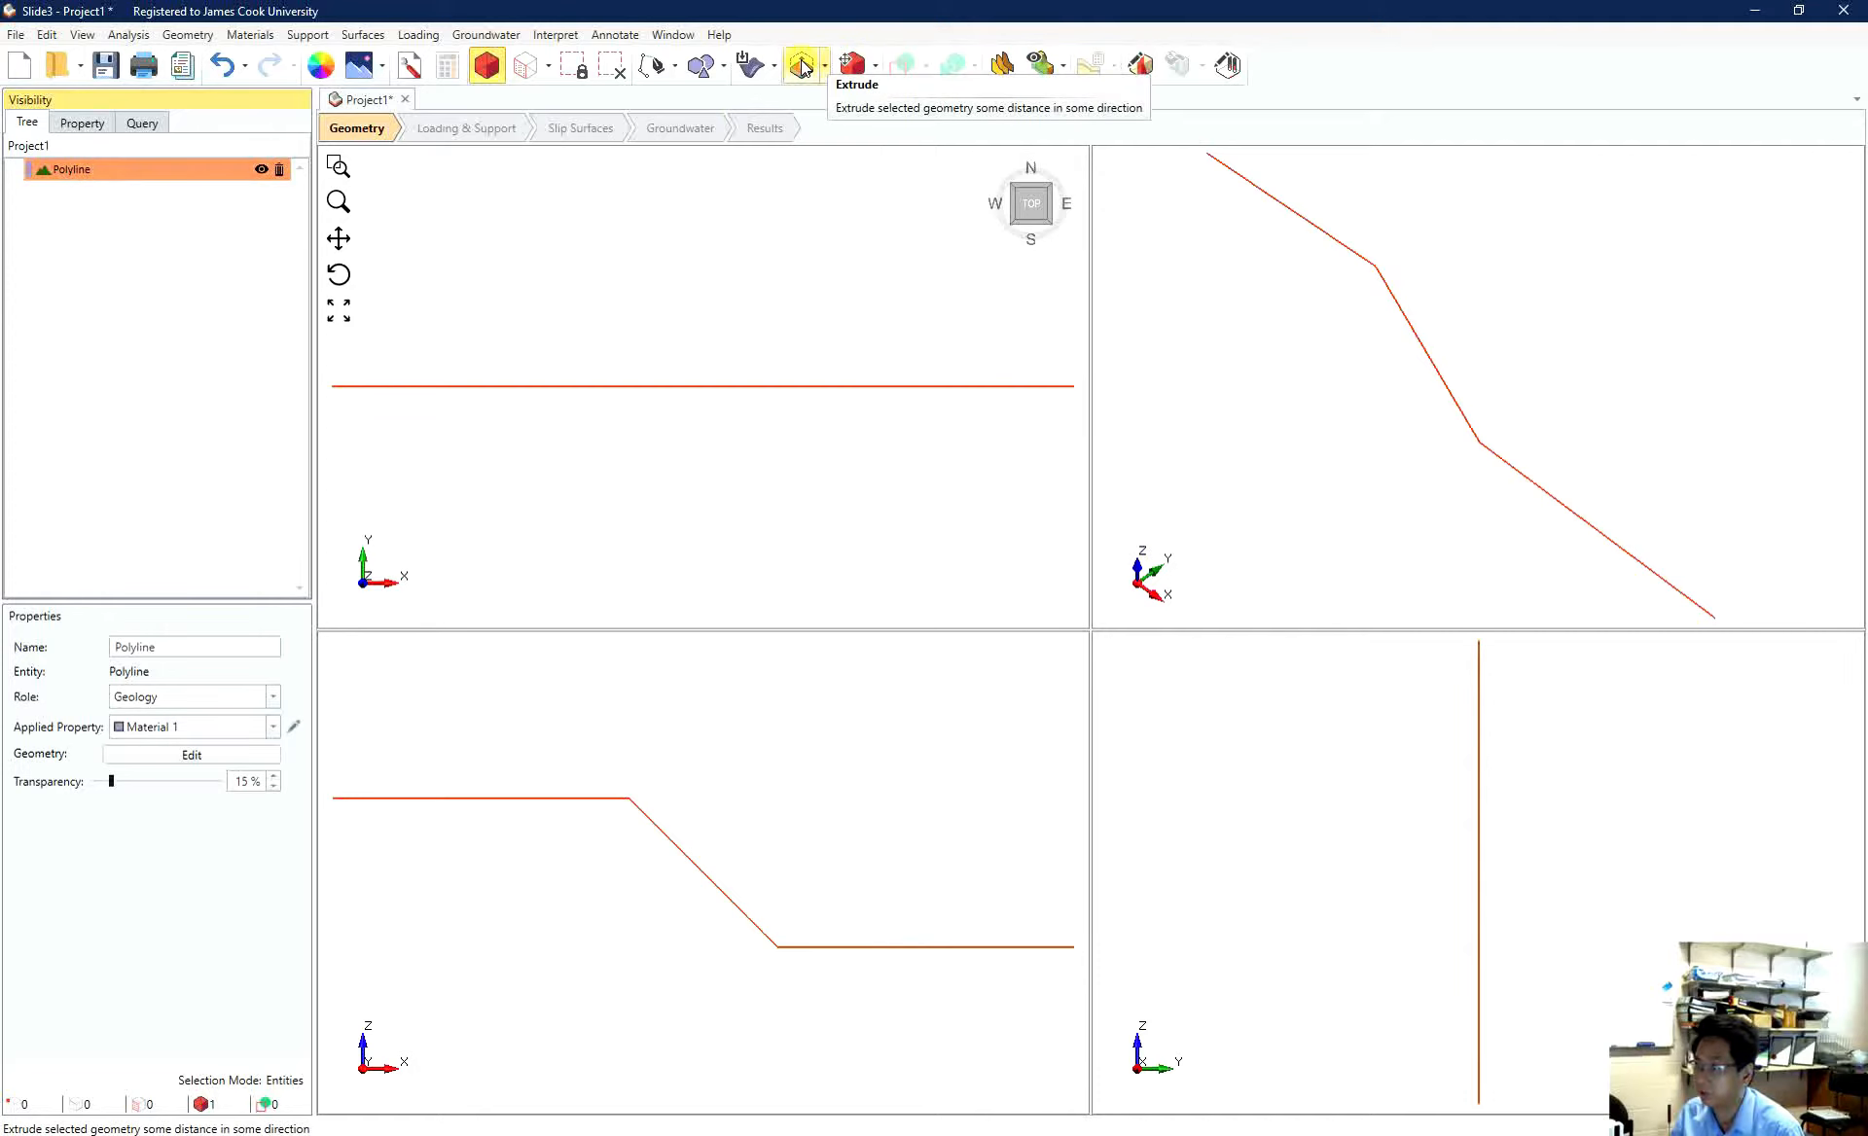
click(798, 64)
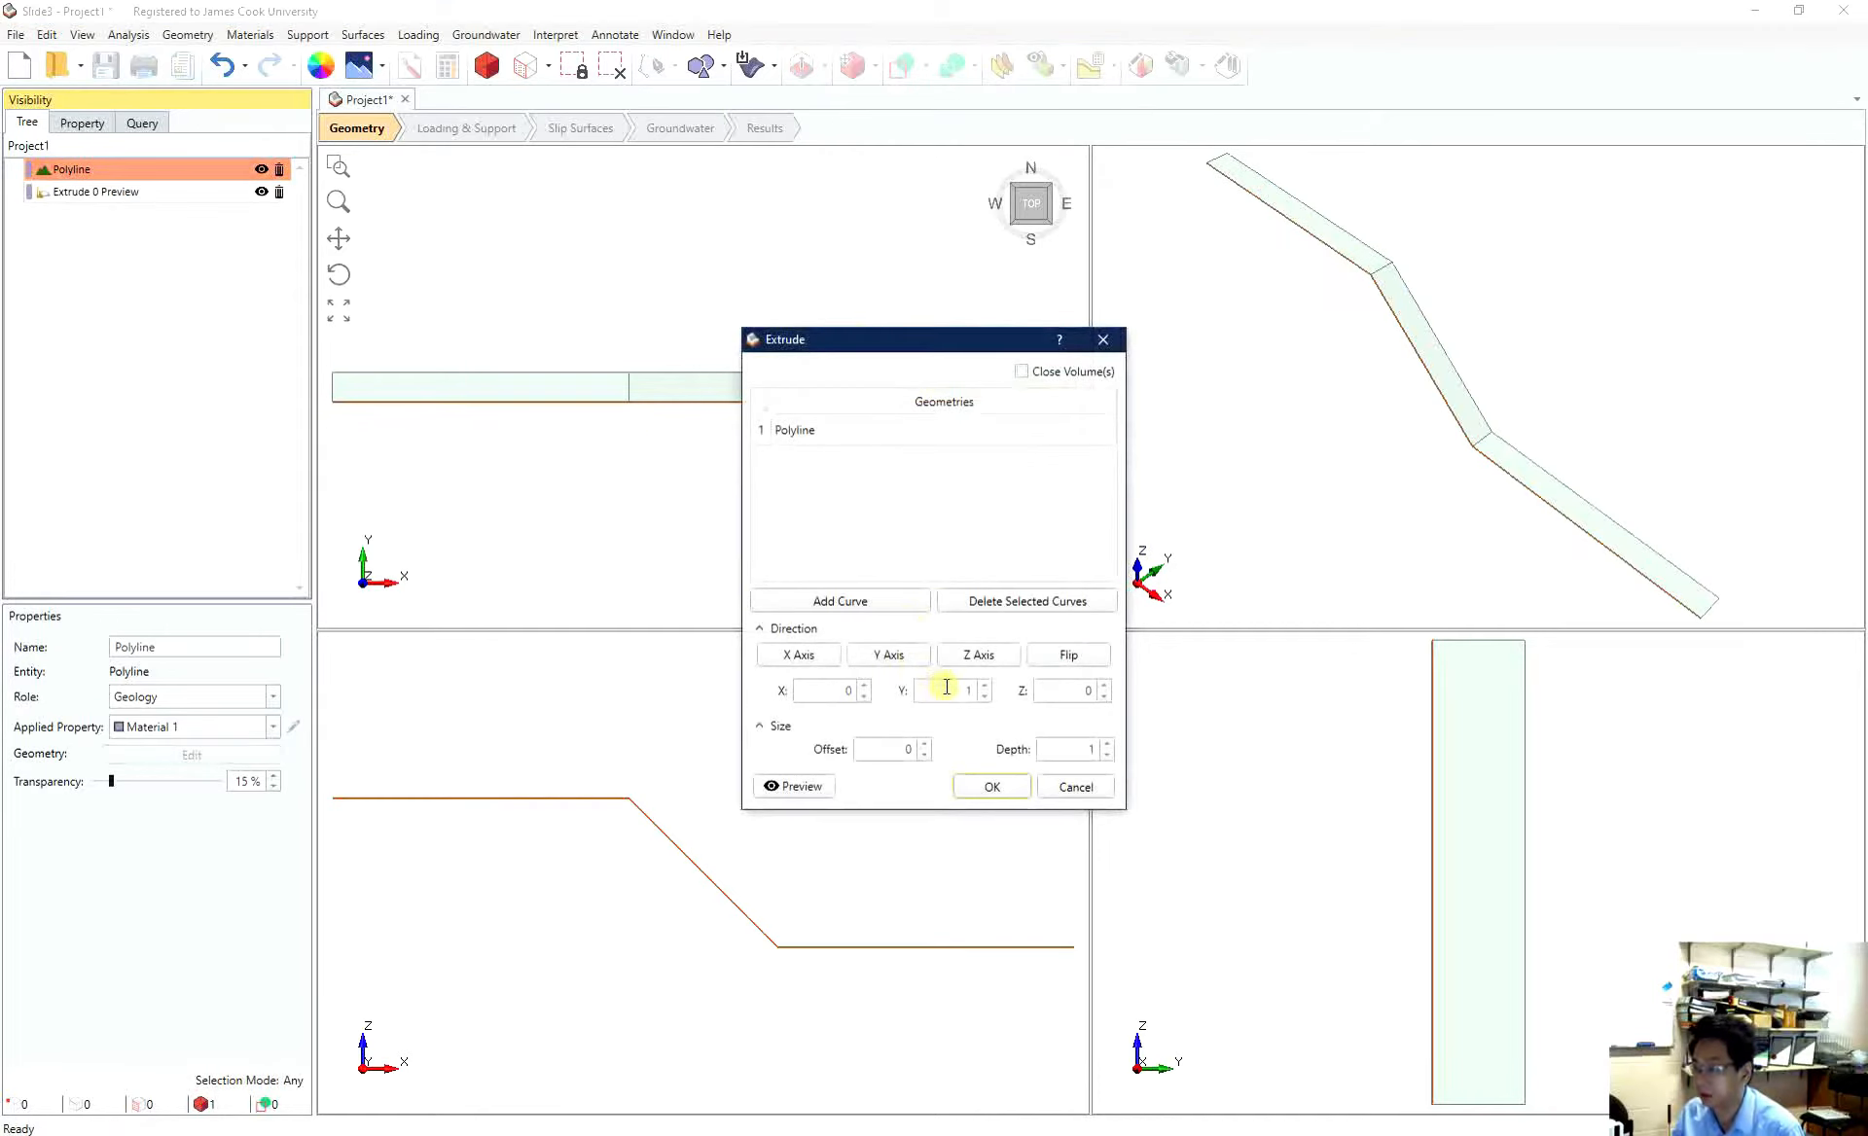
click(967, 691)
text(30)
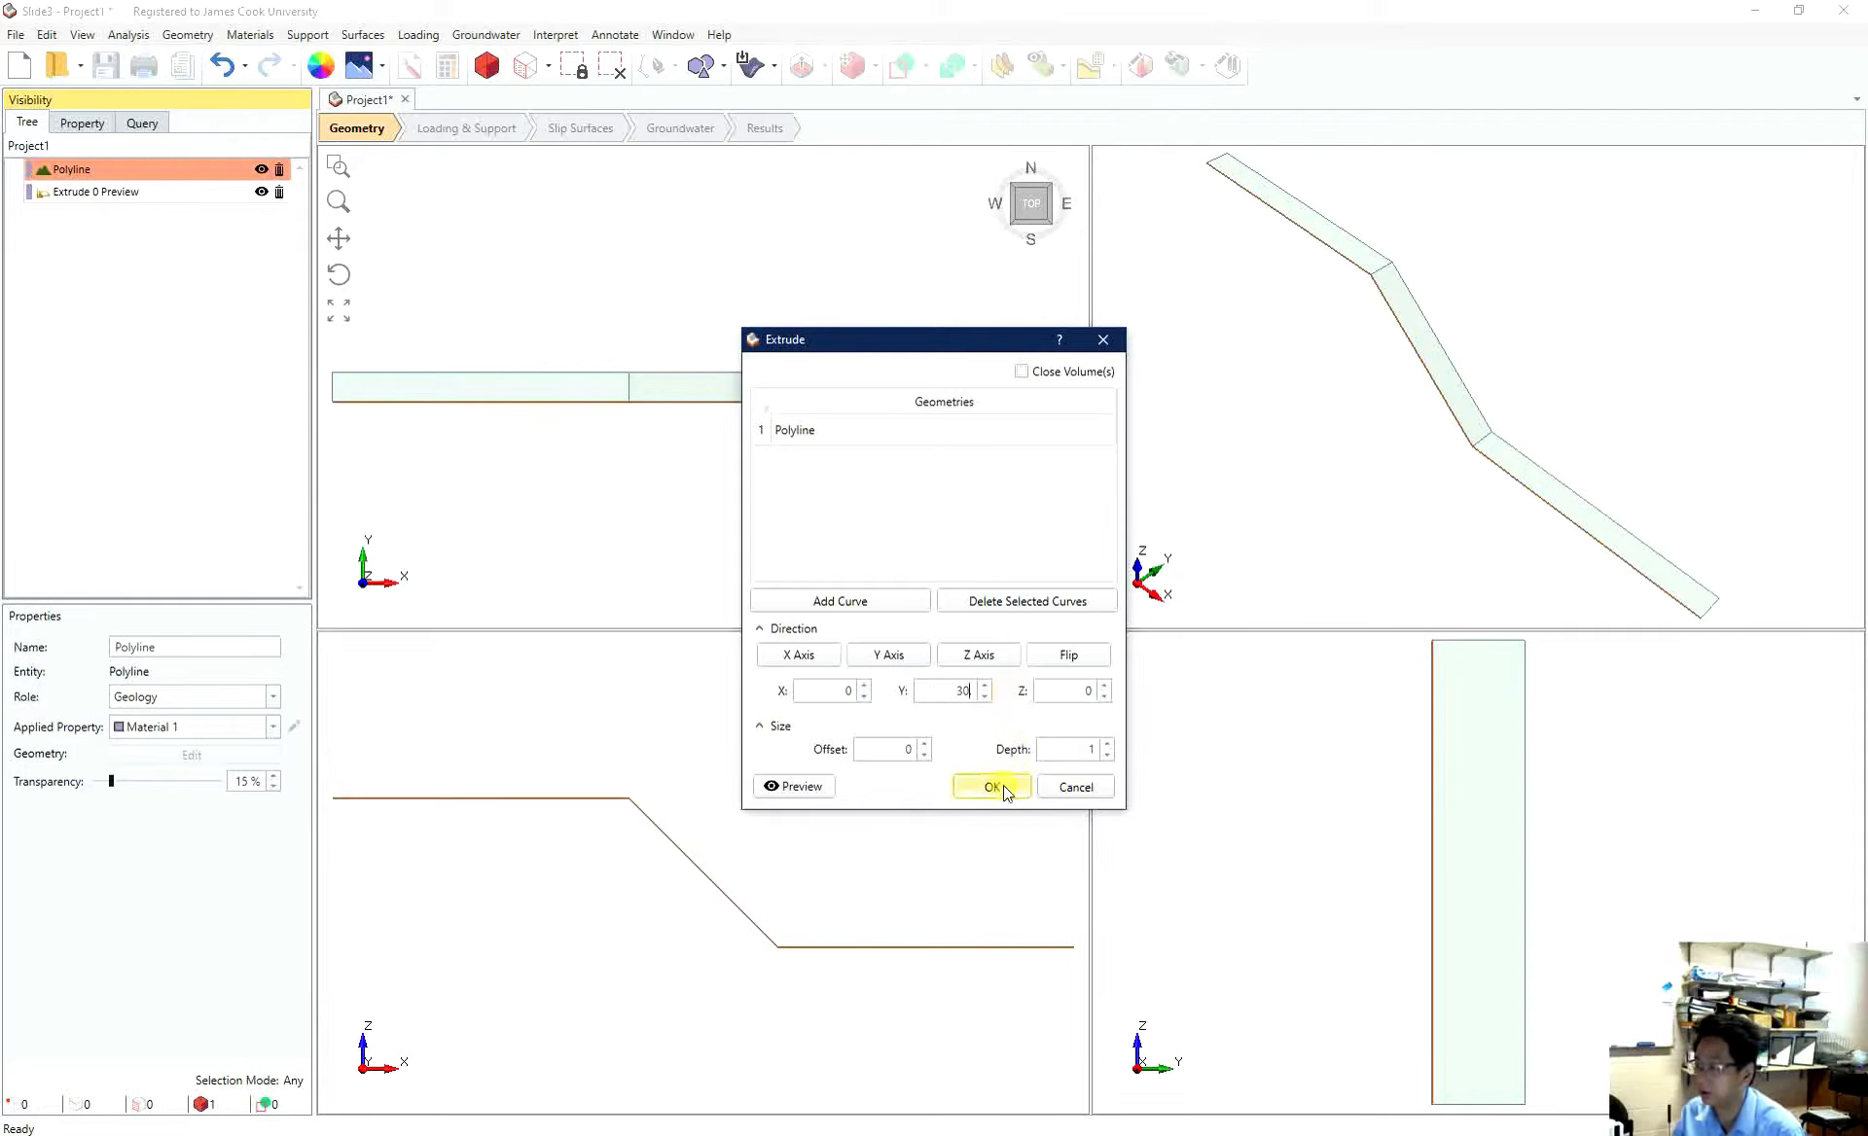
click(990, 786)
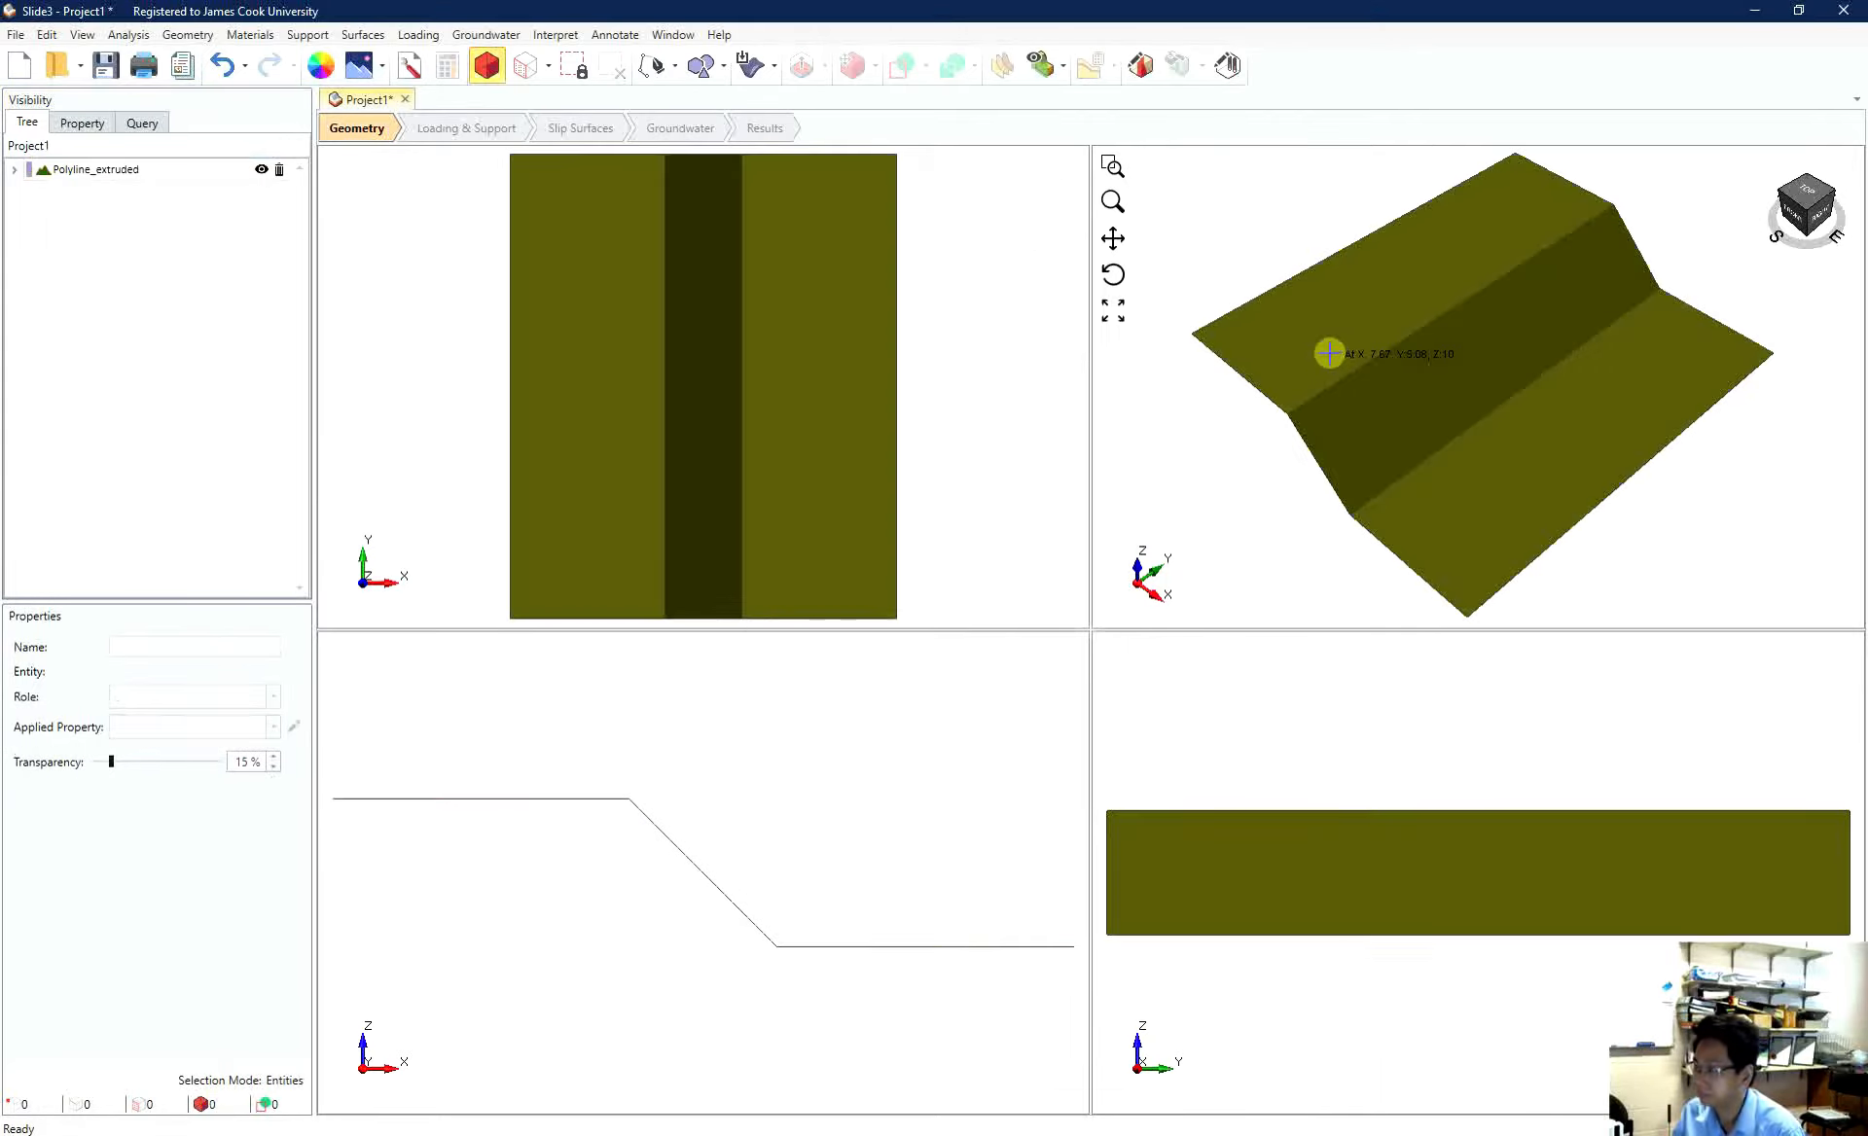
mouse_move(1412, 478)
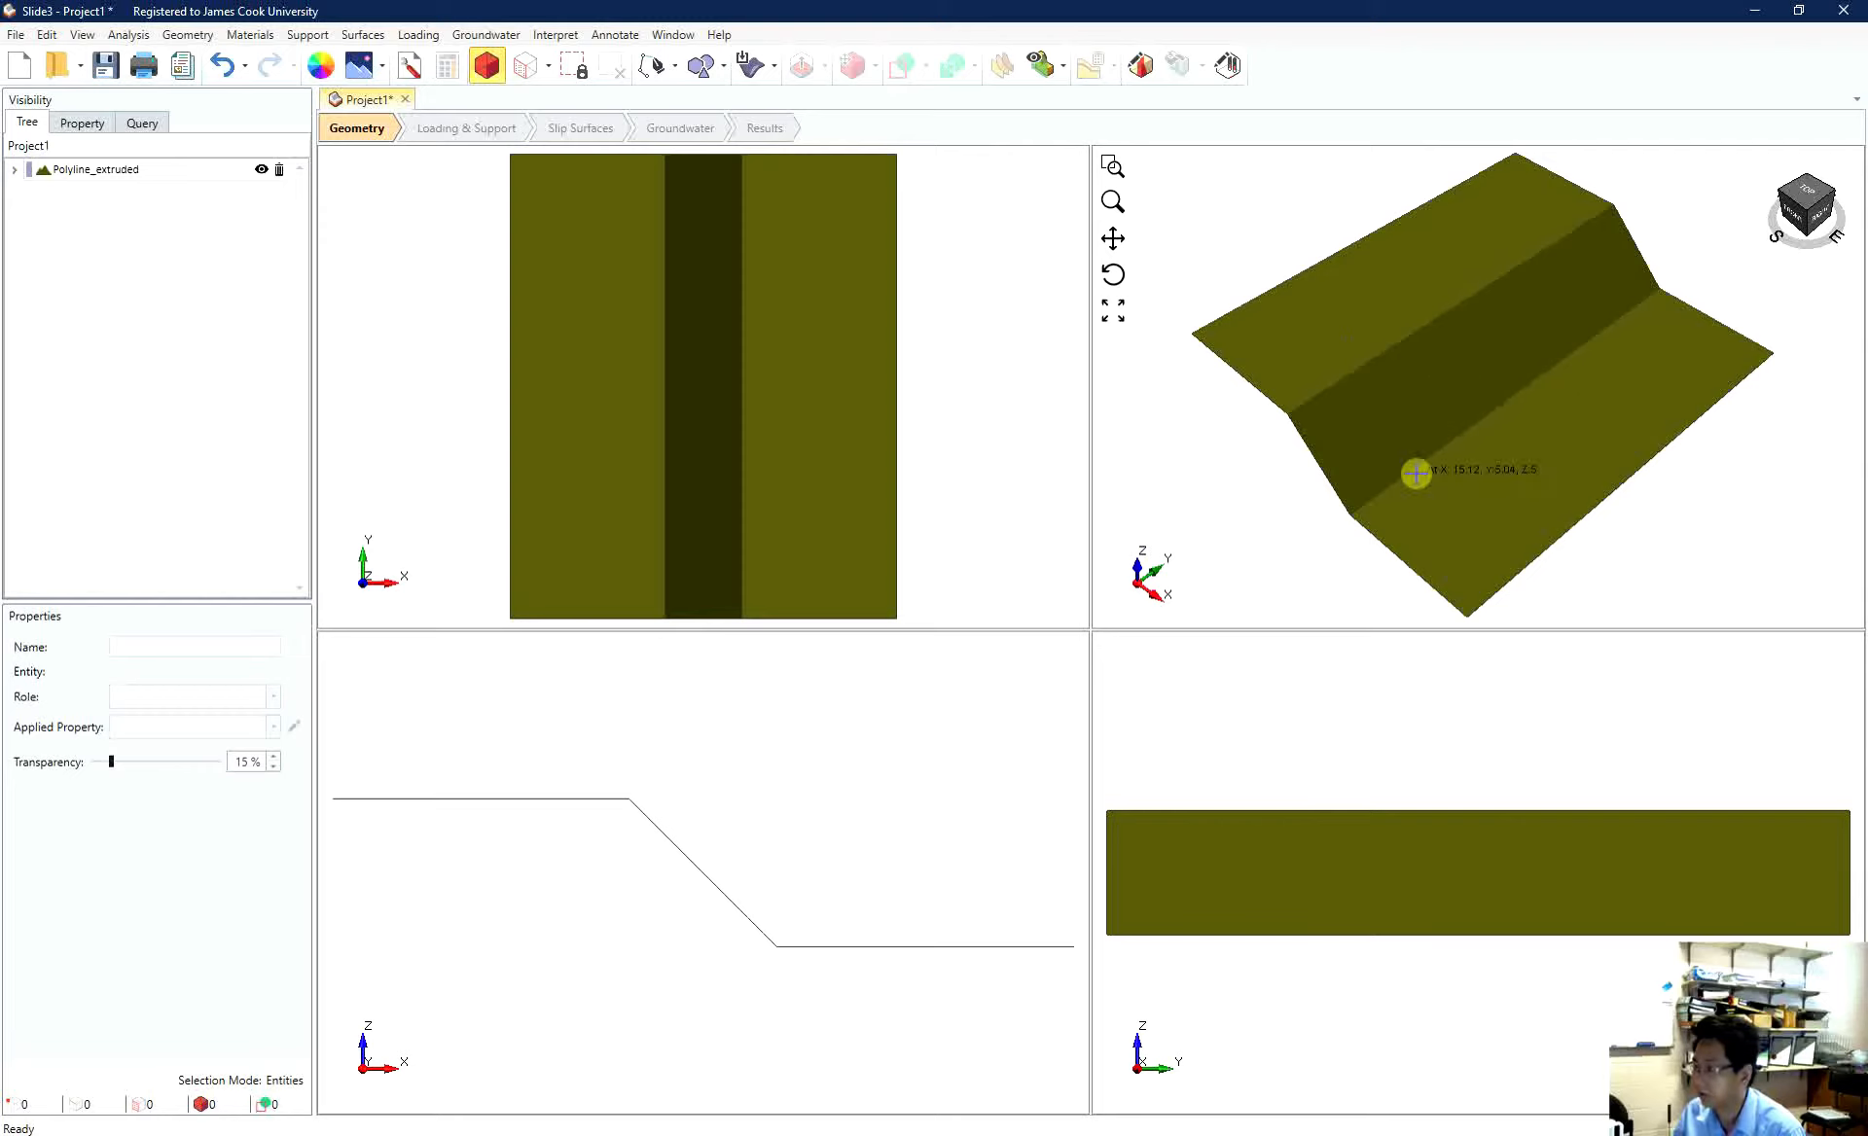
mouse_move(1321, 334)
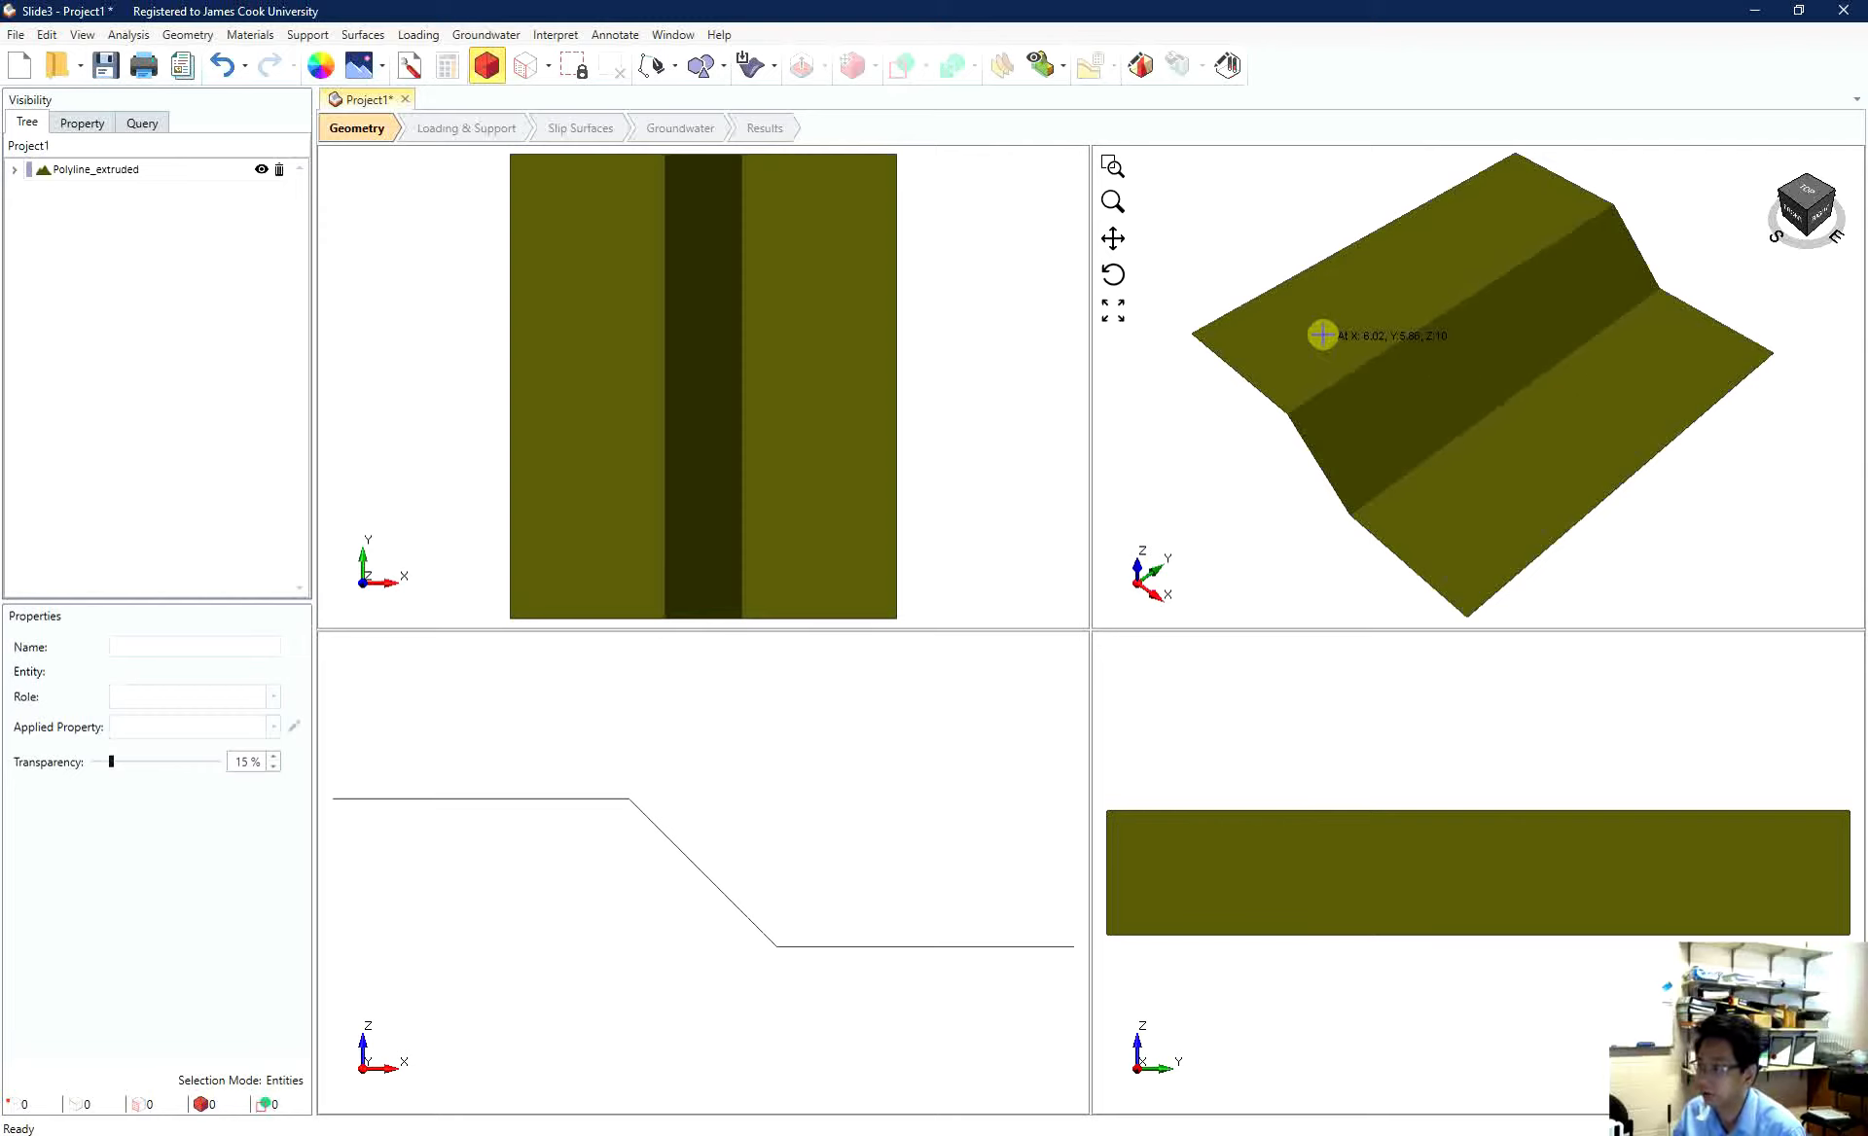
mouse_move(1269, 321)
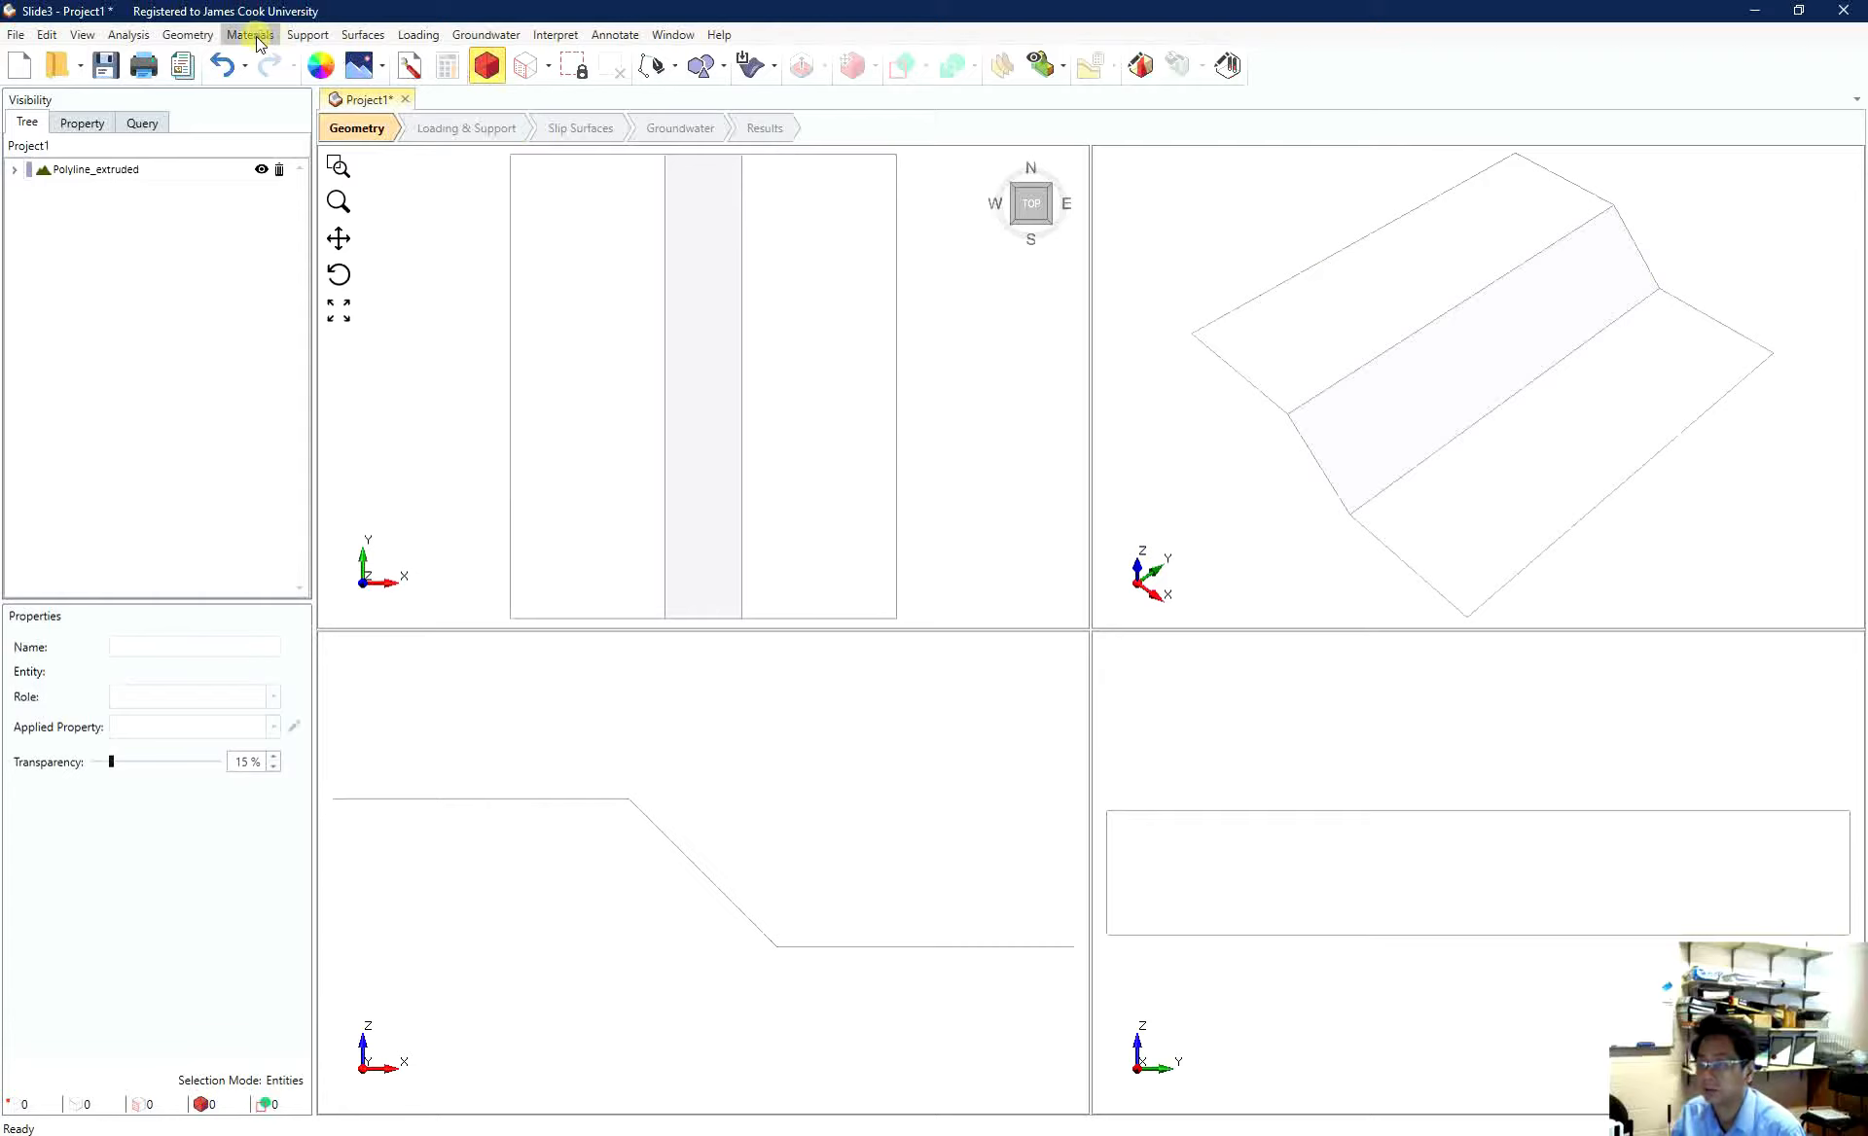
- Create an external volume from the extruded surface using the Bottom Elevation option
click(187, 33)
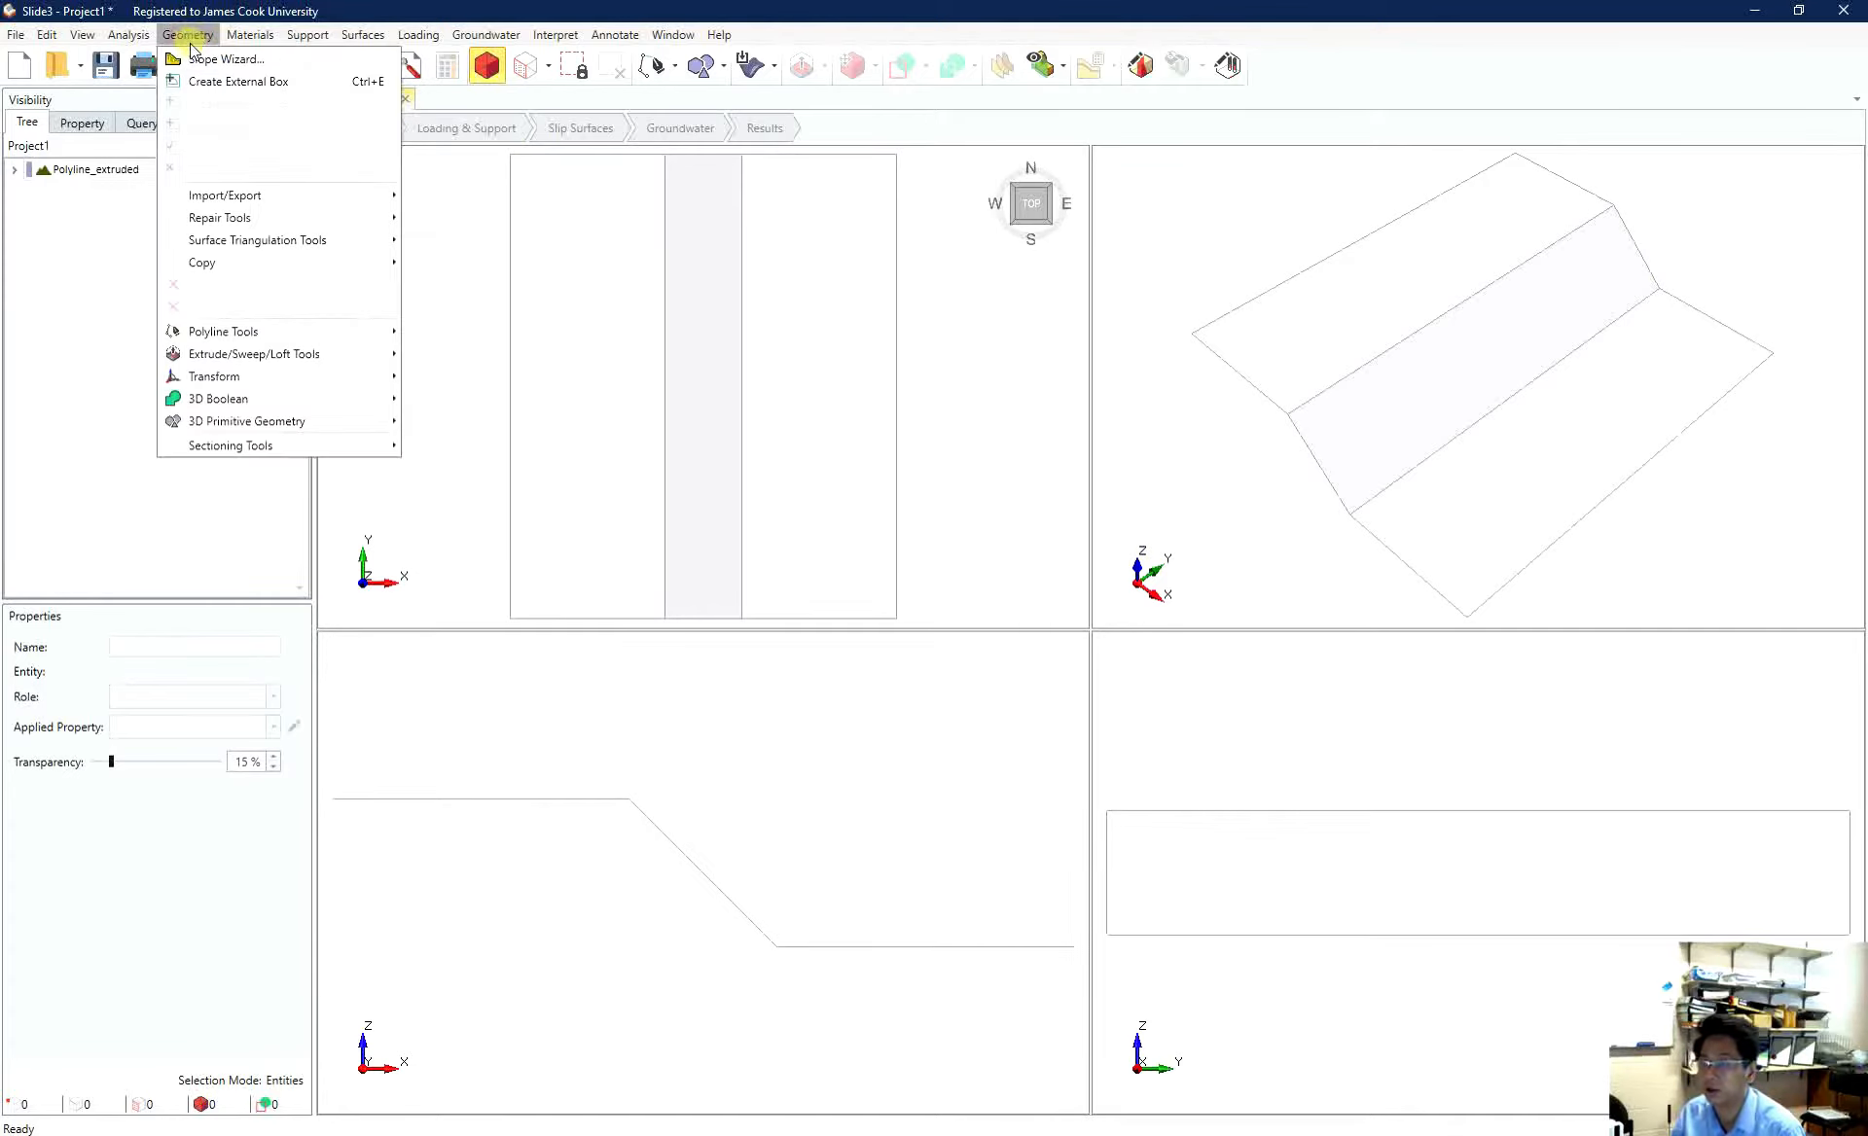
click(86, 167)
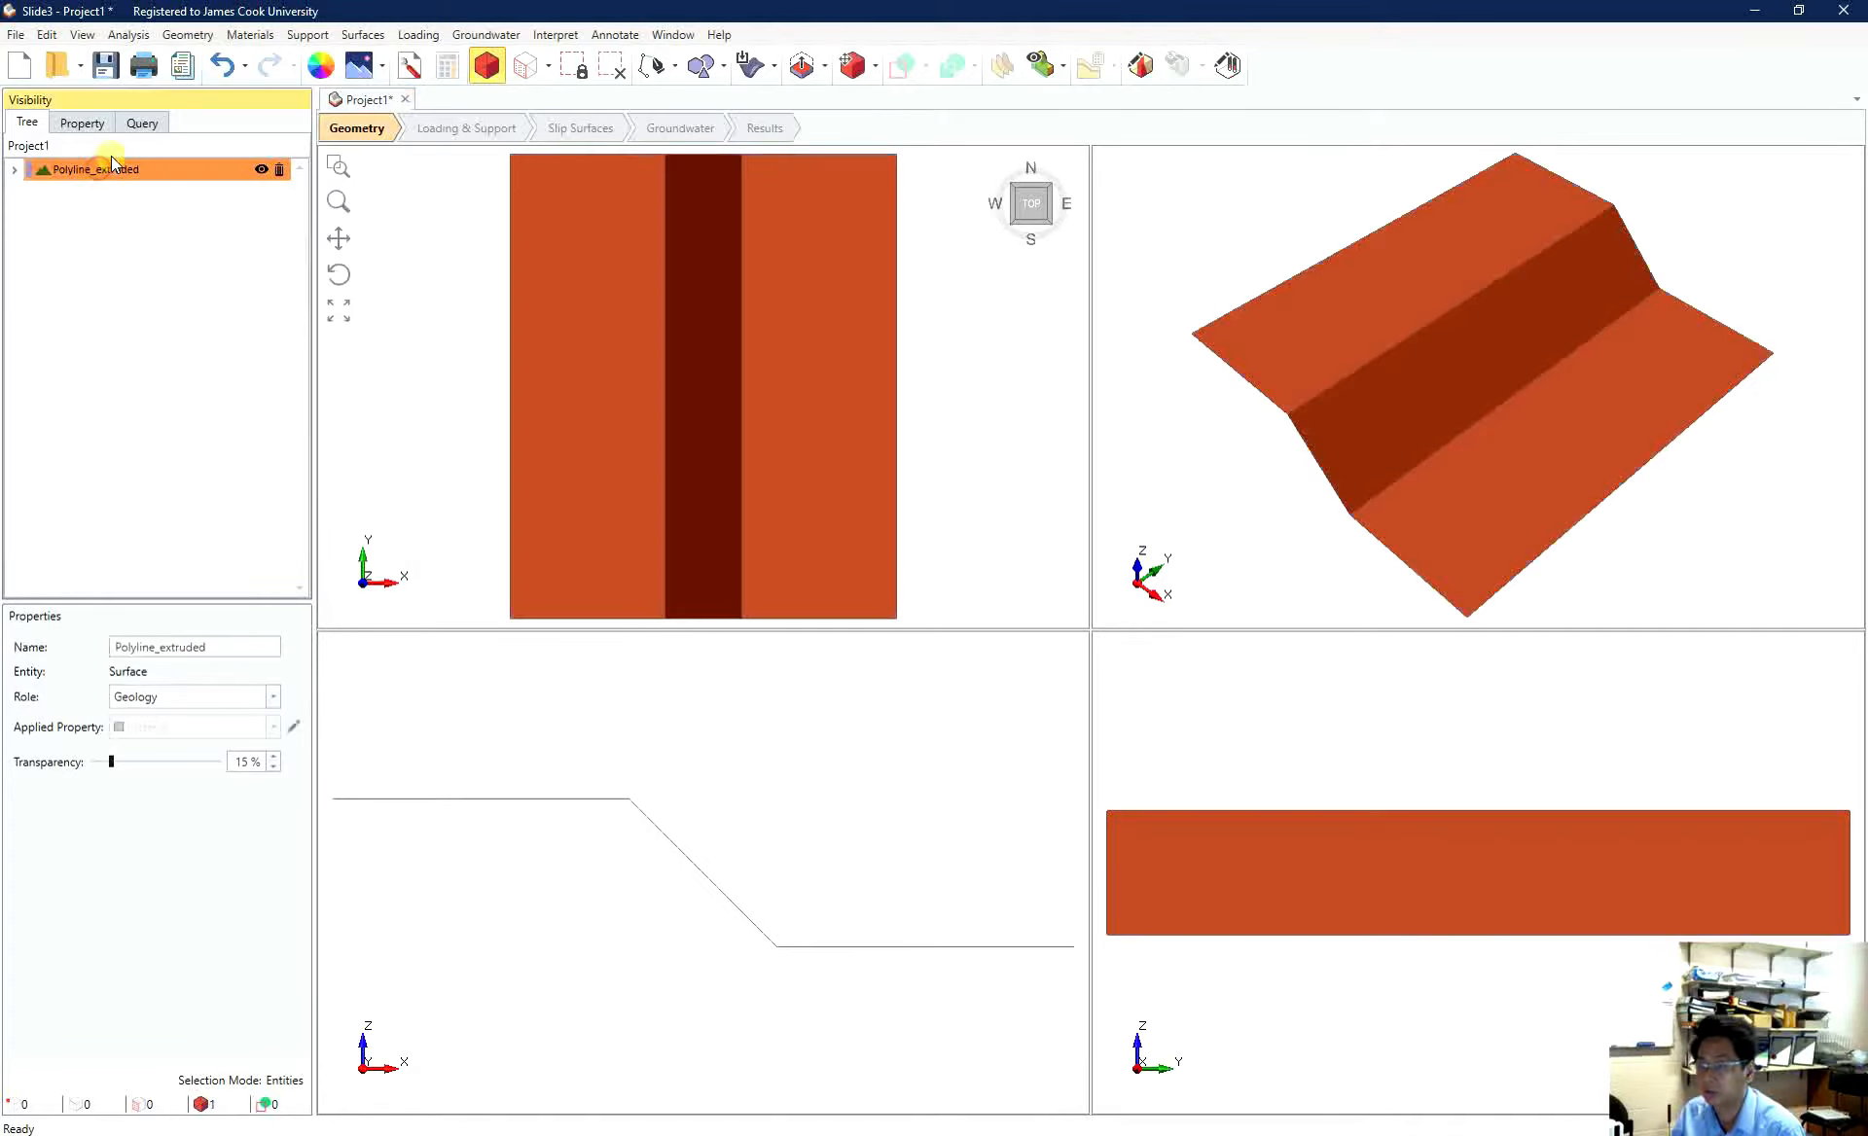
mouse_move(210, 17)
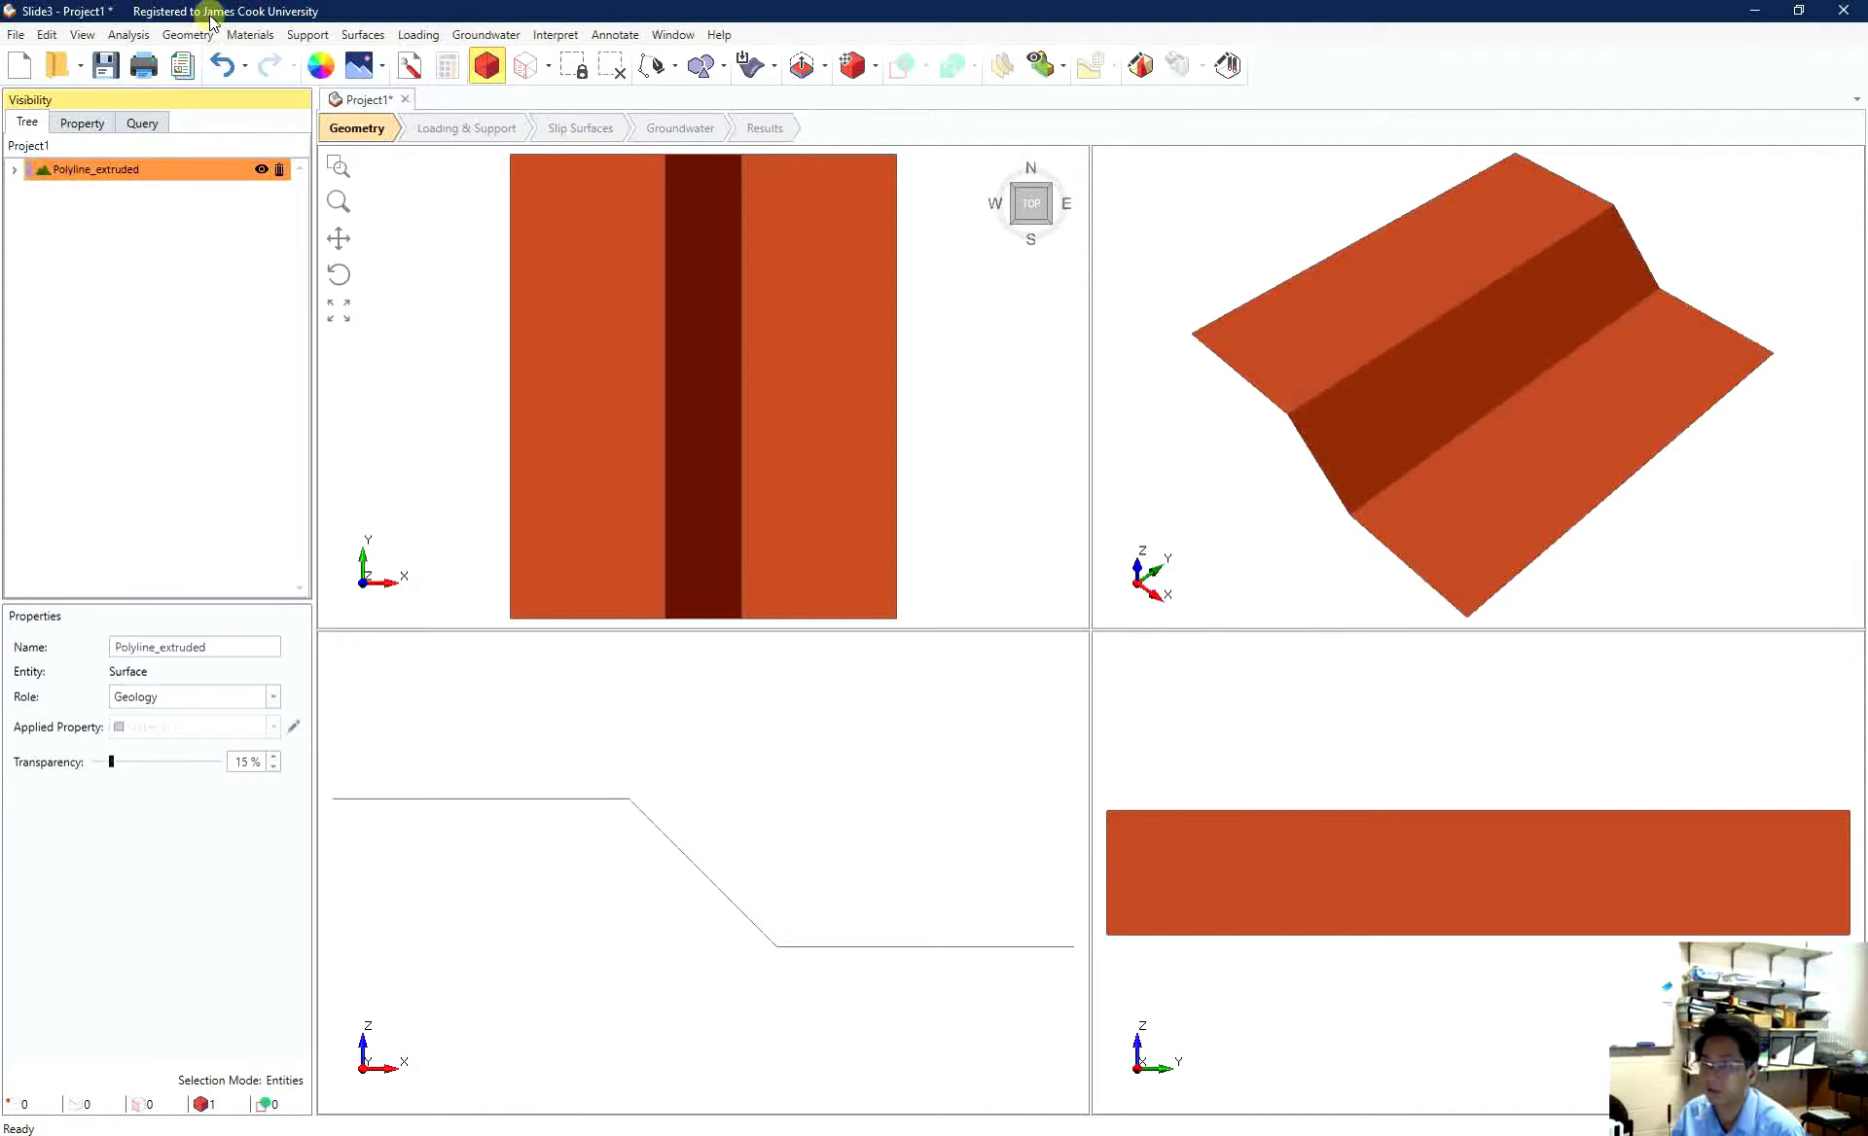
click(188, 33)
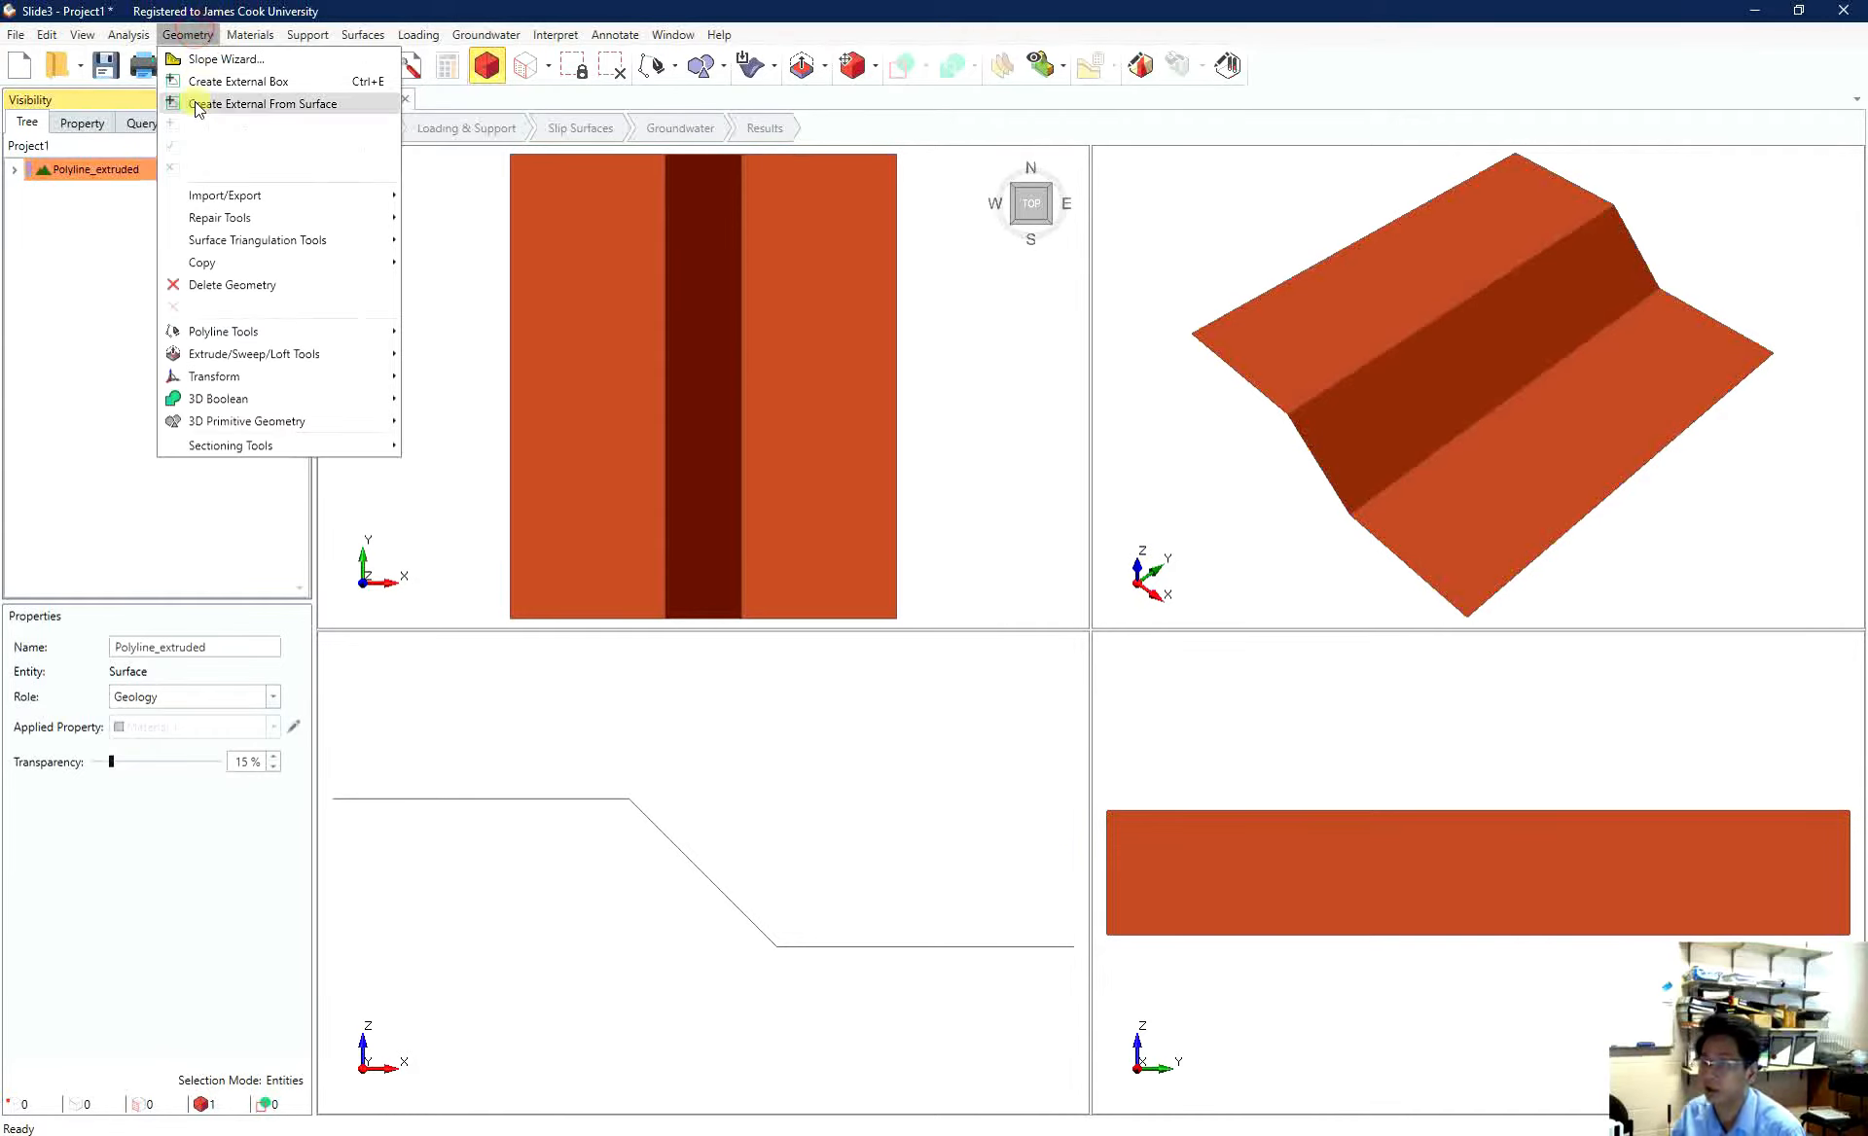
mouse_move(282, 103)
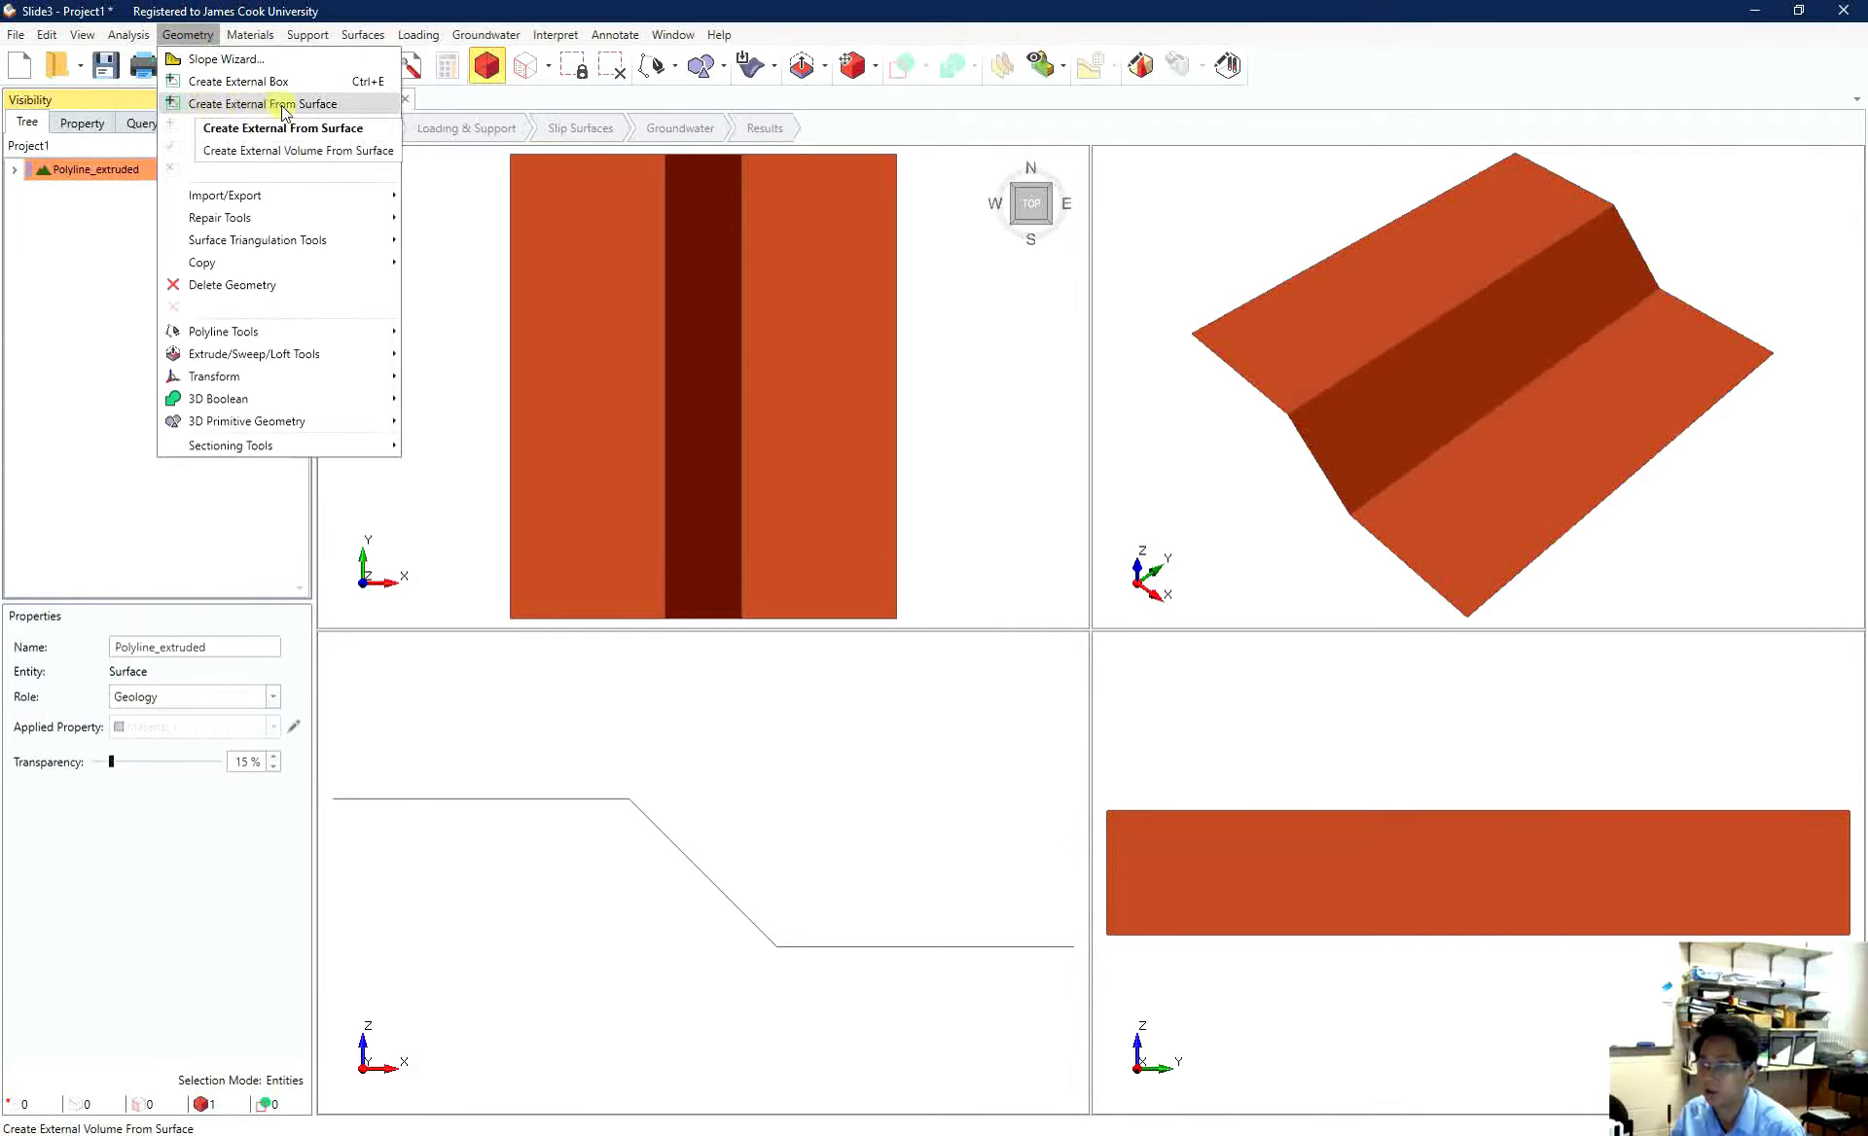
click(272, 103)
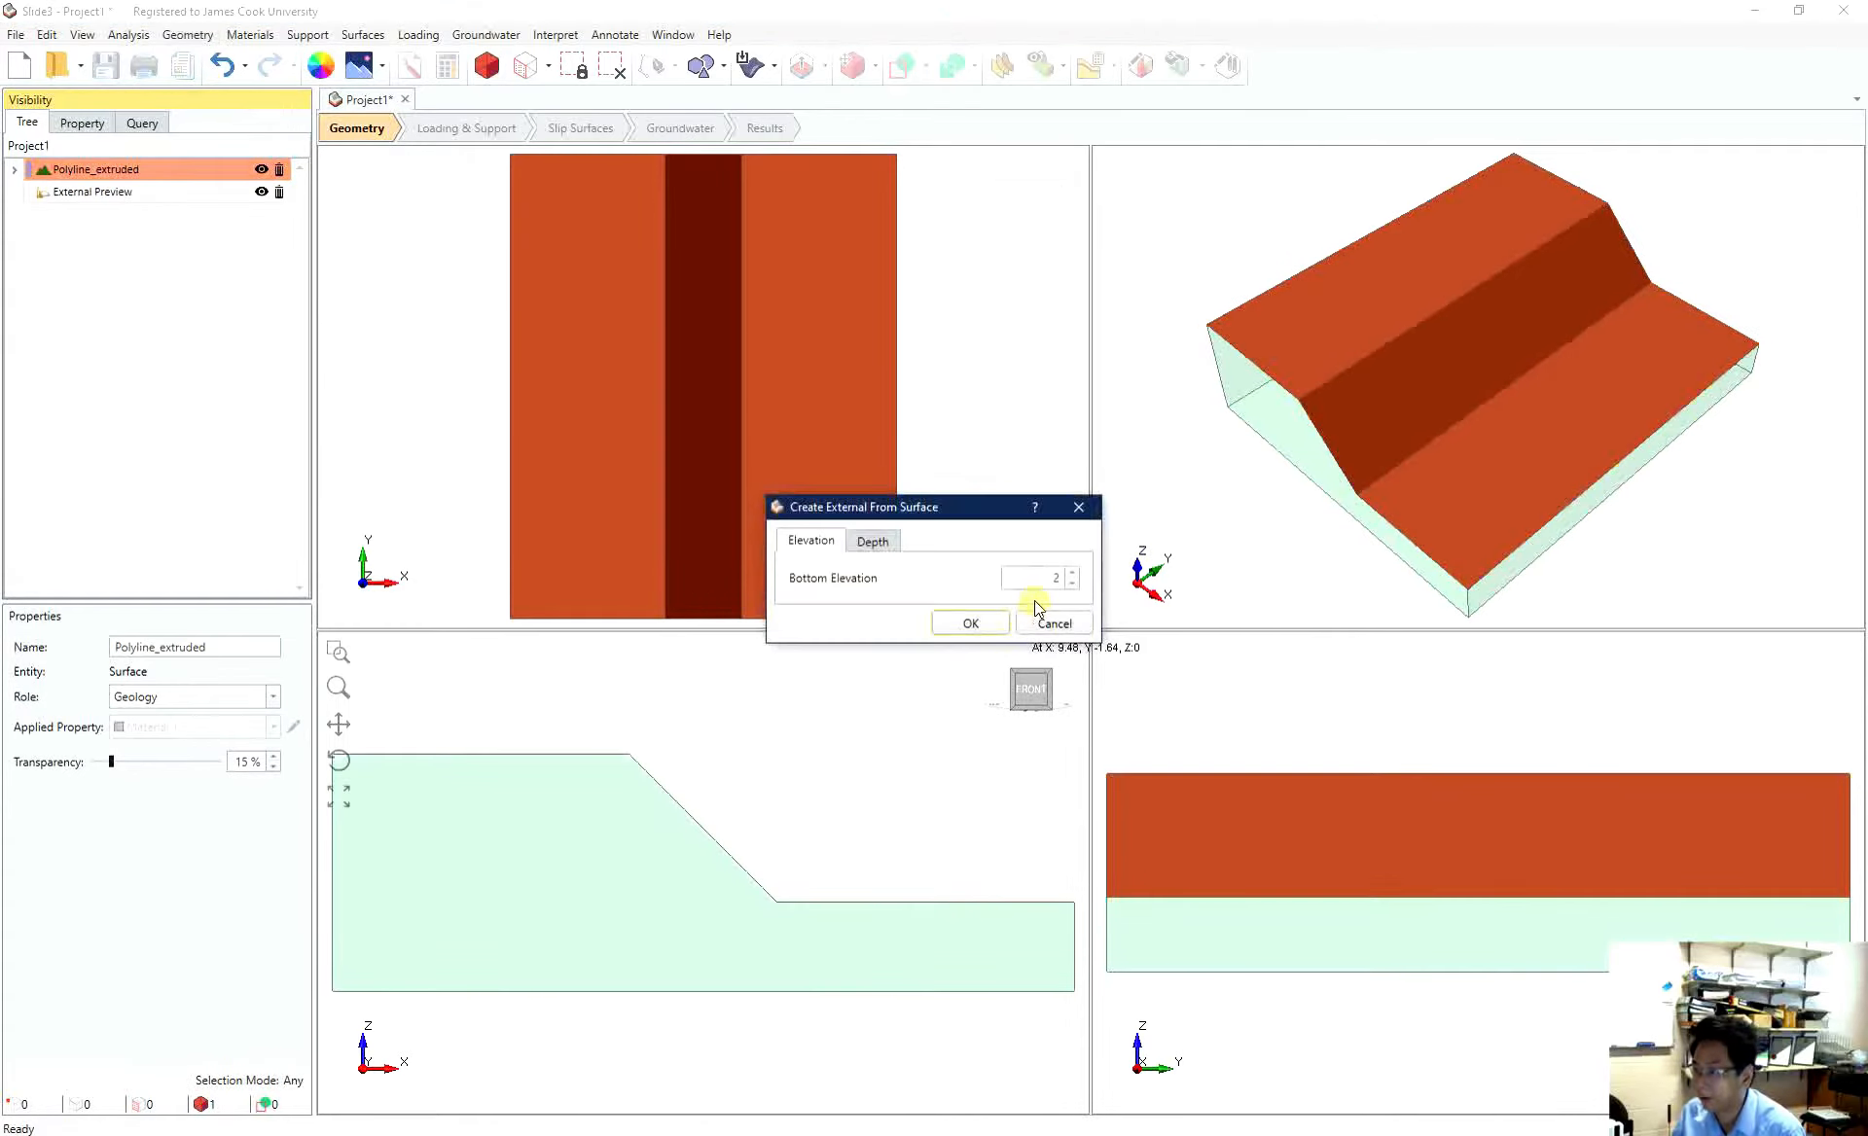
mouse_move(1216, 366)
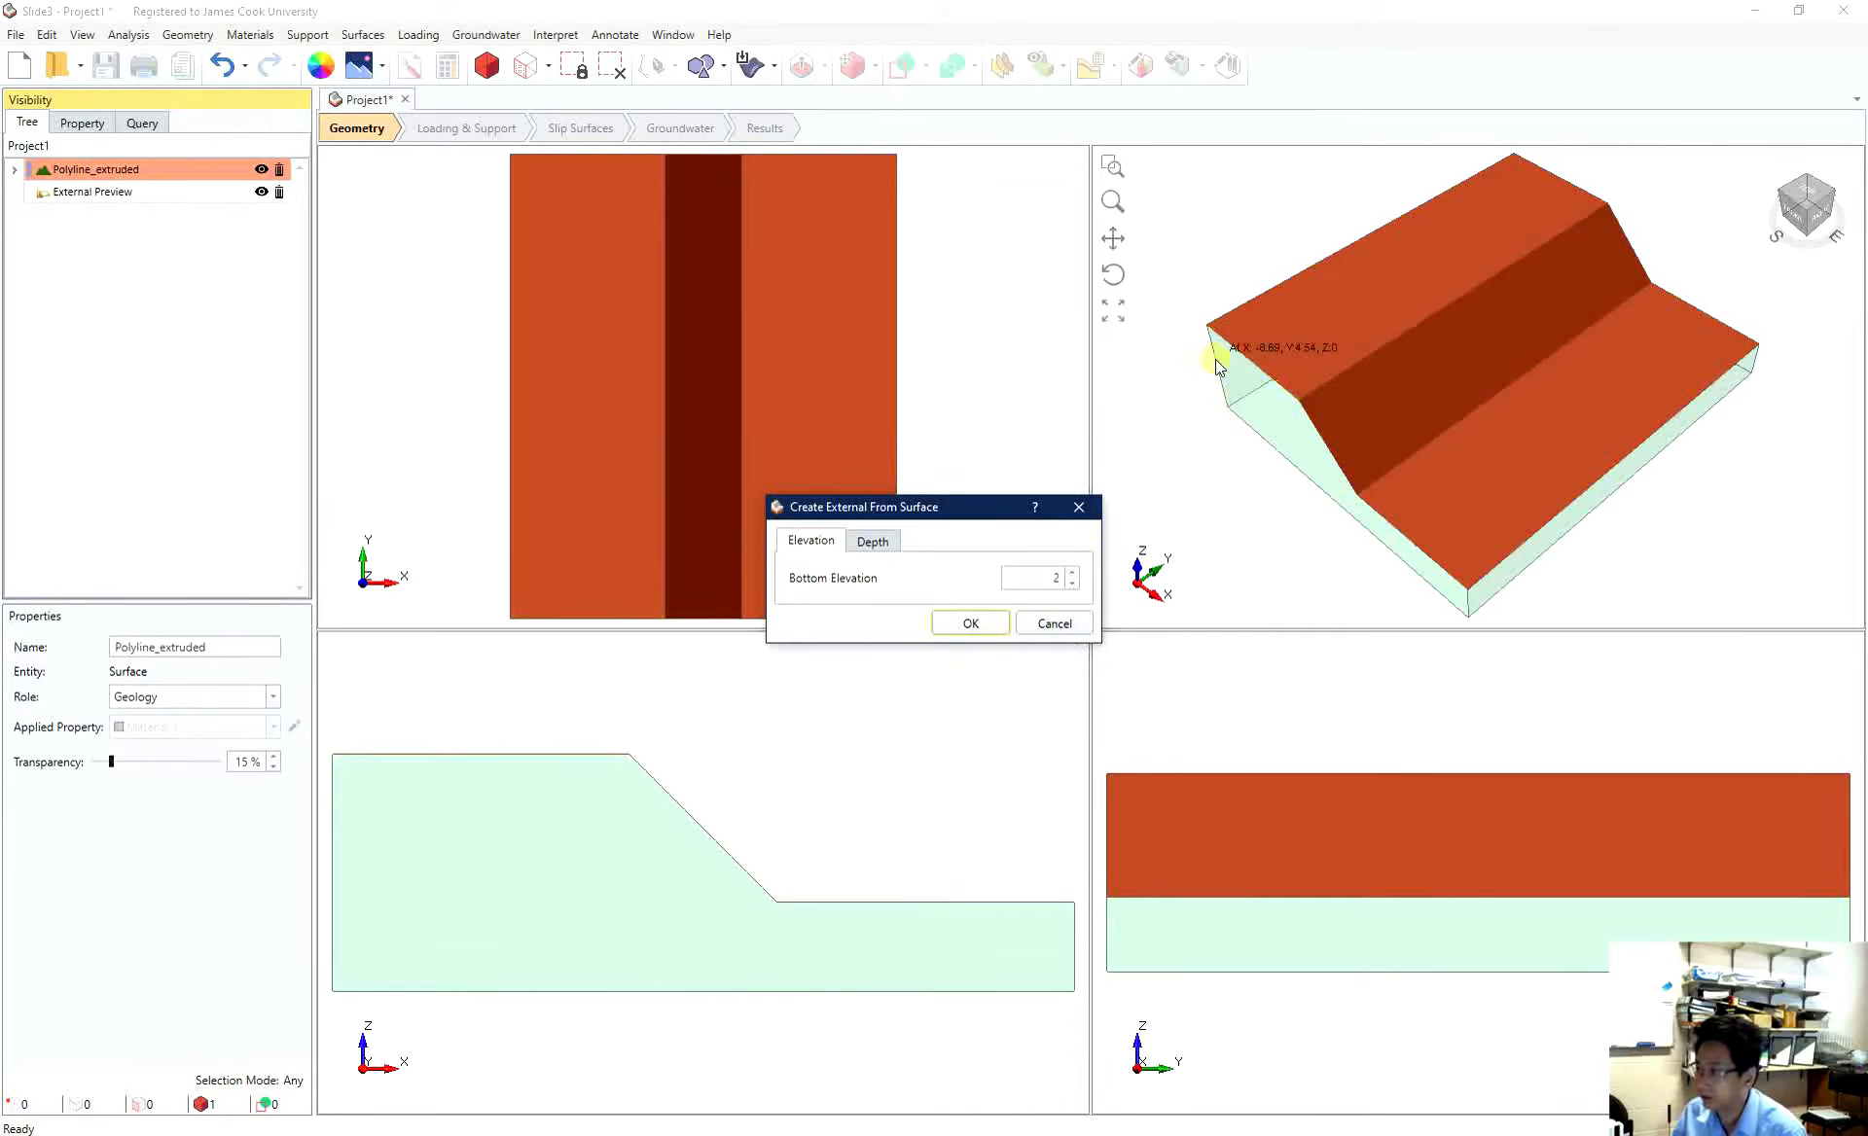
mouse_move(1241, 442)
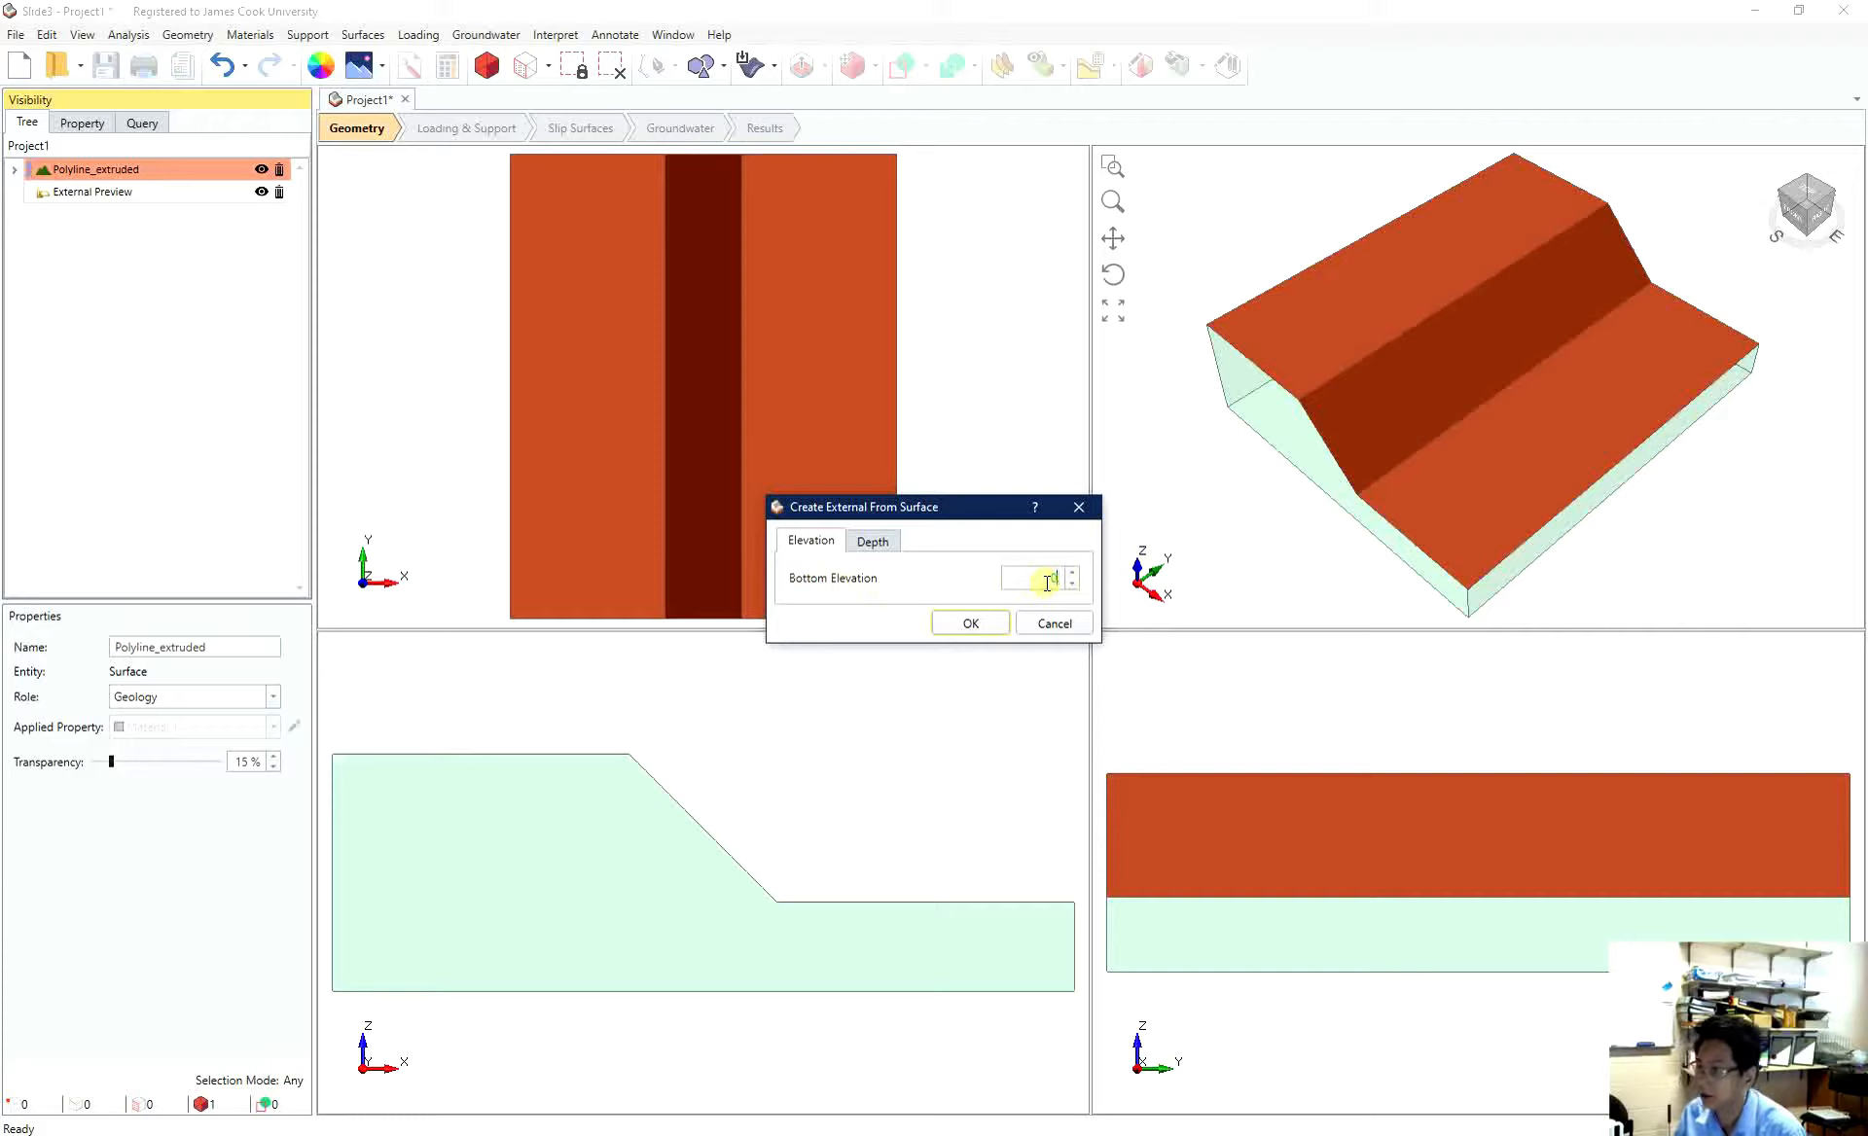
click(871, 541)
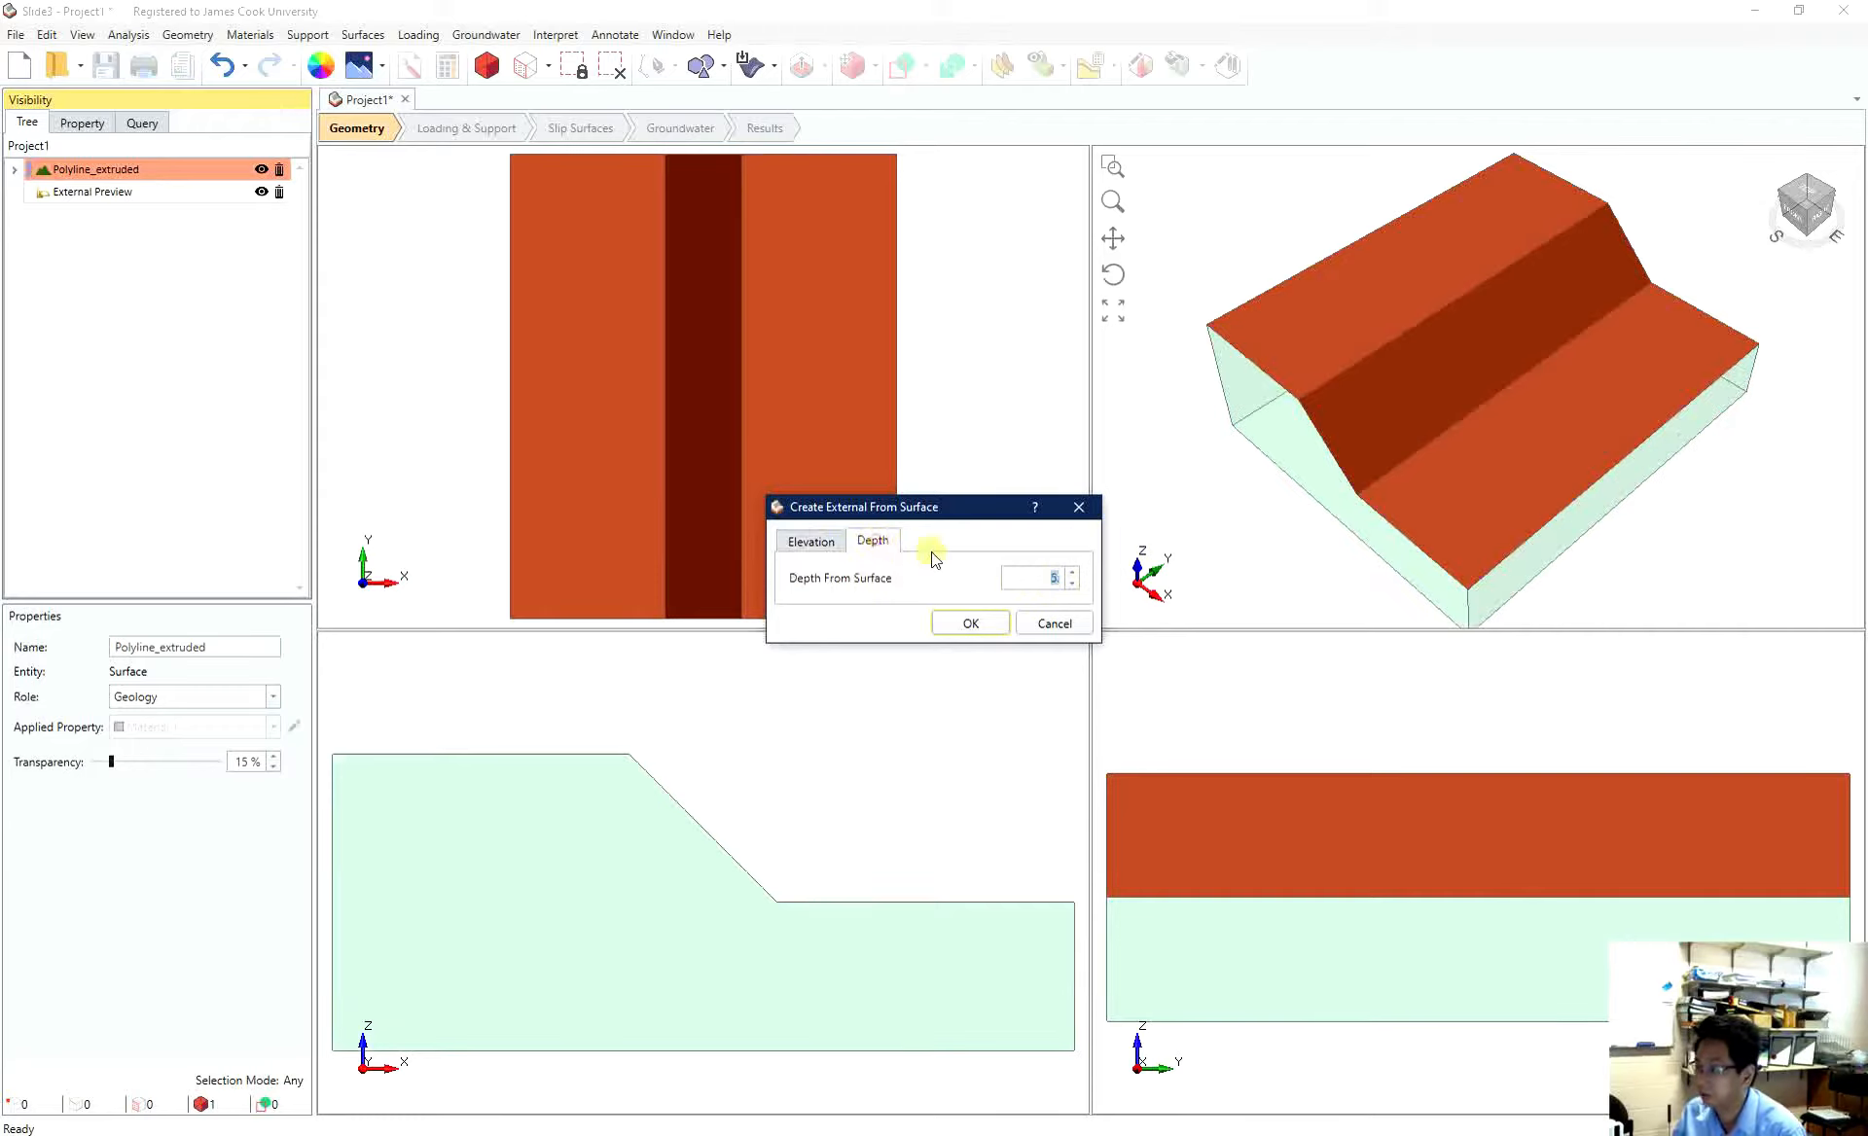
click(809, 540)
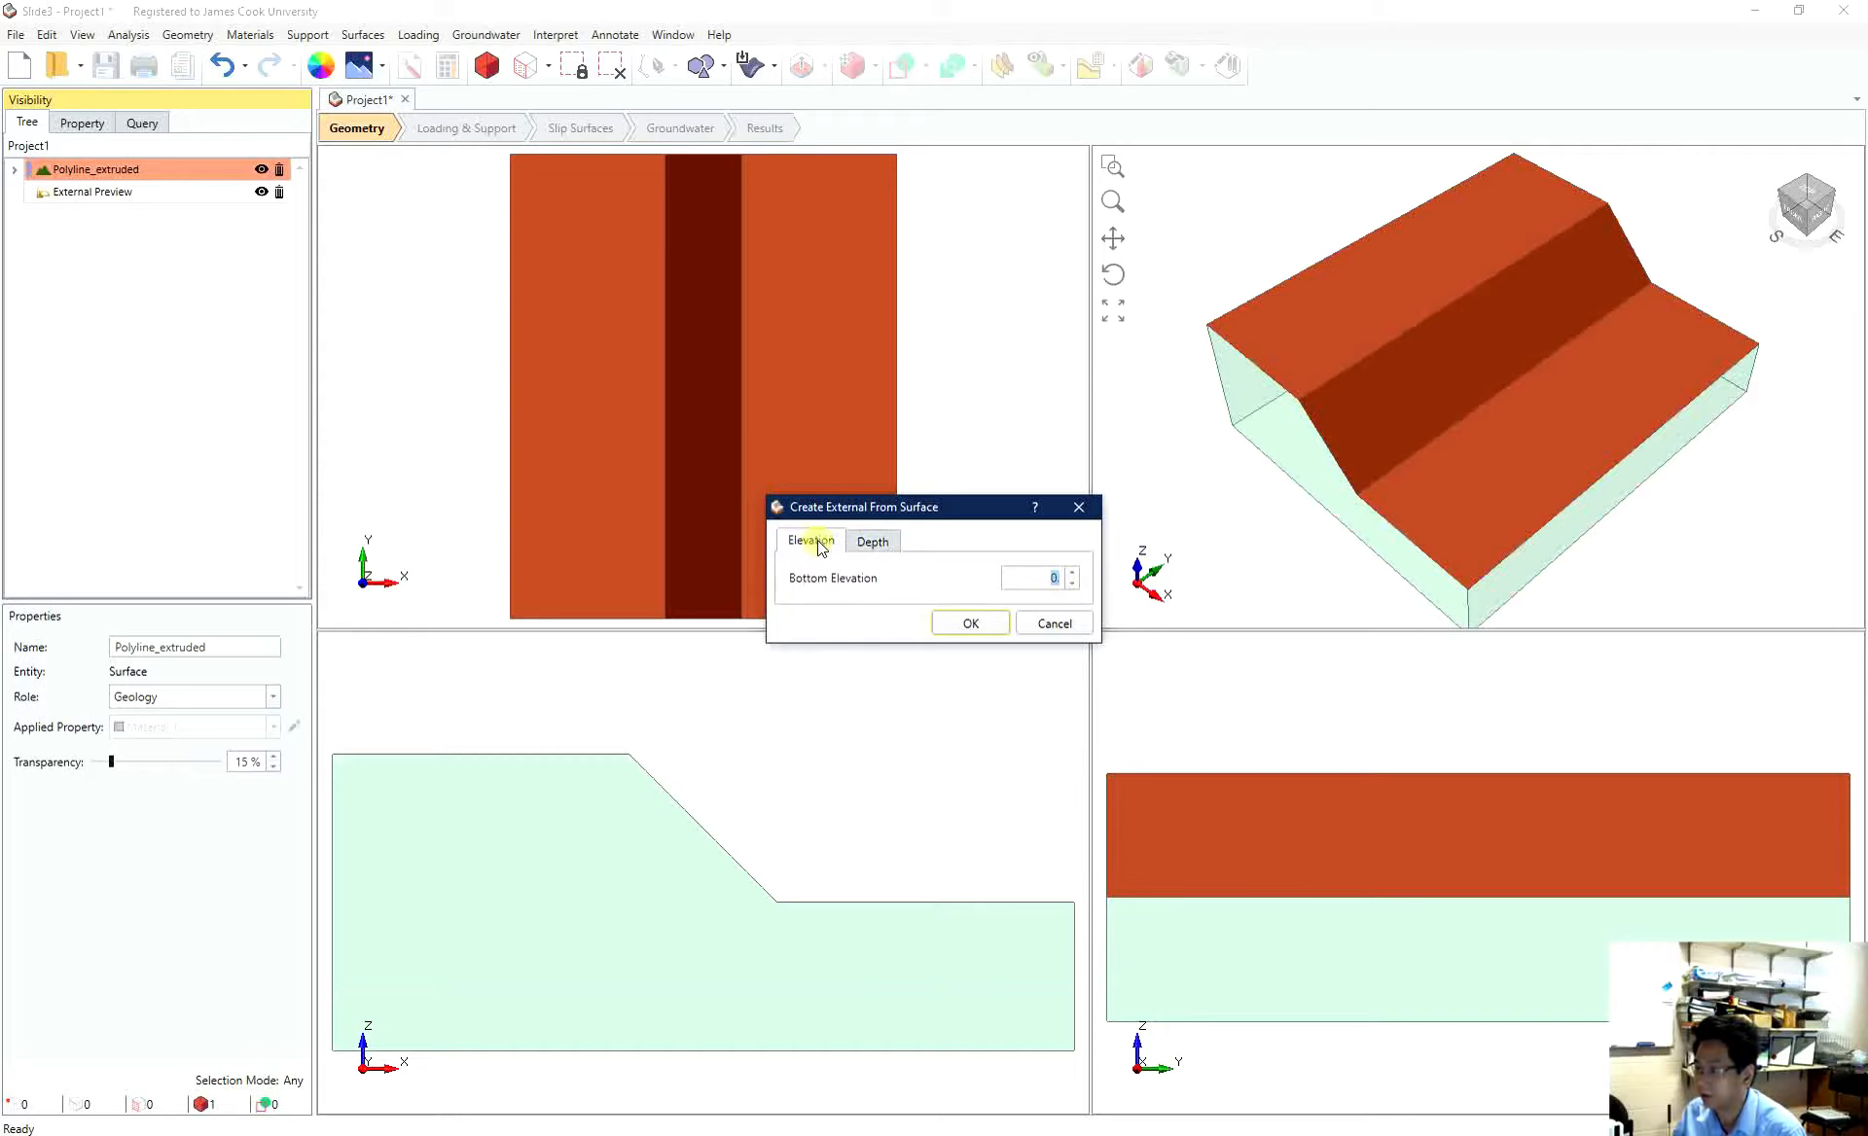
click(969, 622)
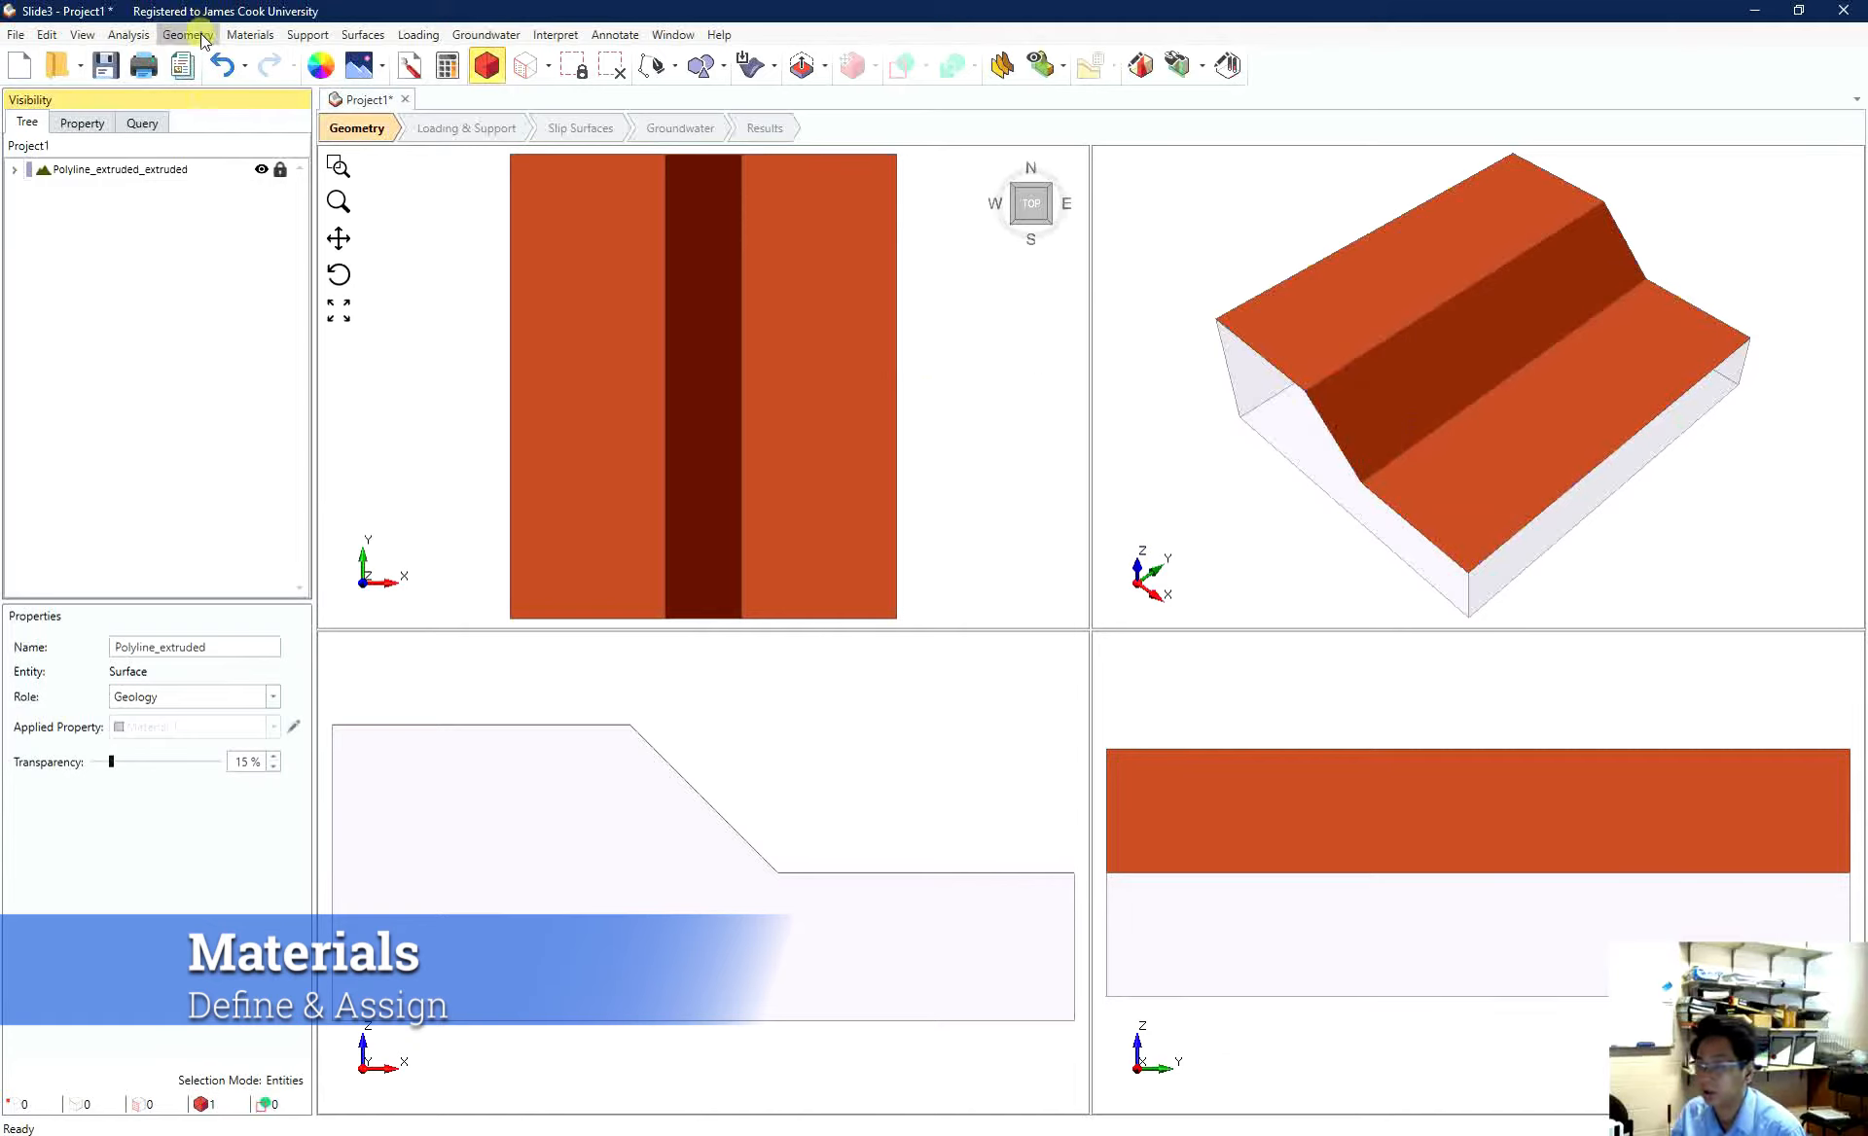
- In Define Materials, colour Material 1 green
click(253, 33)
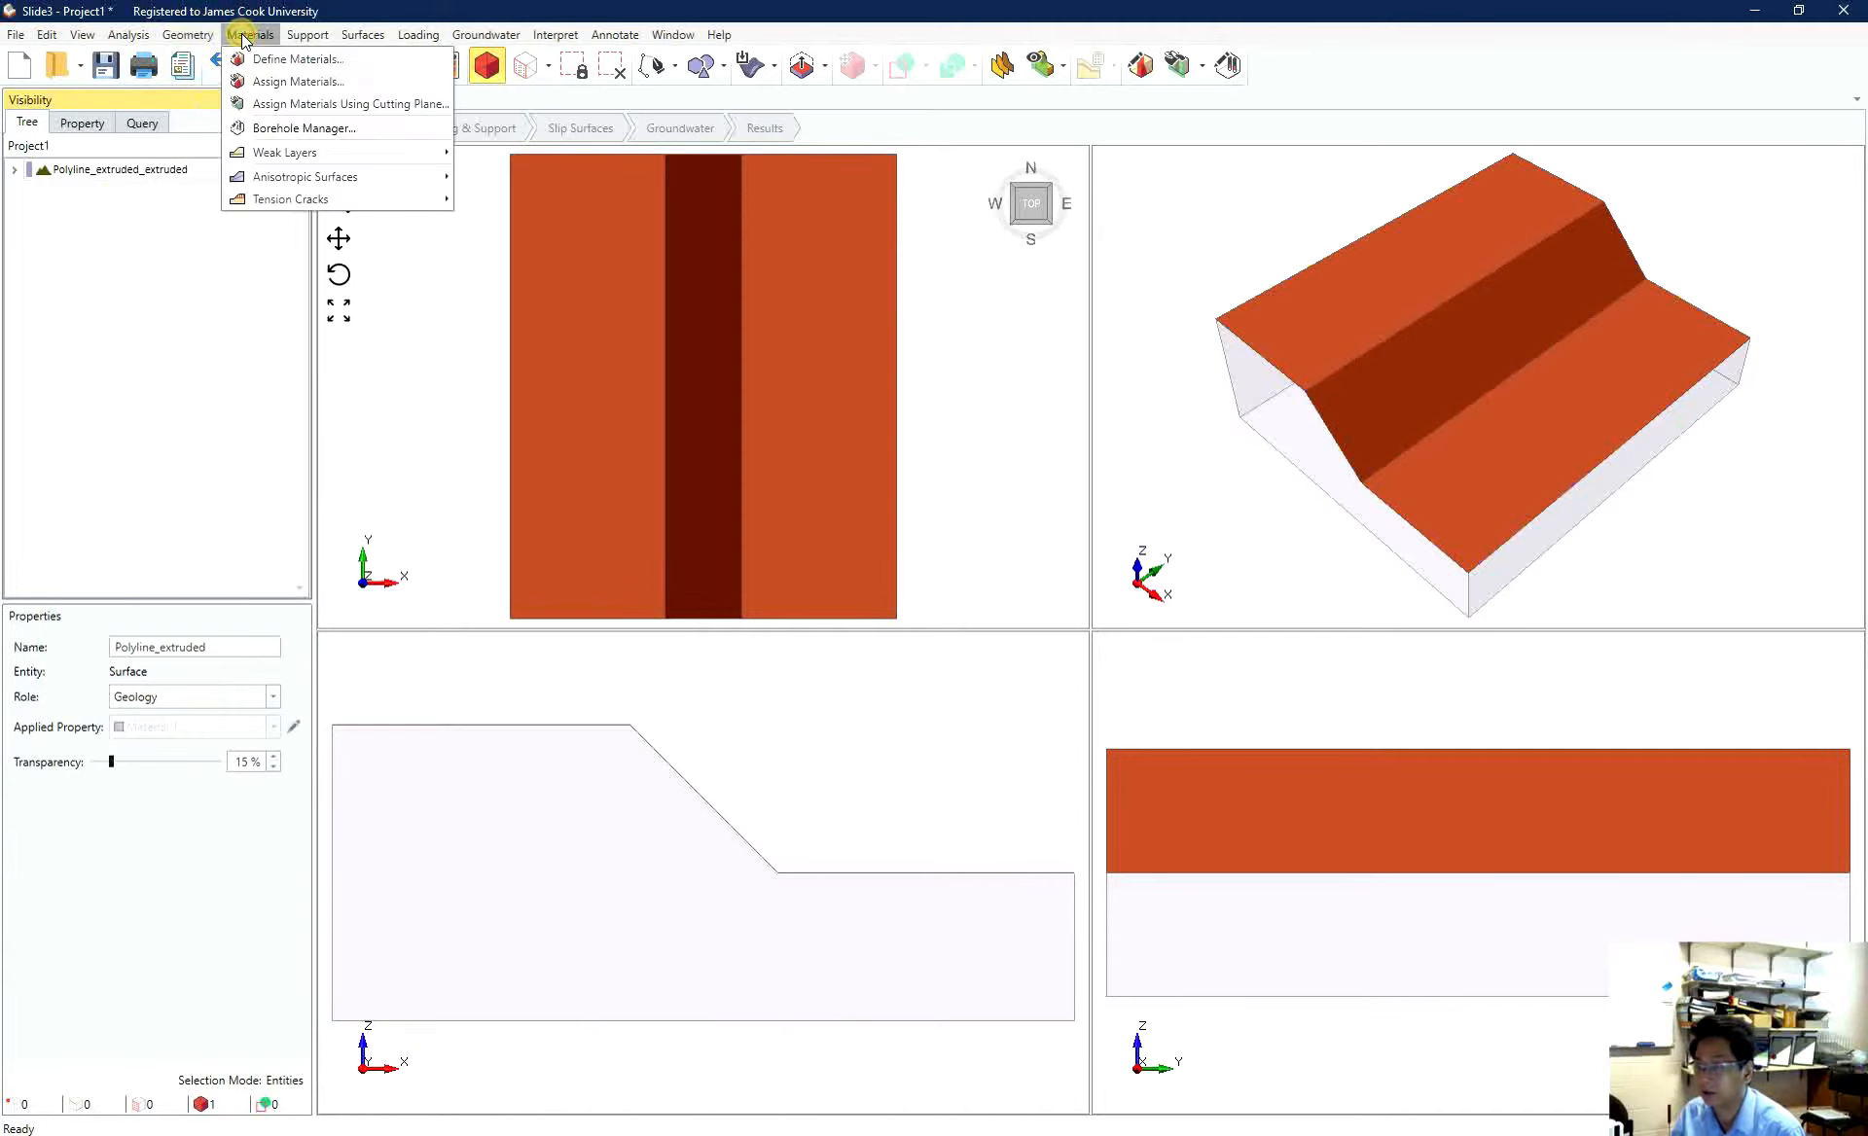
click(288, 58)
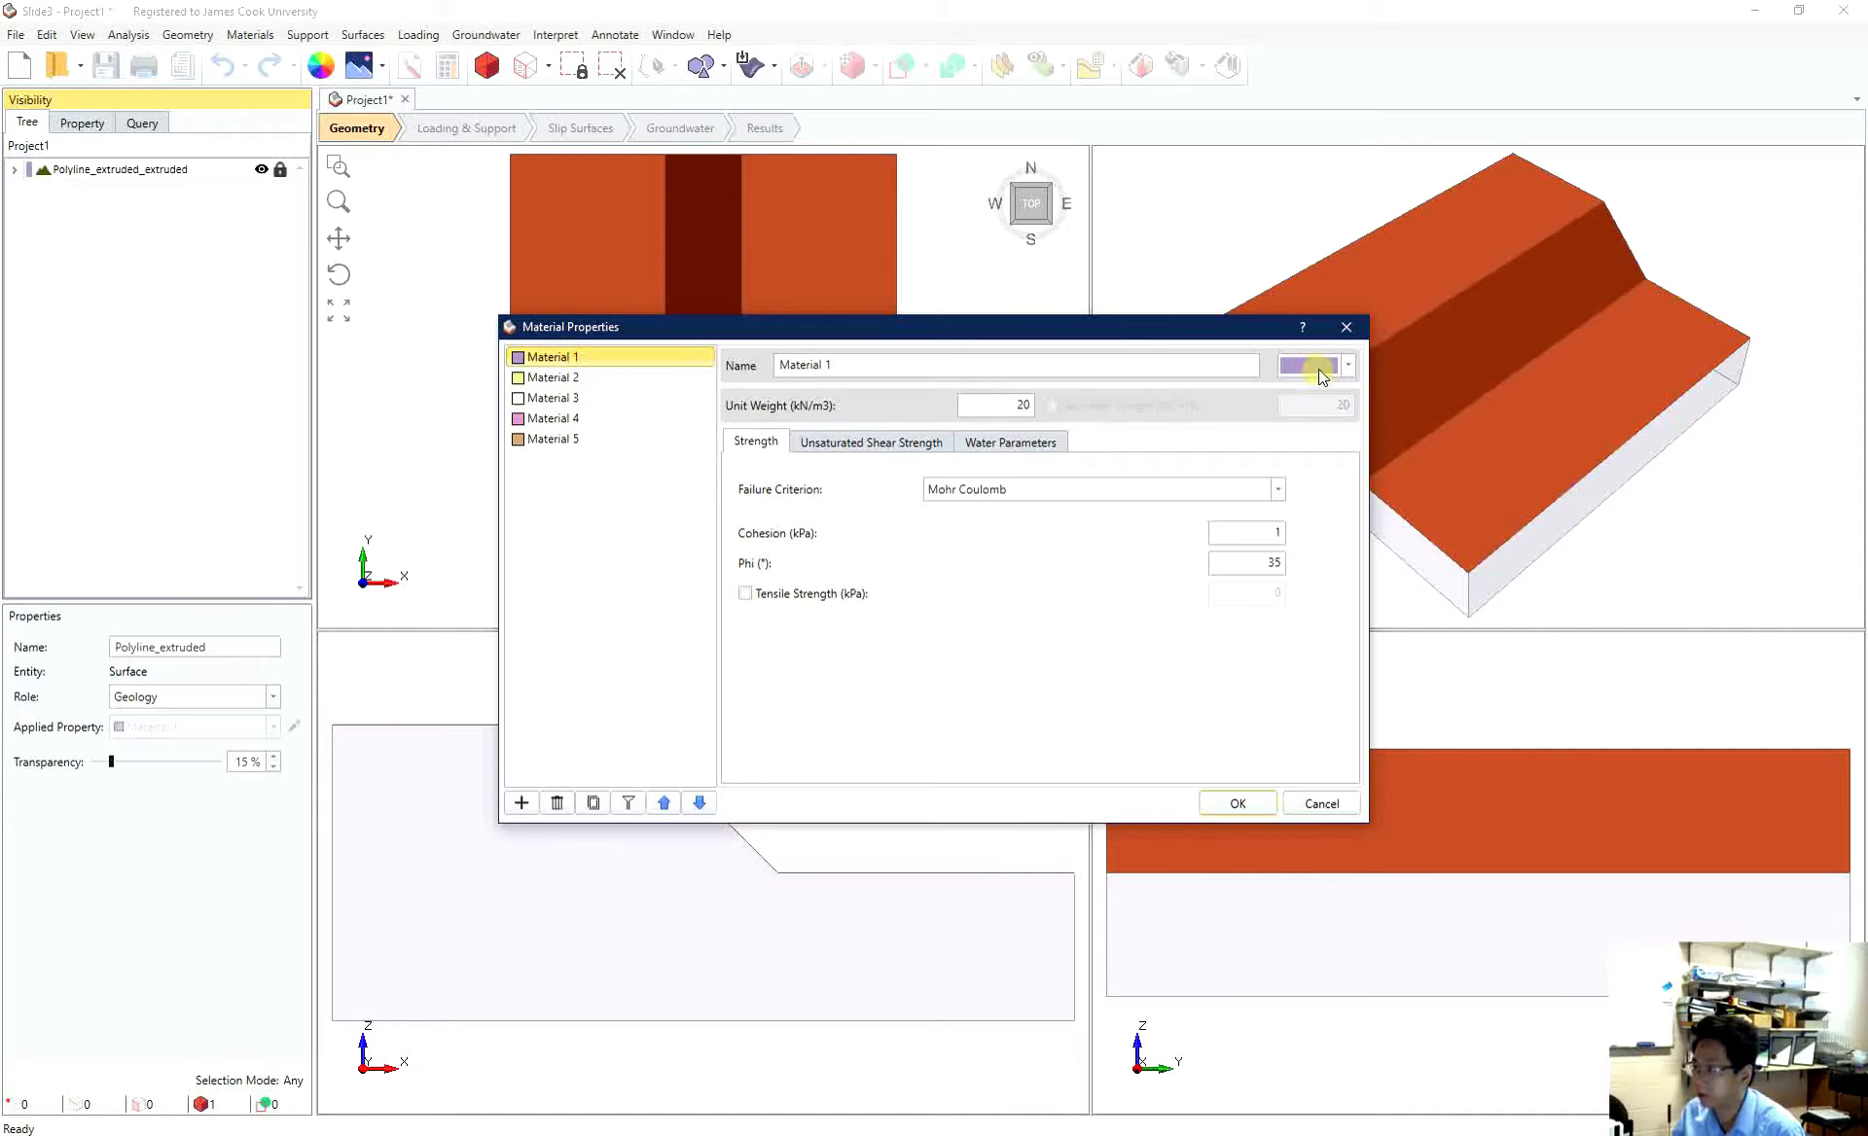
click(1347, 363)
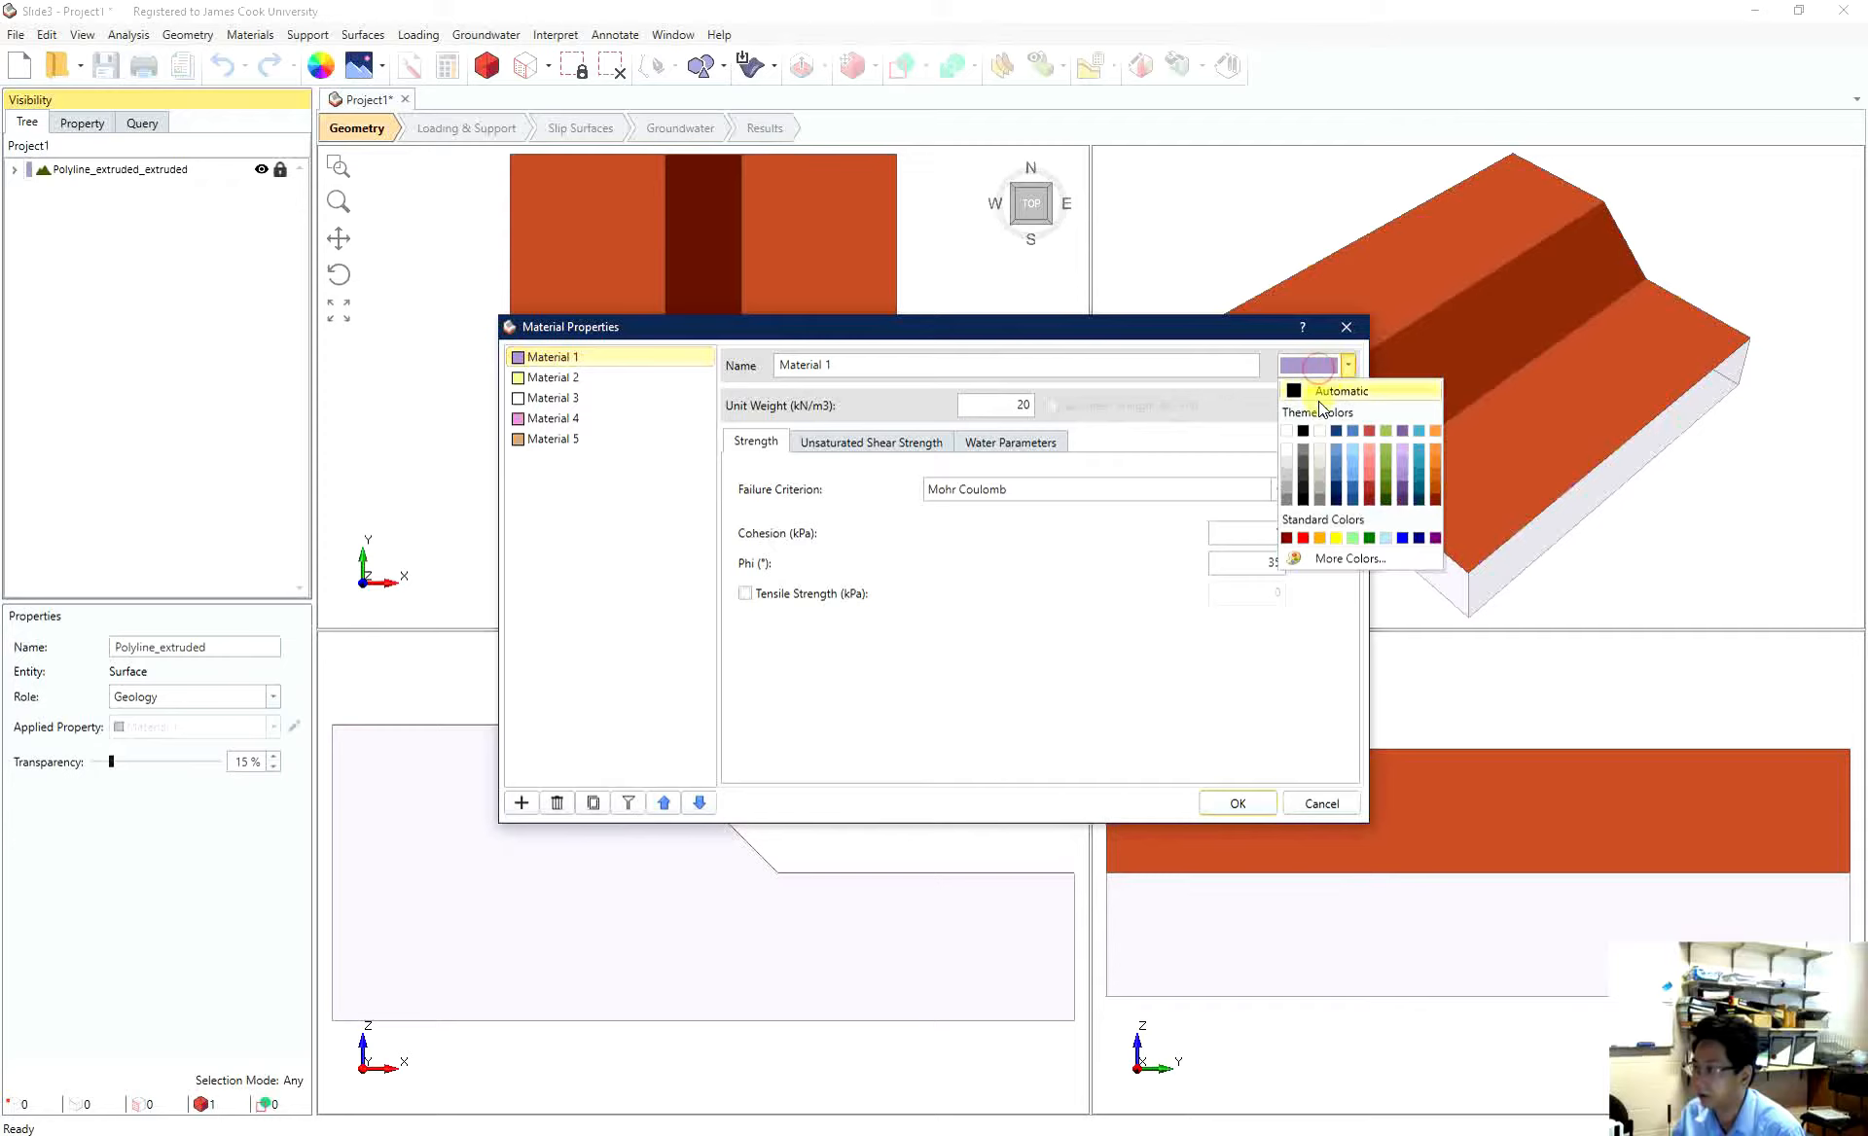
click(1395, 465)
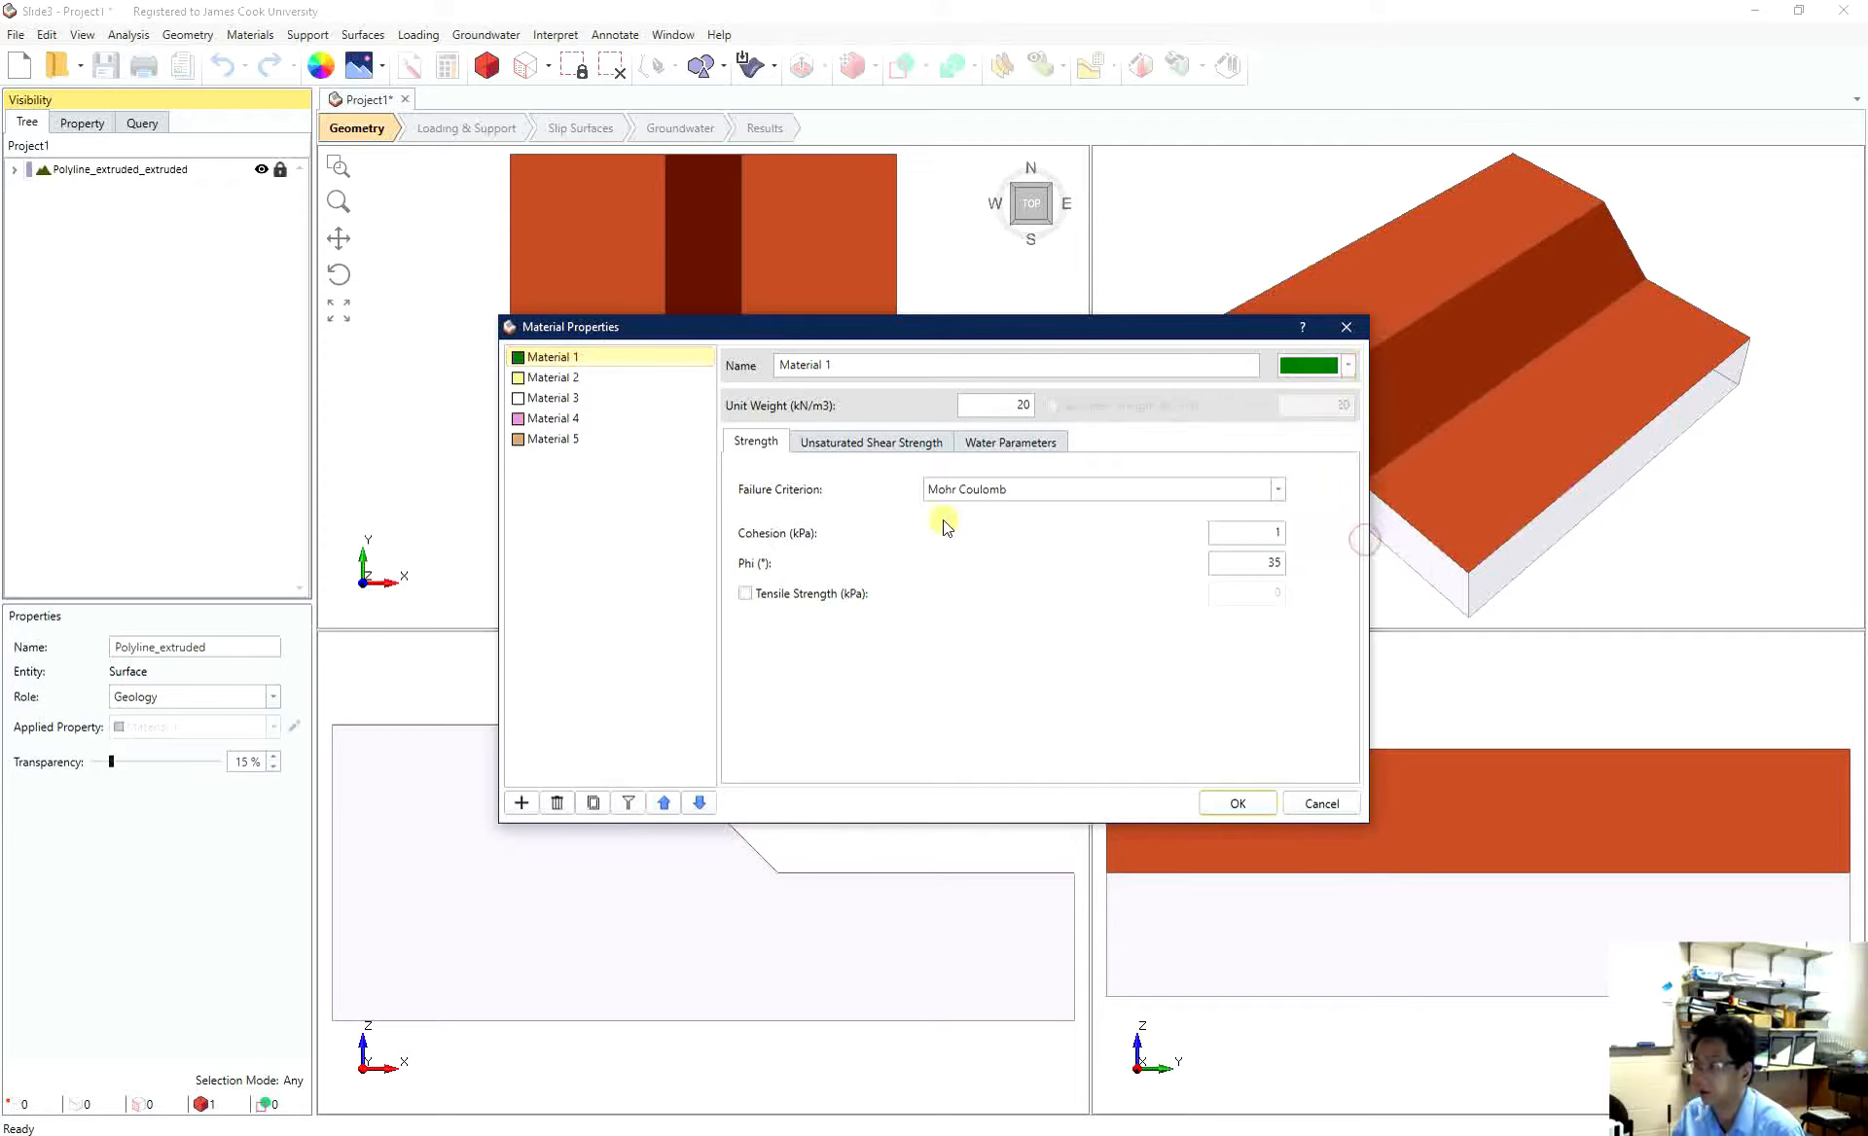
mouse_move(1024, 494)
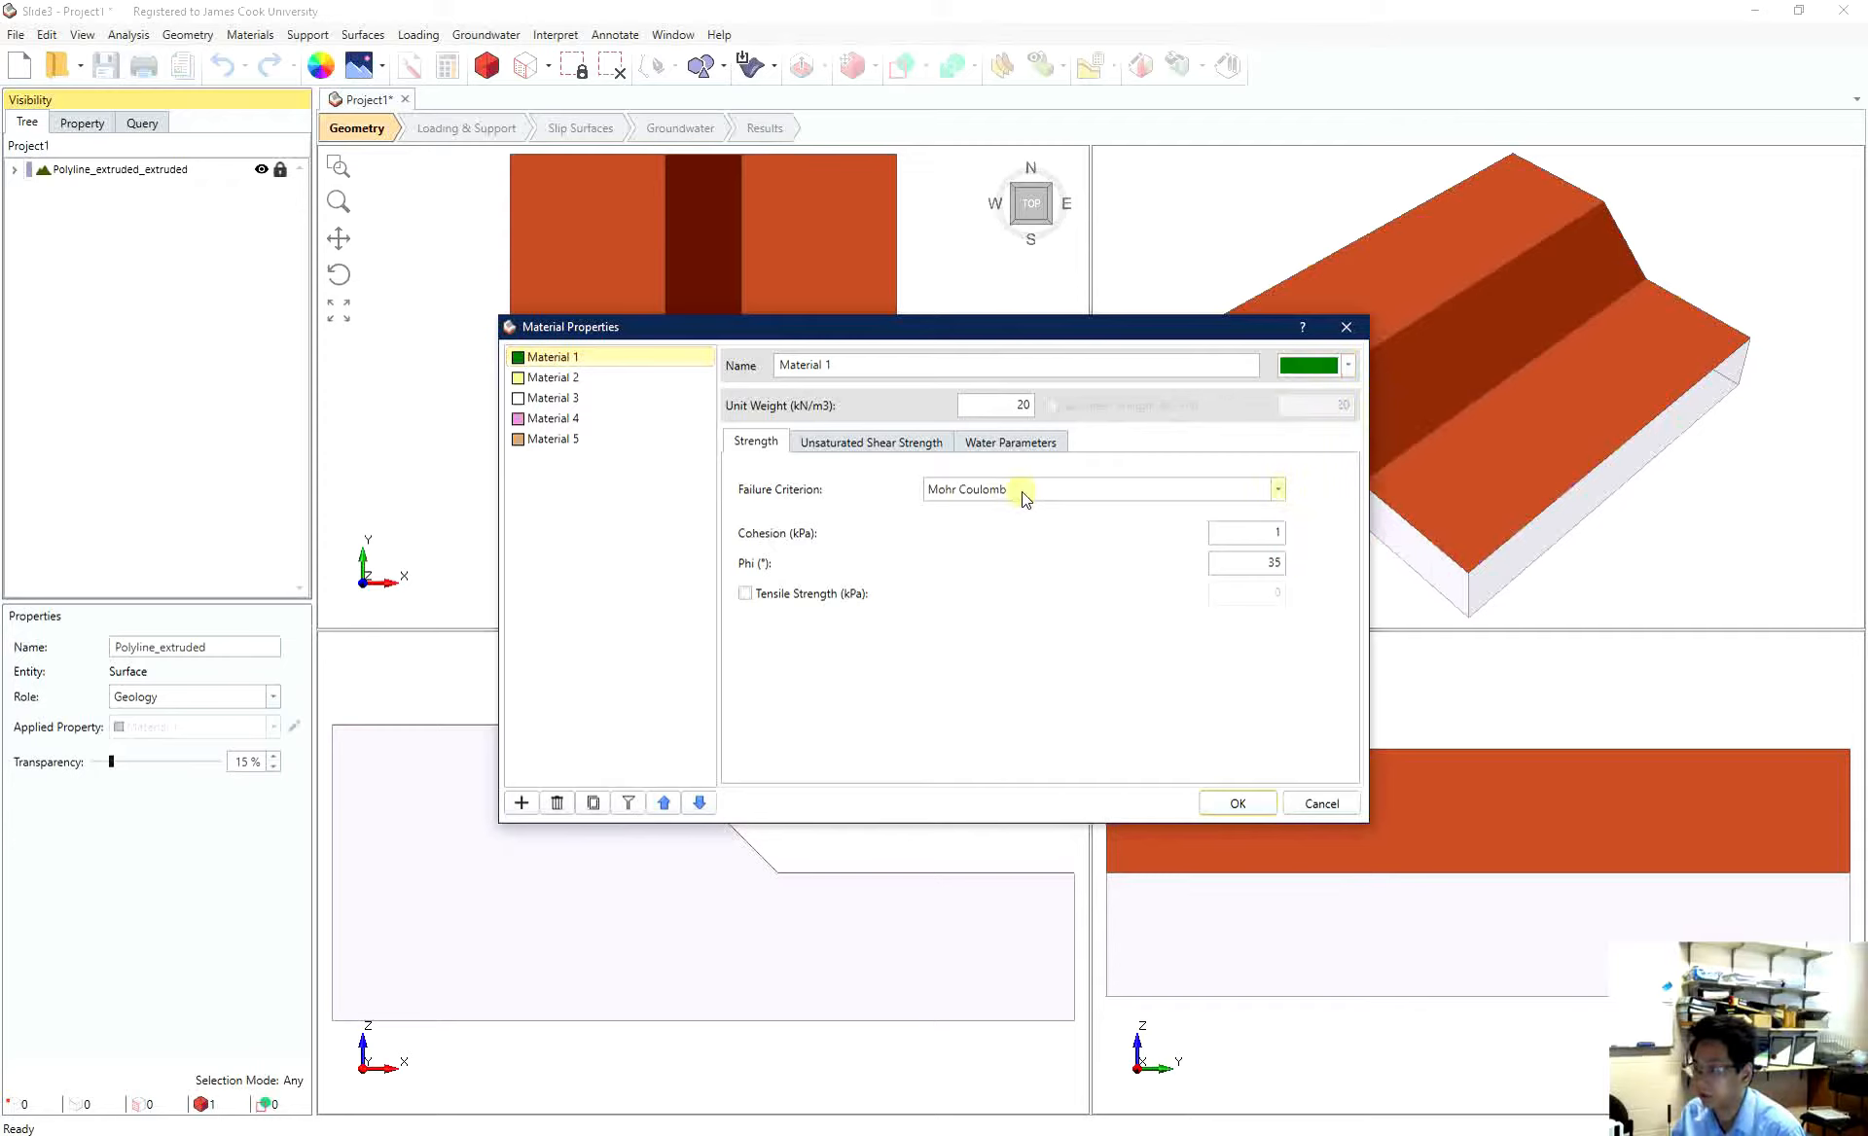
- Keep Mohr Coulomb strength for Material 1 with cohesion 10 kPa and confirm the properties
click(1276, 489)
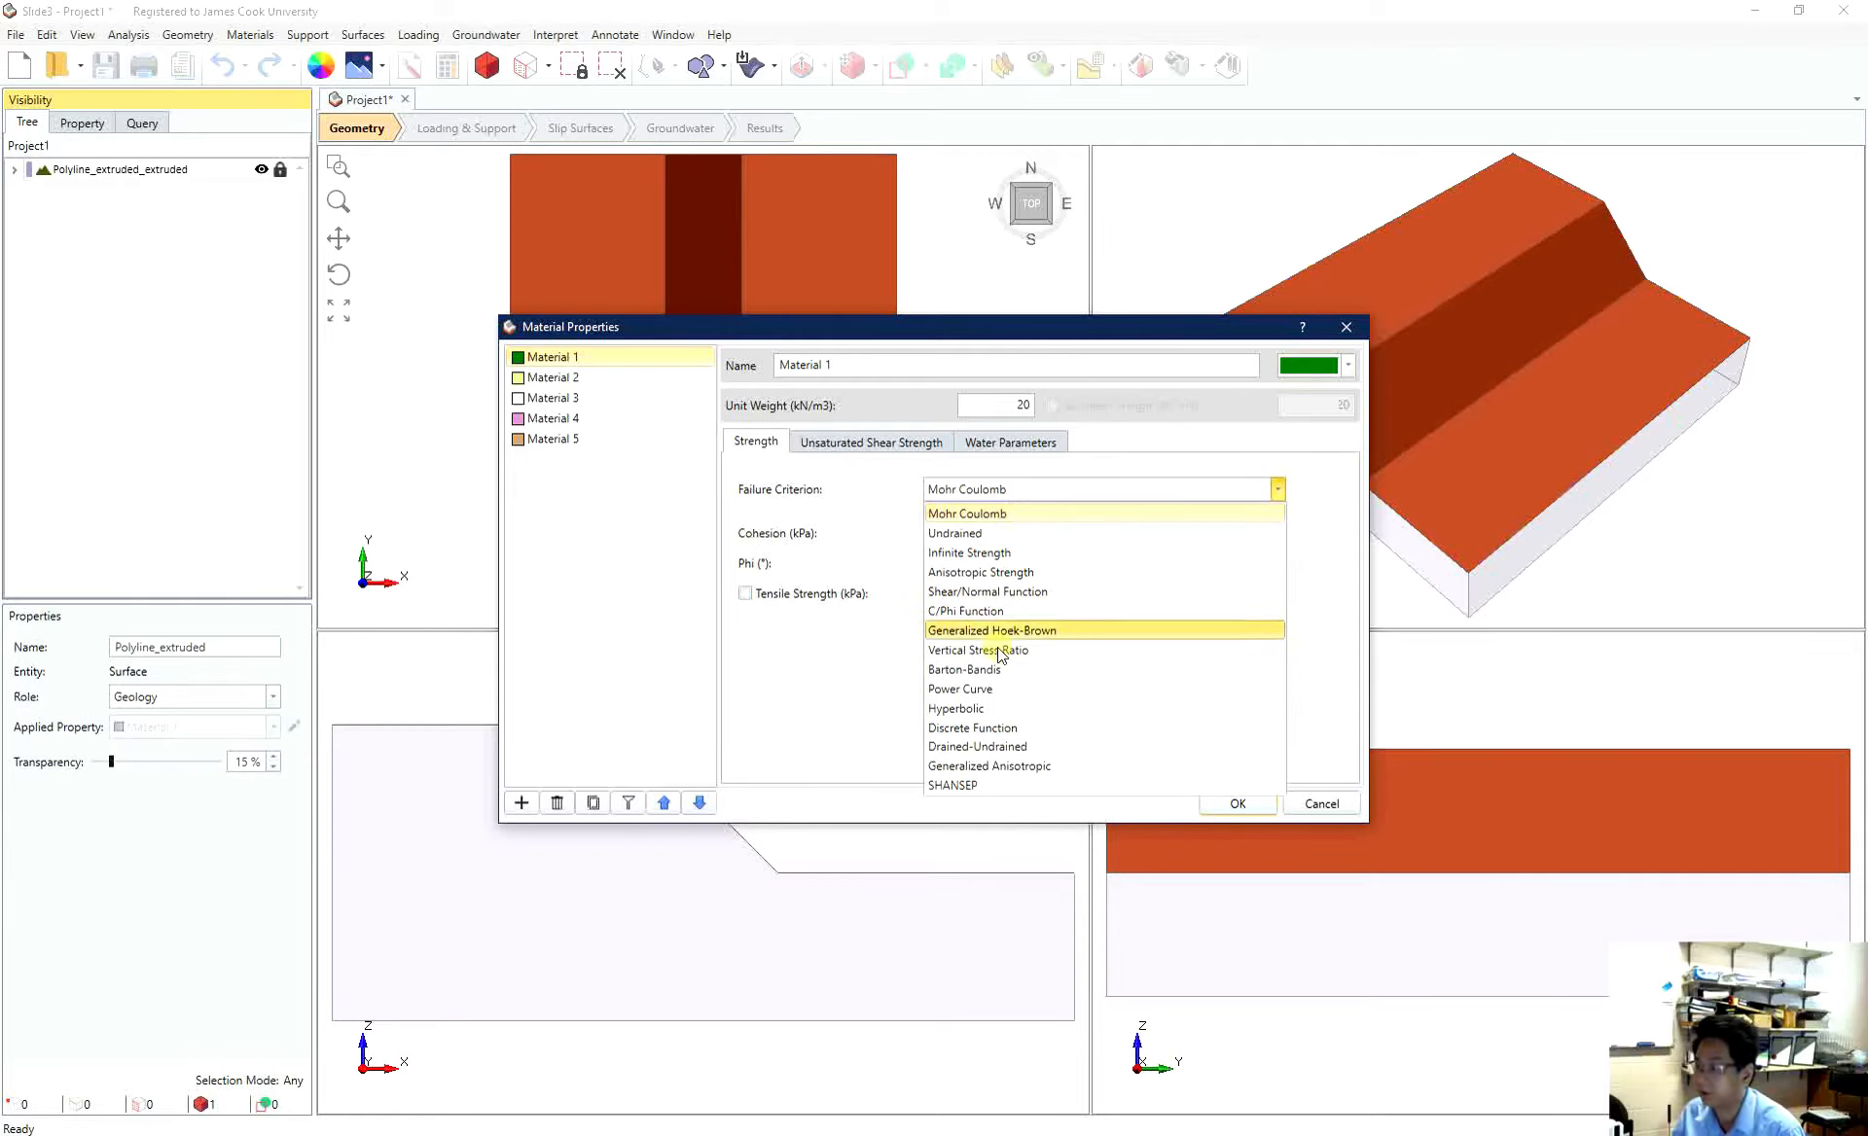
mouse_move(940, 649)
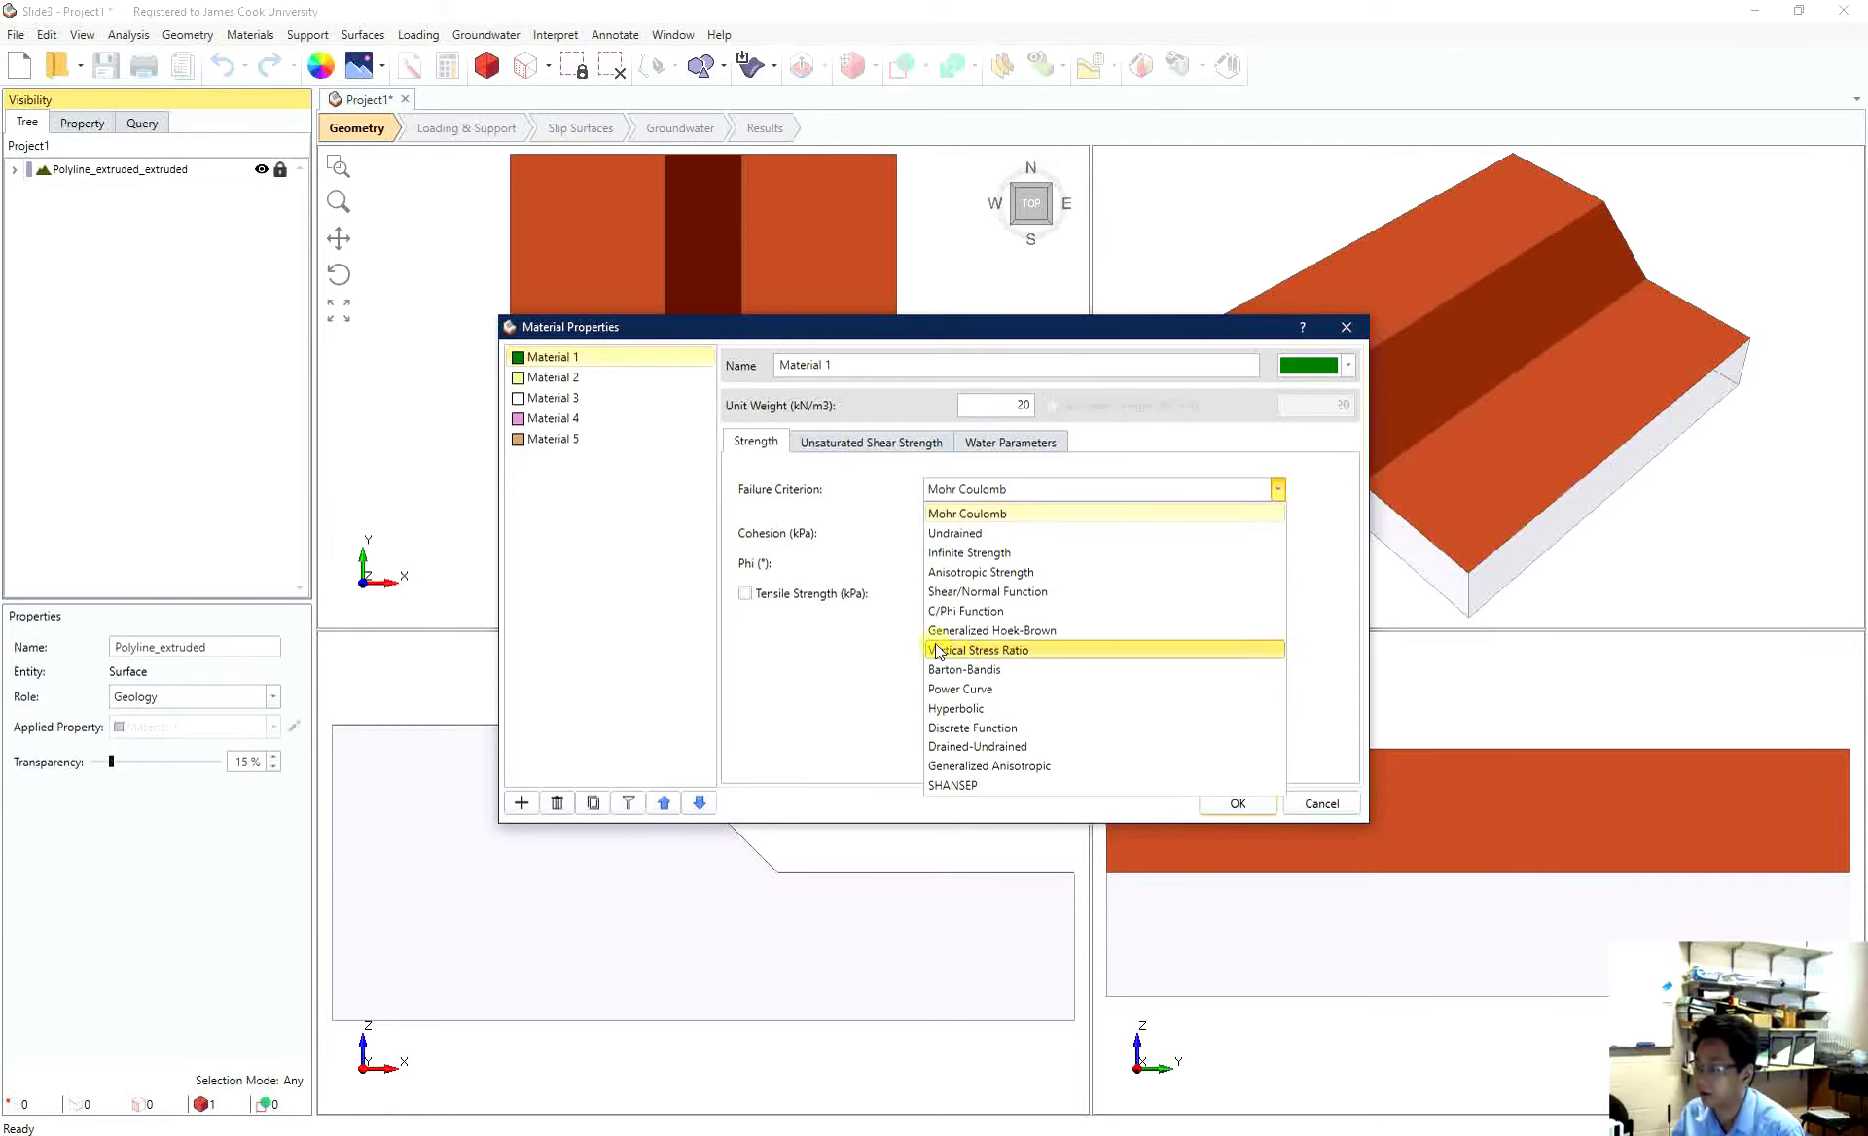
mouse_move(1018, 513)
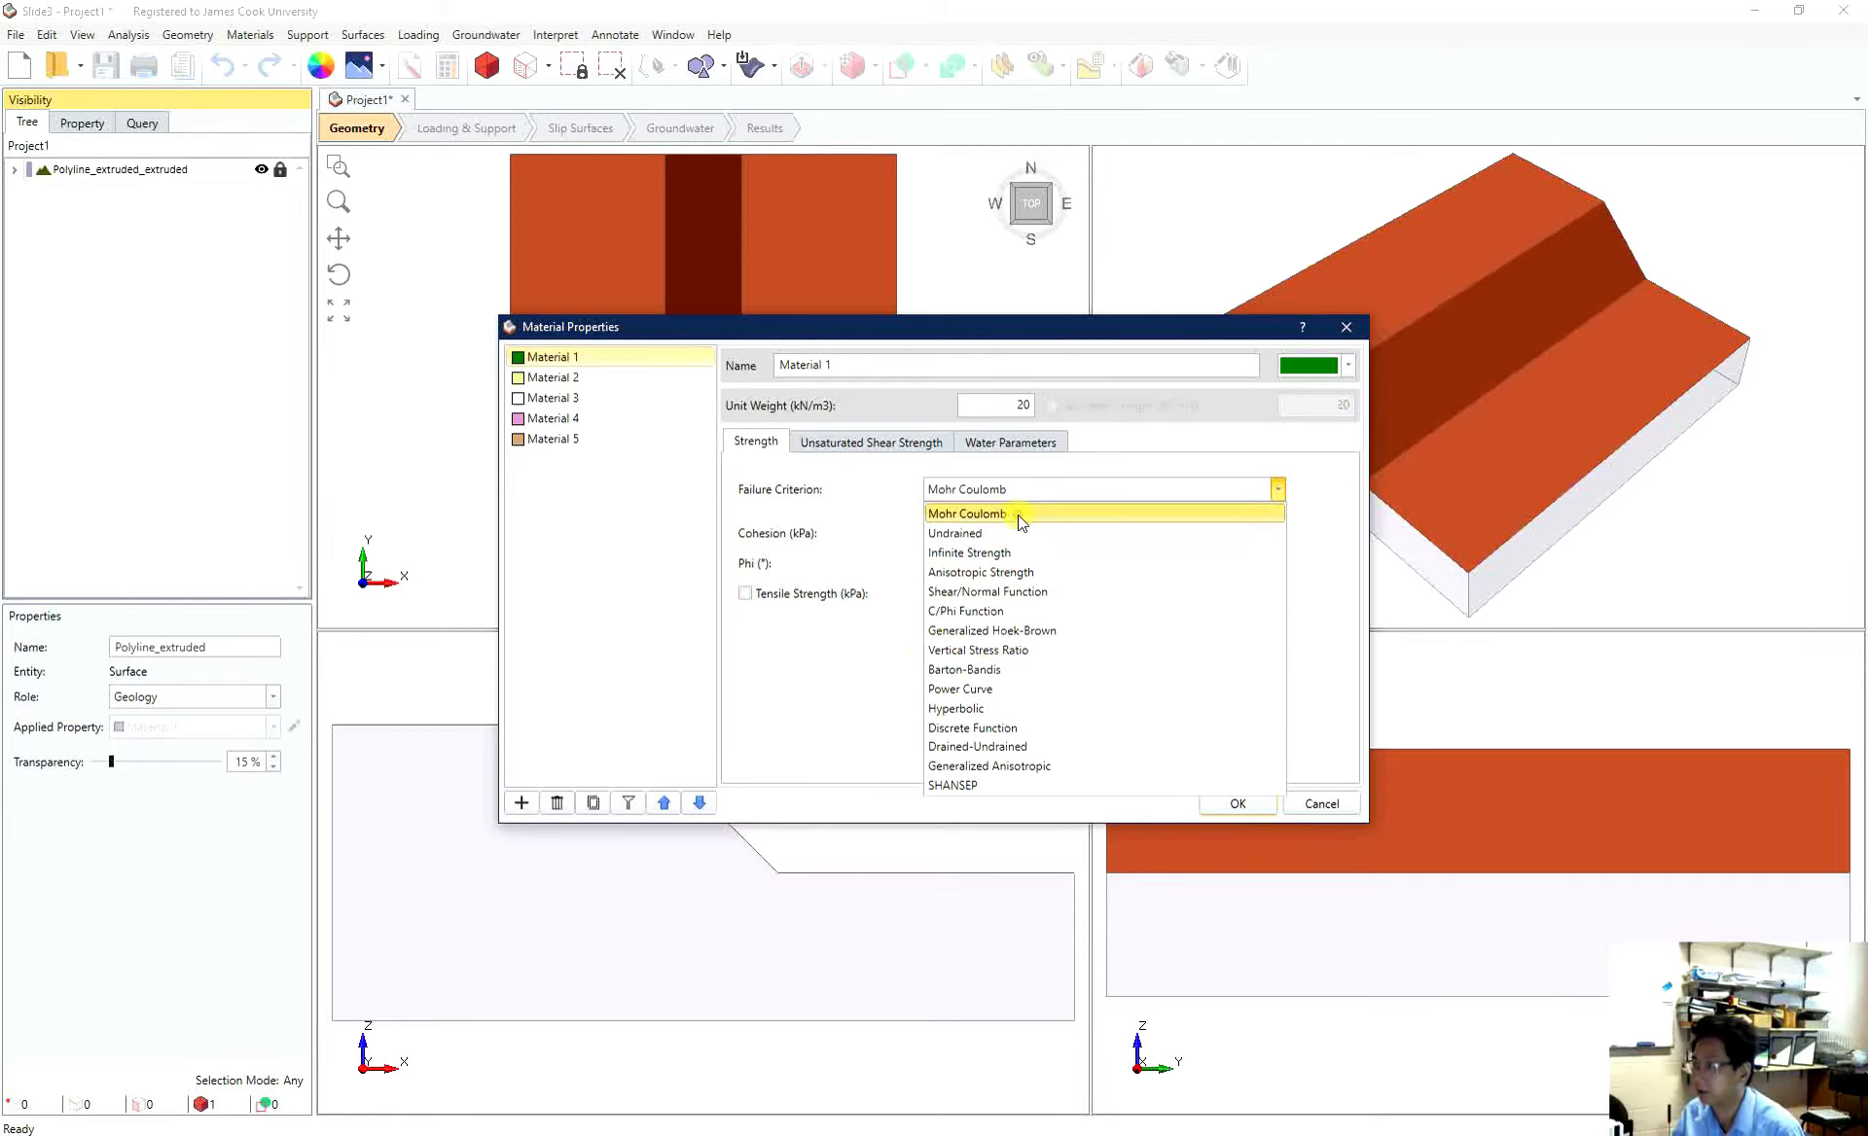
click(965, 514)
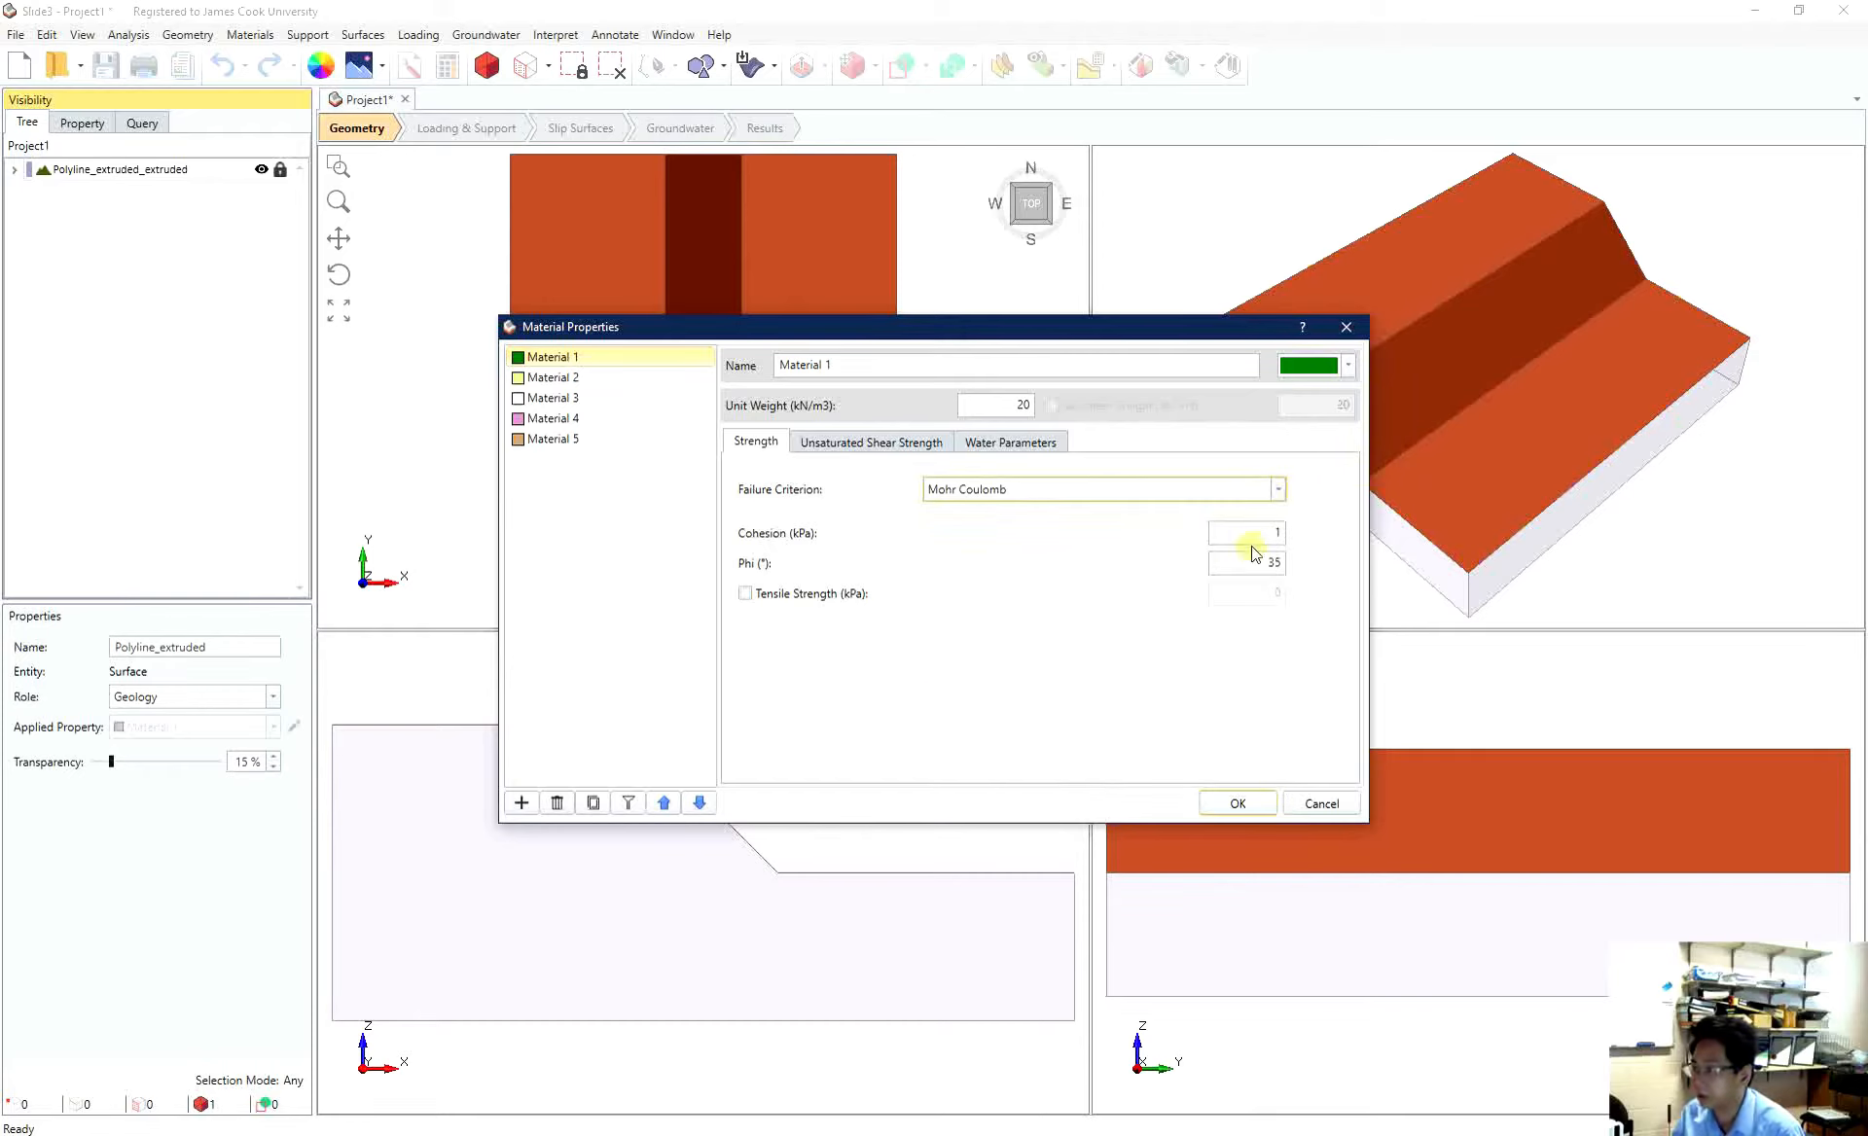
click(1245, 533)
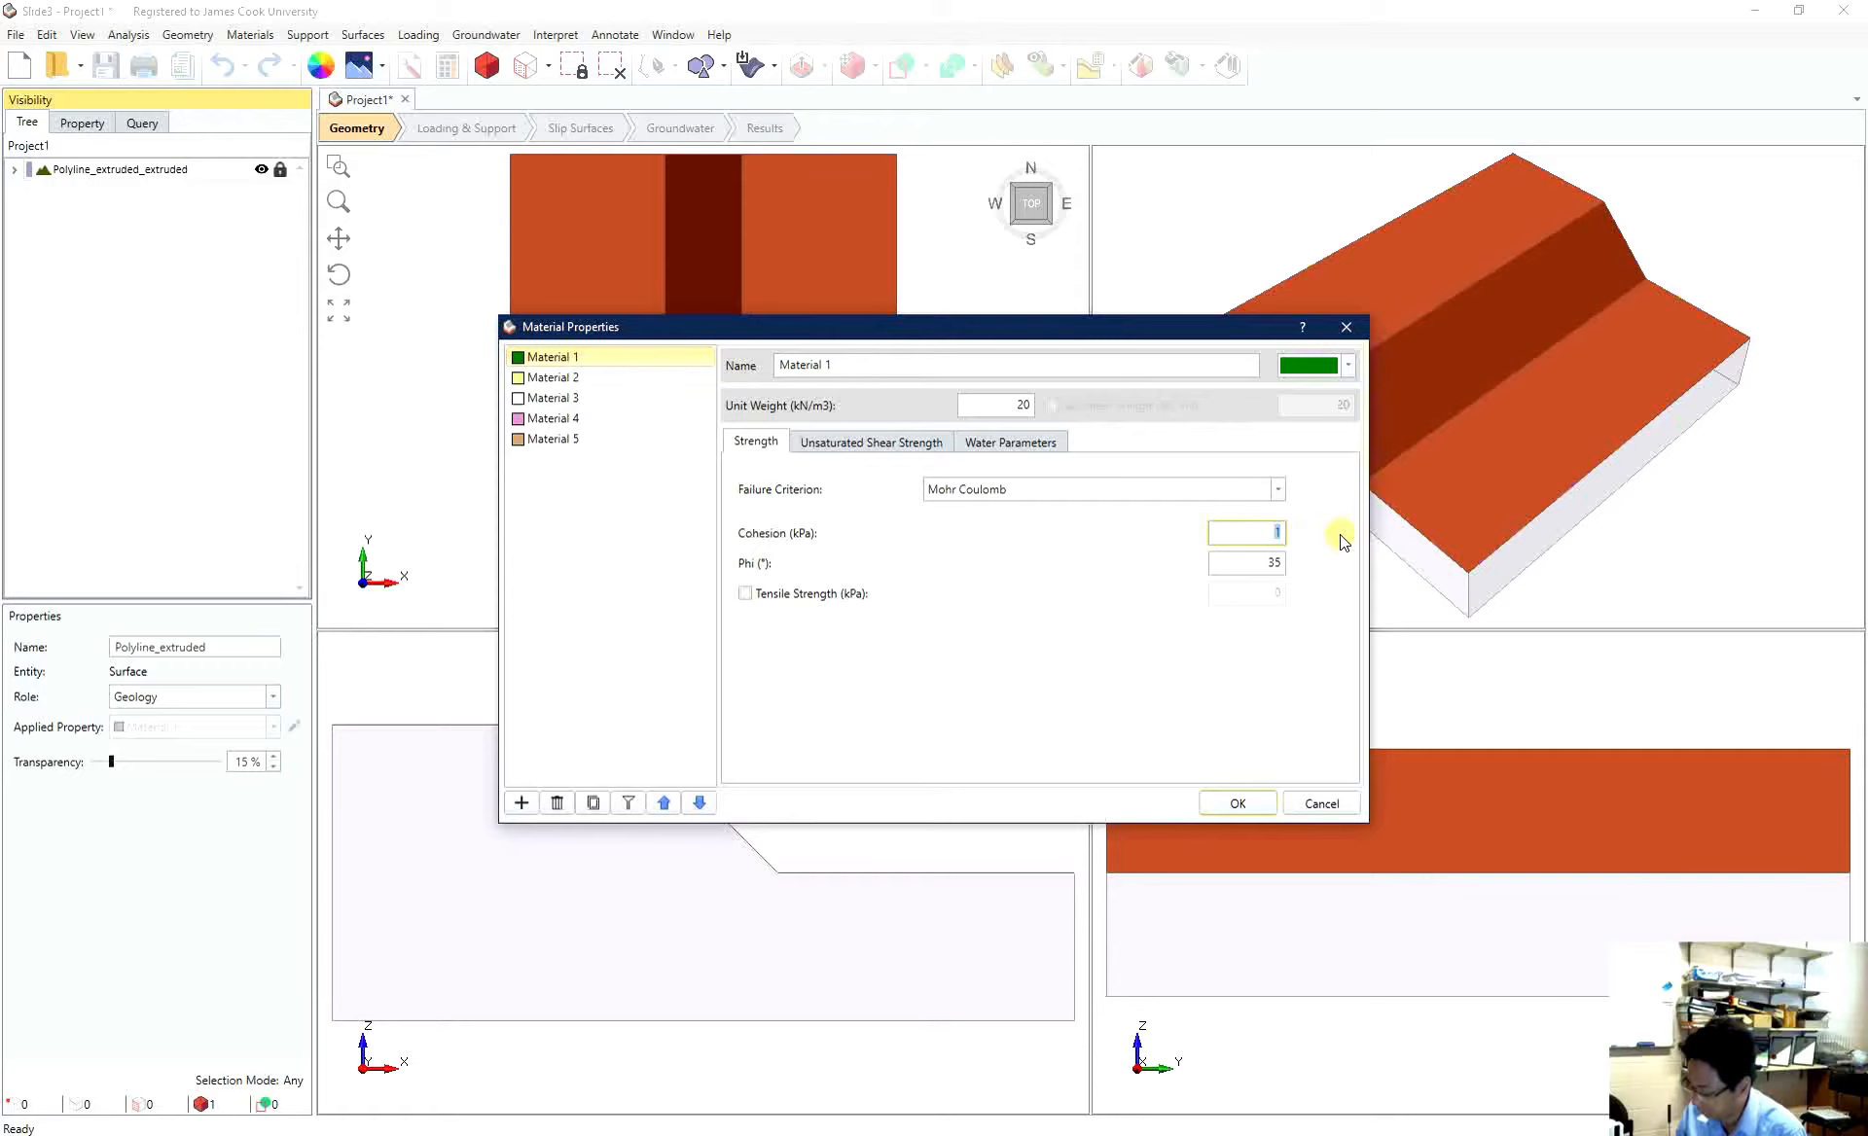
text(10)
click(1245, 563)
text(30)
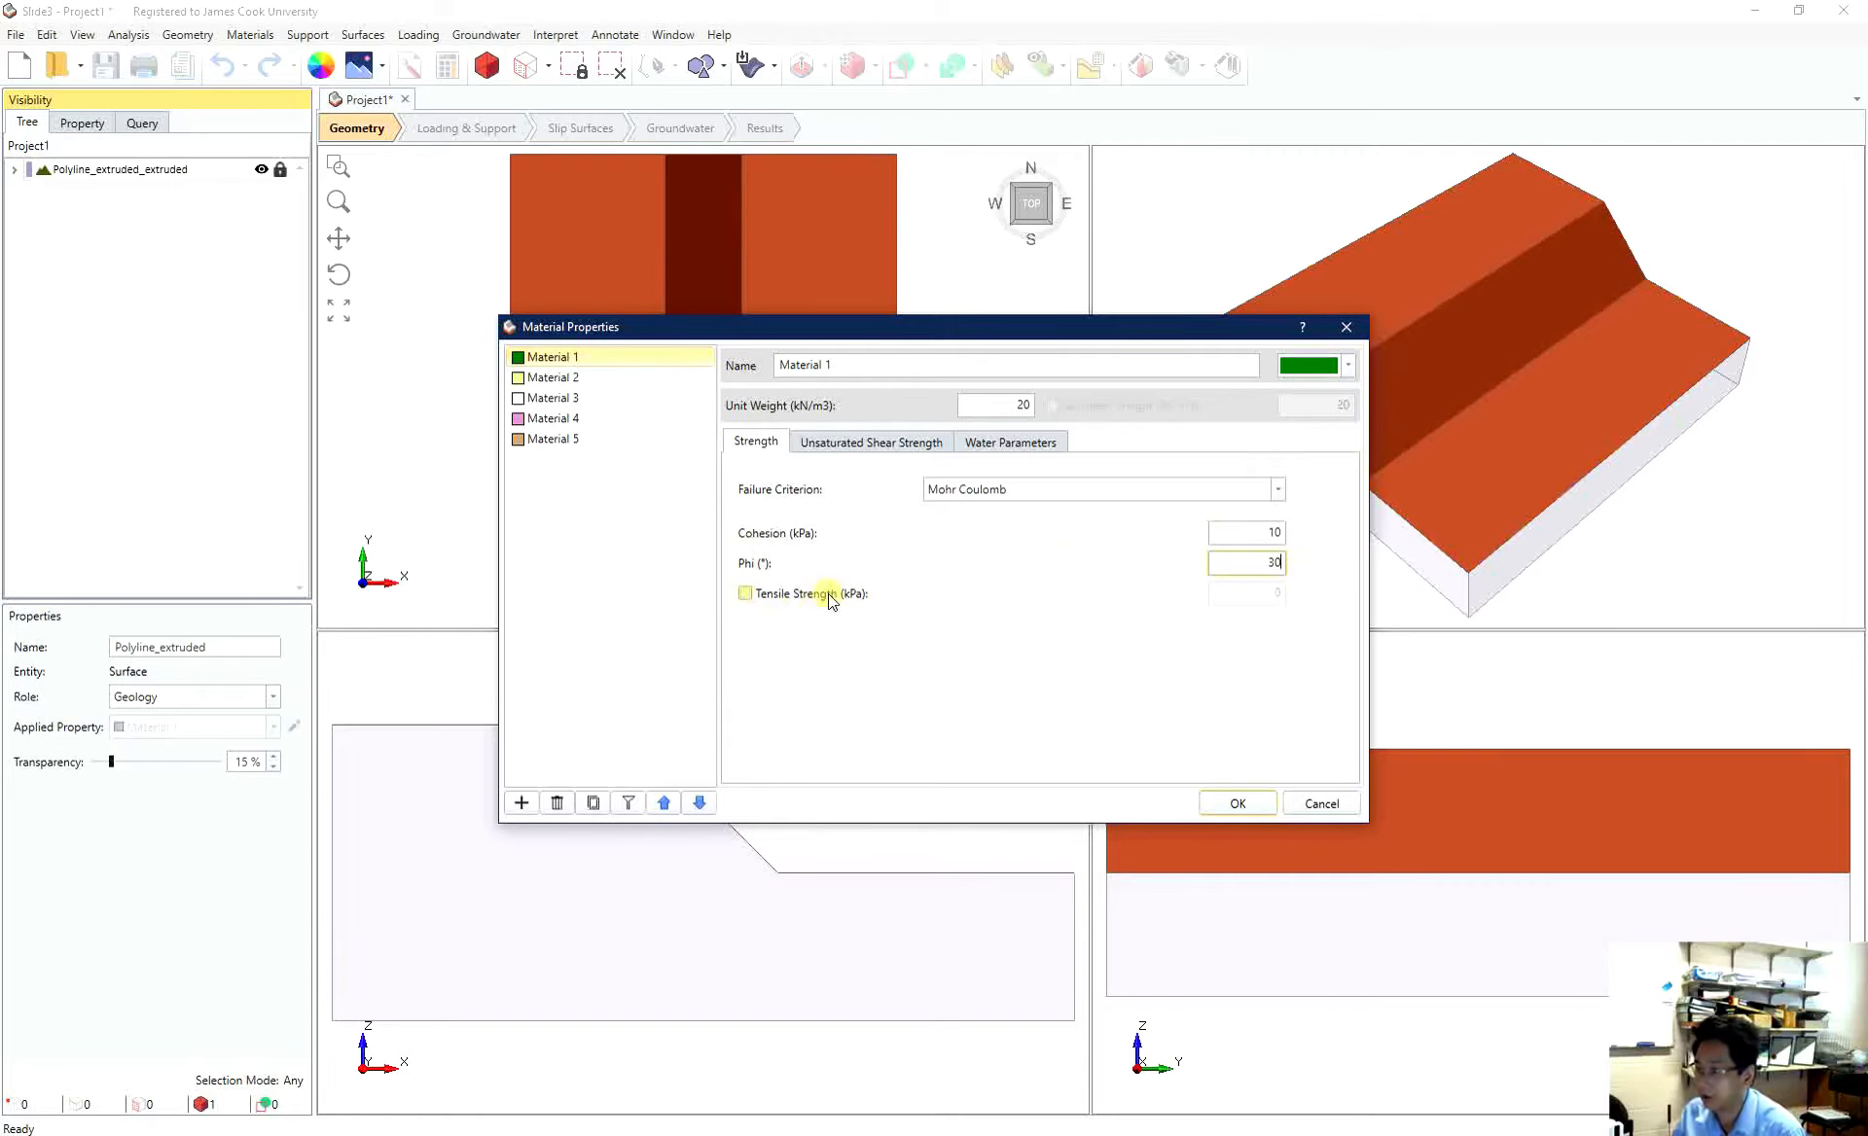
mouse_move(849, 445)
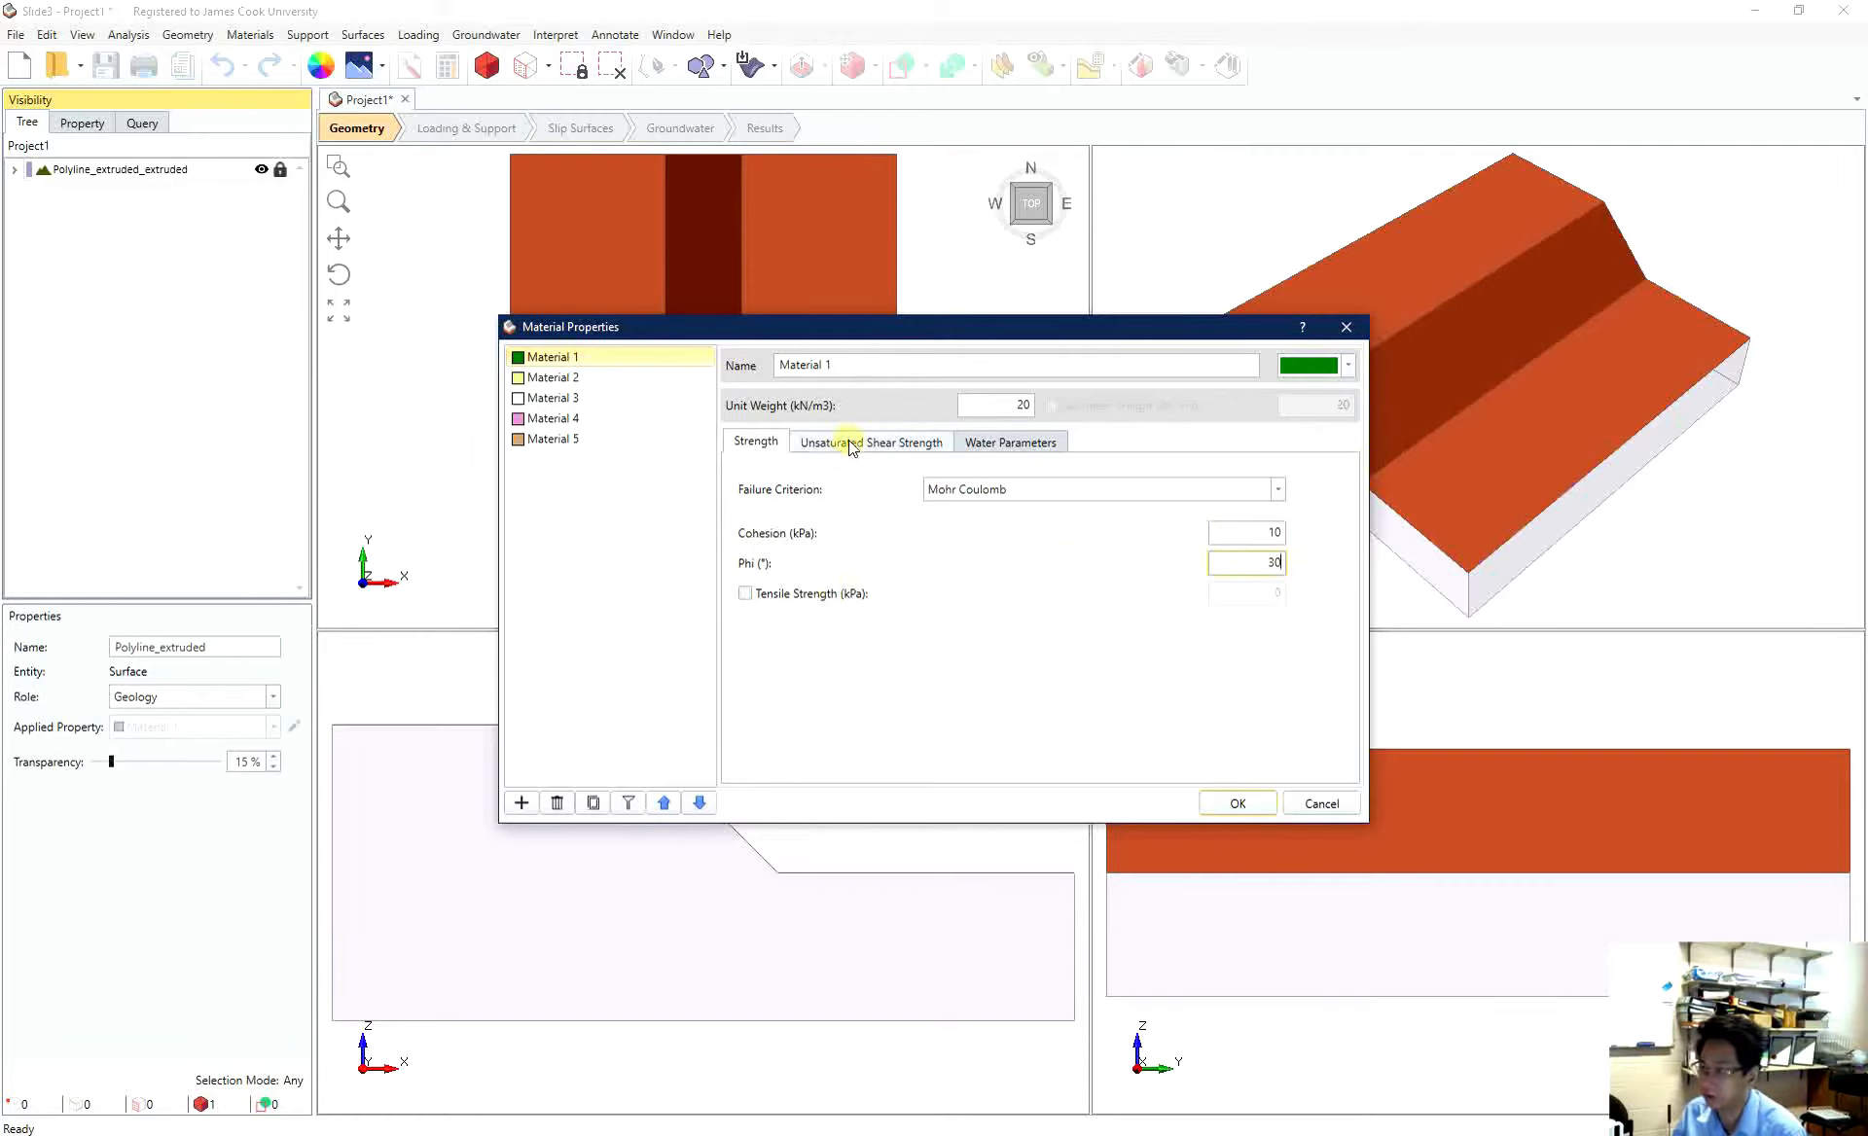
click(852, 441)
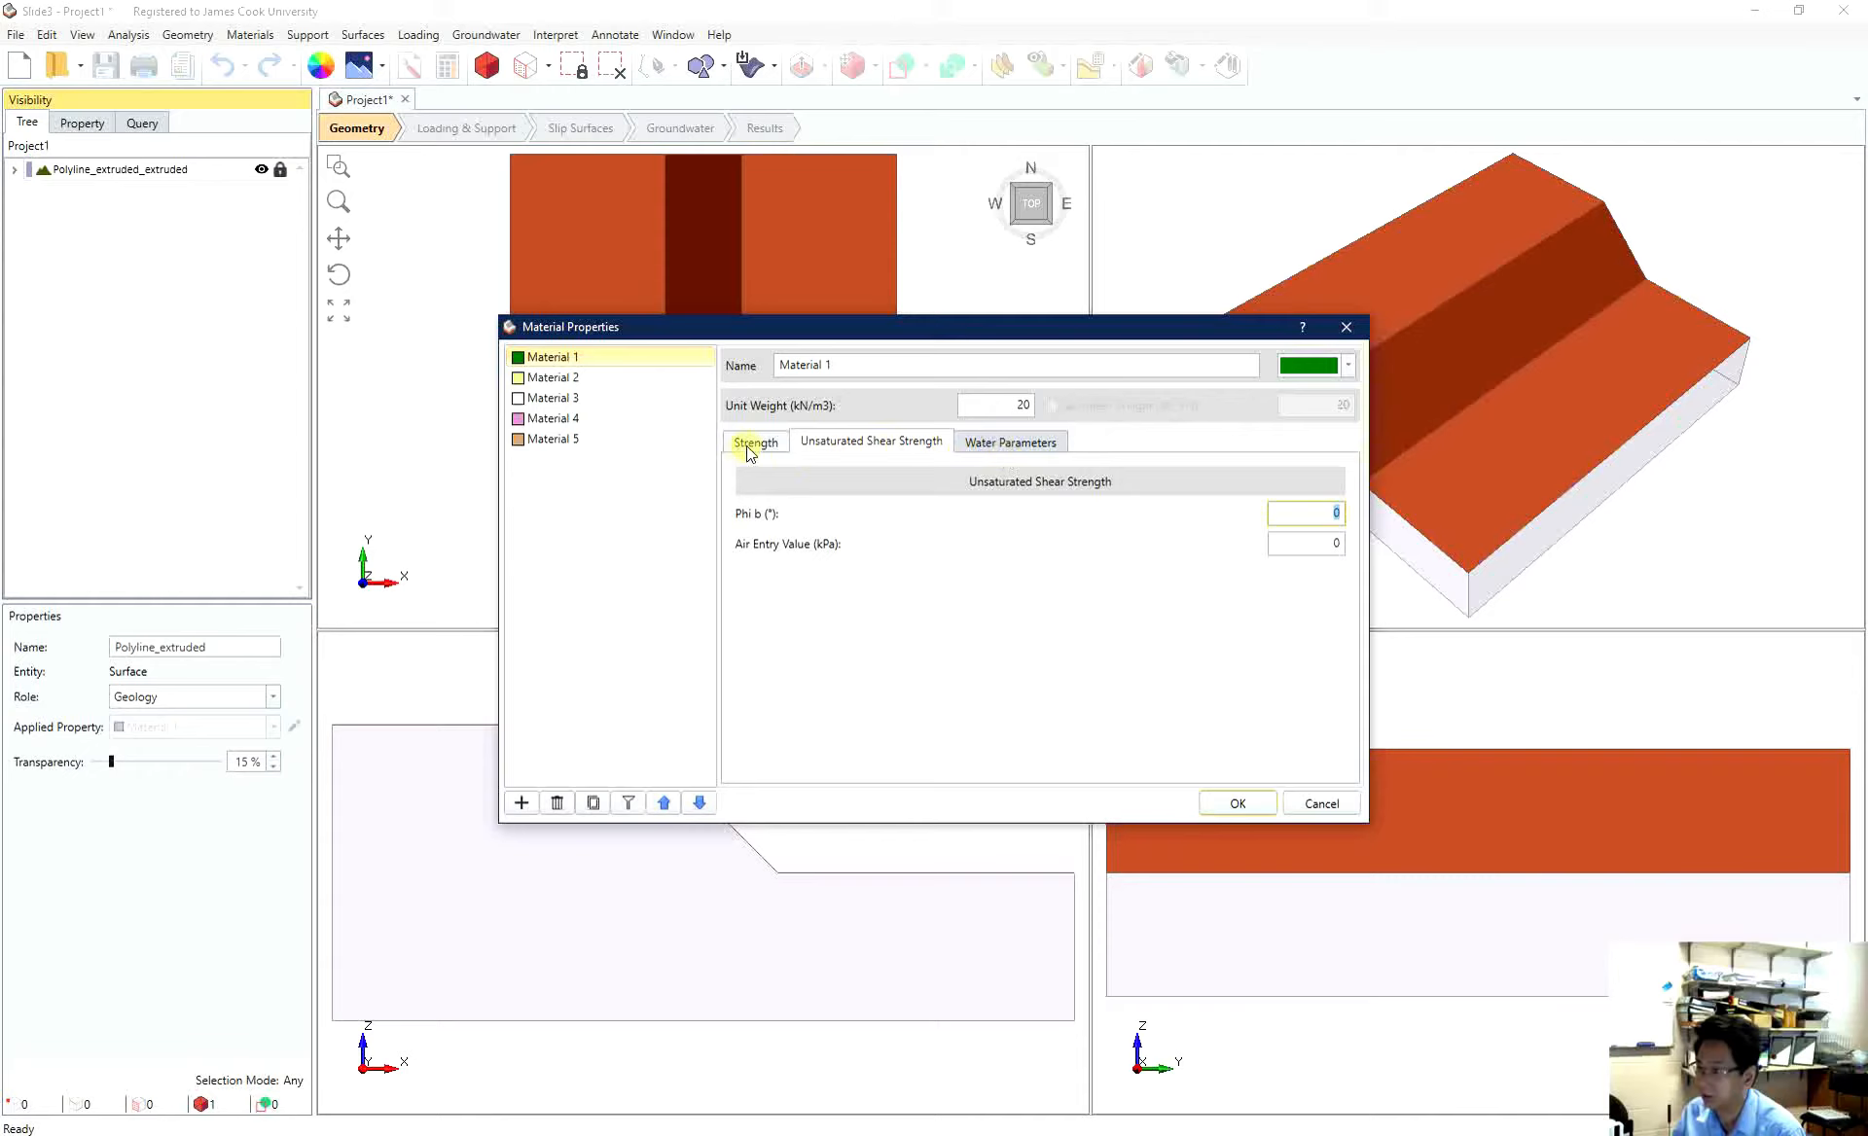
click(755, 441)
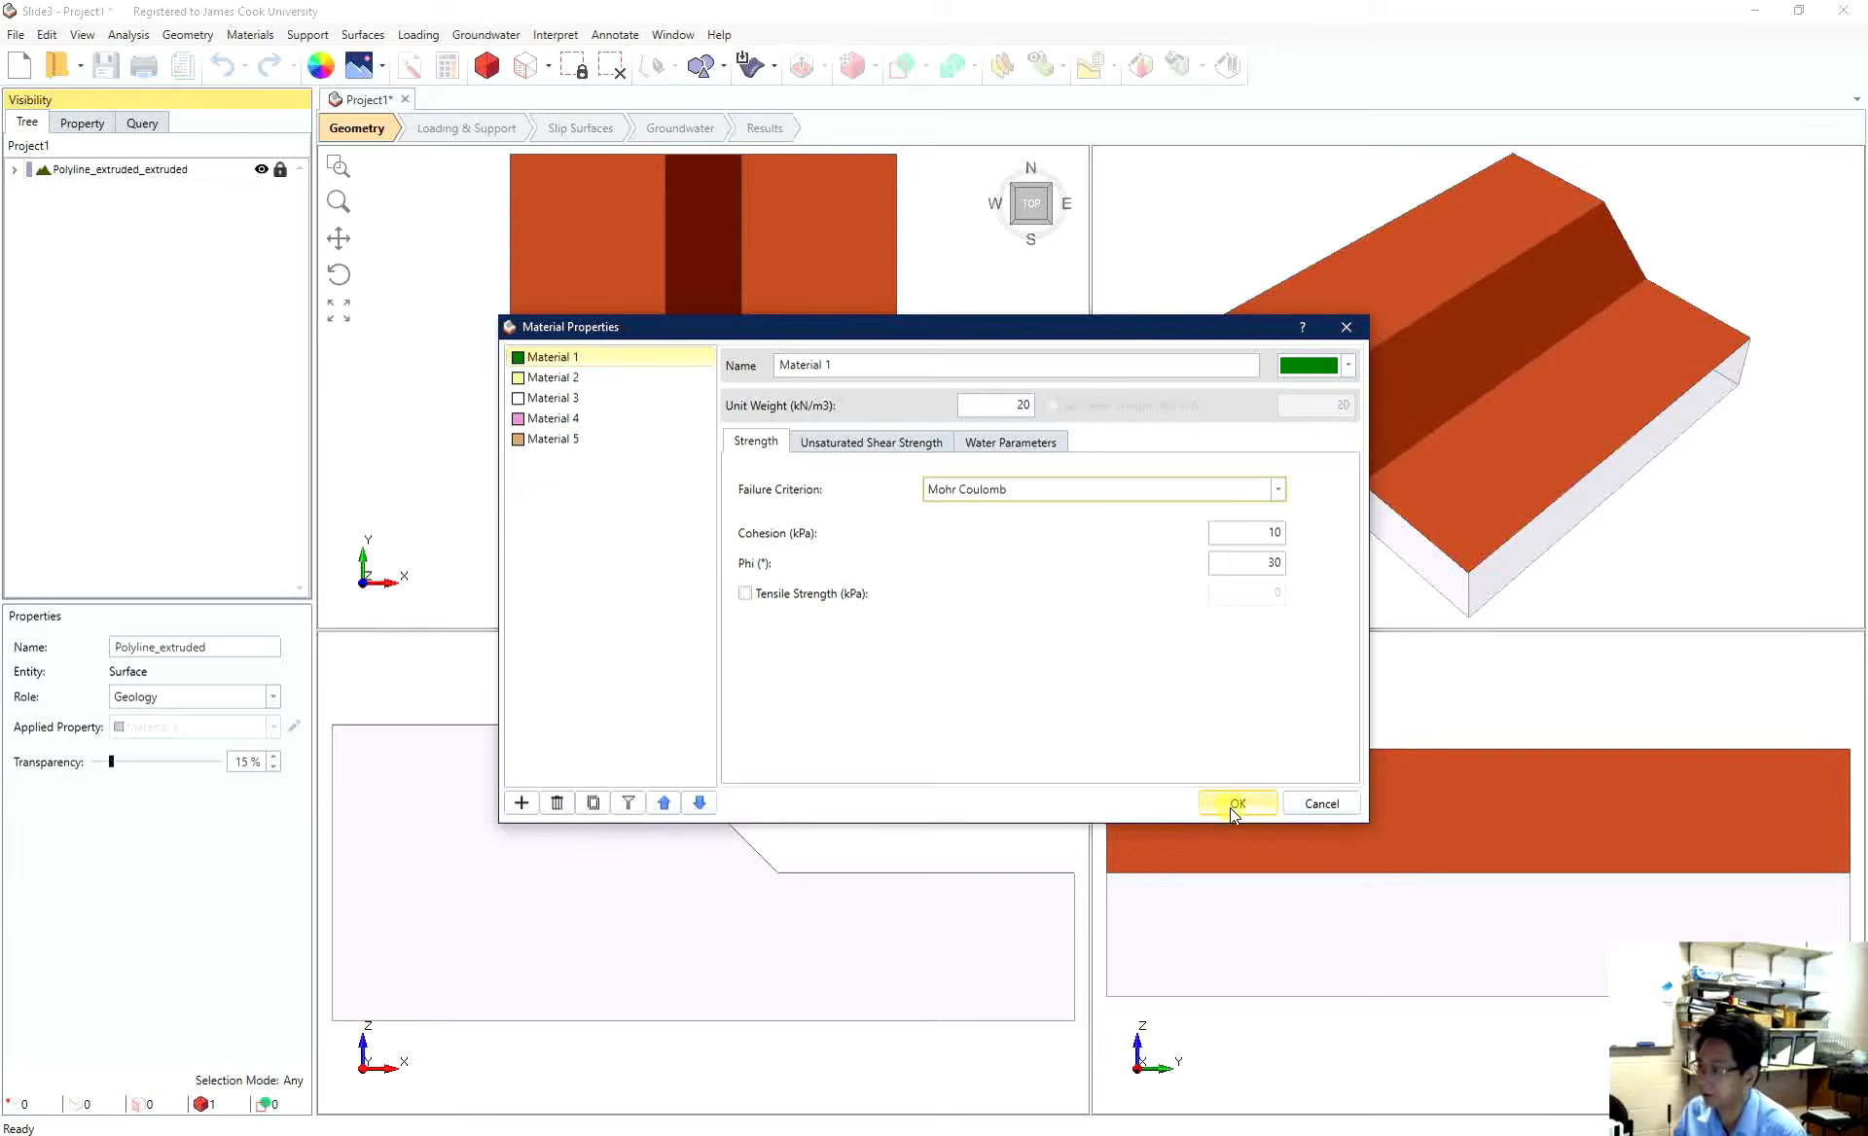
click(1237, 804)
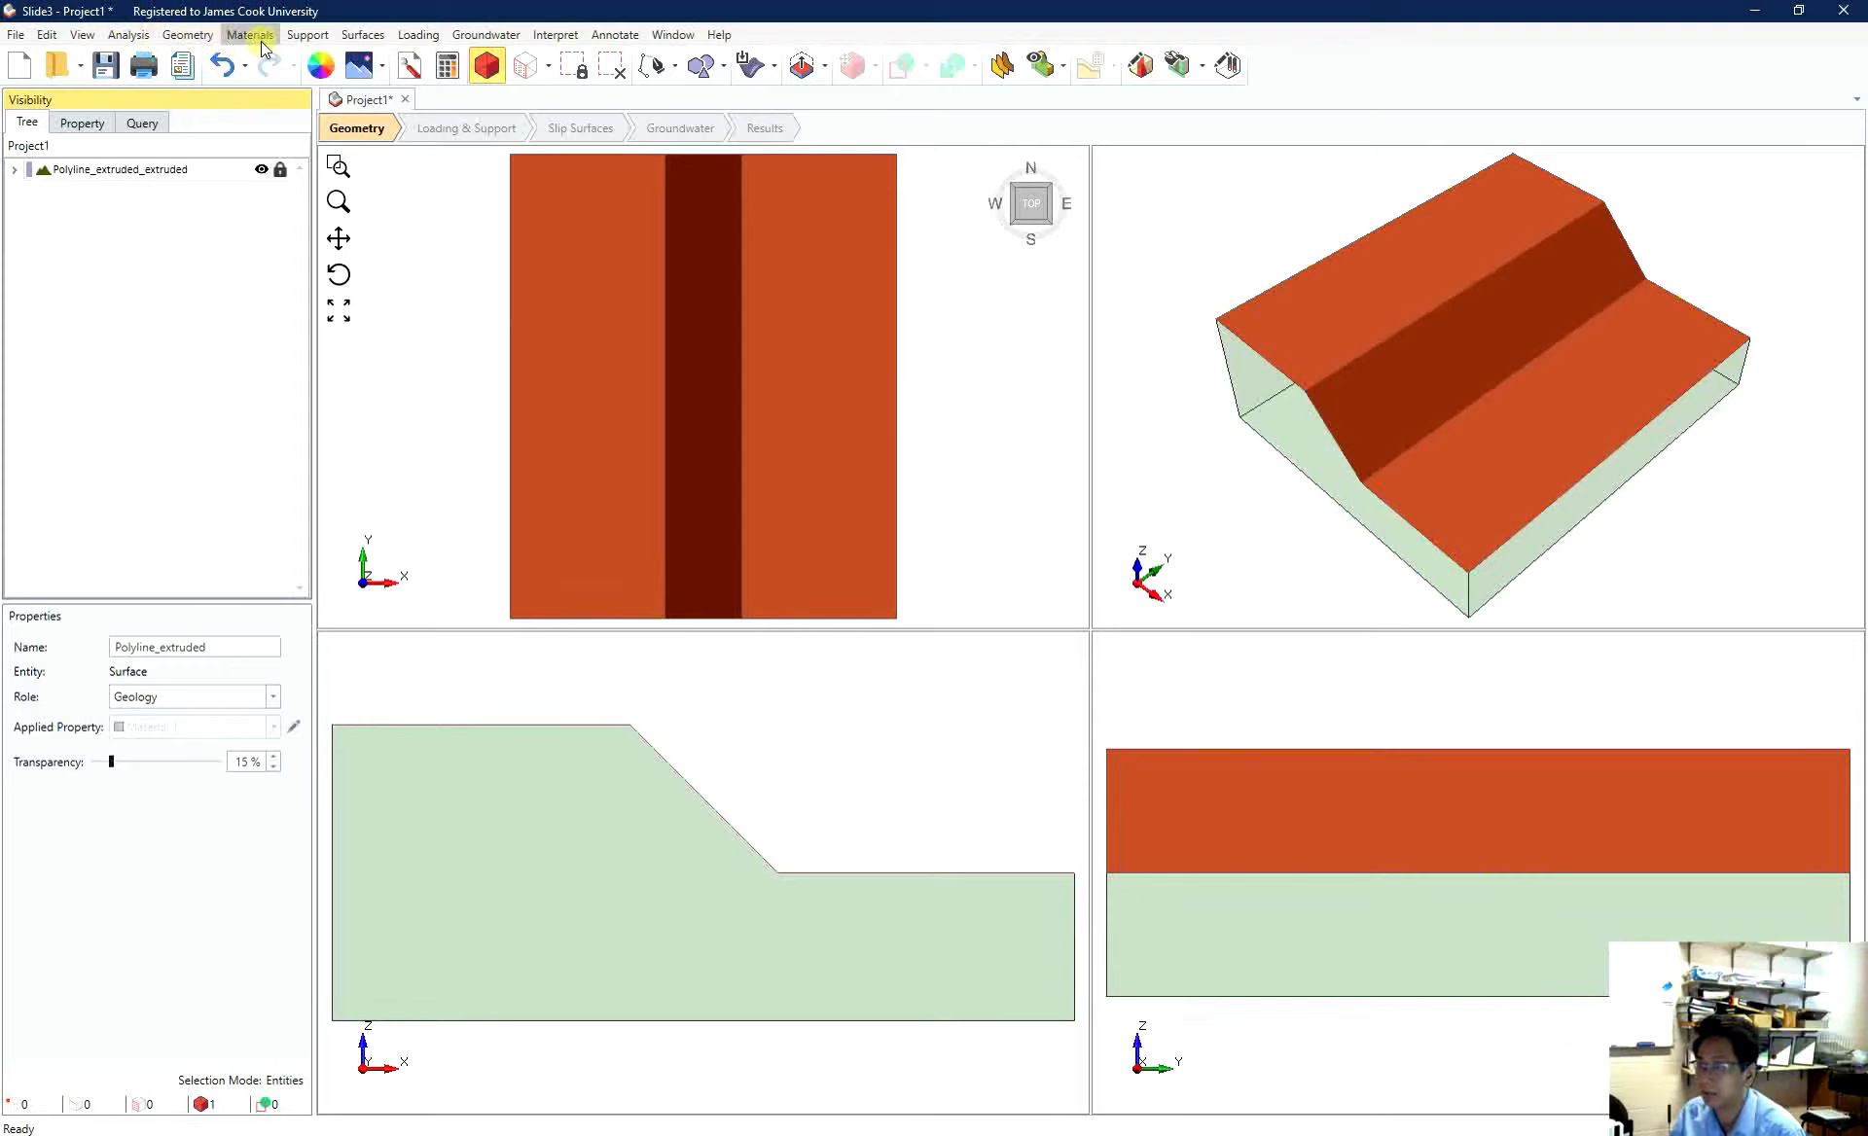
- Assign Material 1 to the whole slope cross-section via the cutting plane
click(257, 35)
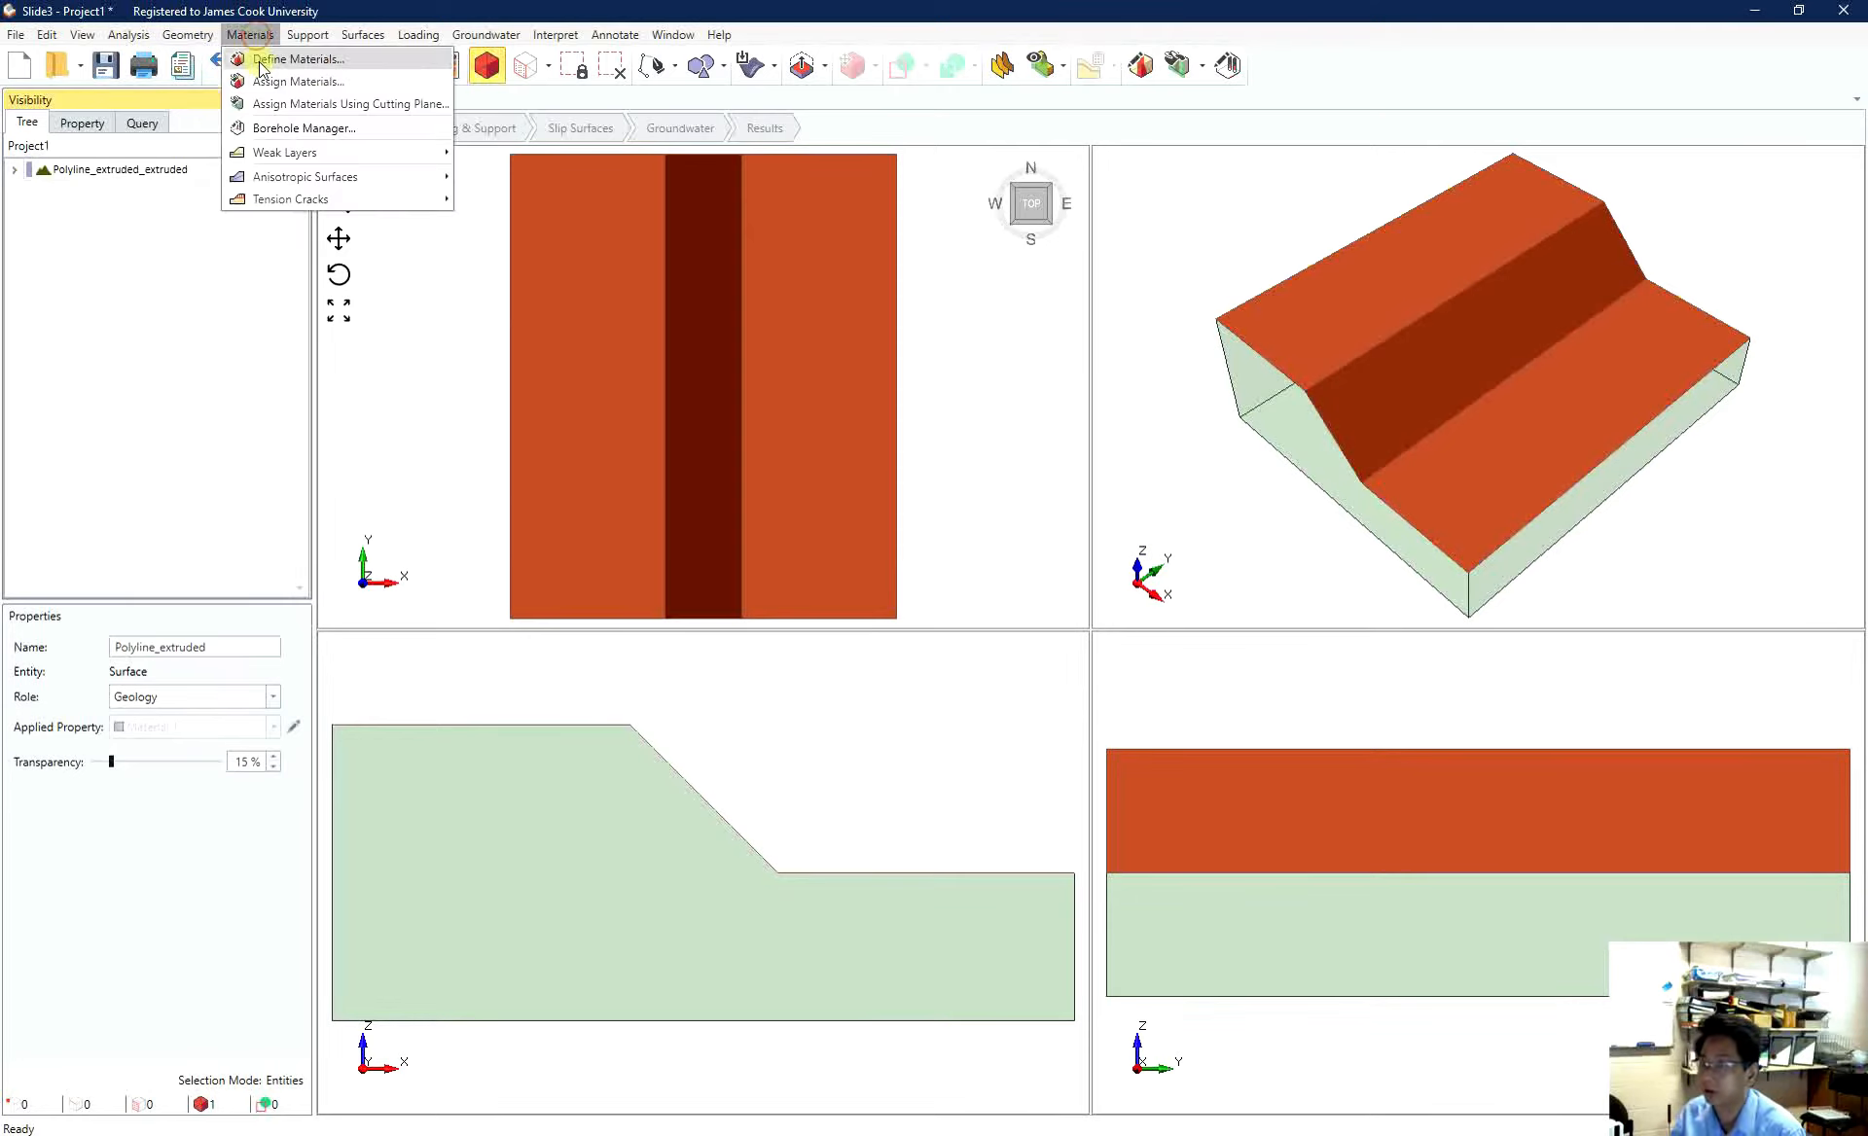
mouse_move(282, 80)
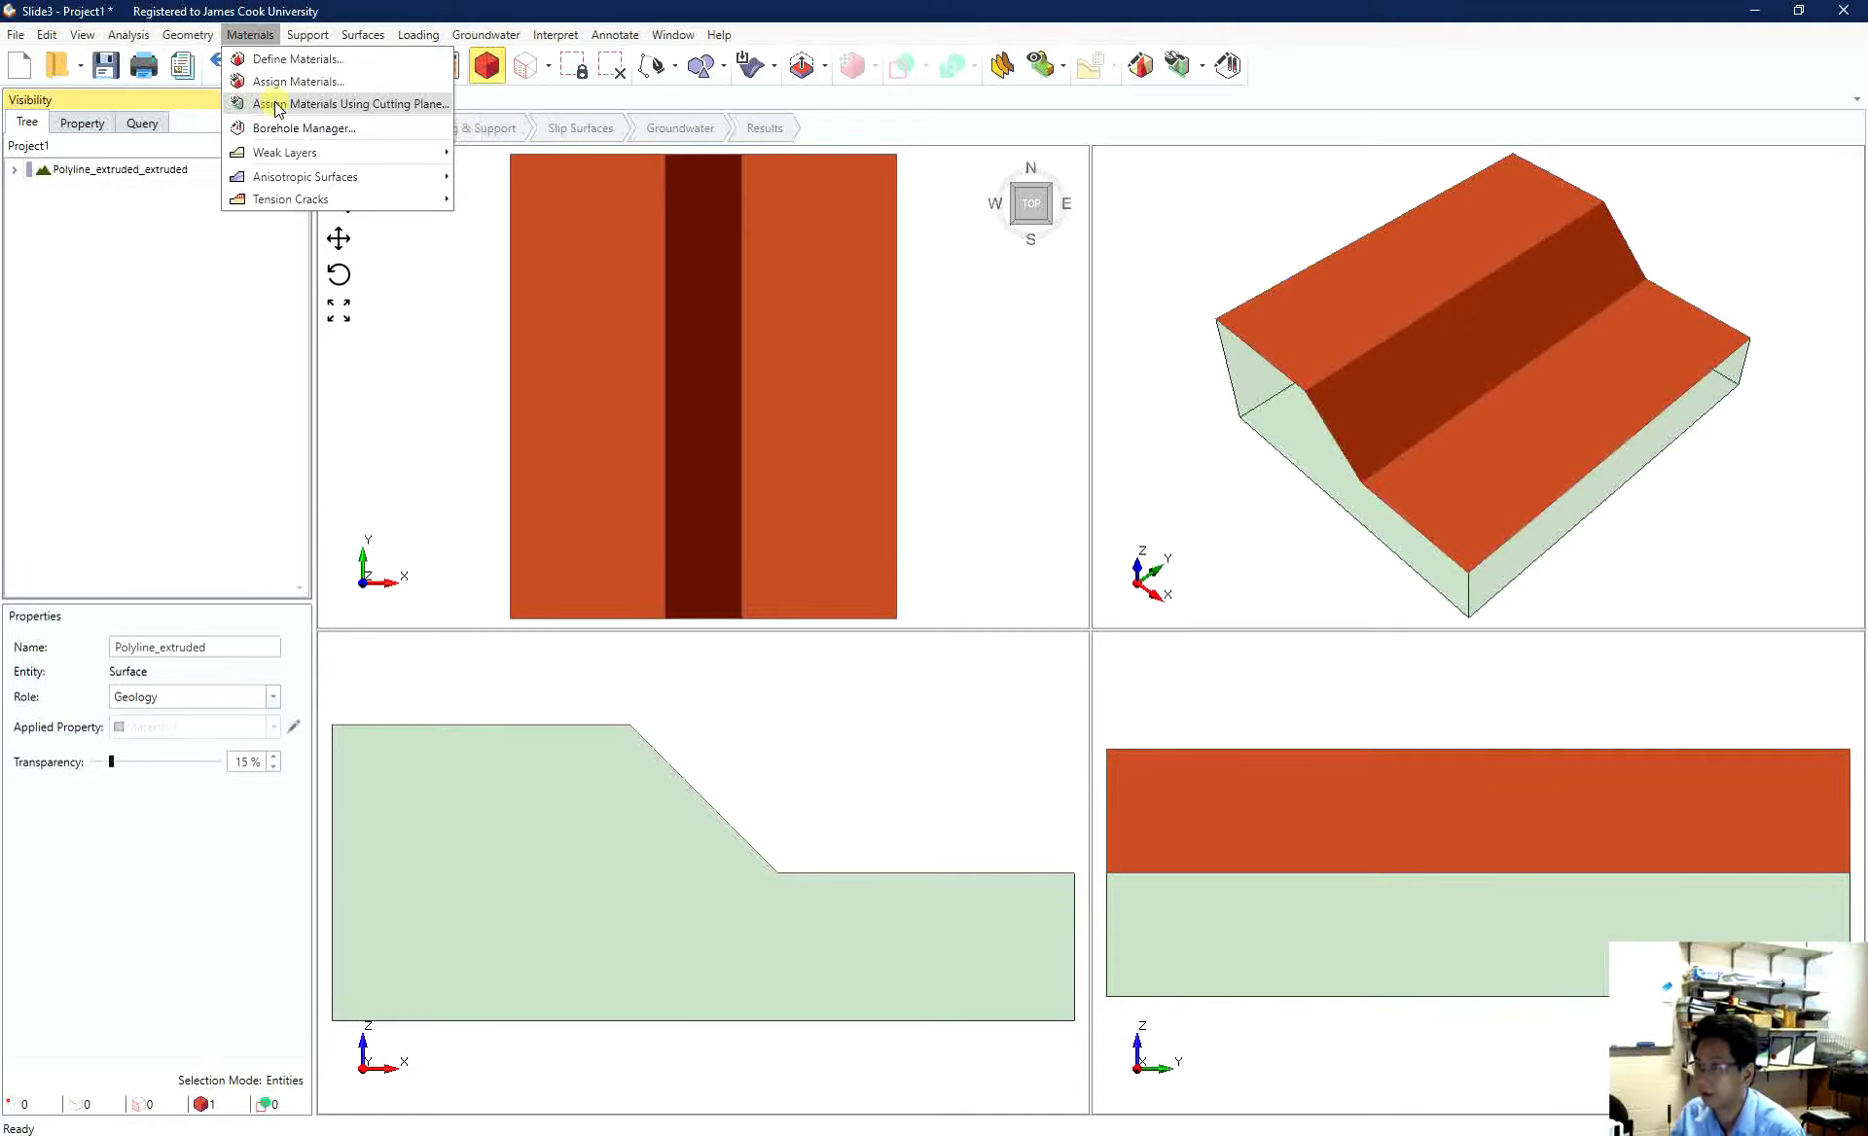
click(342, 103)
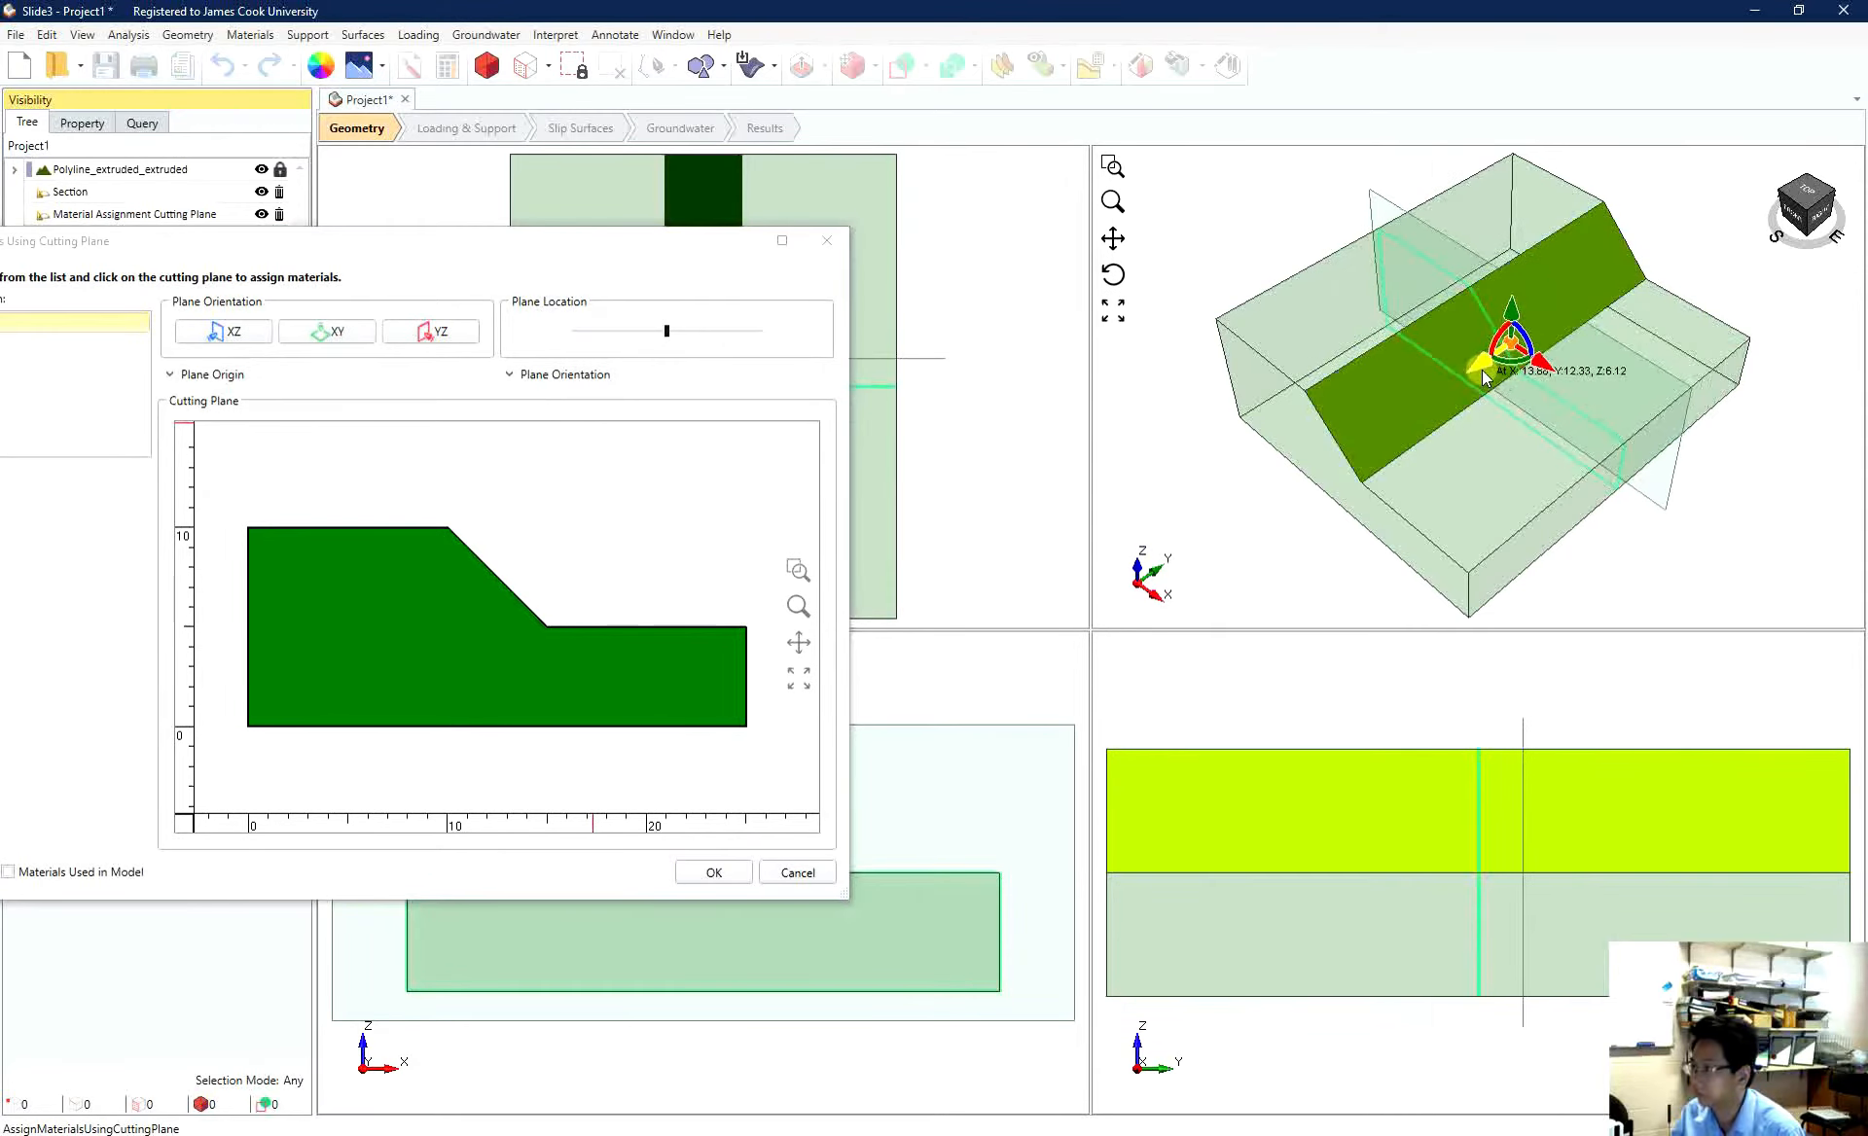
drag(666, 331, 654, 331)
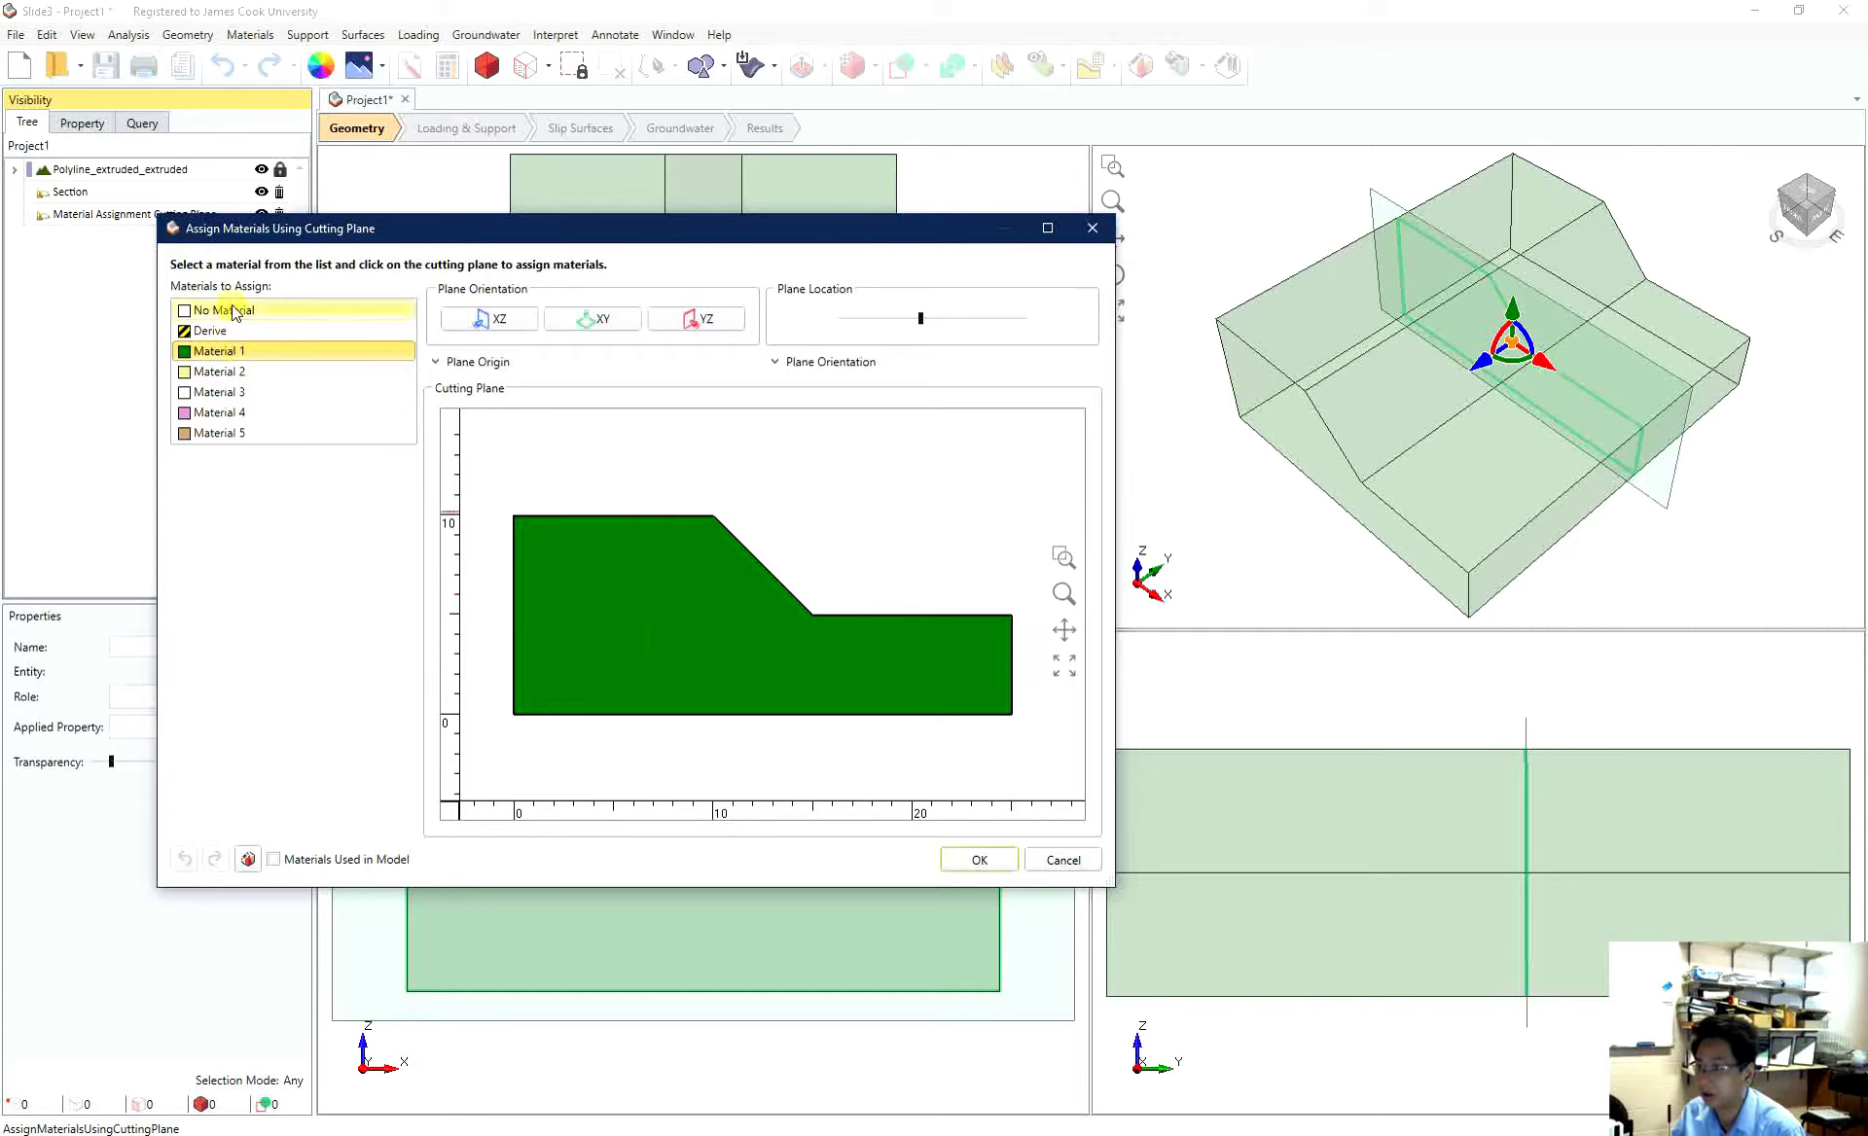
click(234, 309)
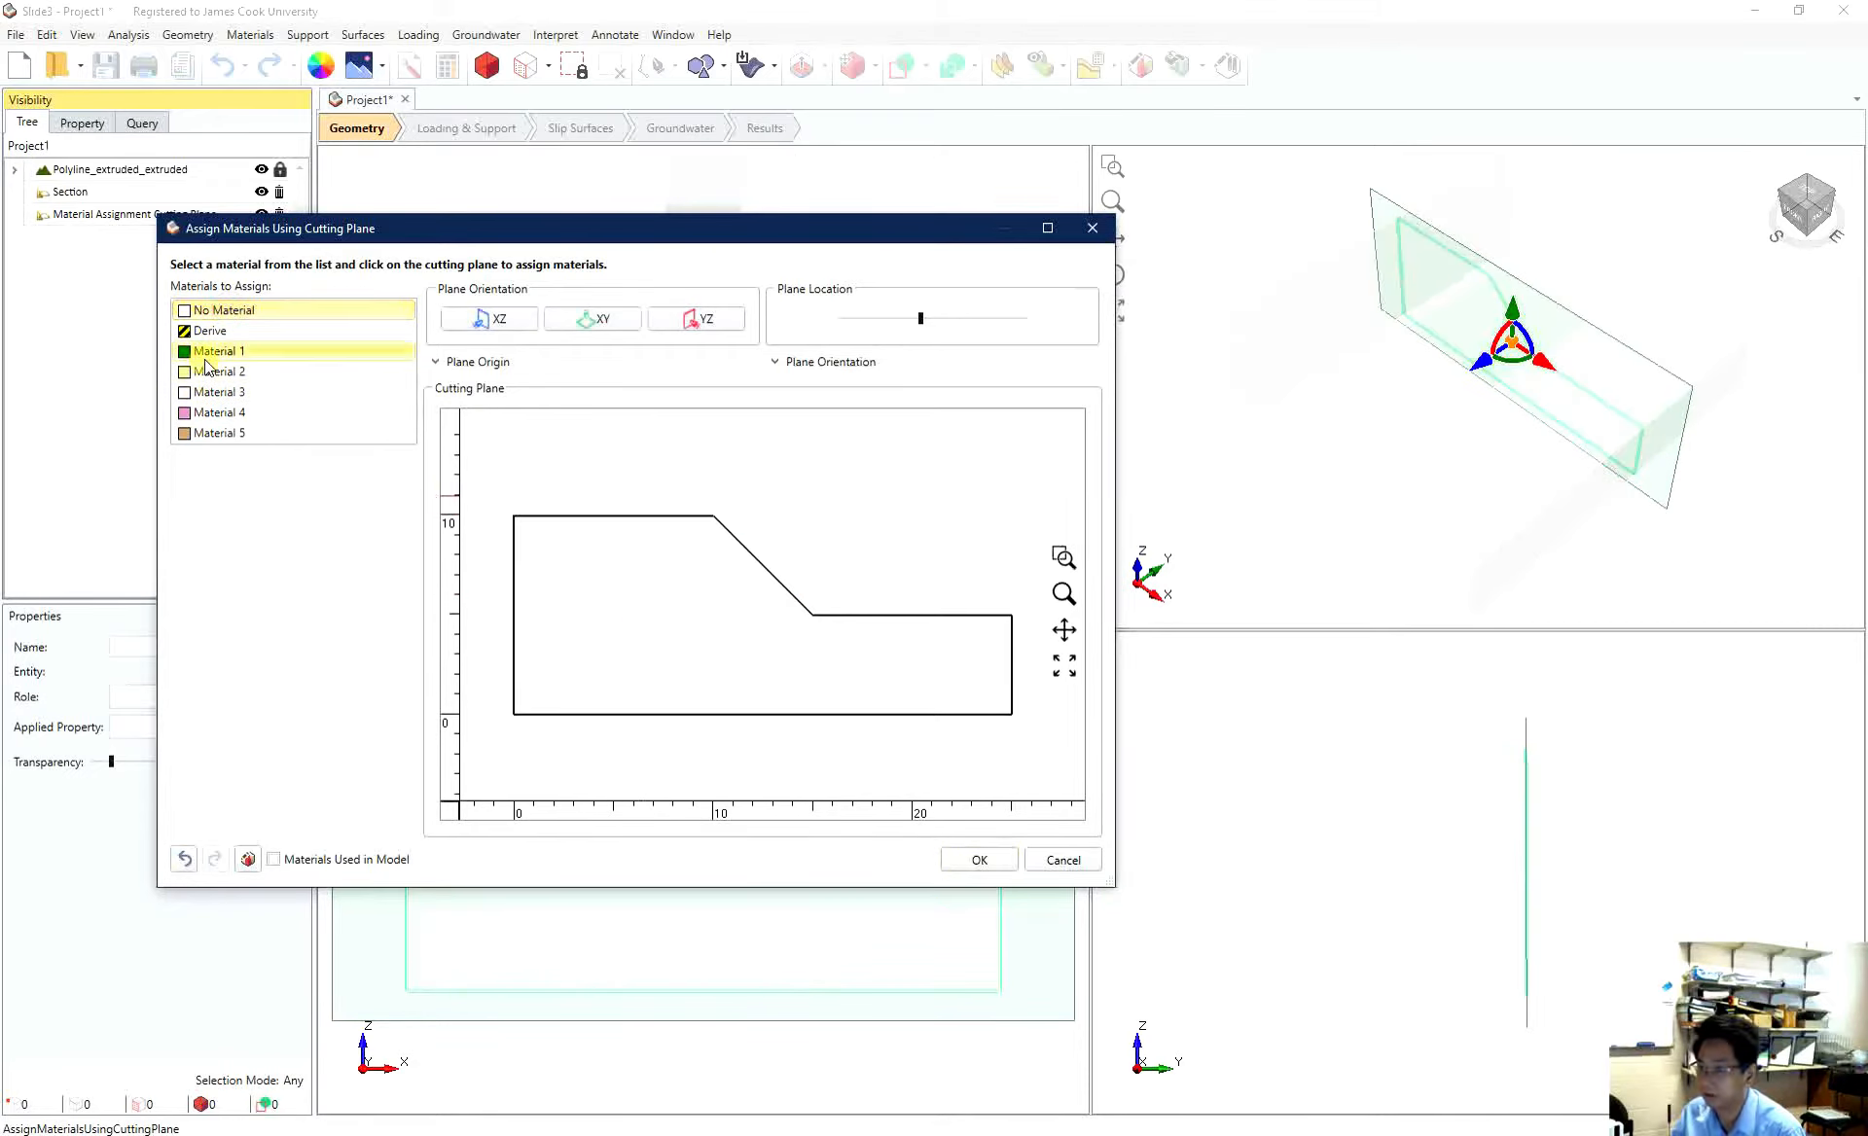
click(654, 613)
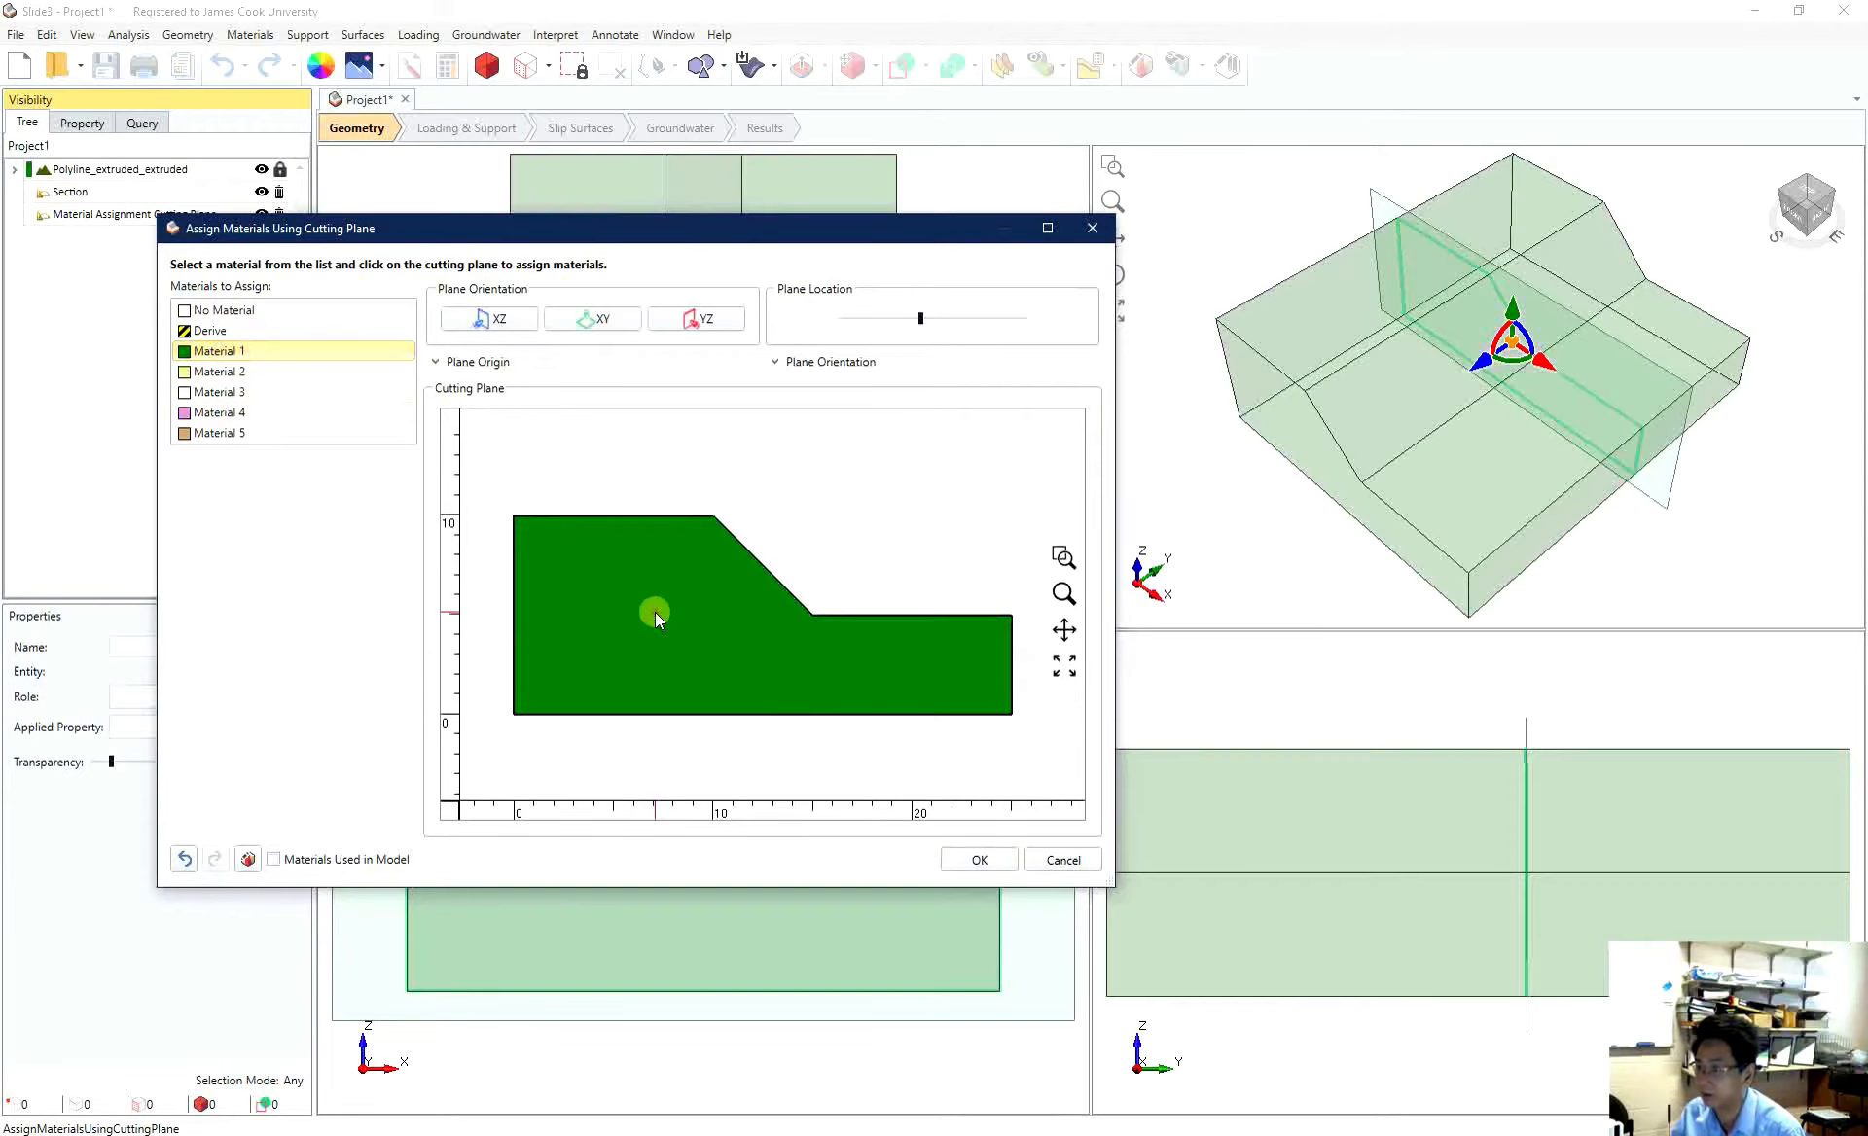
click(978, 858)
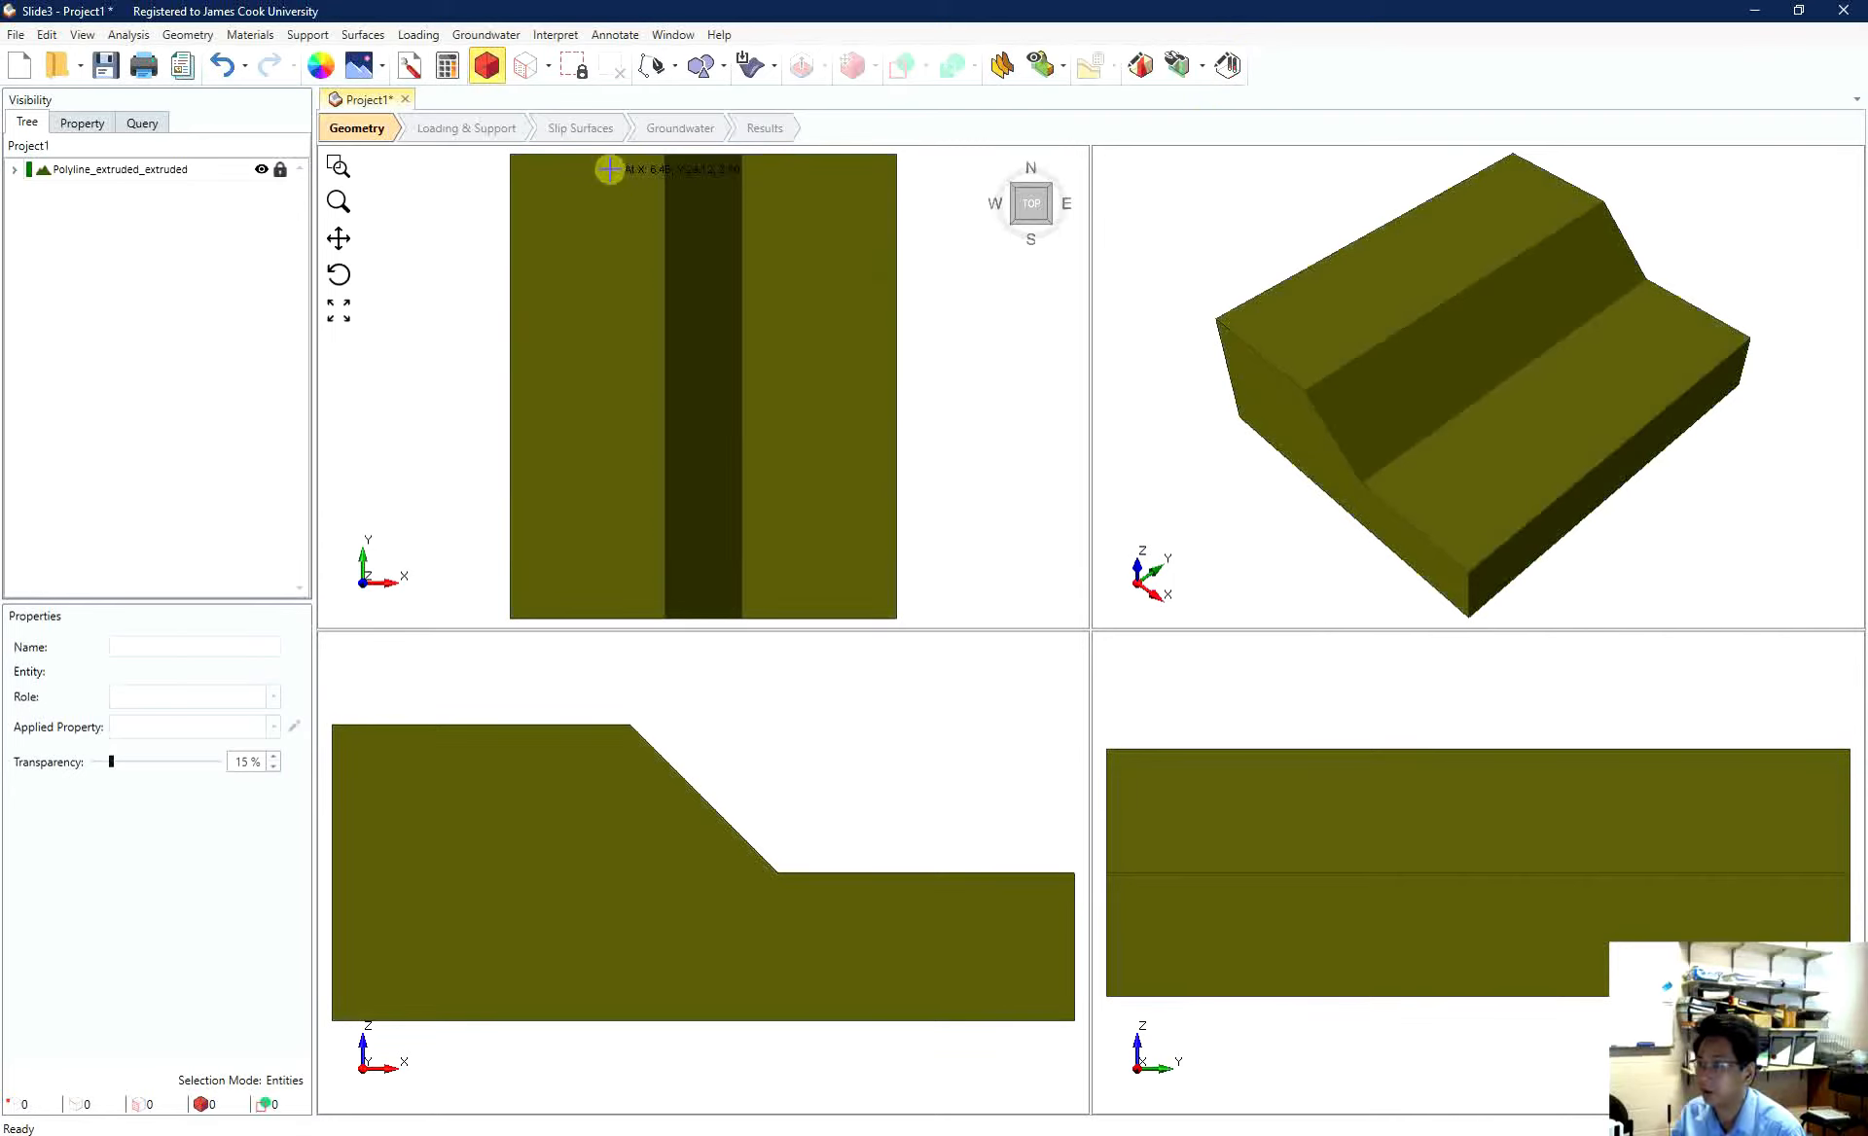
- In the Slip Surfaces stage, set the slip surface type to User-Defined Surfaces
click(579, 126)
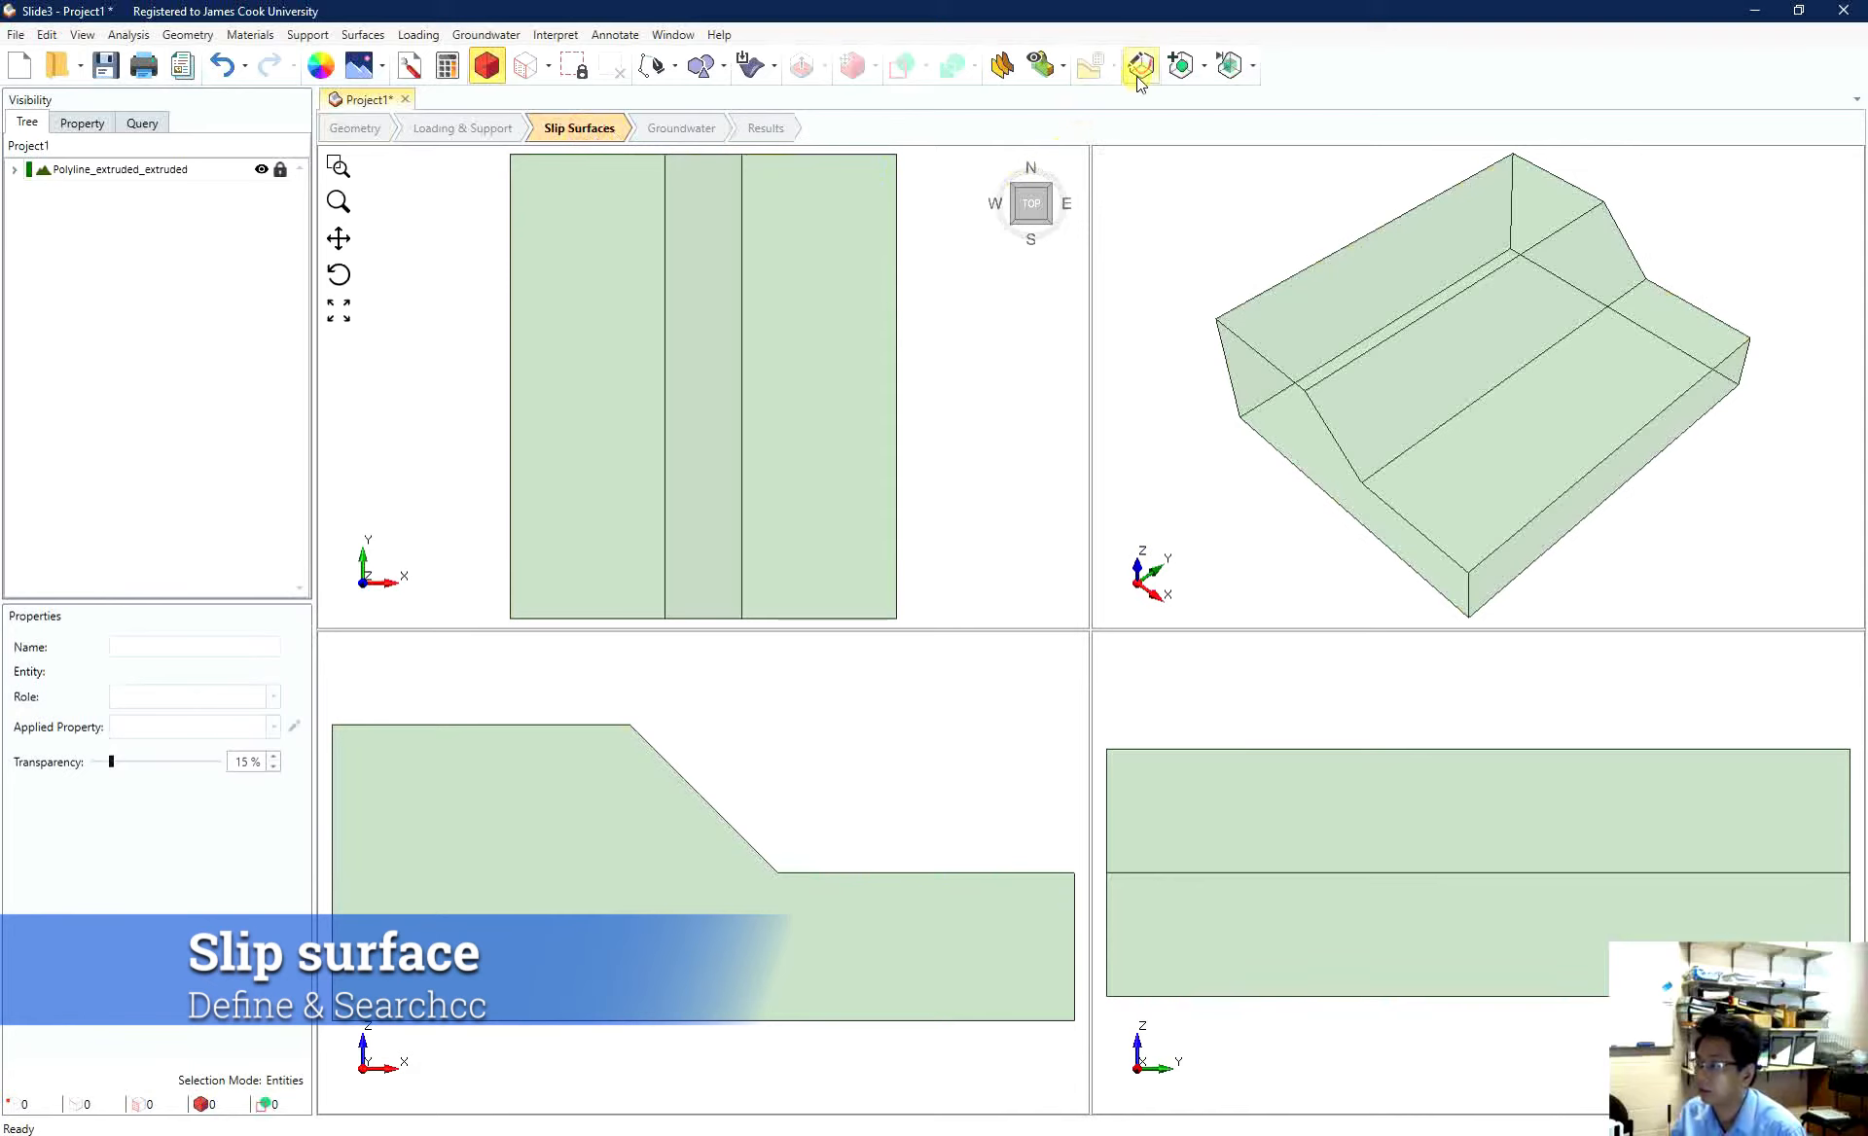
mouse_move(1140, 64)
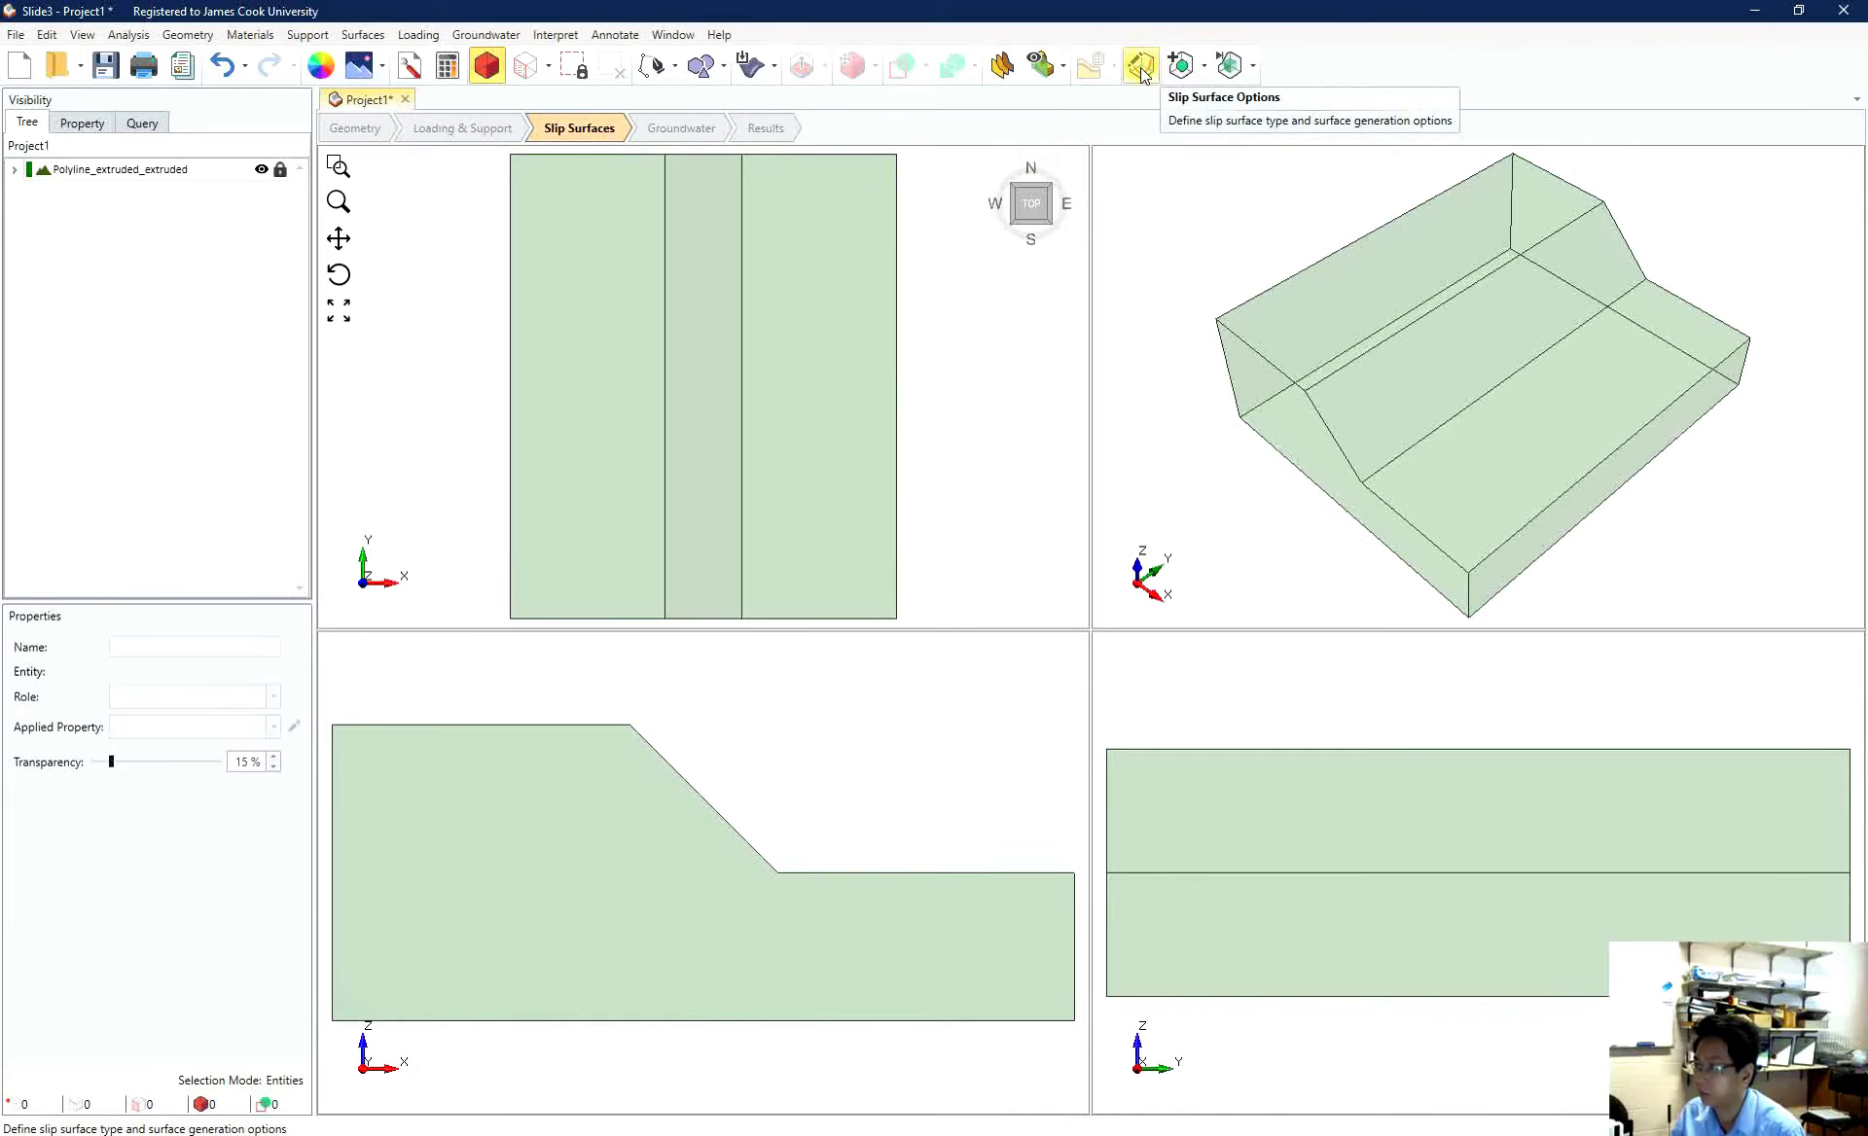
click(1136, 64)
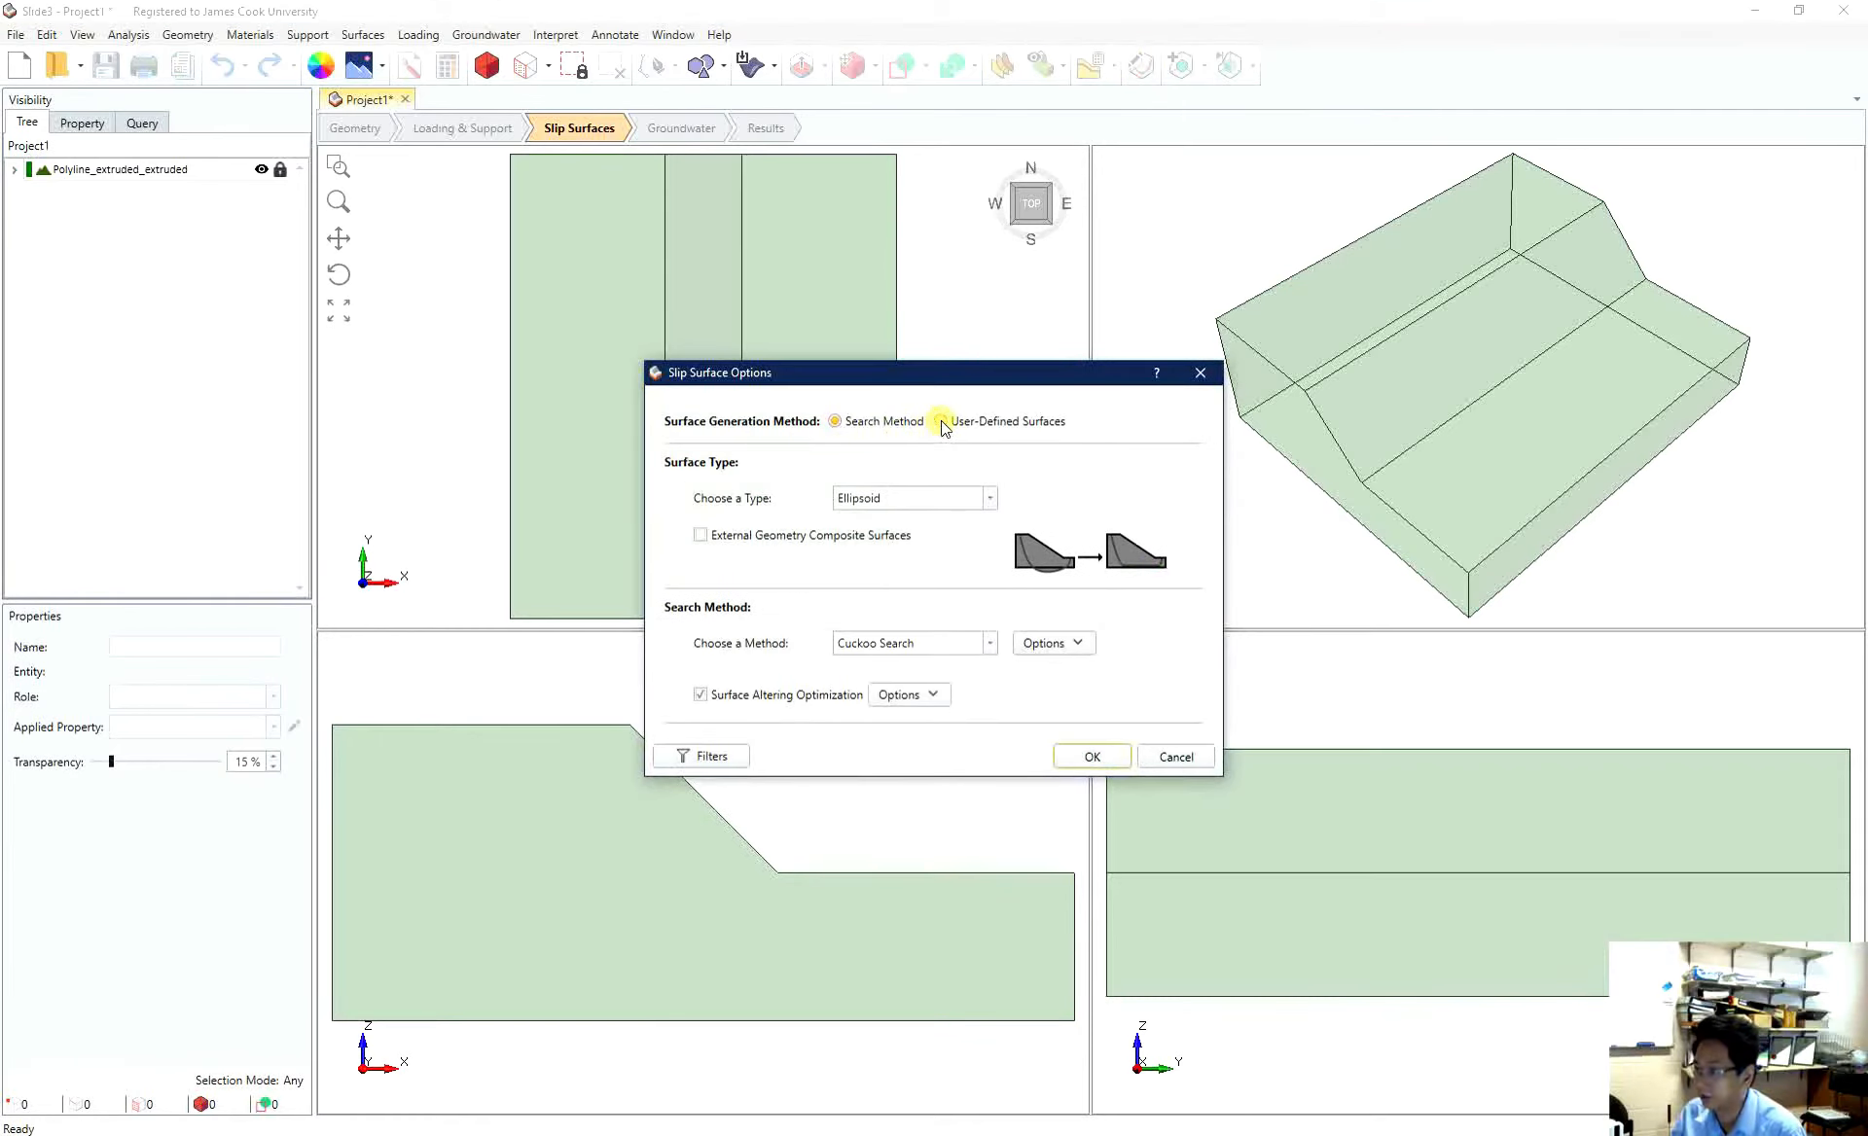
click(934, 420)
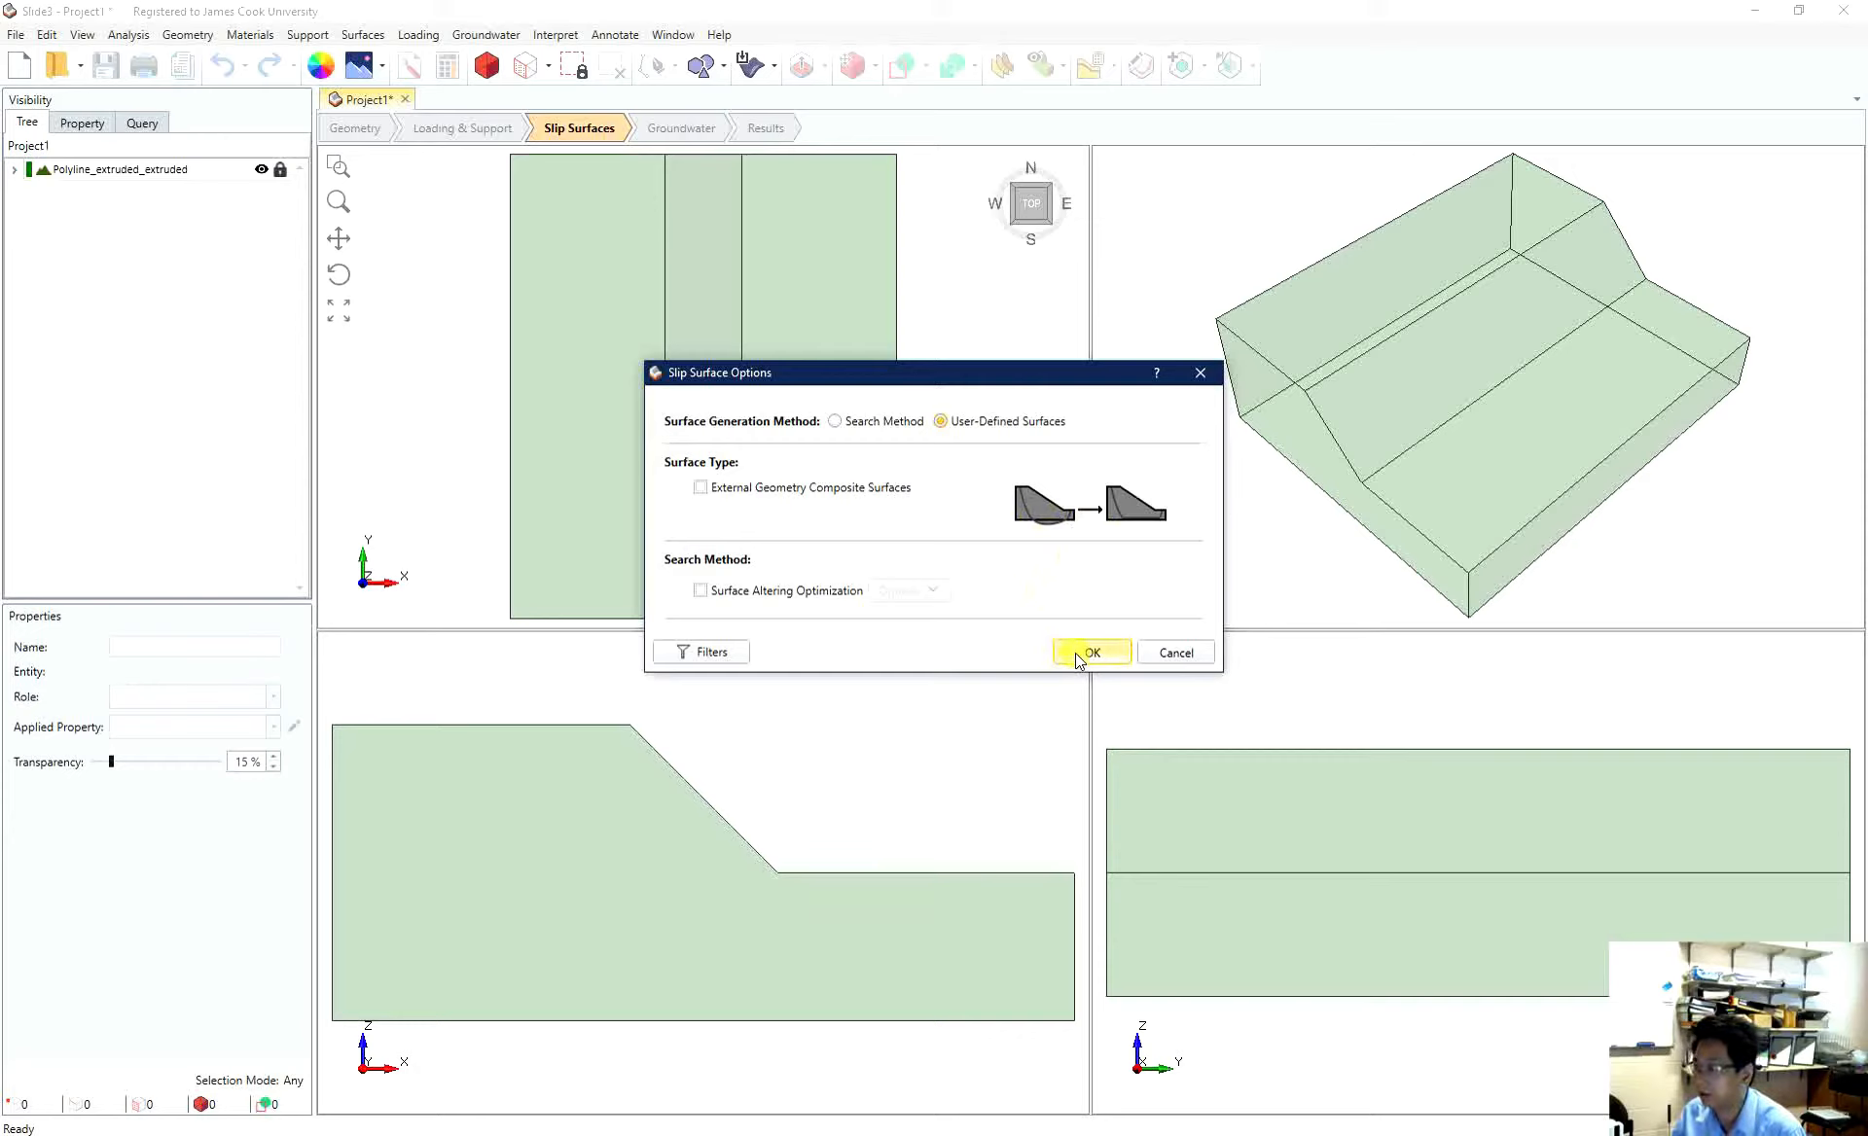
click(1089, 652)
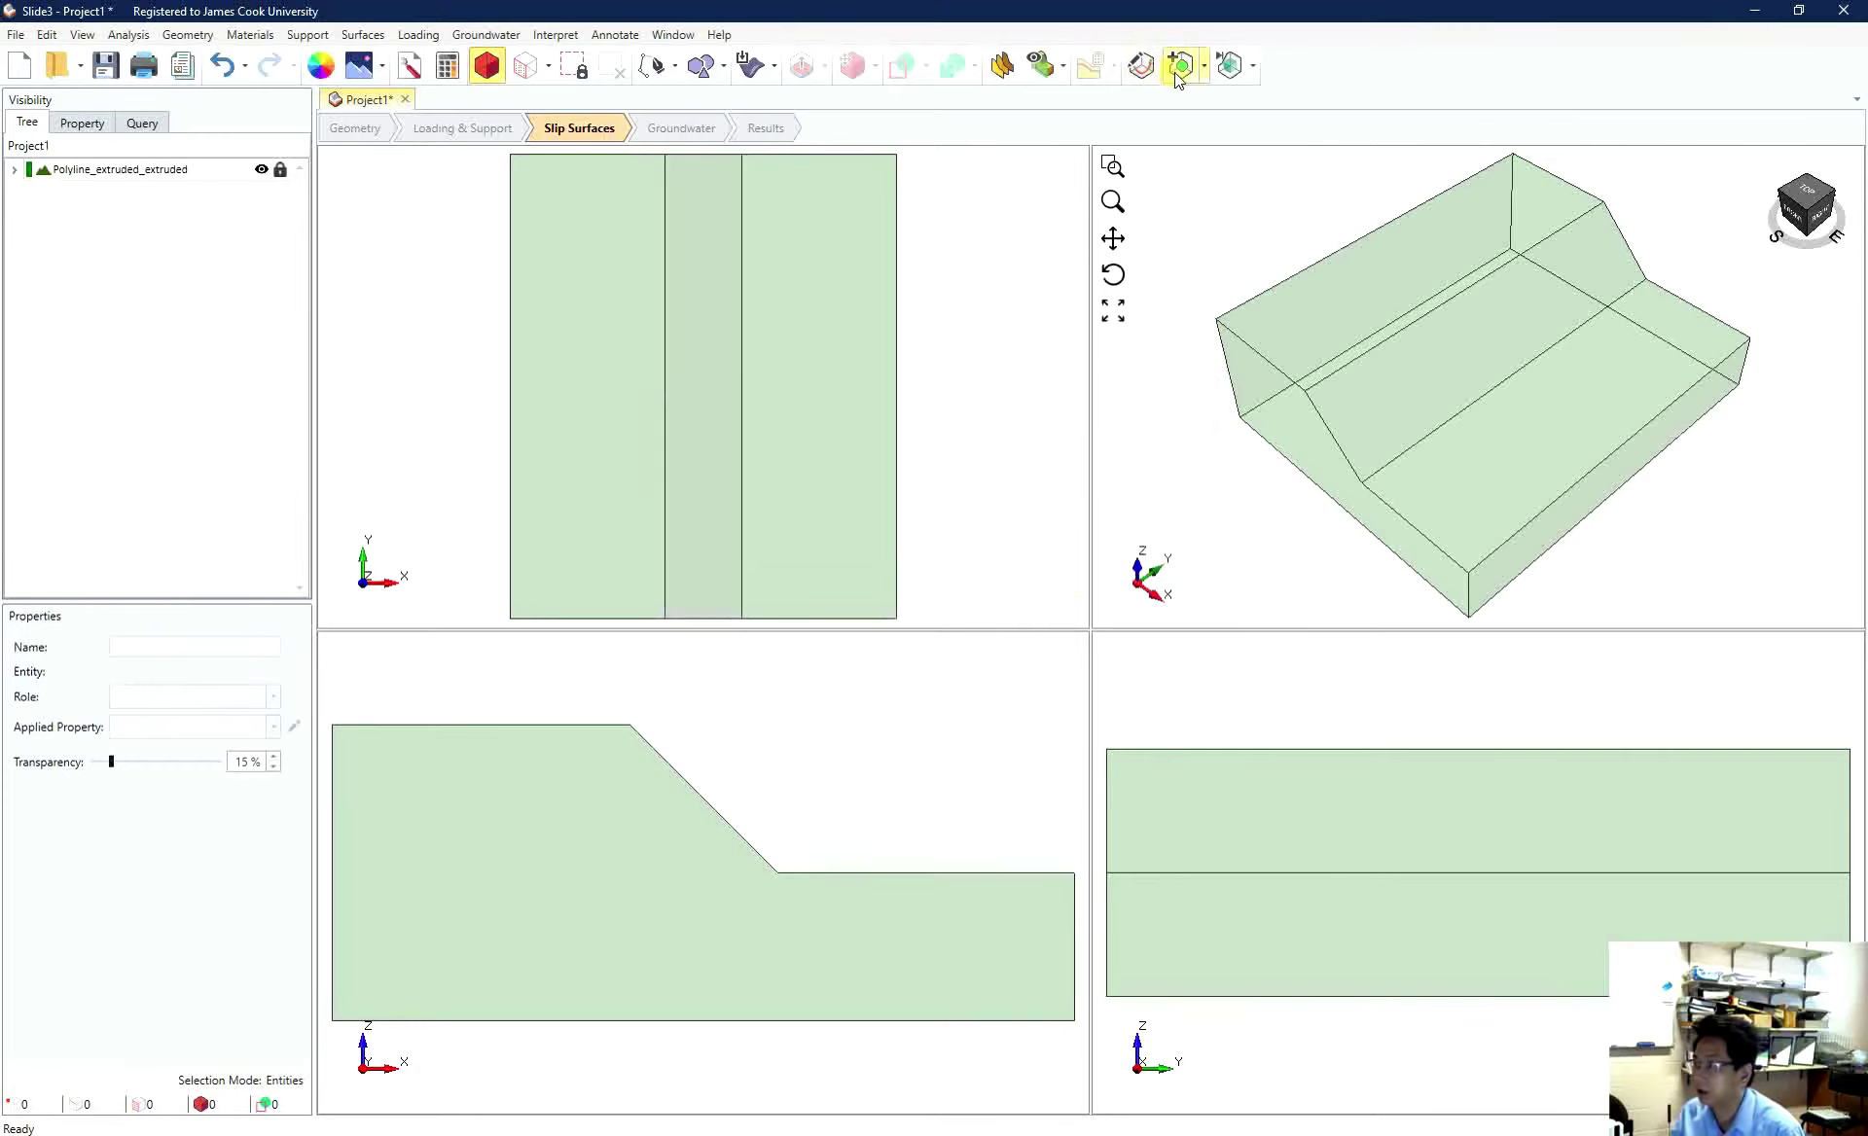
mouse_move(1179, 64)
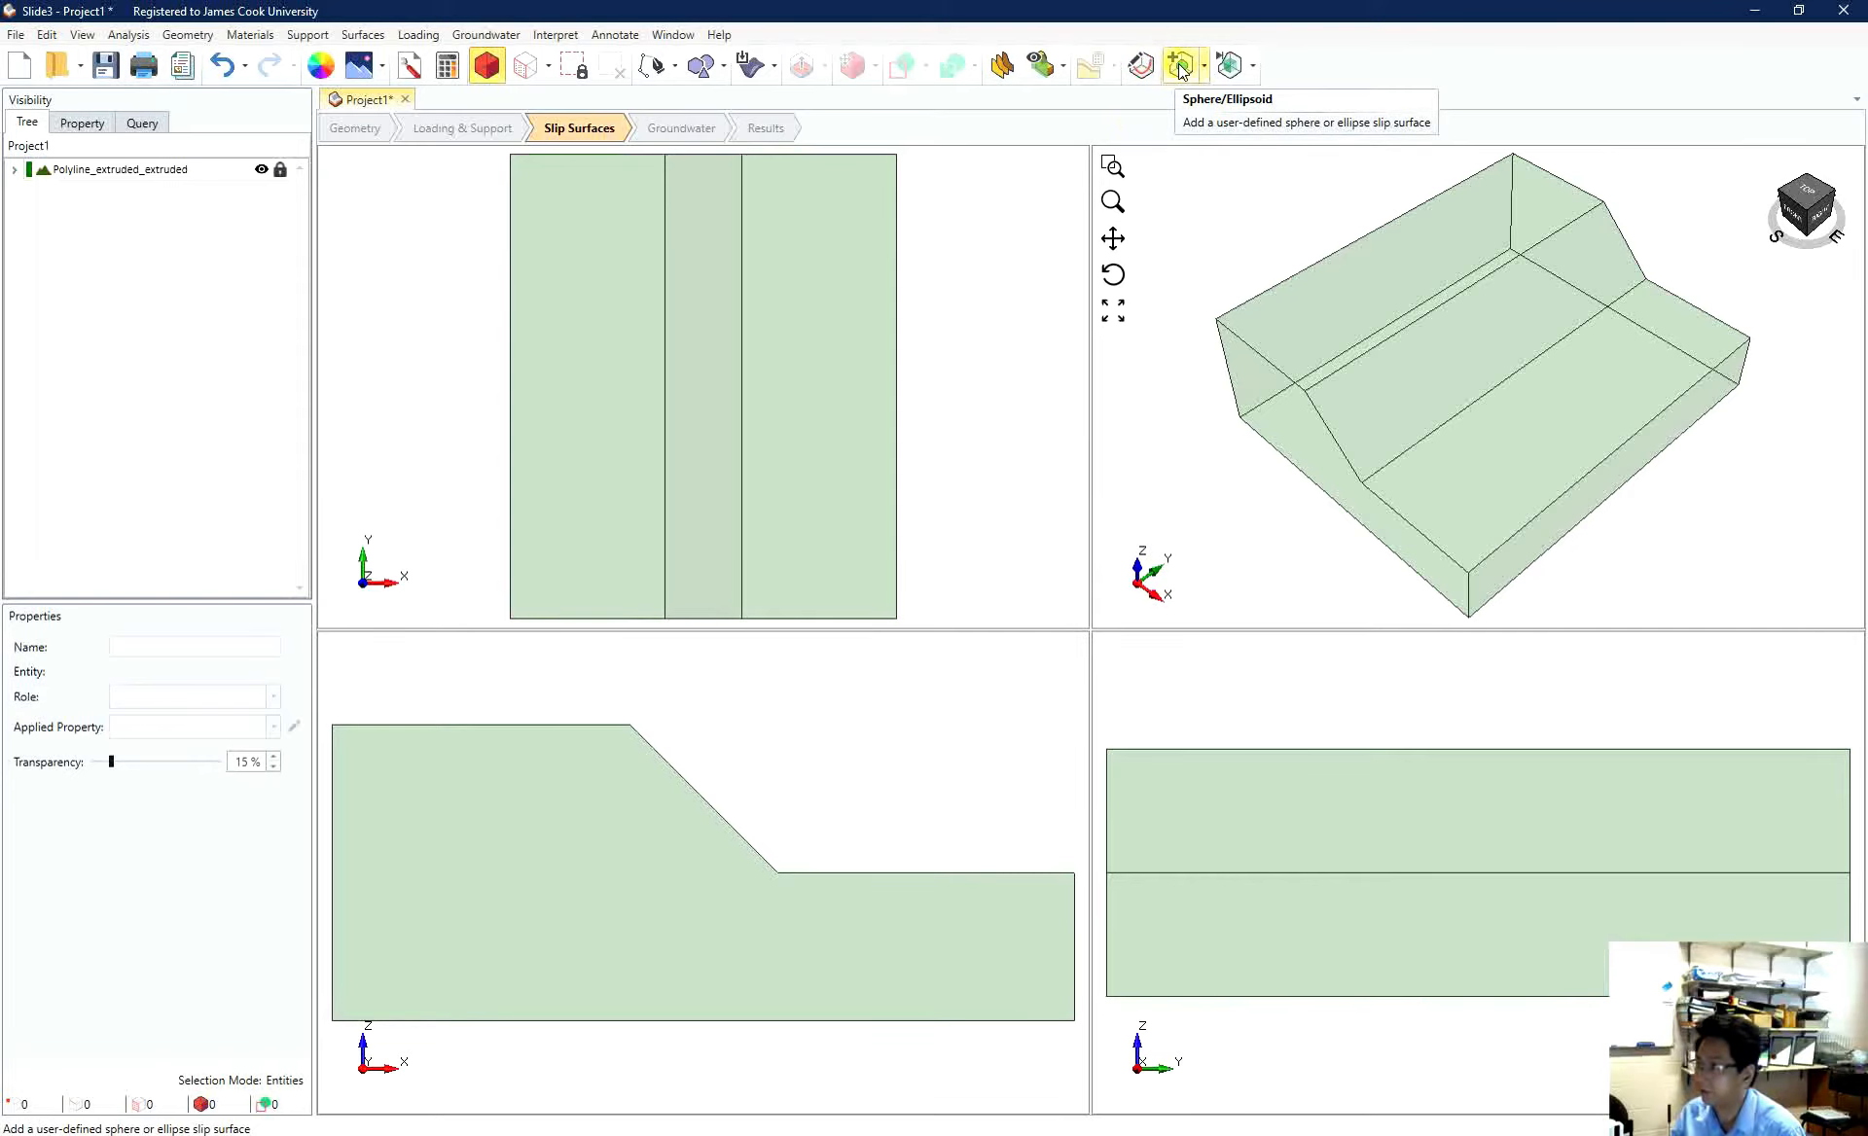
click(1179, 64)
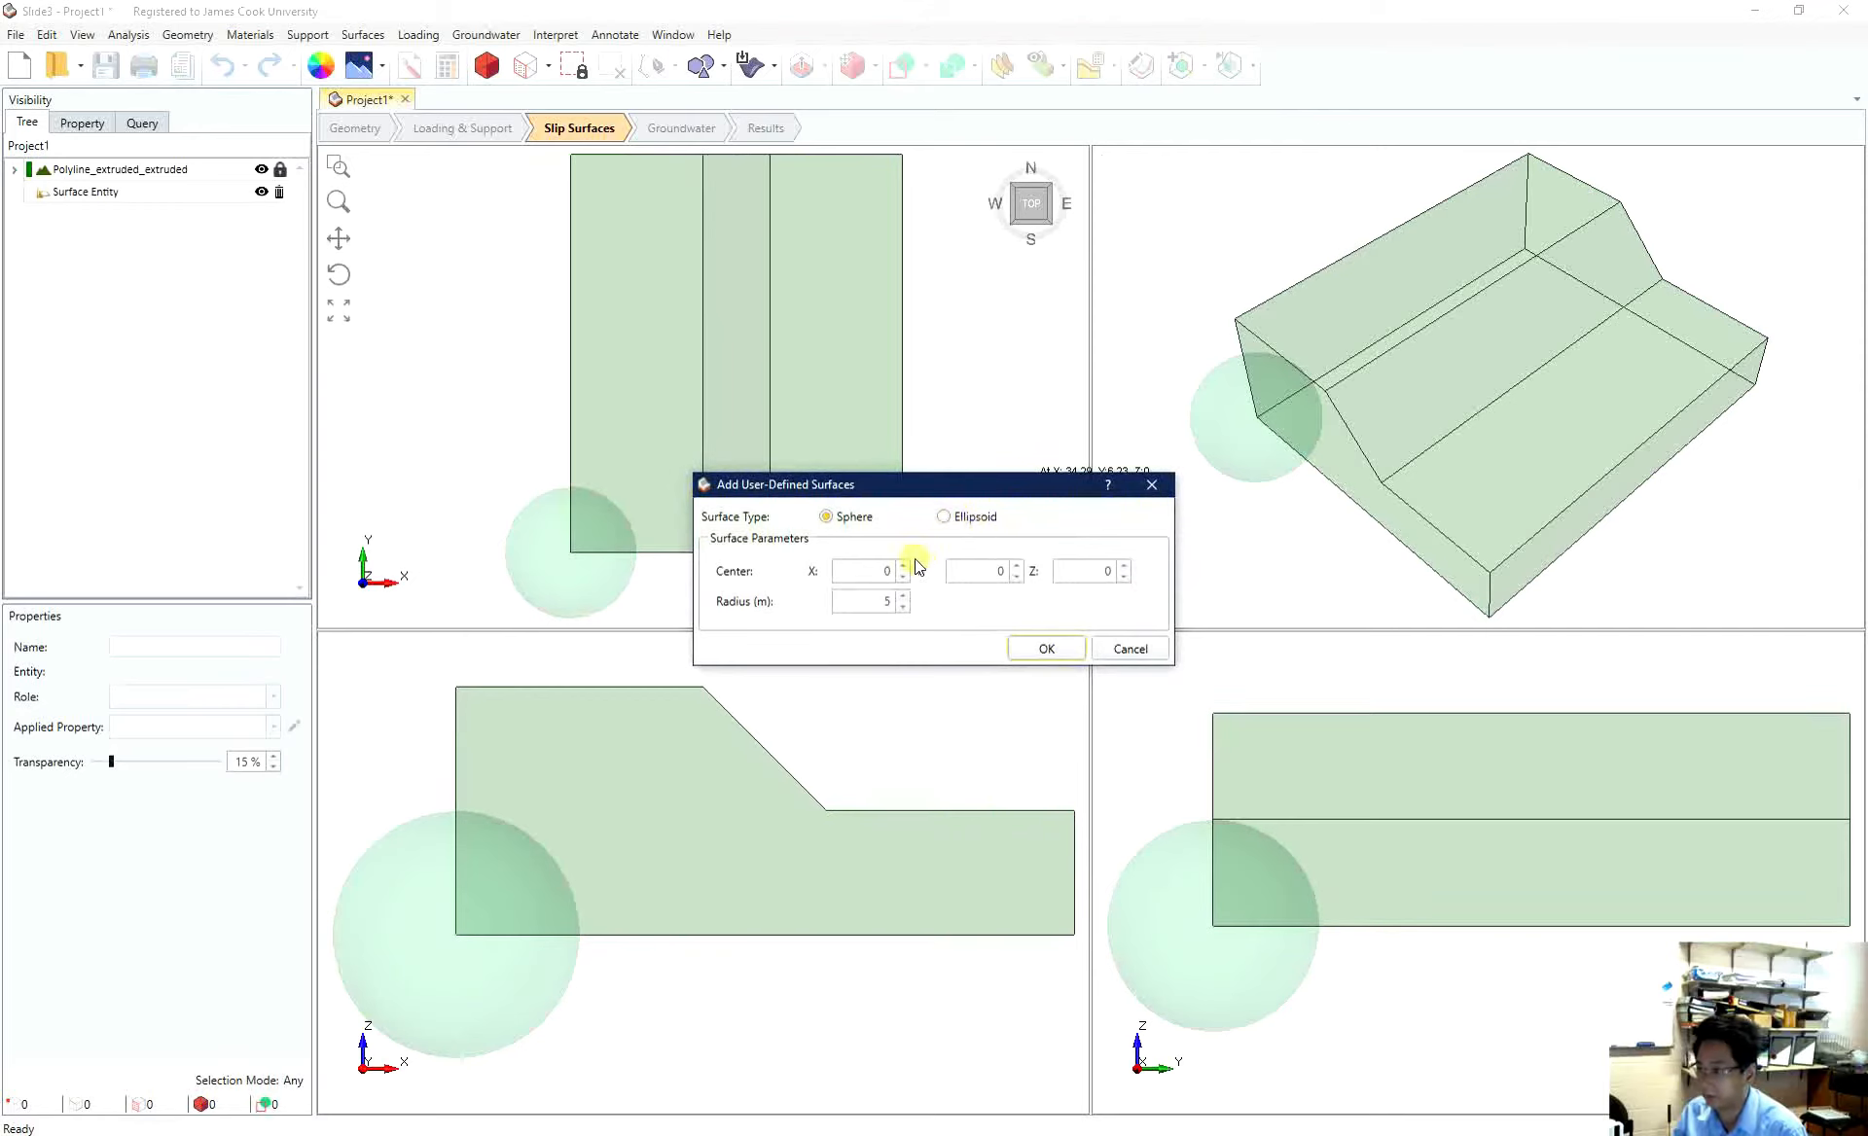
- Define a sphere slip surface centred at (18, 15, 15) with radius 12
click(863, 570)
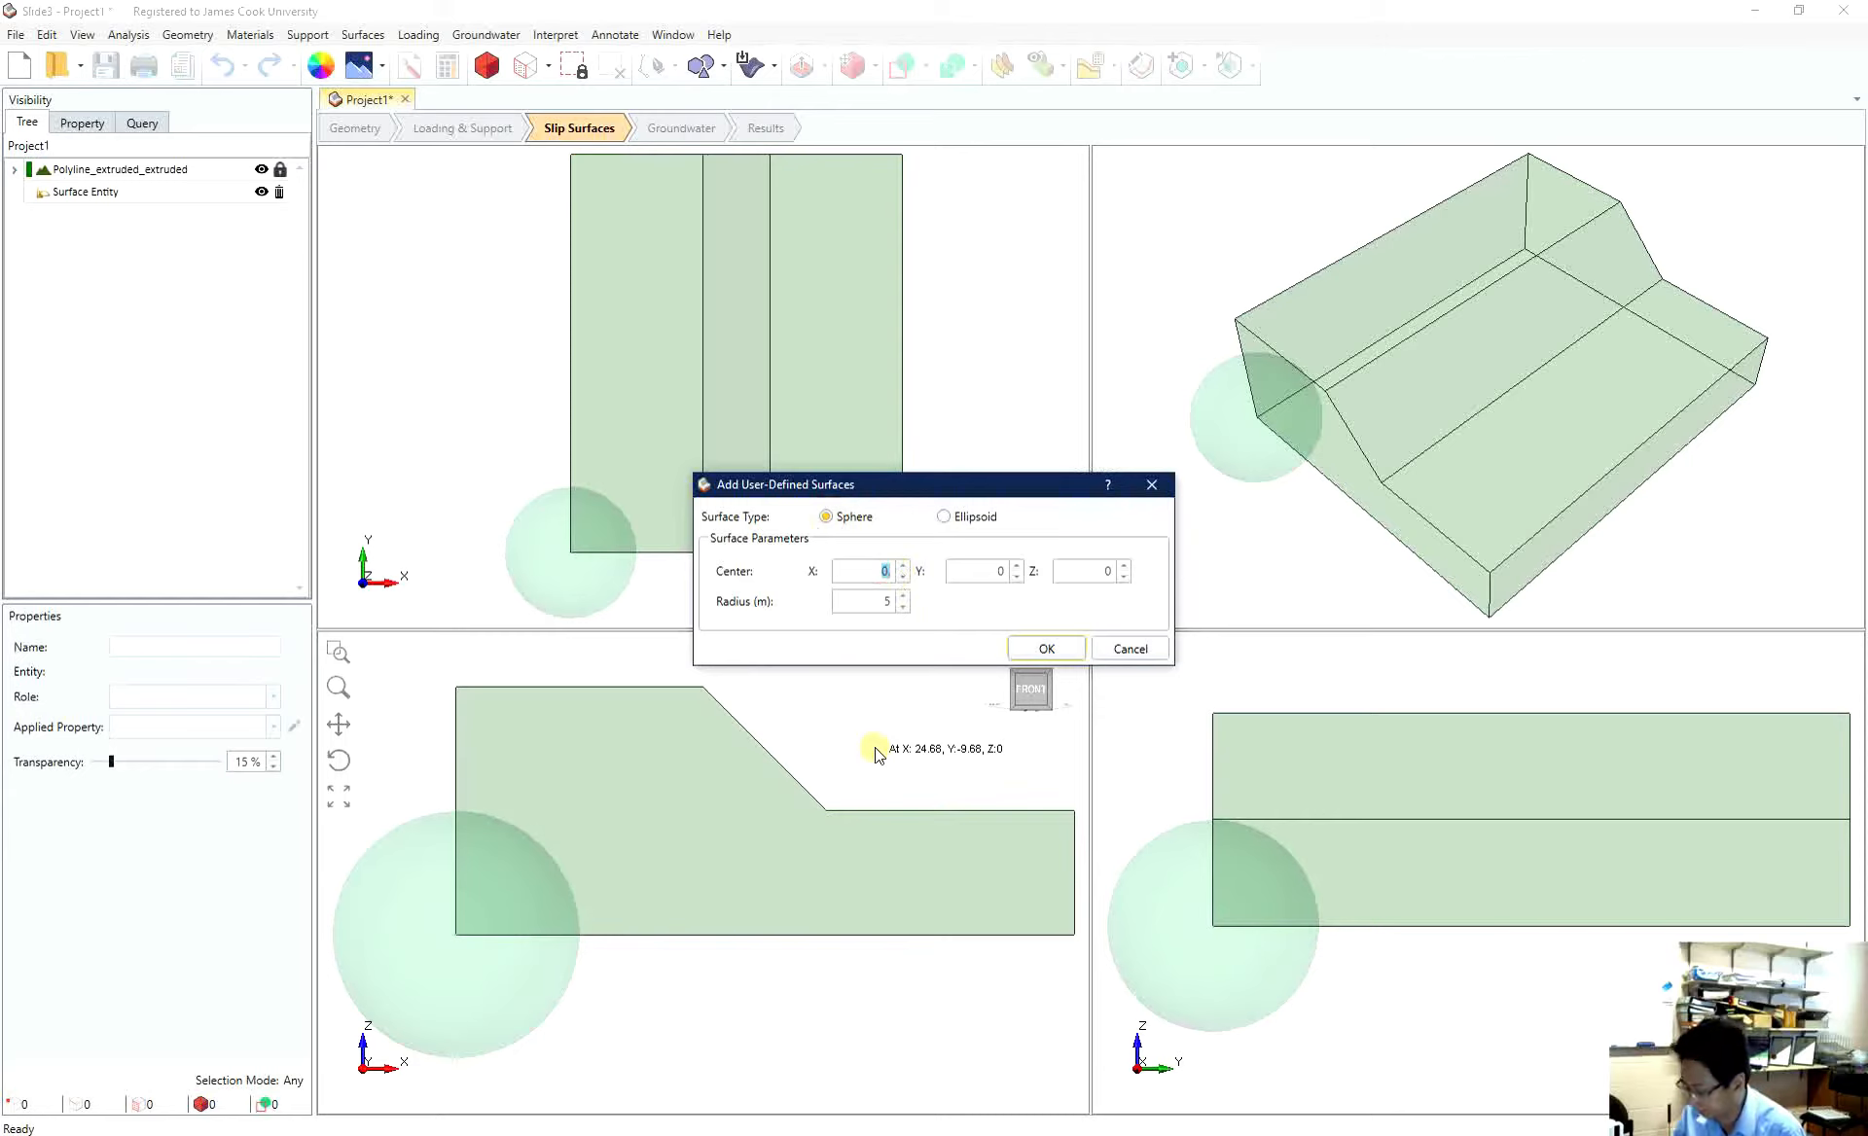
text(18)
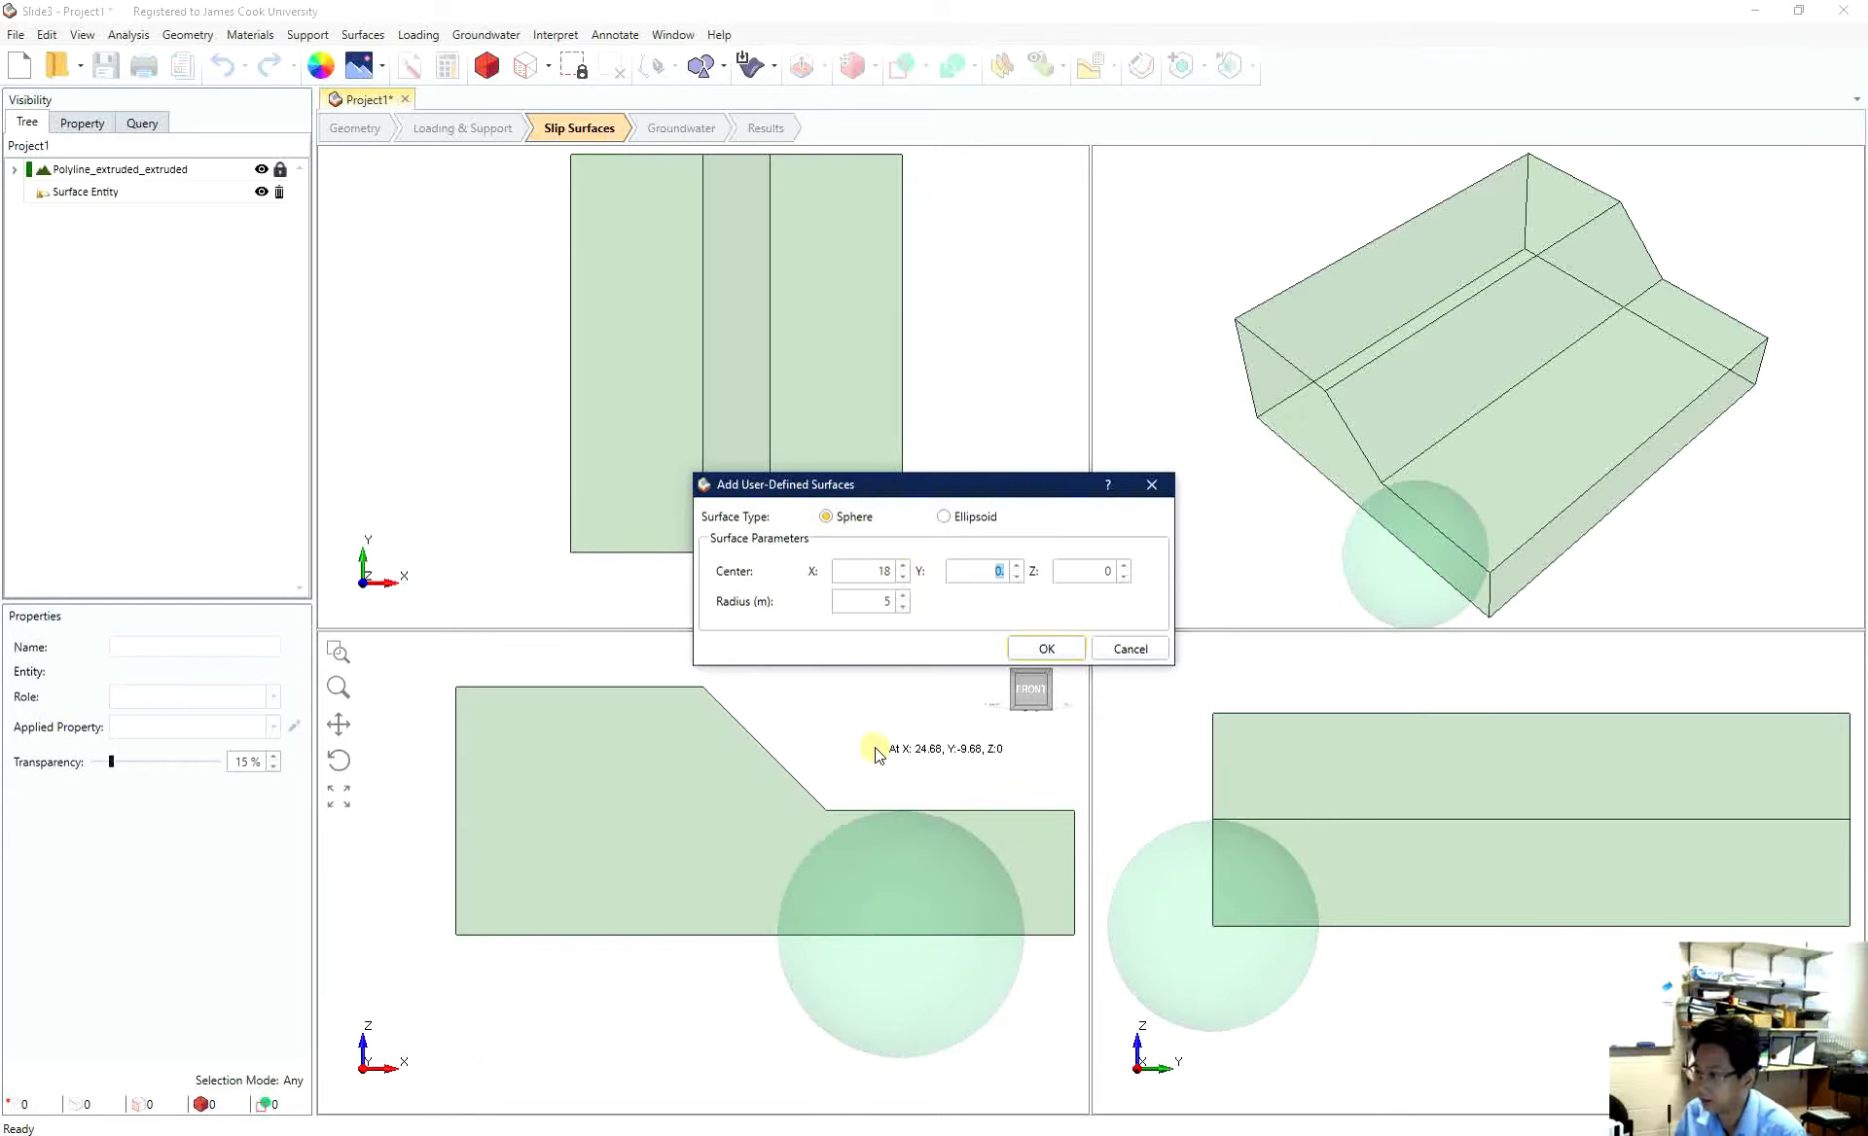
text(15)
click(872, 601)
text(12)
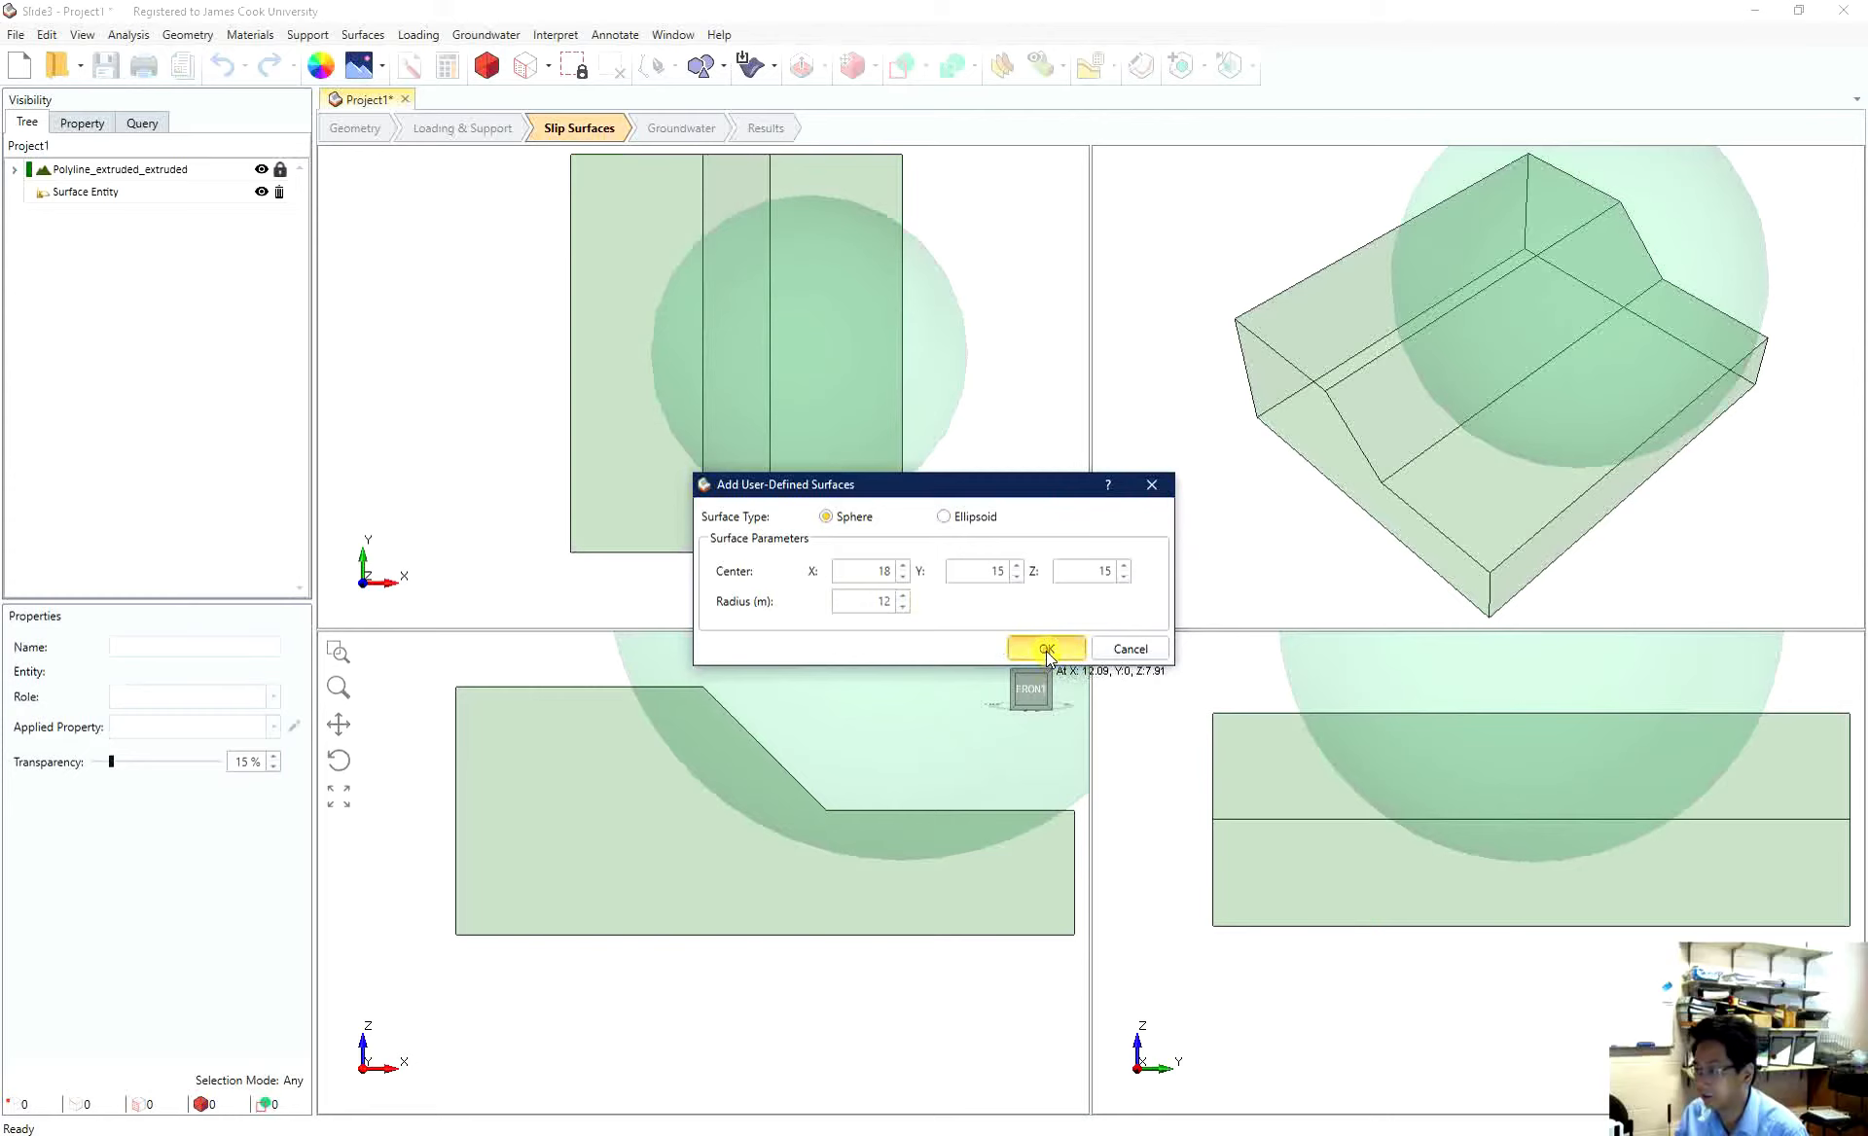
click(1045, 648)
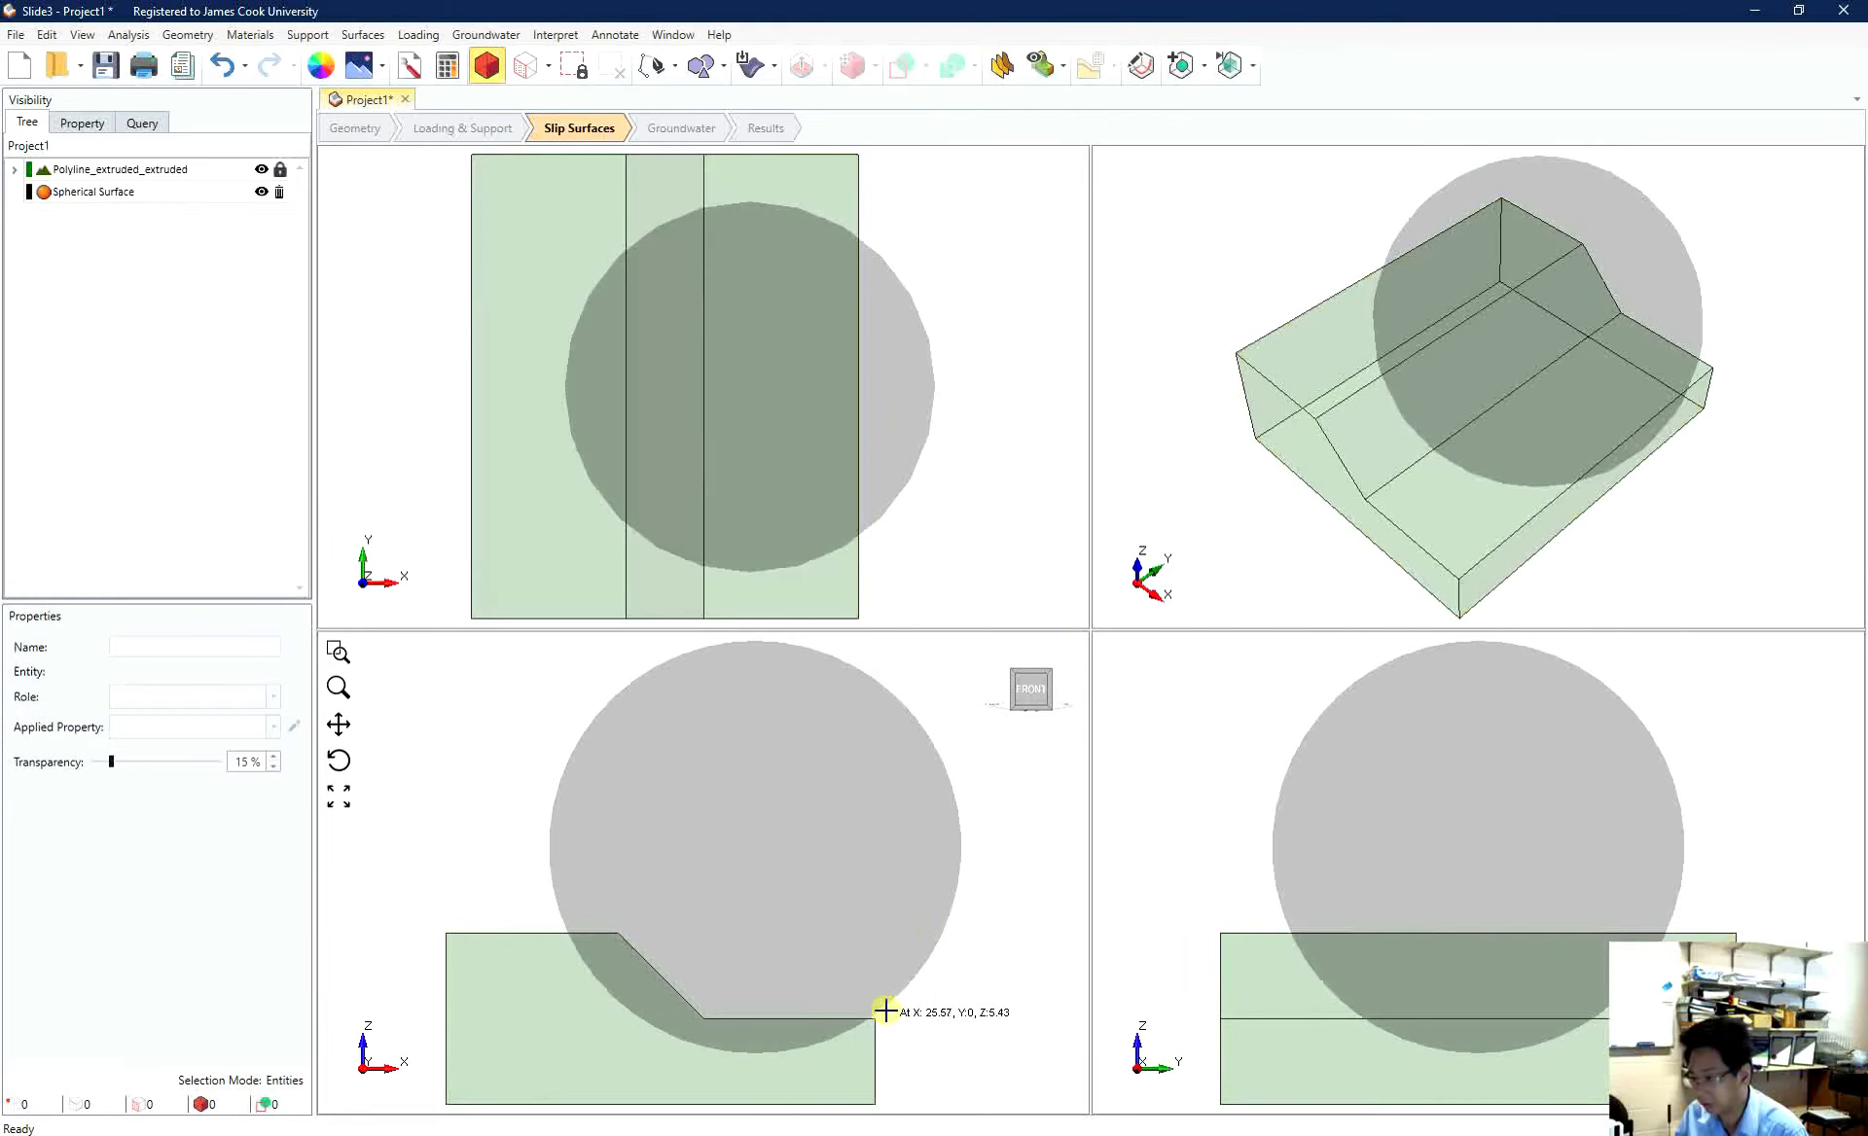
mouse_move(868, 1038)
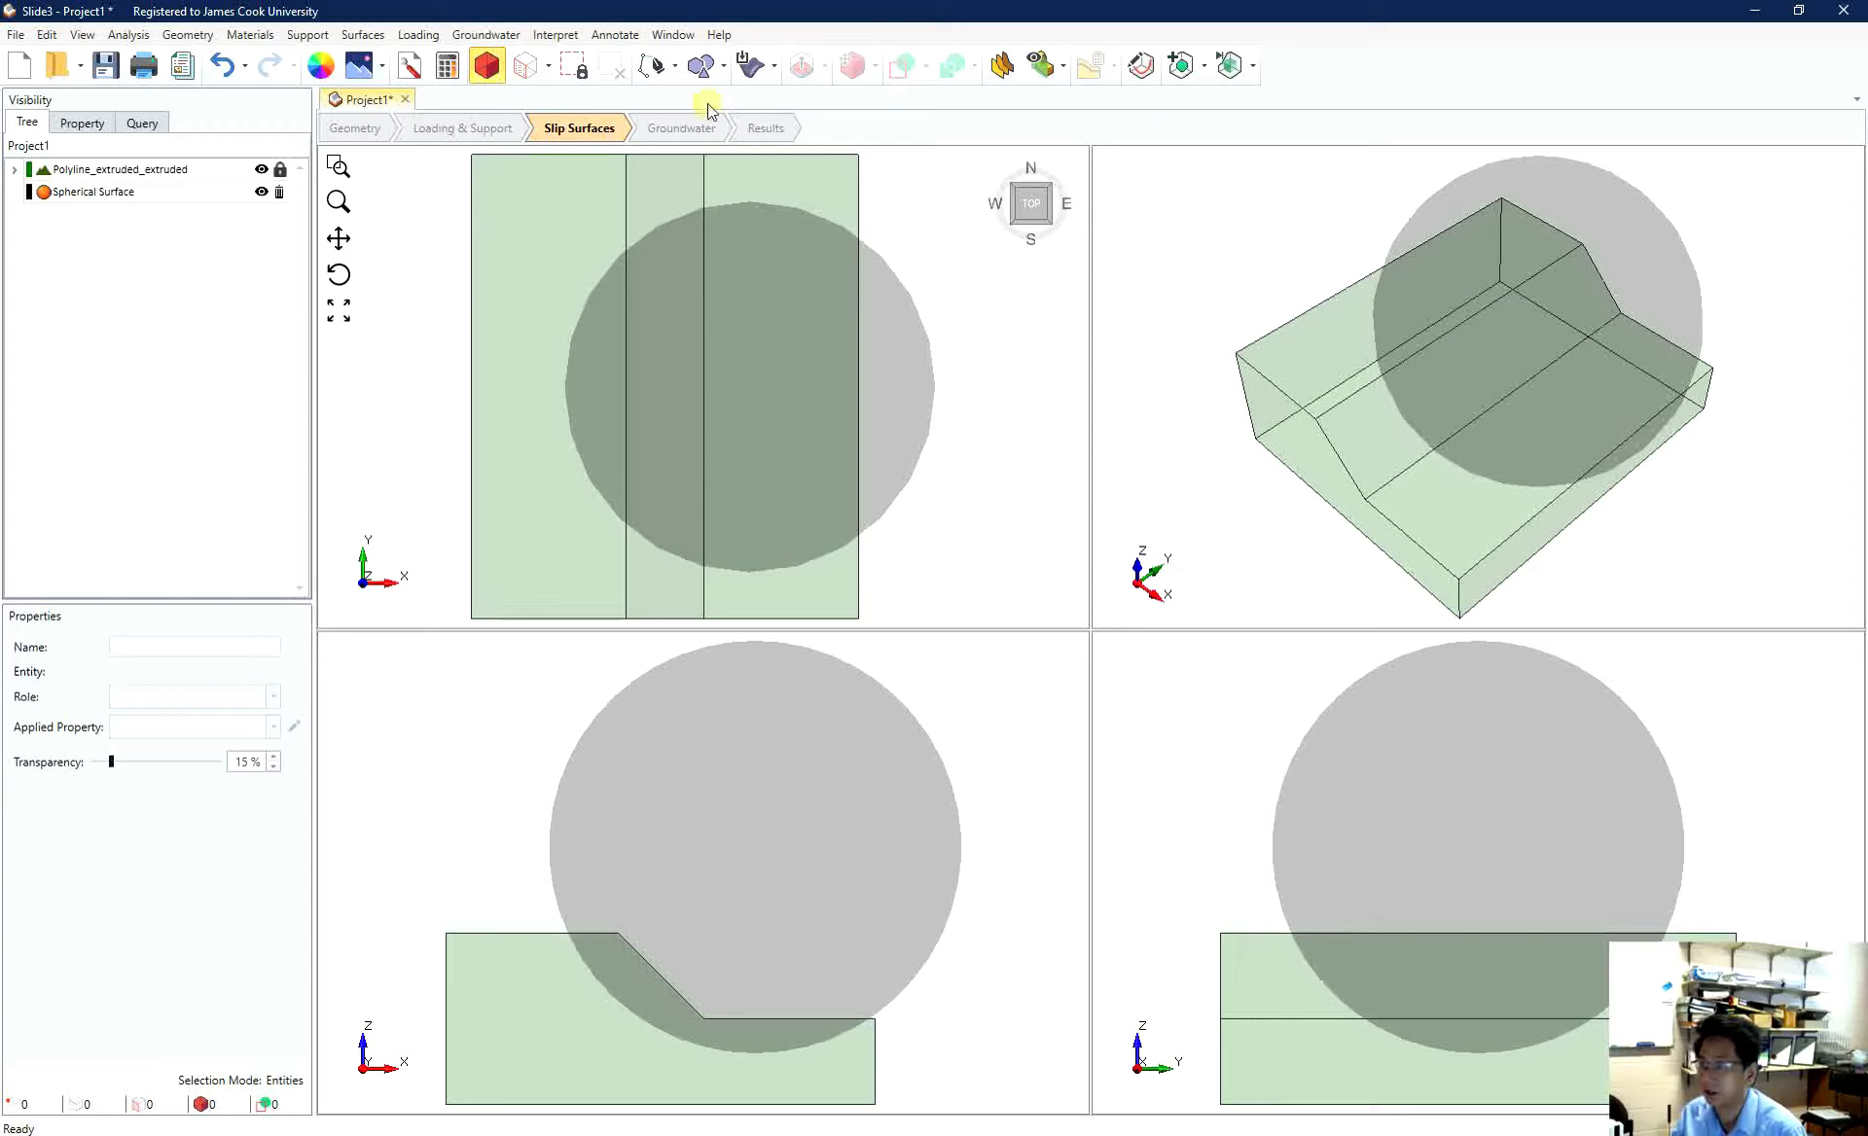
- Run Compute and save the new project as 'test' on the Desktop
click(128, 33)
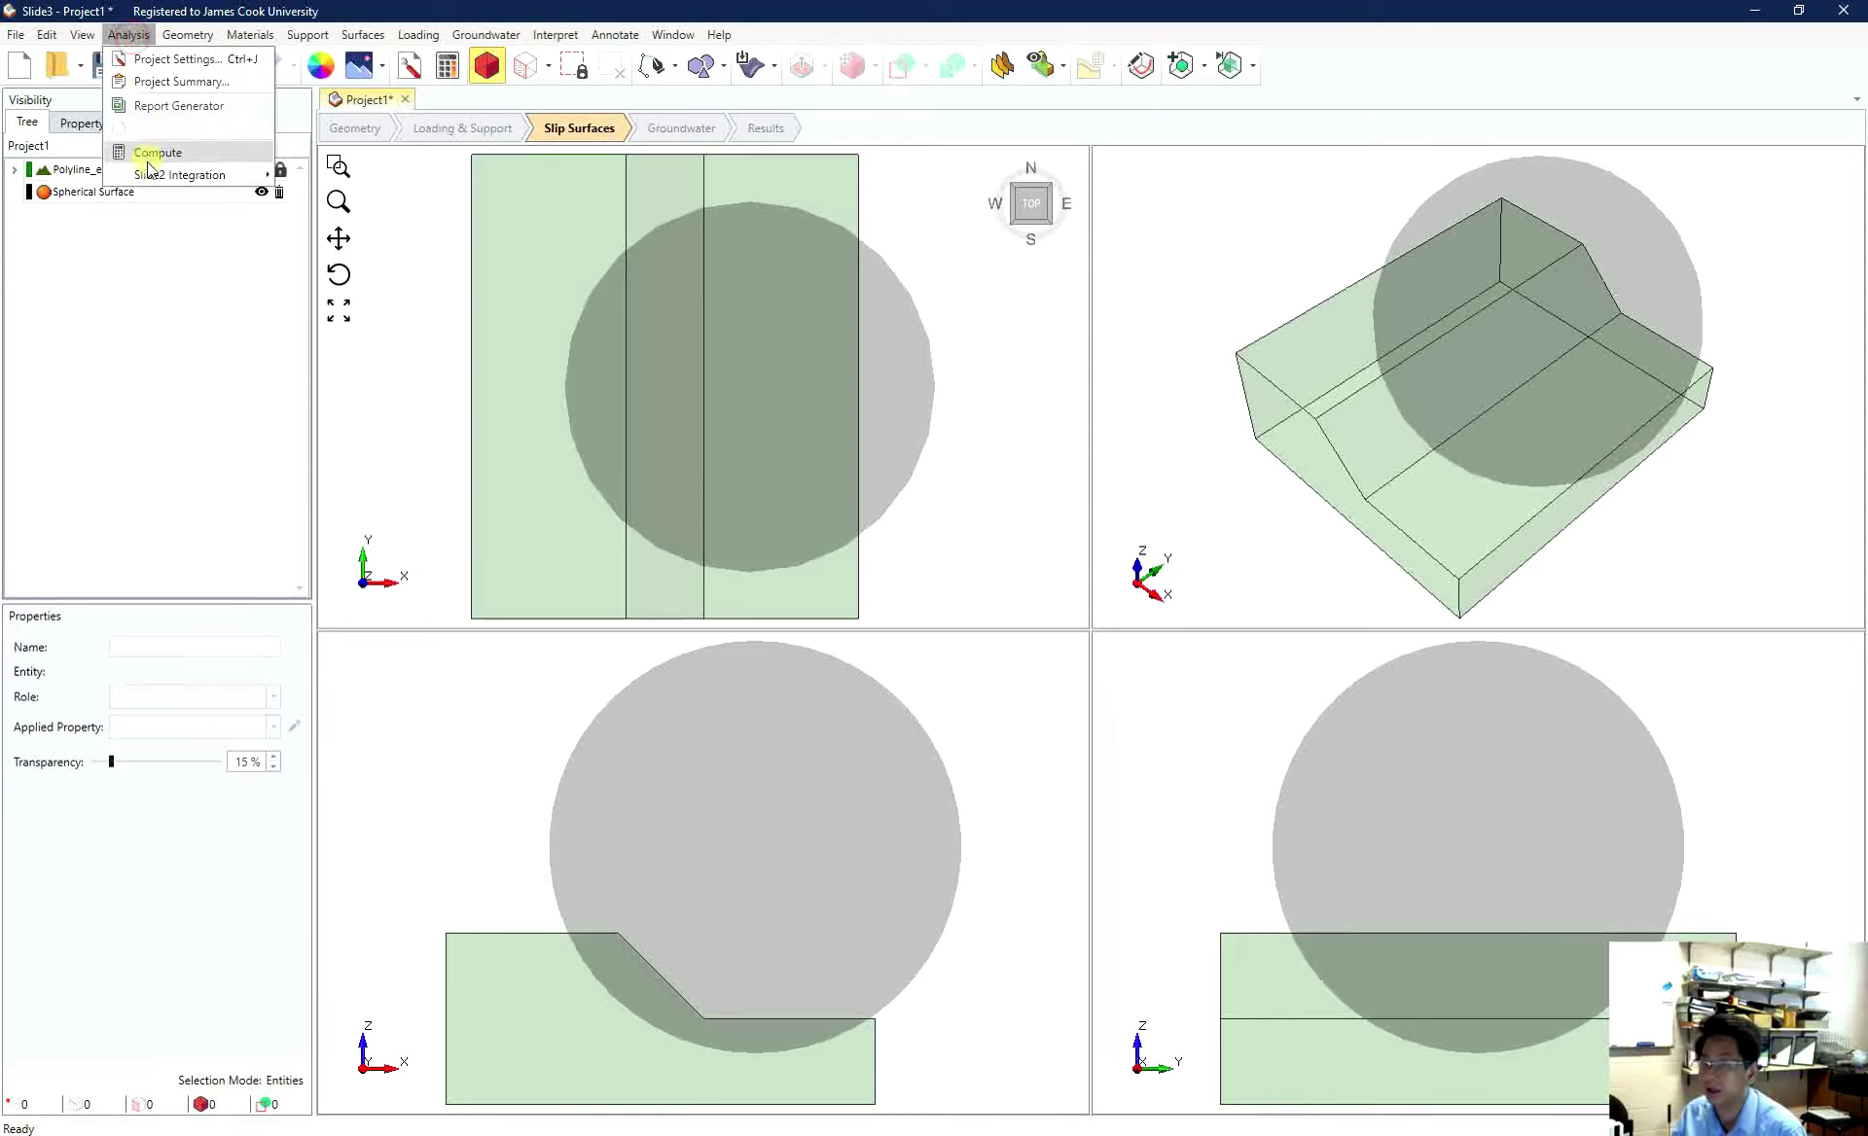
click(158, 152)
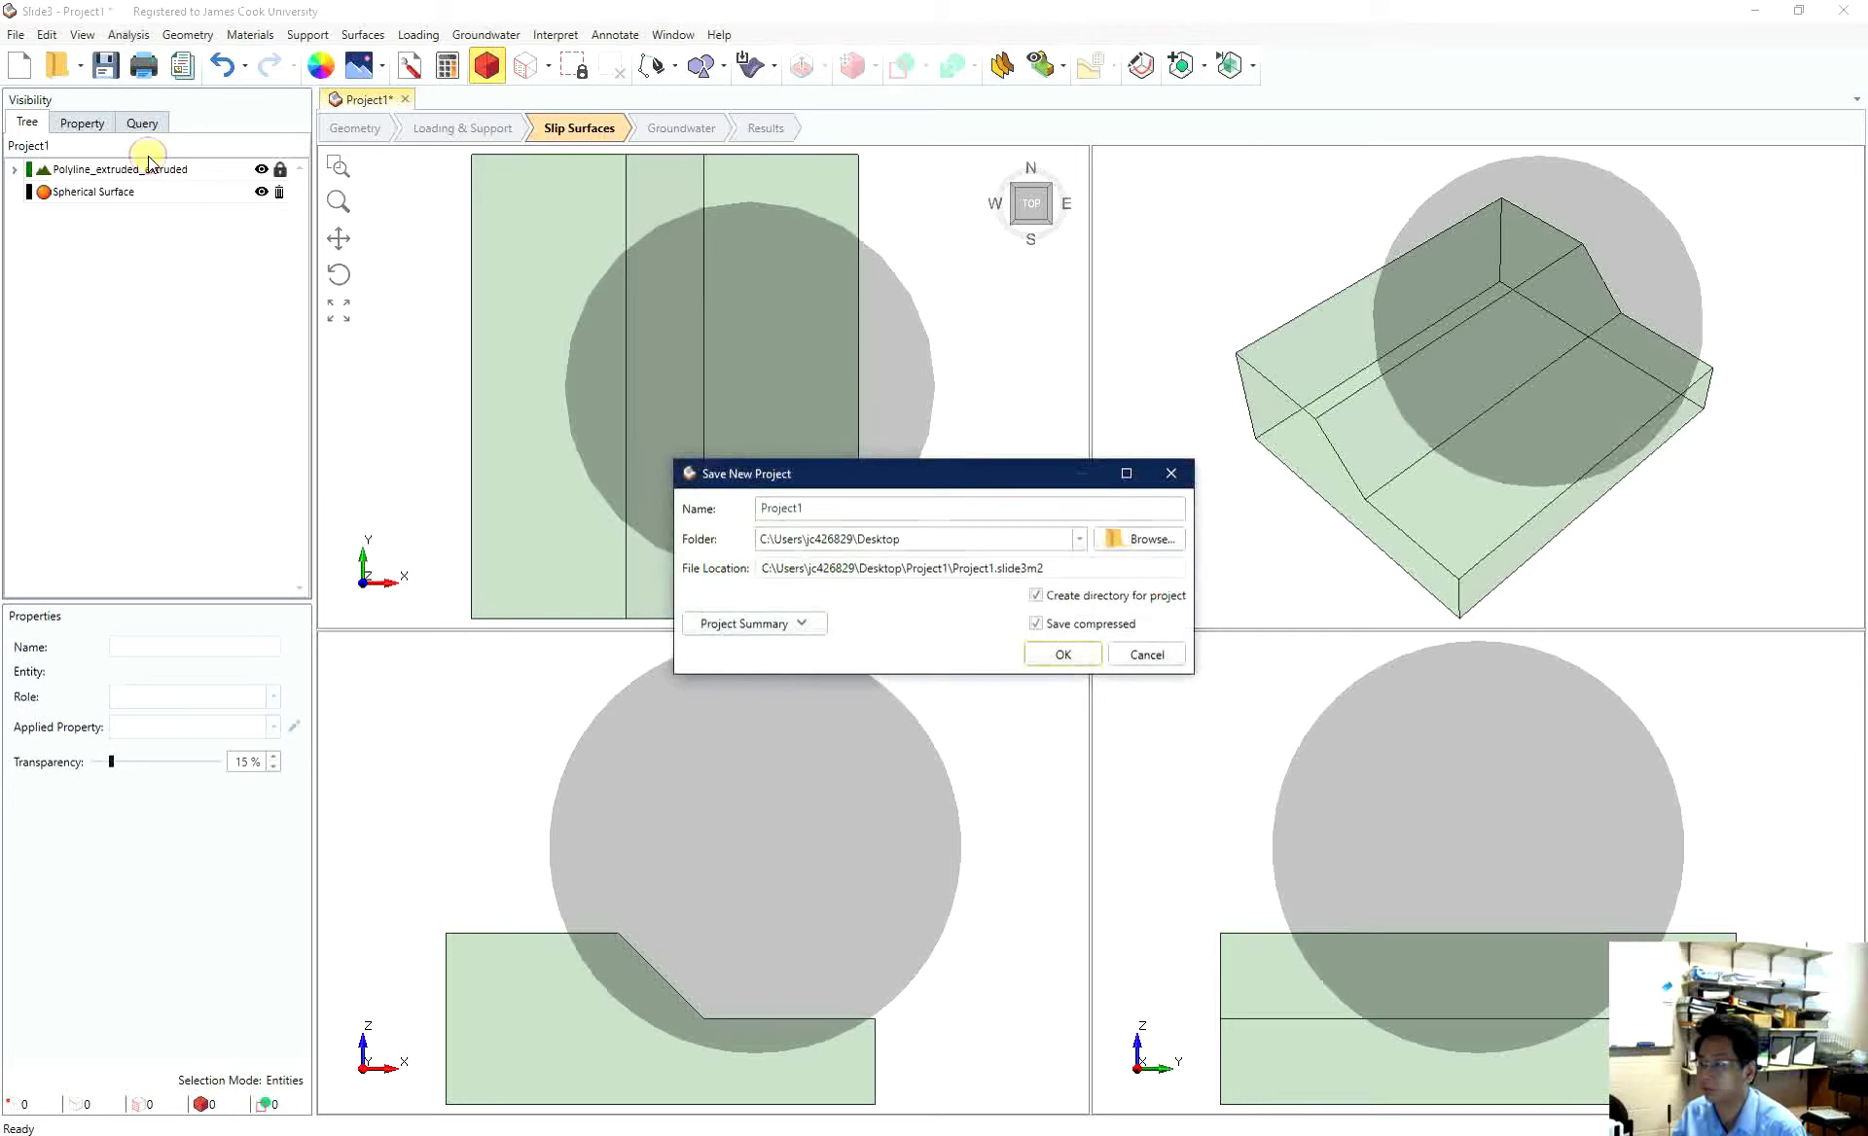
mouse_move(911, 511)
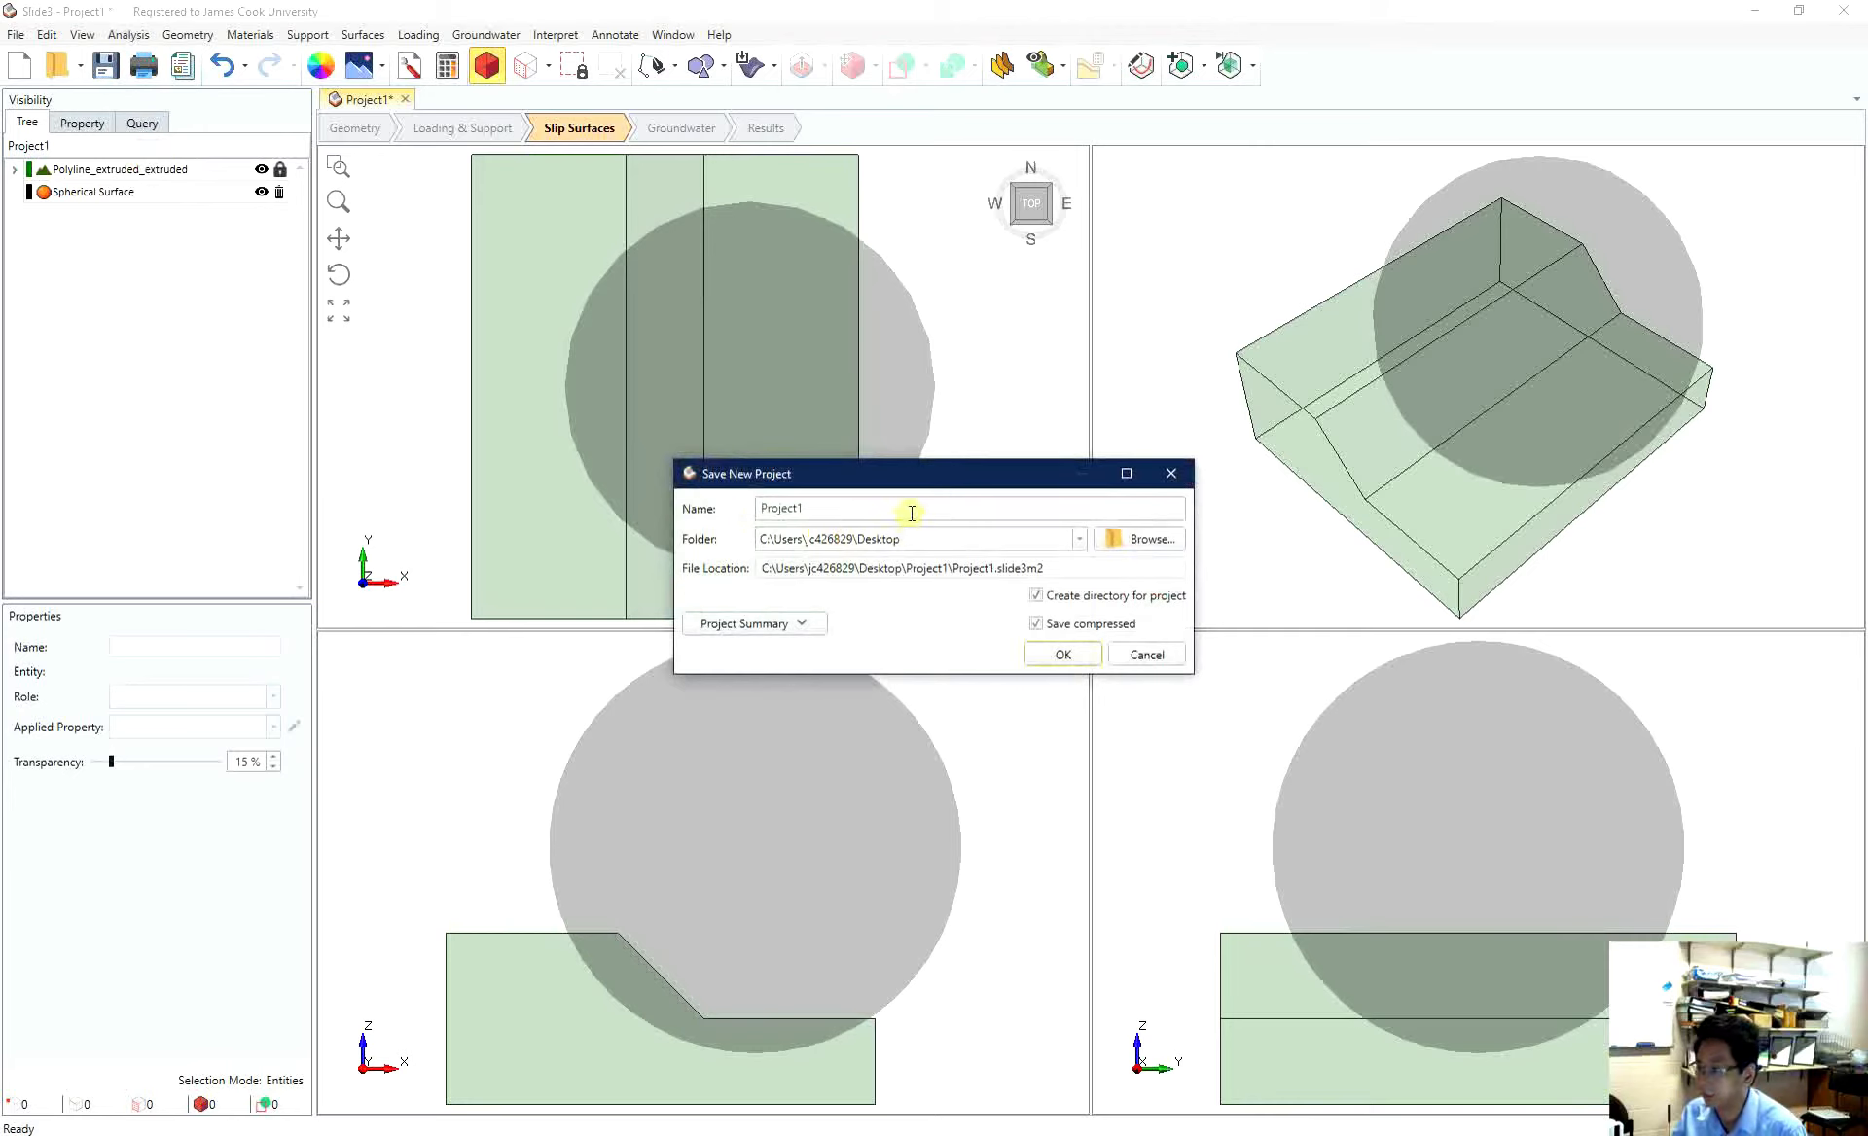
text(test)
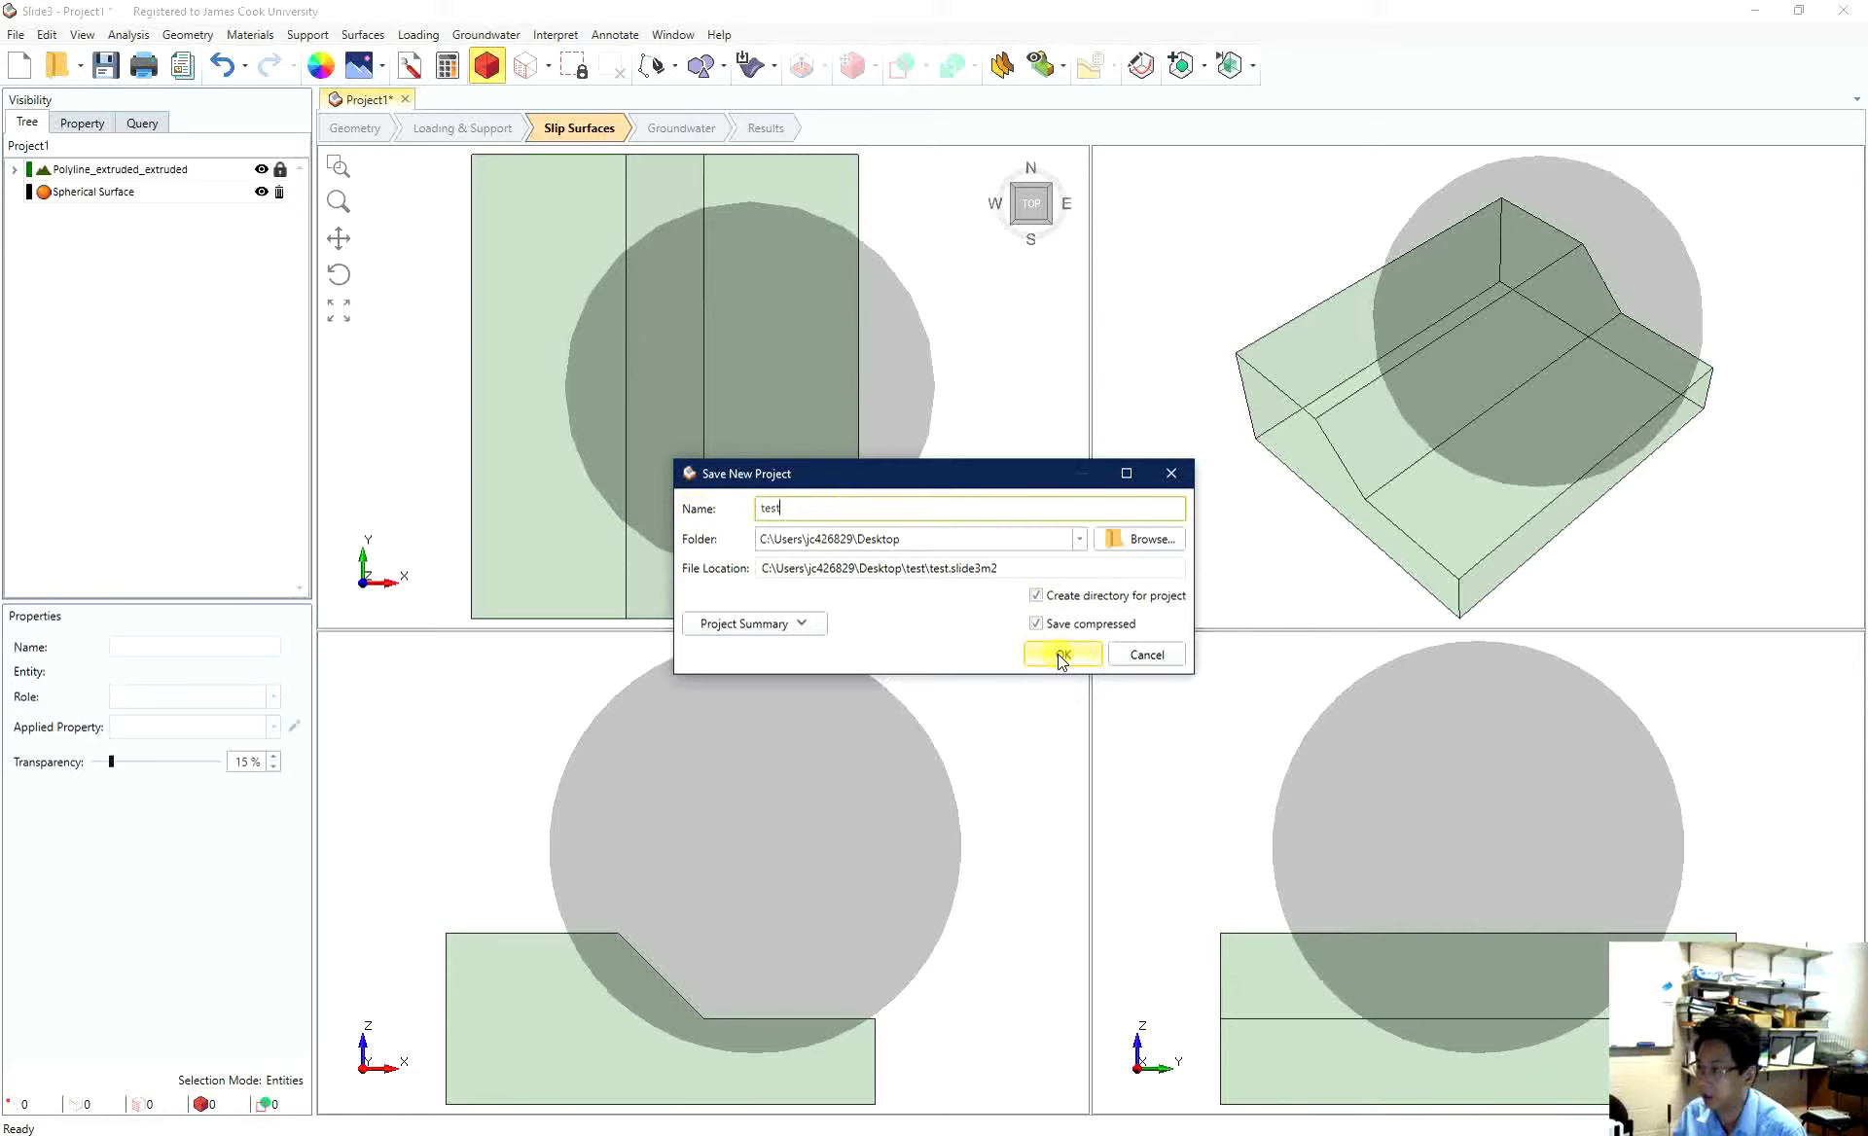
click(1062, 654)
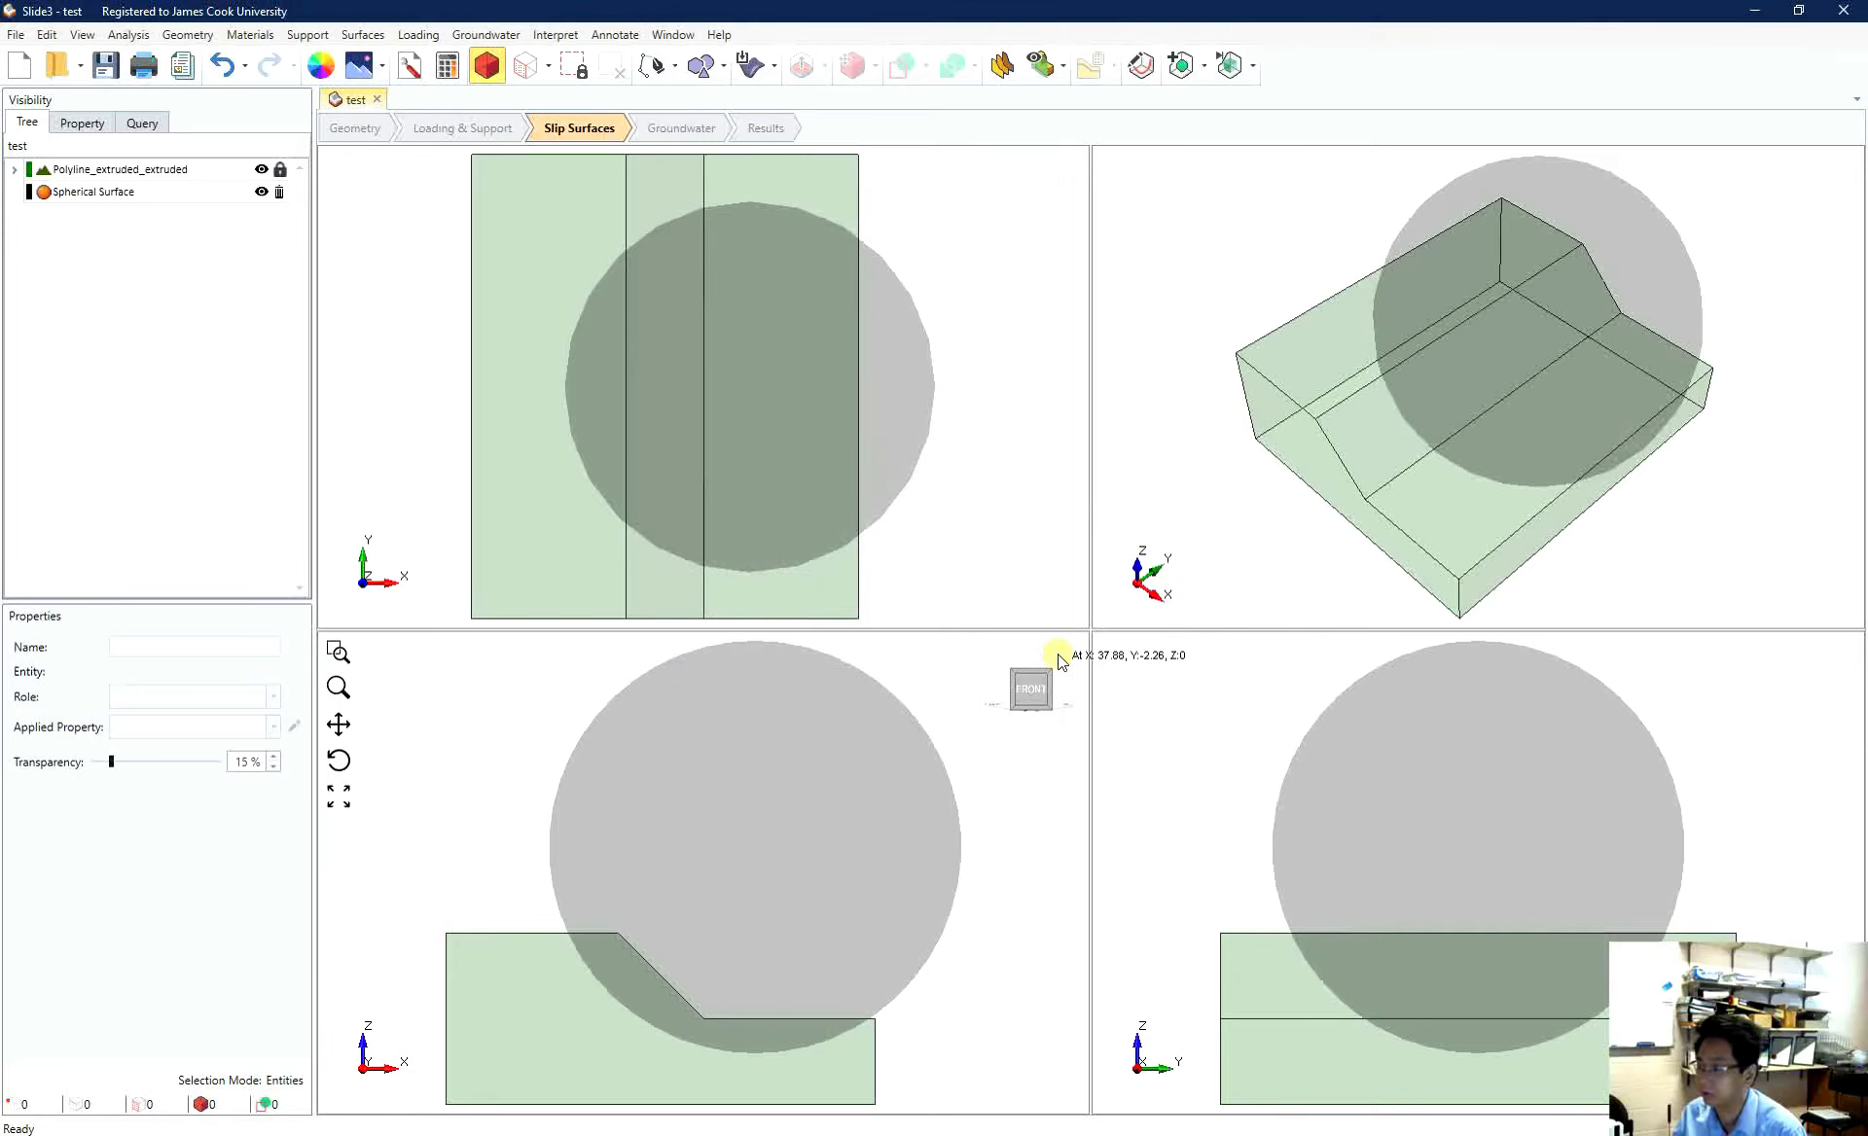
- Inspect the spherical surface with Bishop FS 2.971 in Results, then go back to Slip Surfaces
click(765, 126)
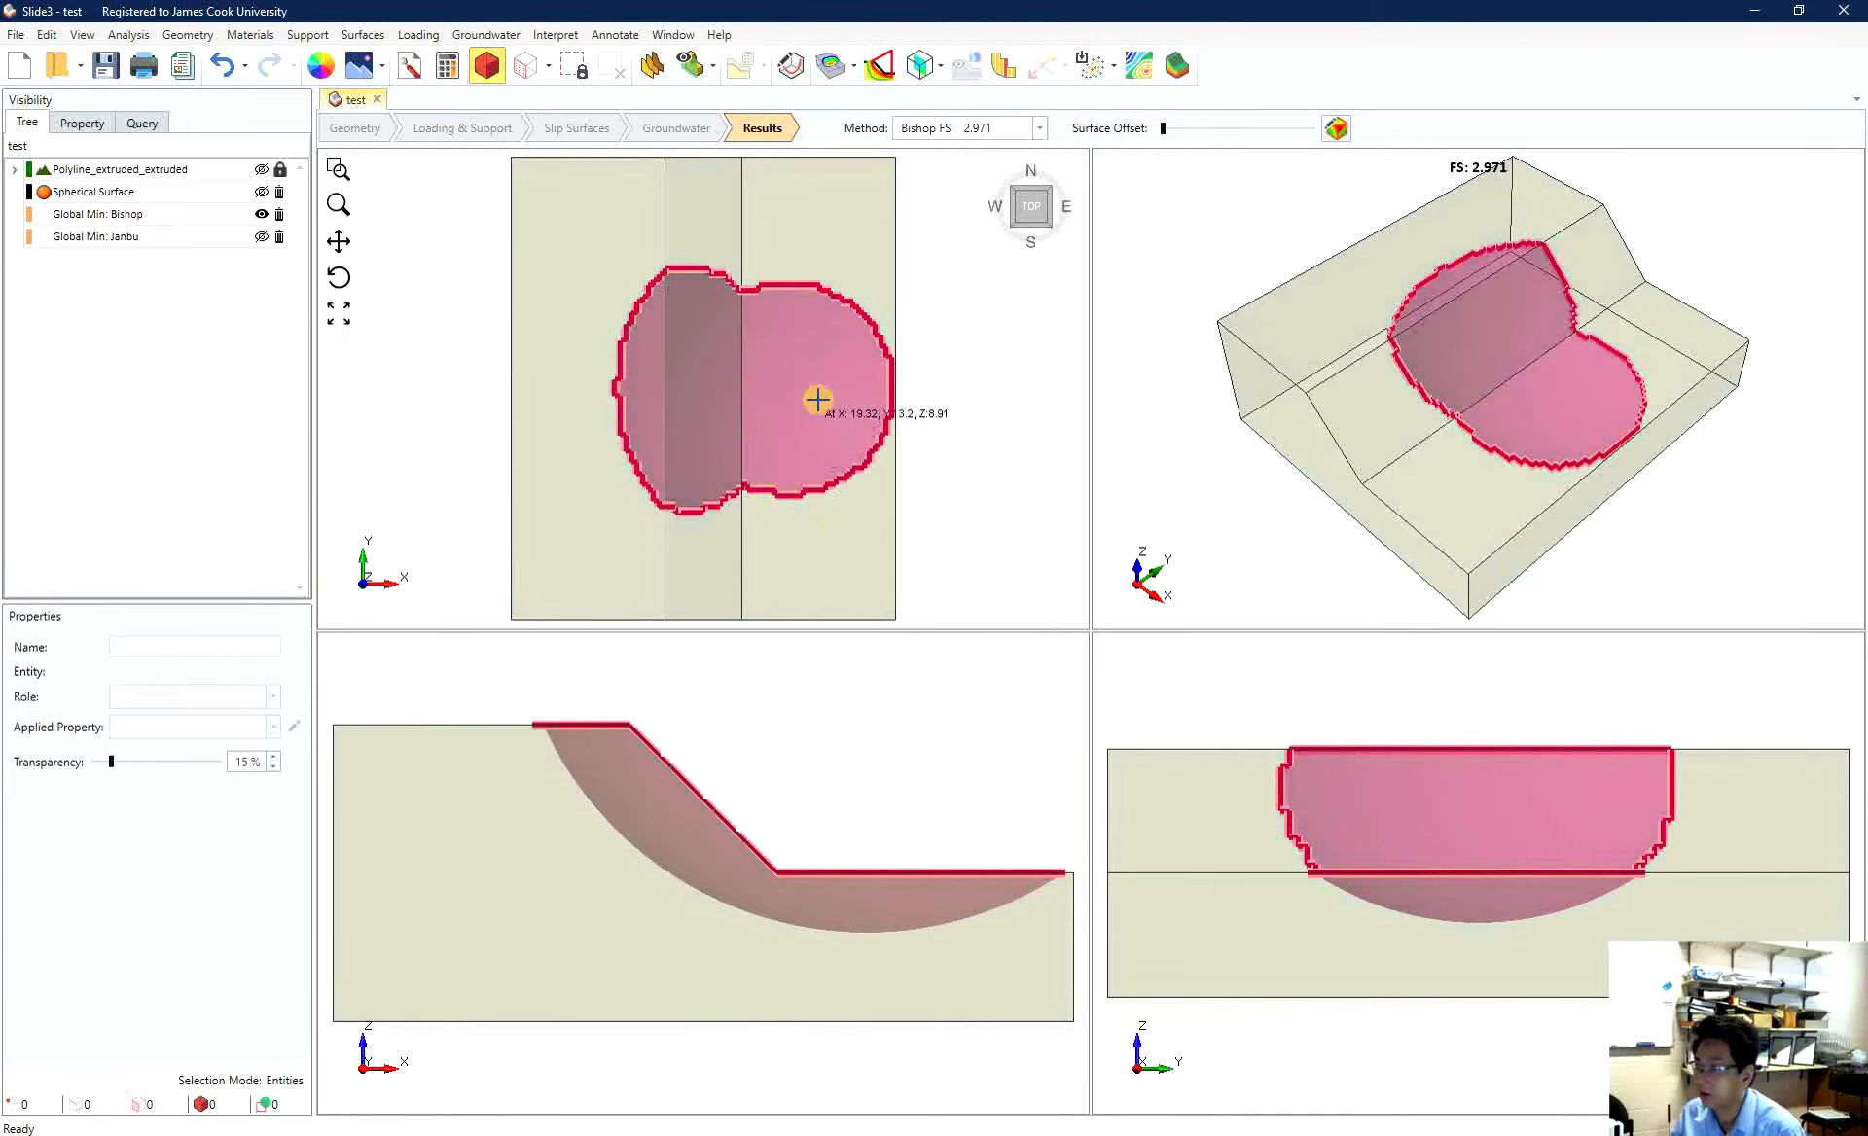
mouse_move(899, 385)
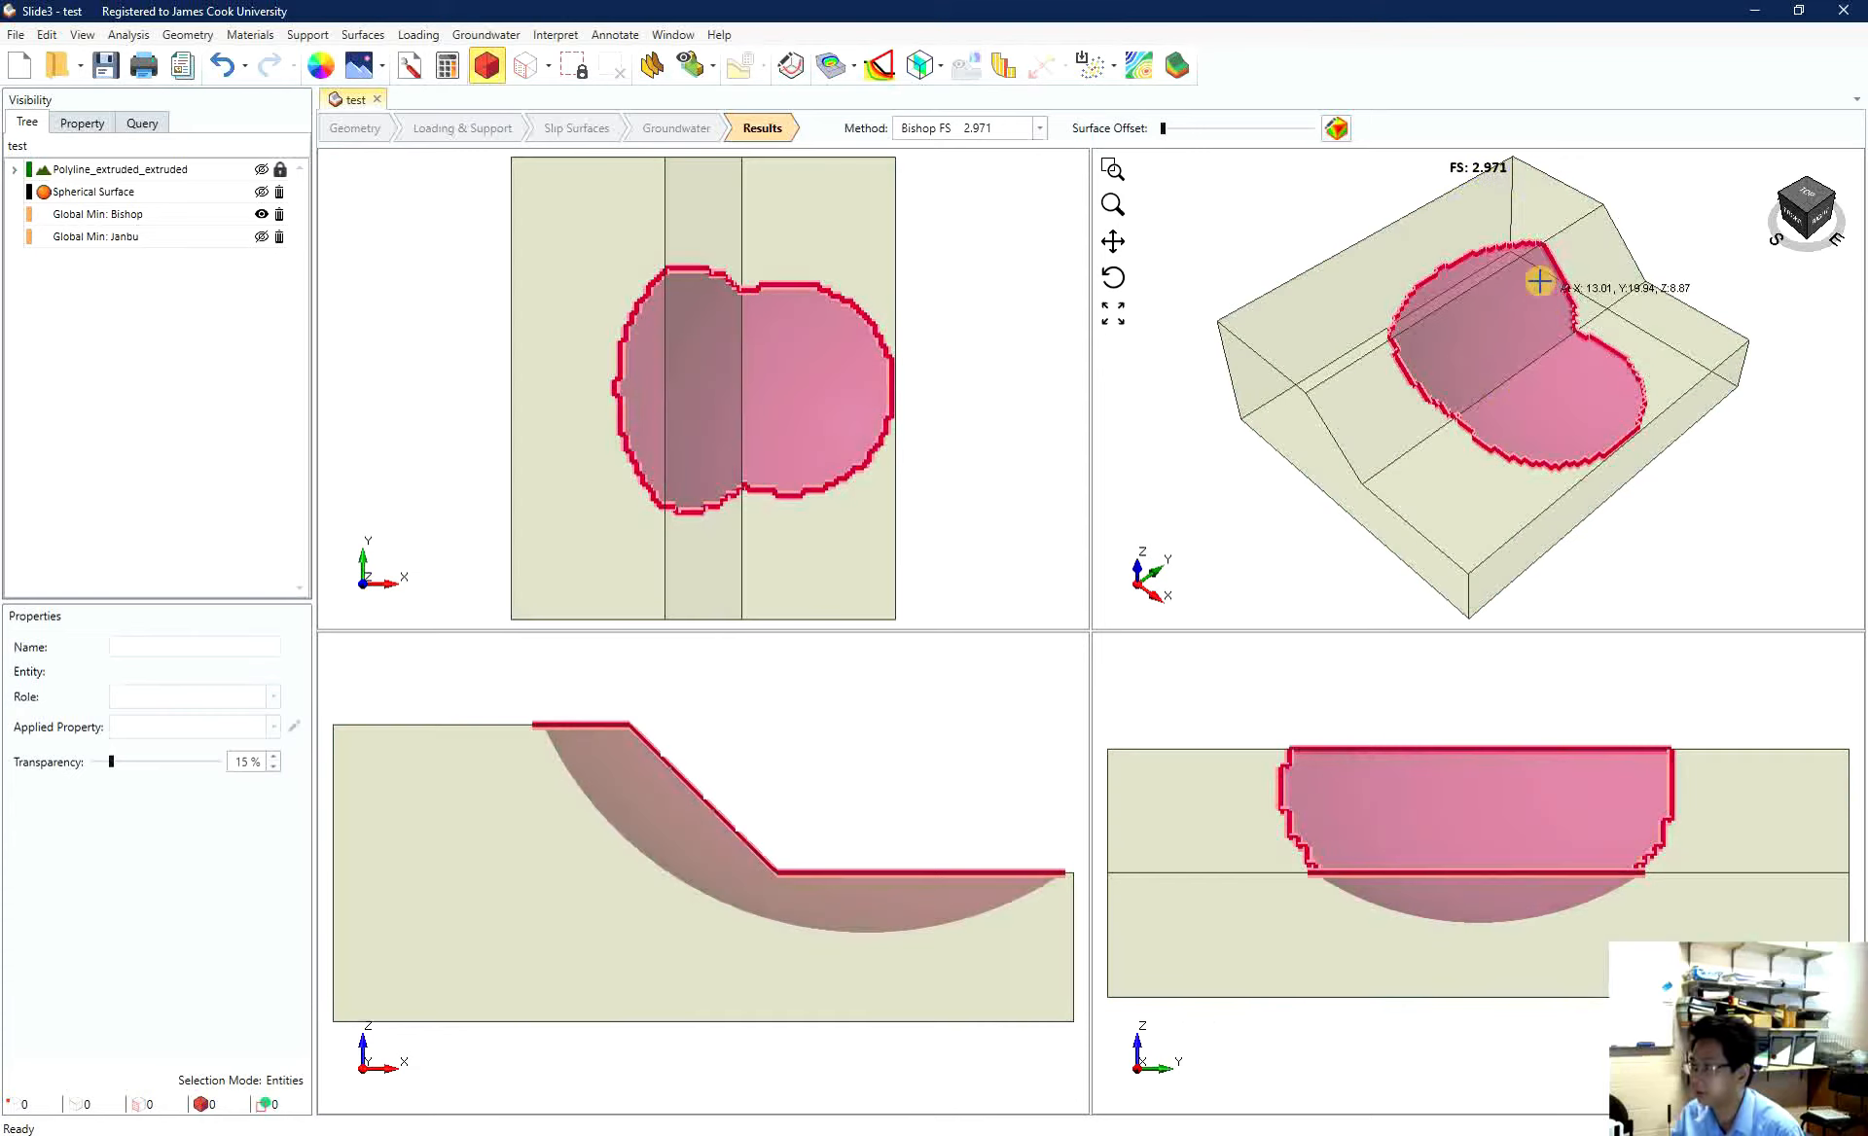
mouse_move(1555, 290)
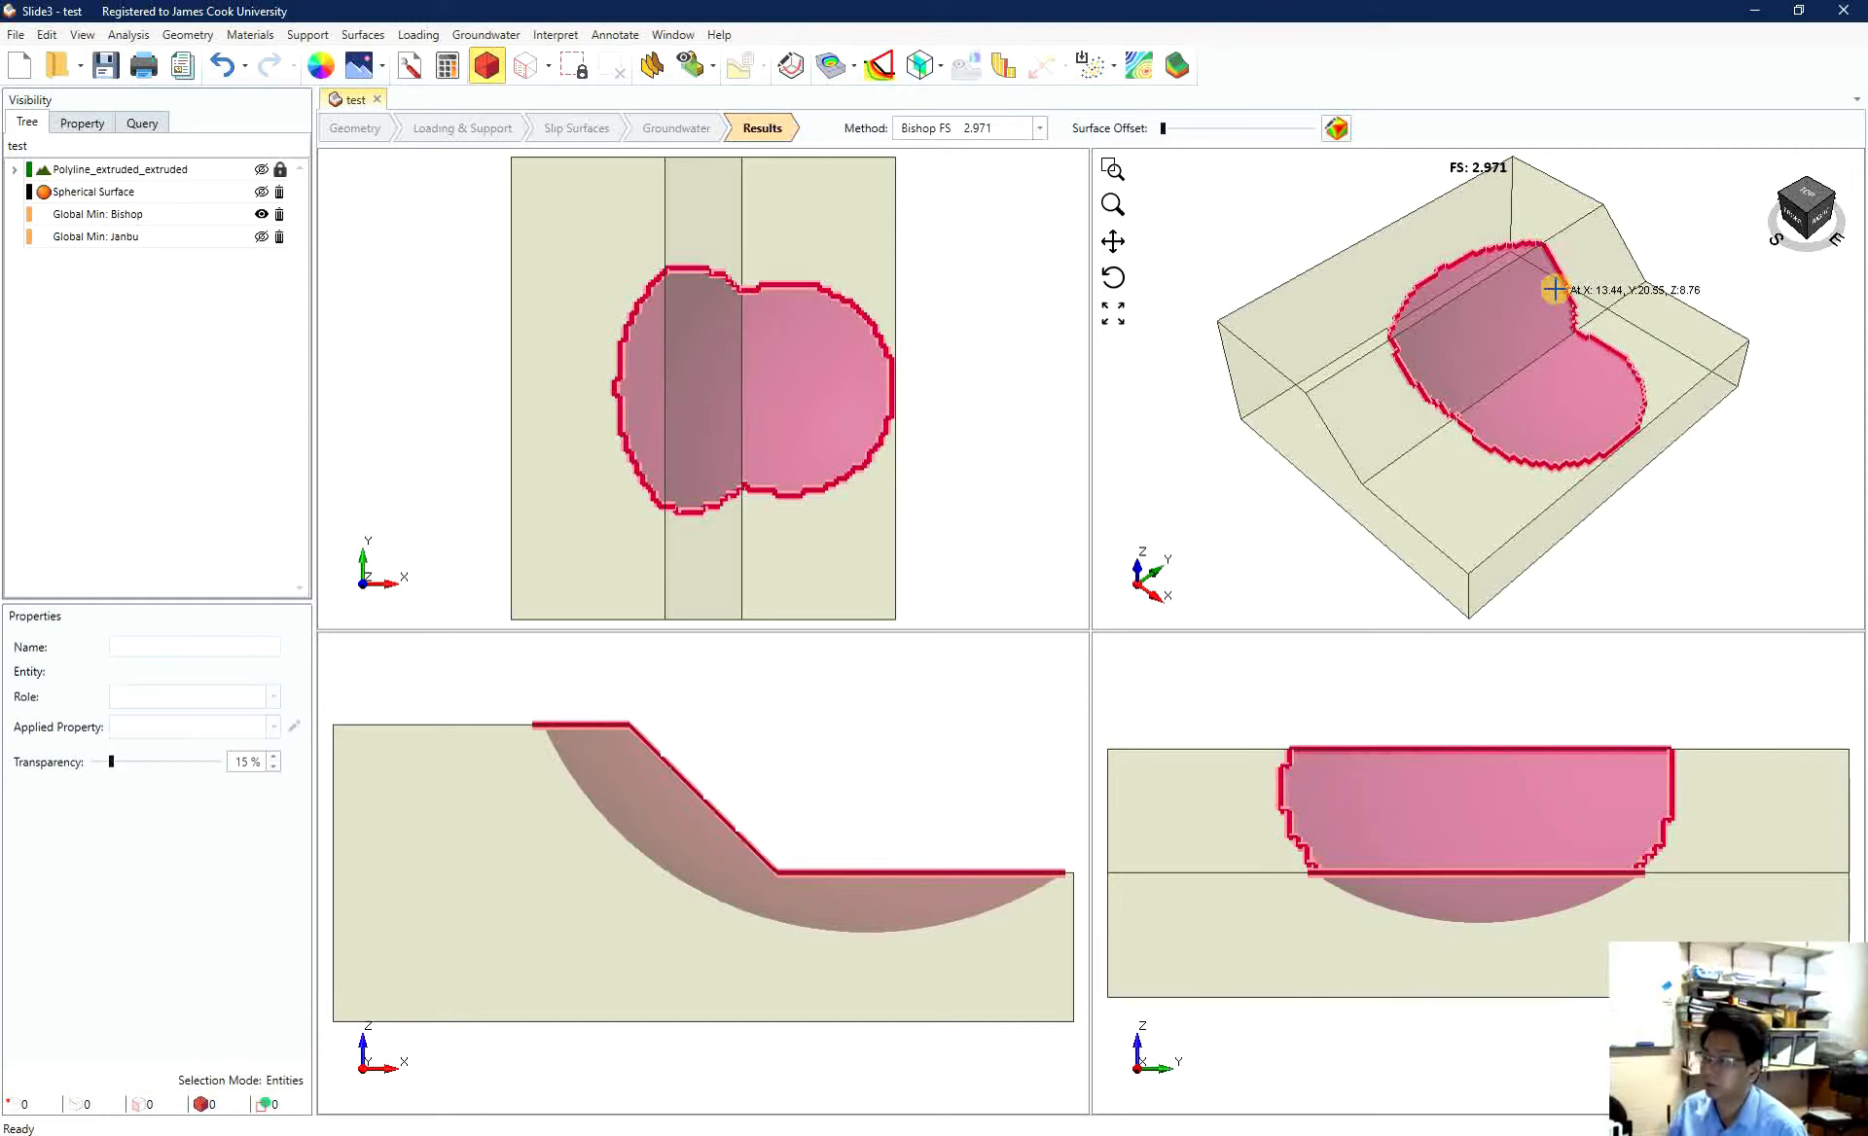
click(576, 127)
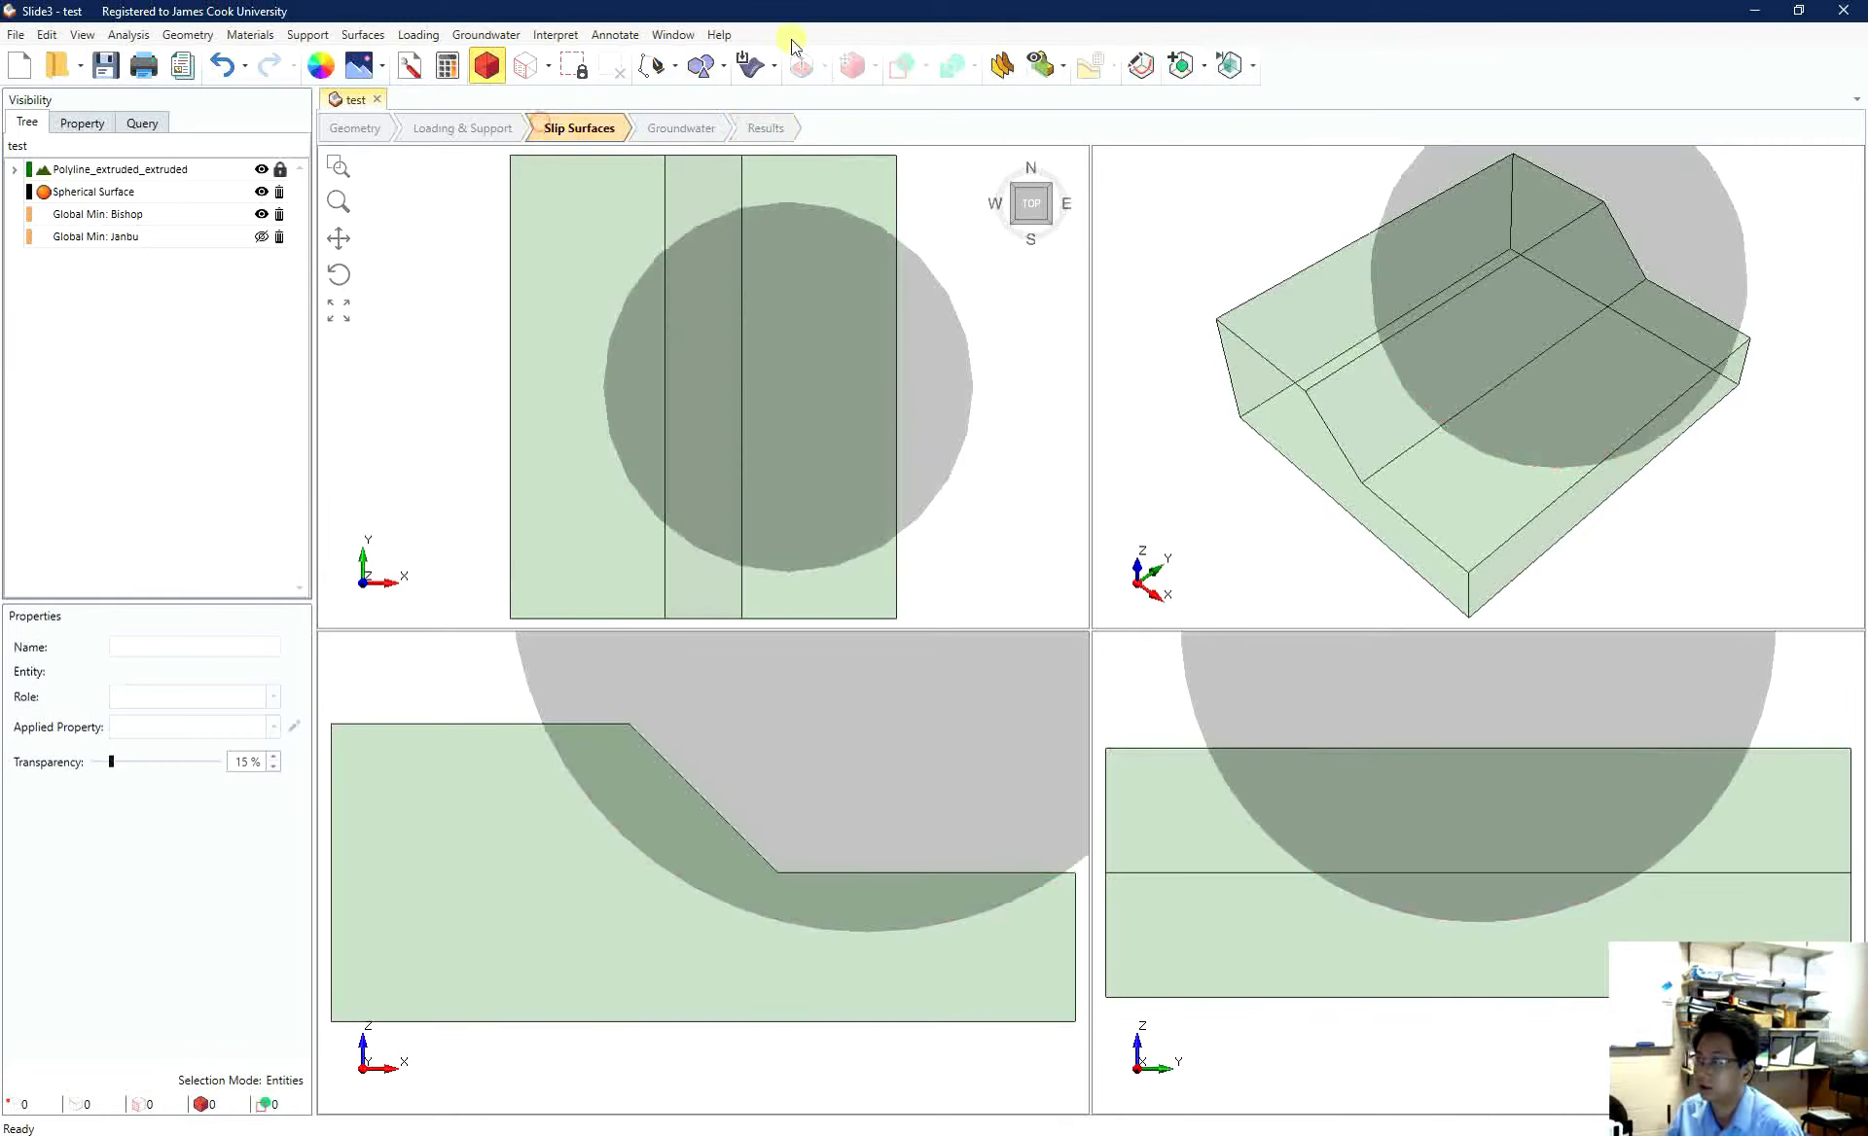
mouse_move(1140, 64)
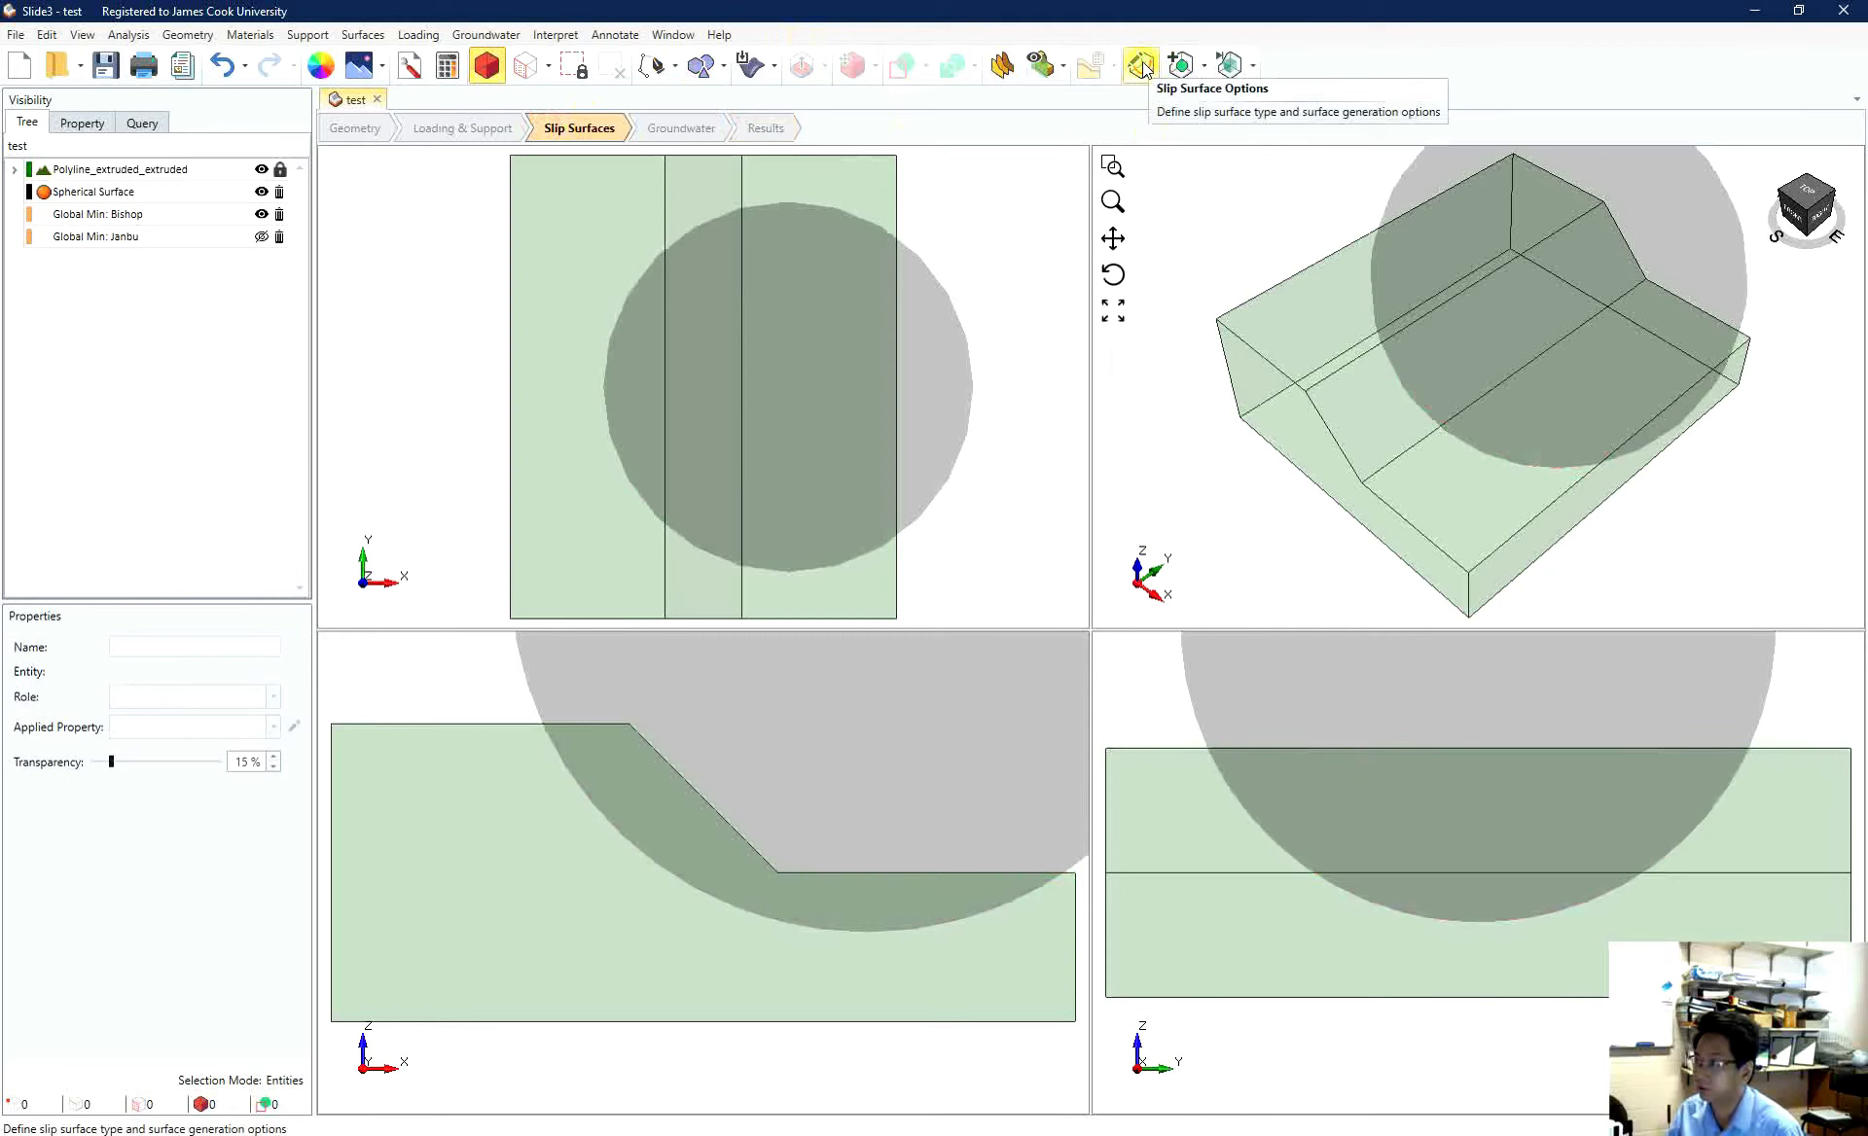
- Set slip surfaces to Search Method: Ellipsoid type, Cuckoo Search, with surface altering optimization
click(1142, 64)
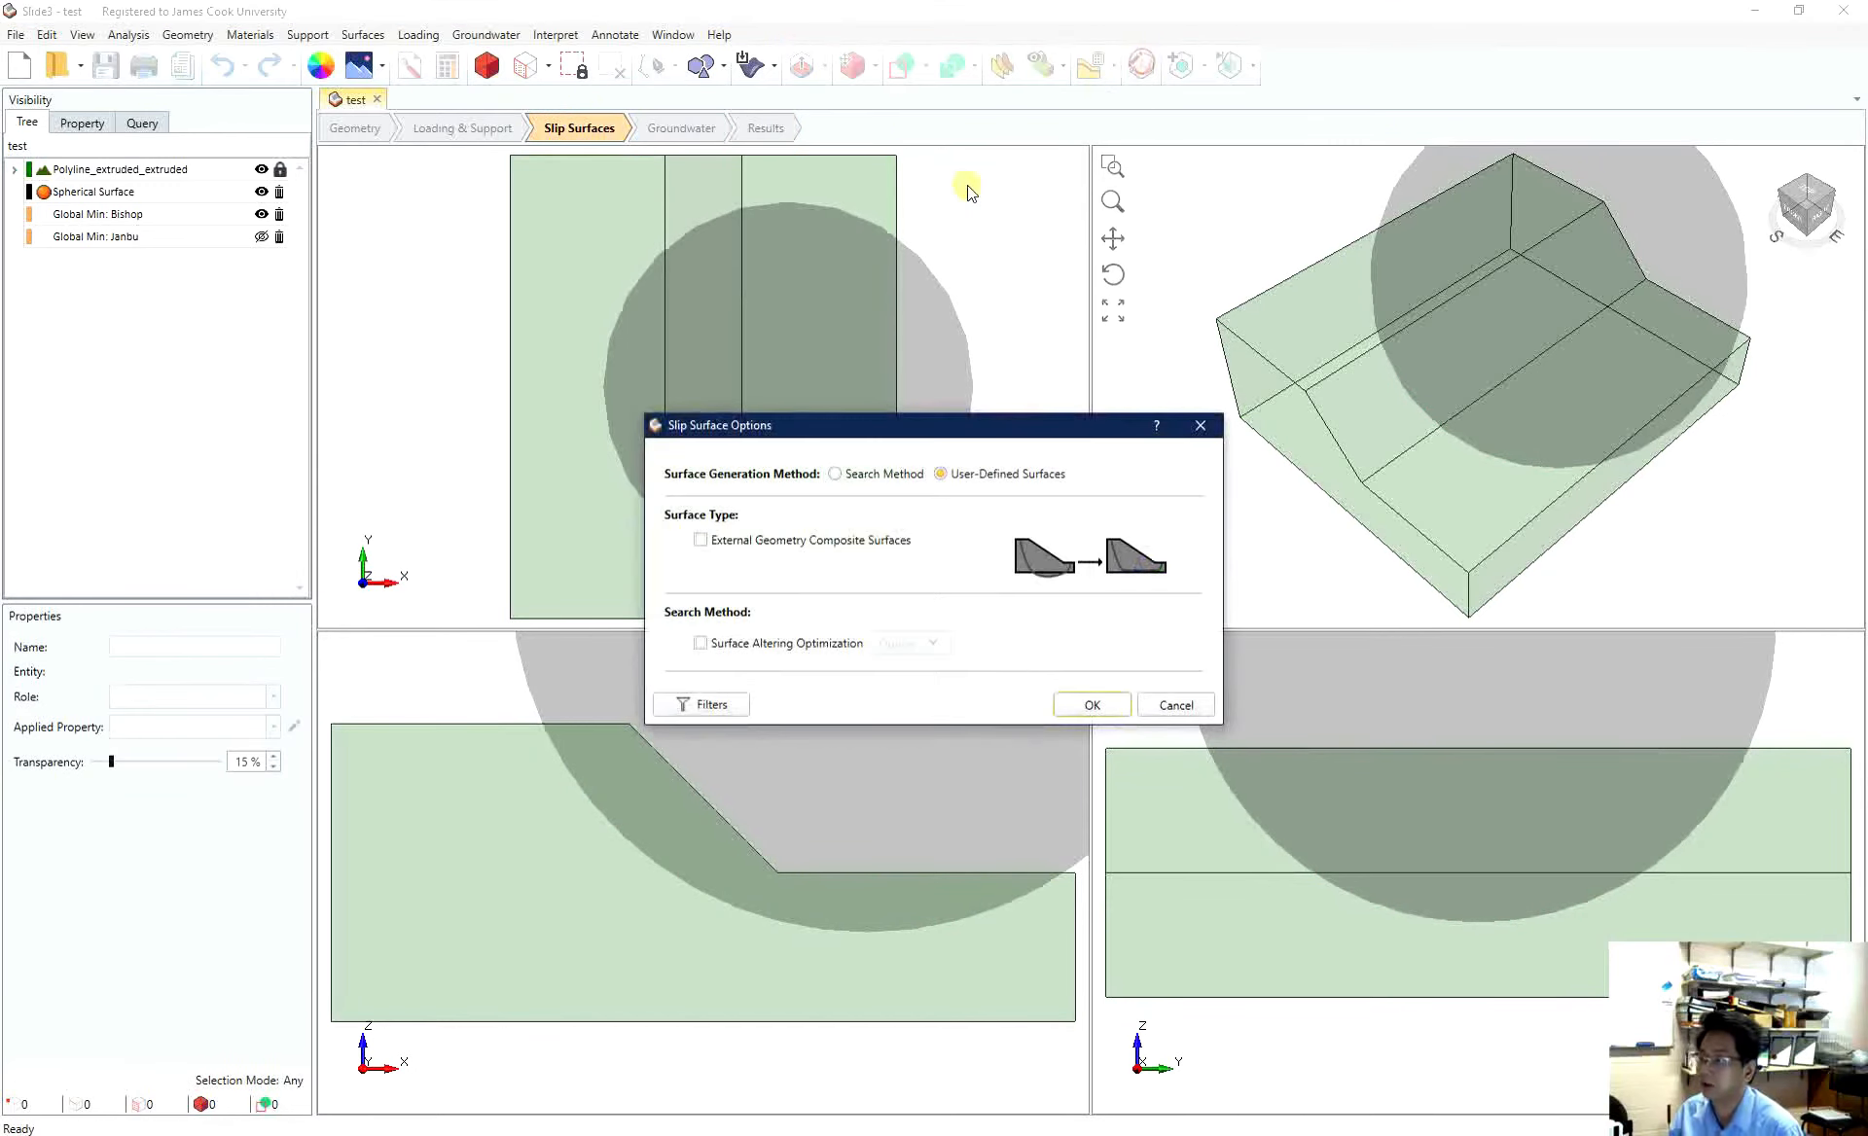
click(834, 473)
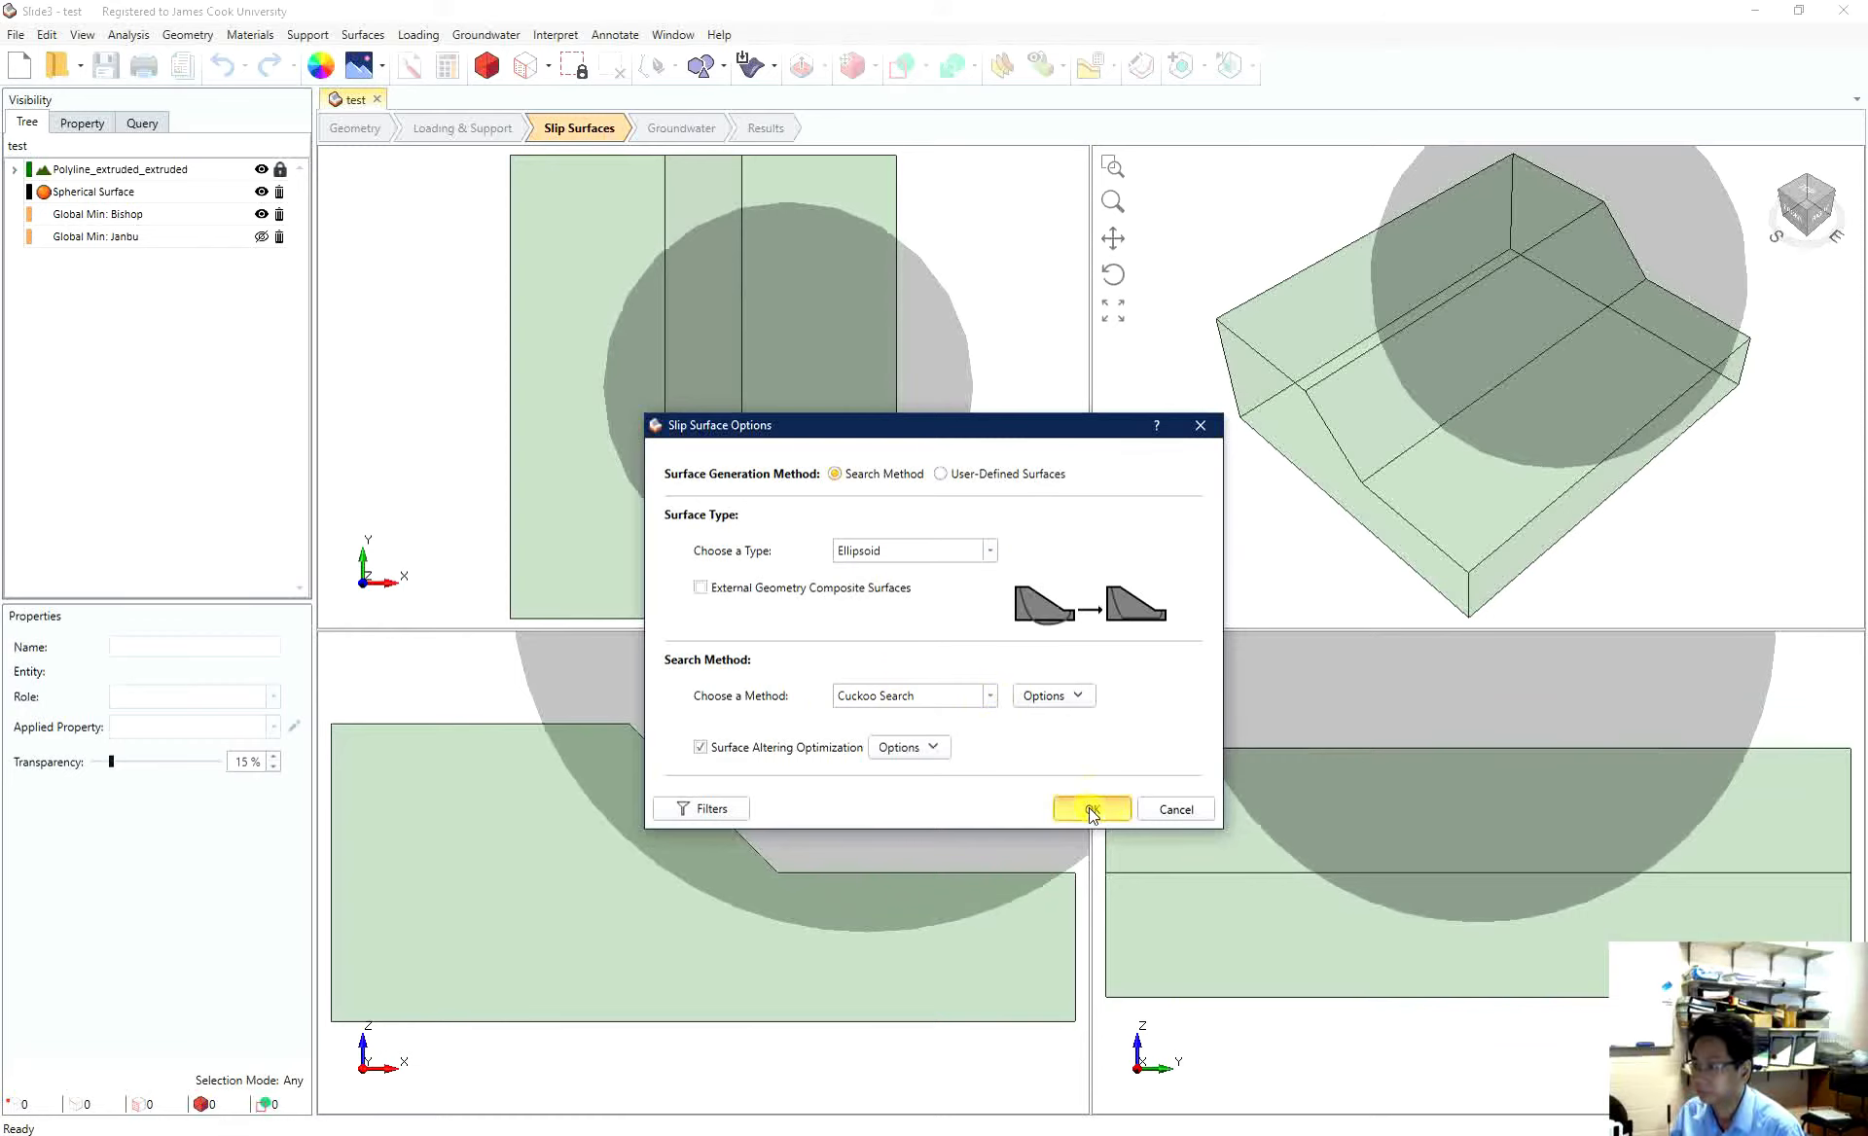
click(1090, 809)
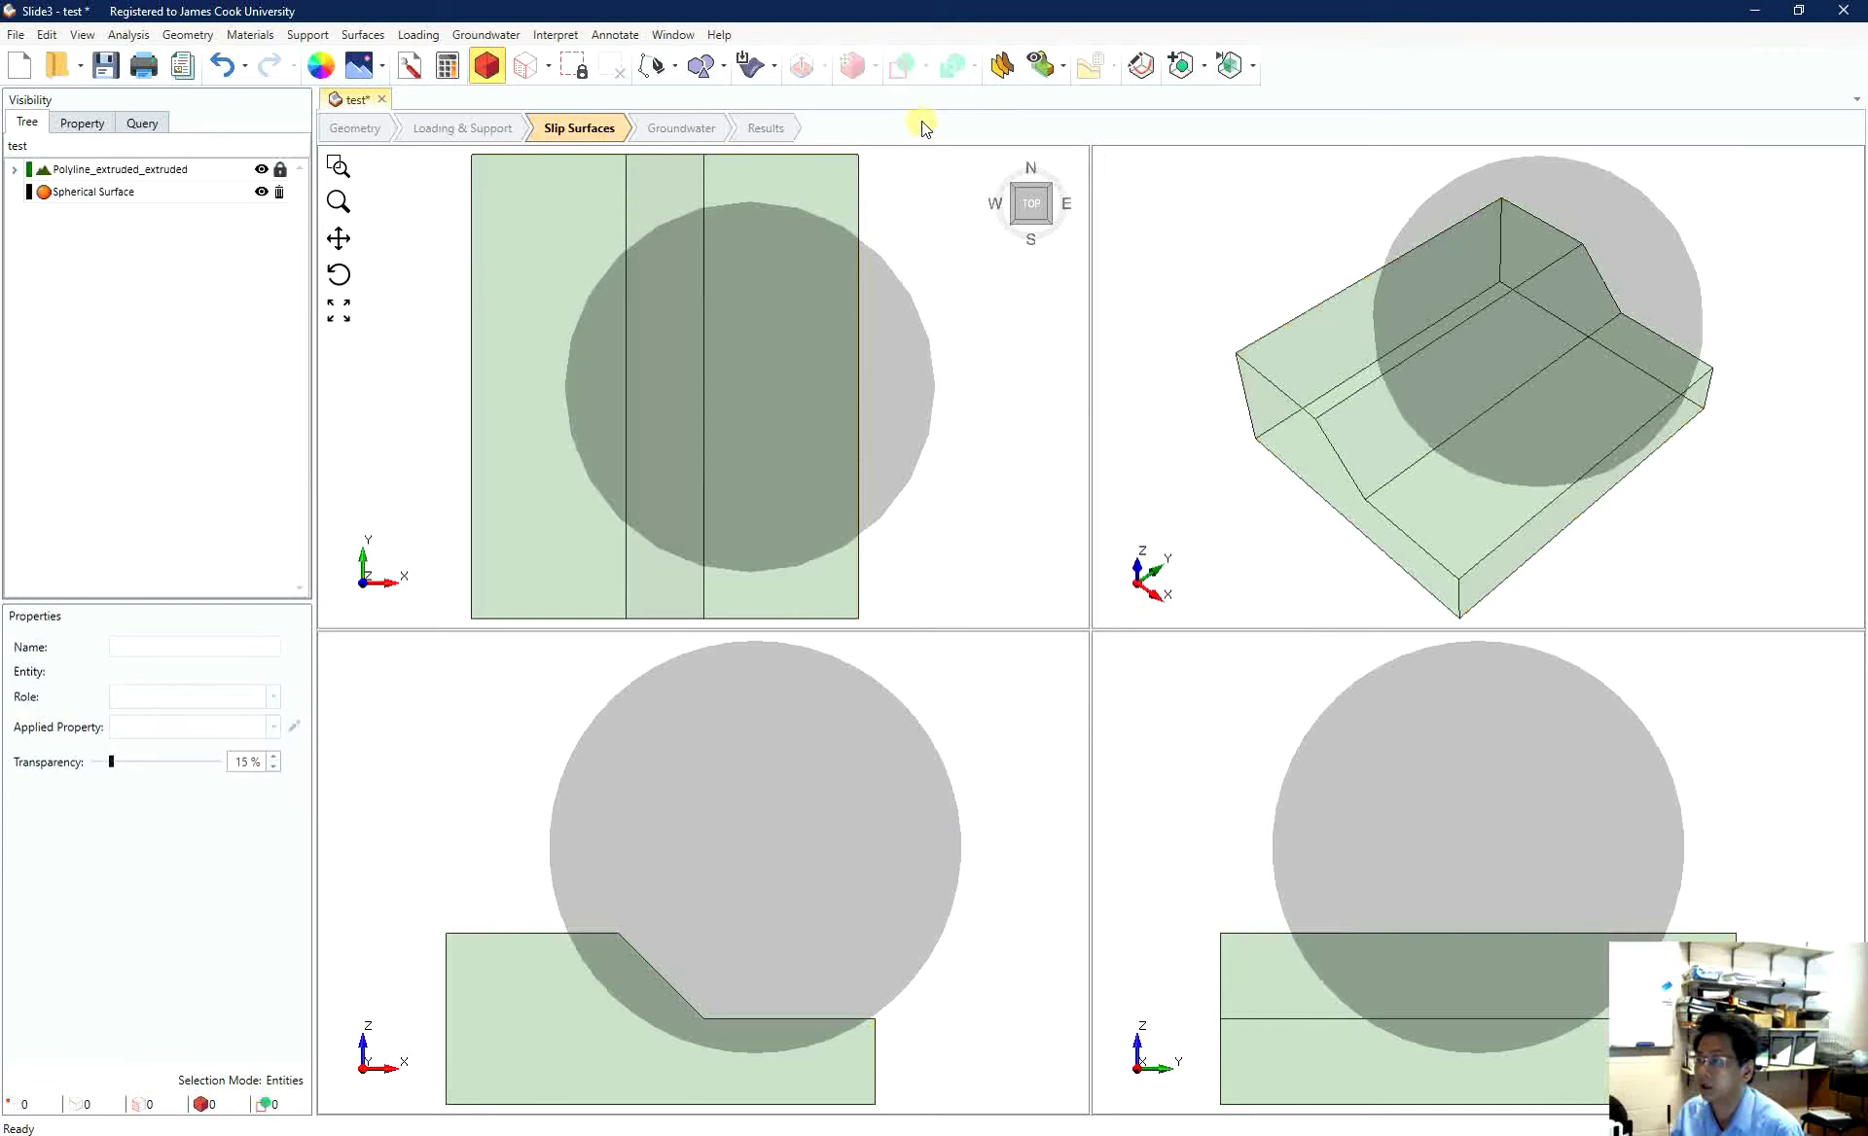
- Compute the slope stability analysis for the ellipsoid search and wait for completion
click(128, 33)
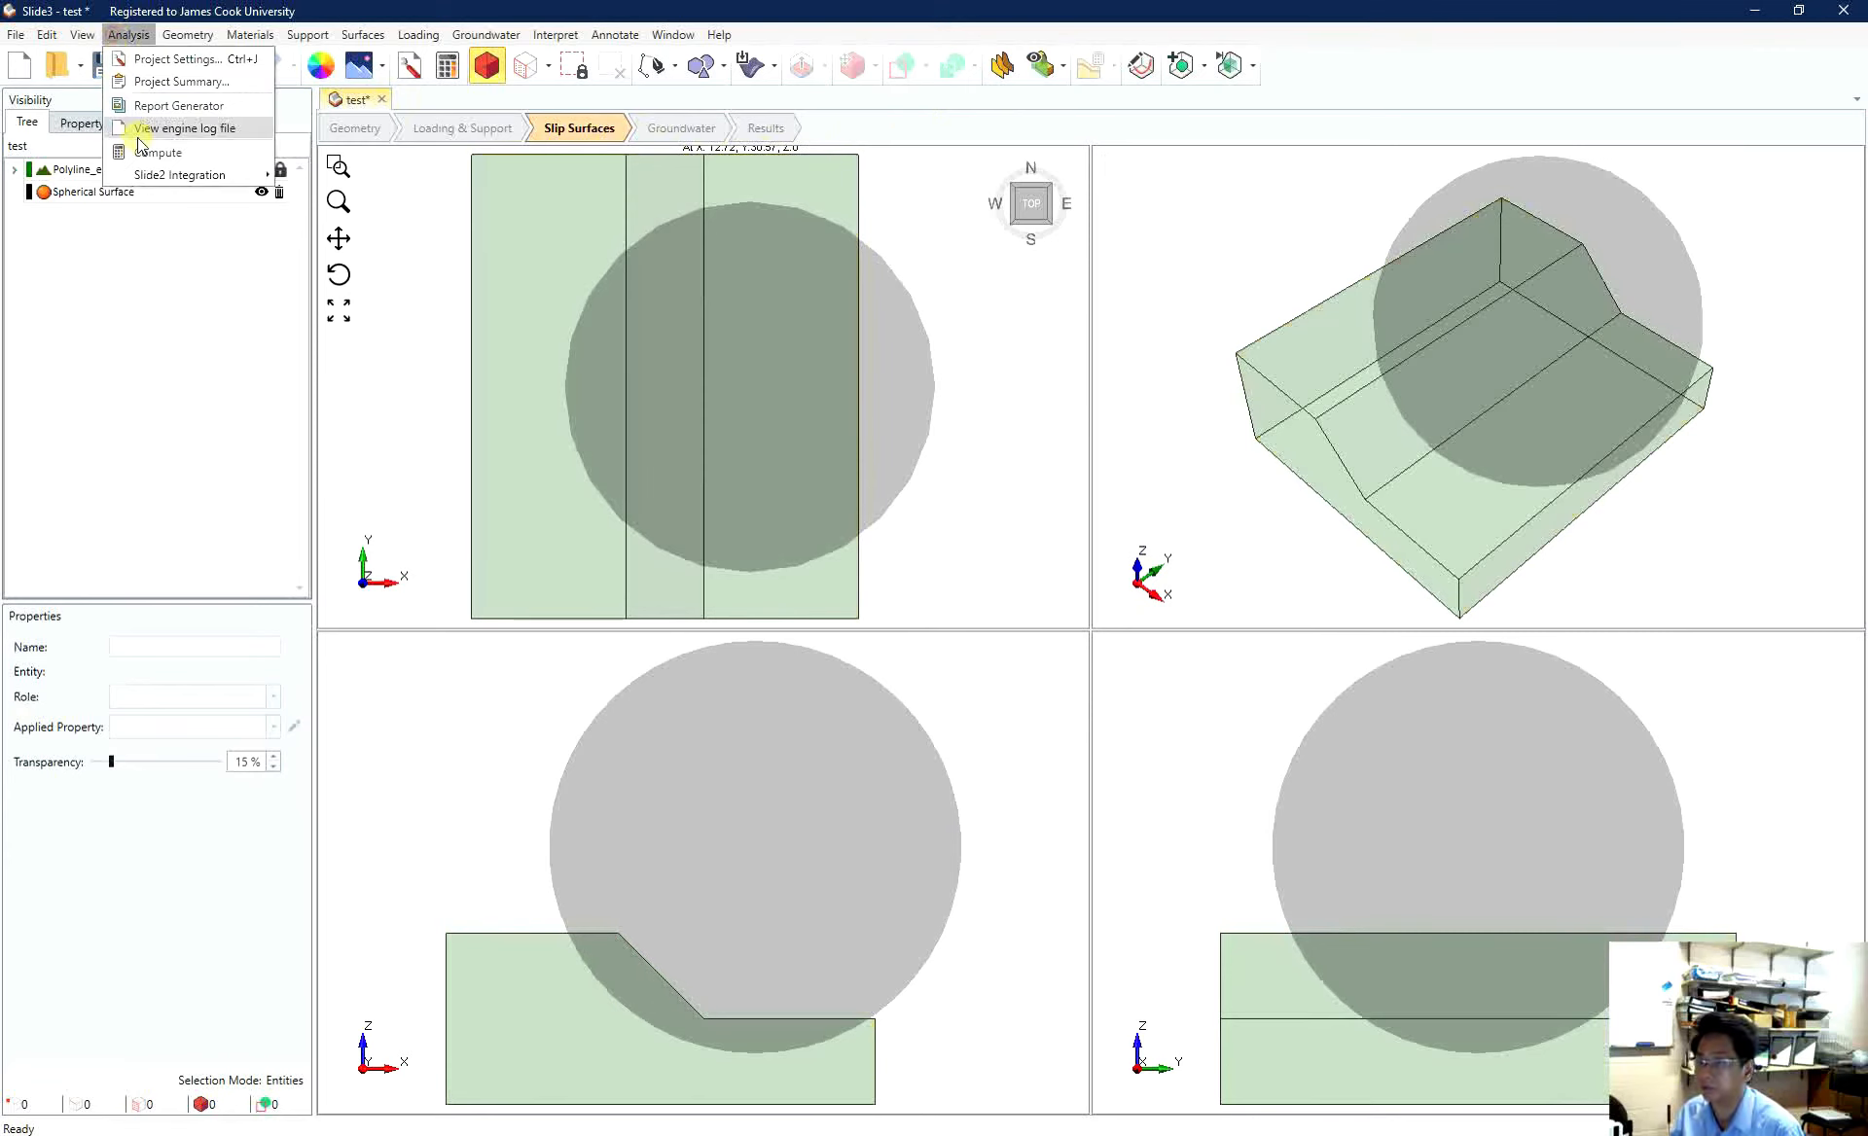
click(156, 151)
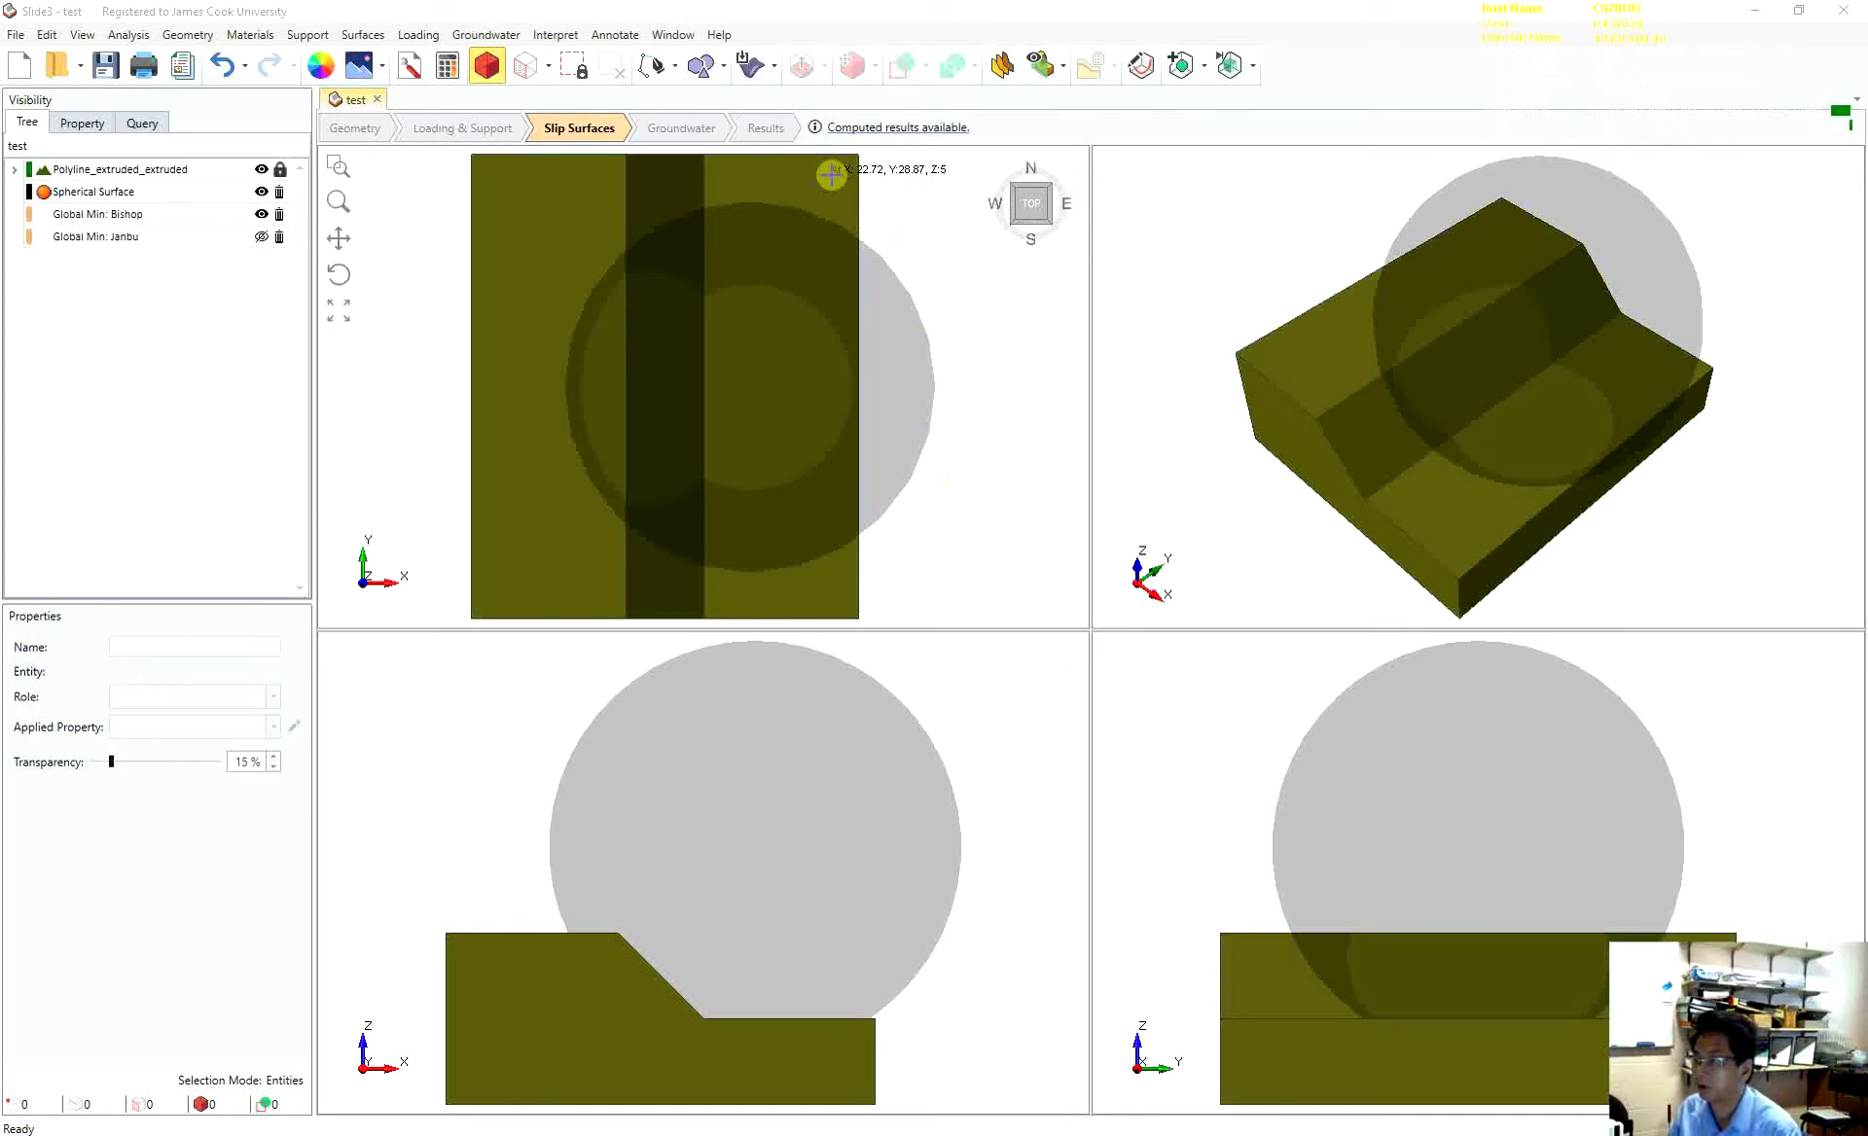
- Display the critical ellipsoid slip surface with Bishop factor of safety 1.553
click(763, 126)
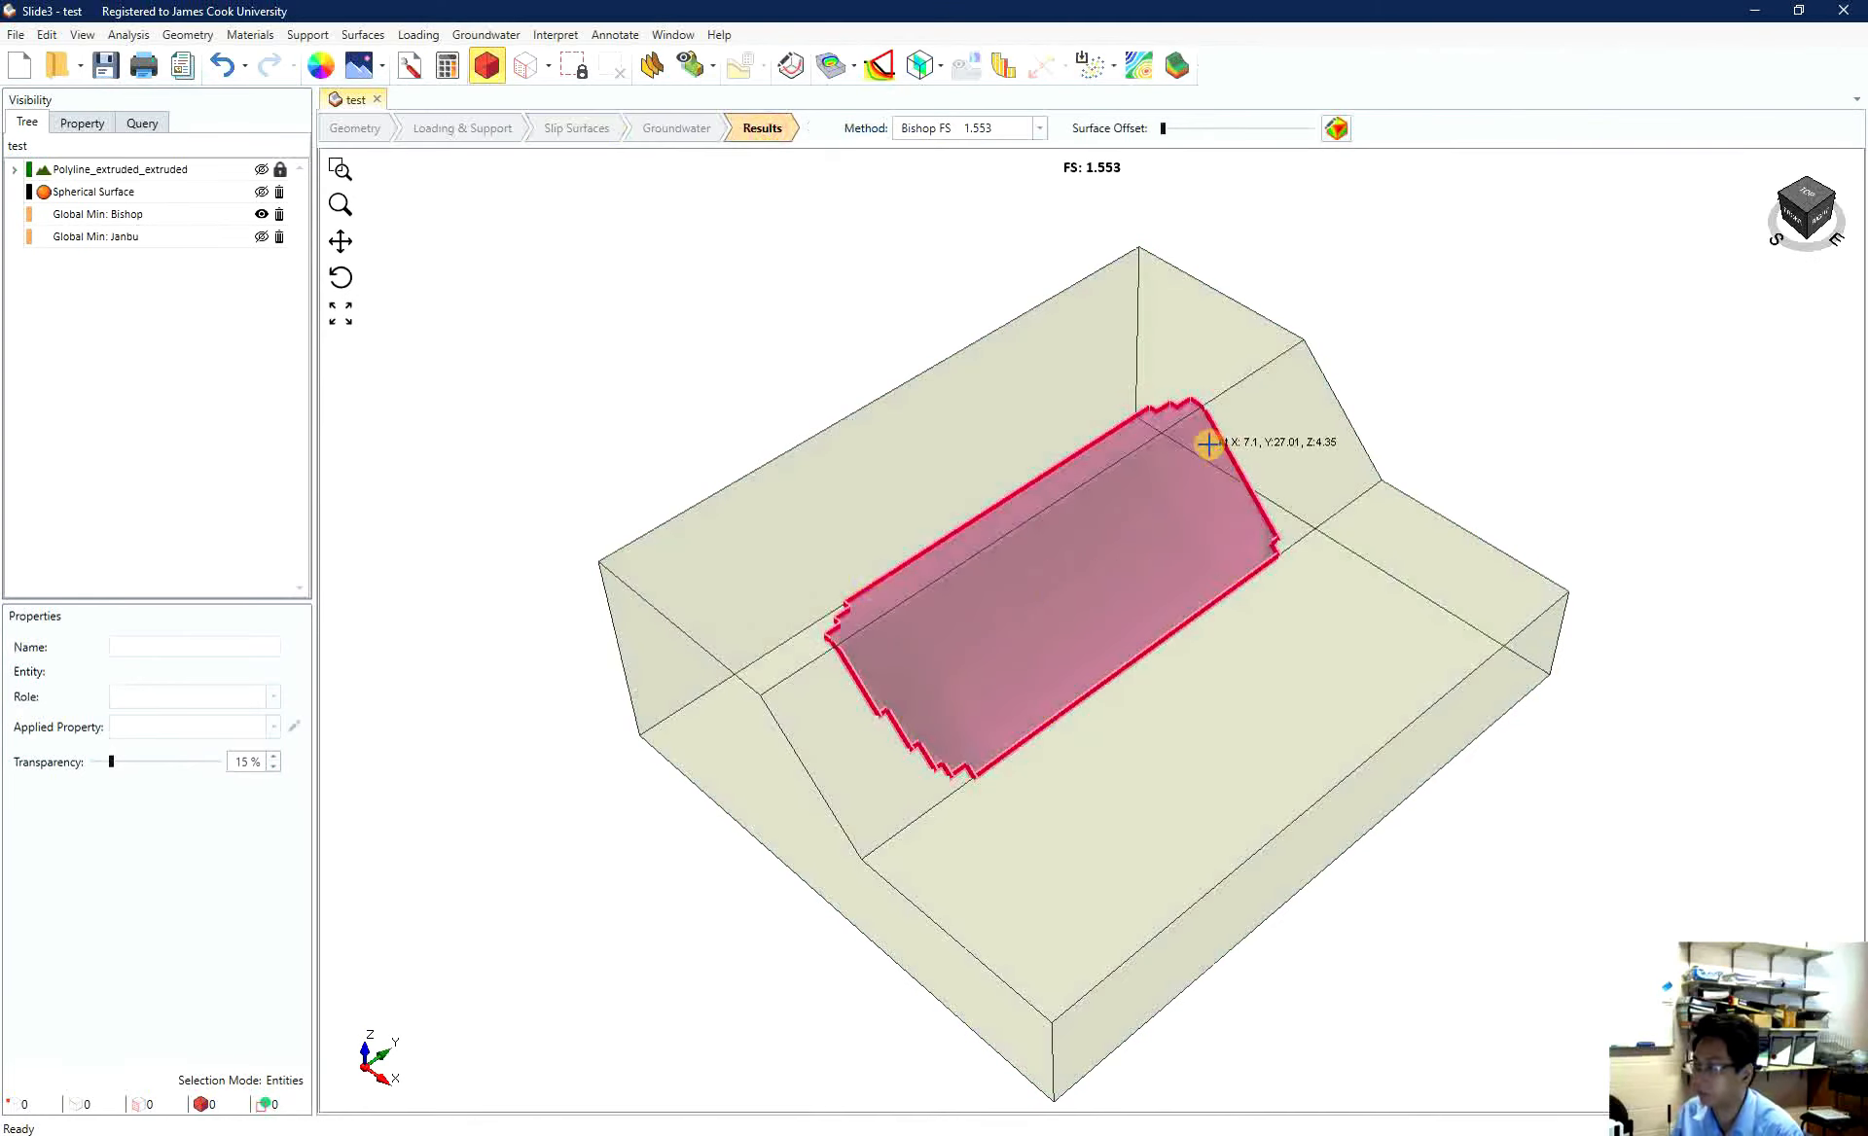
mouse_move(1218, 607)
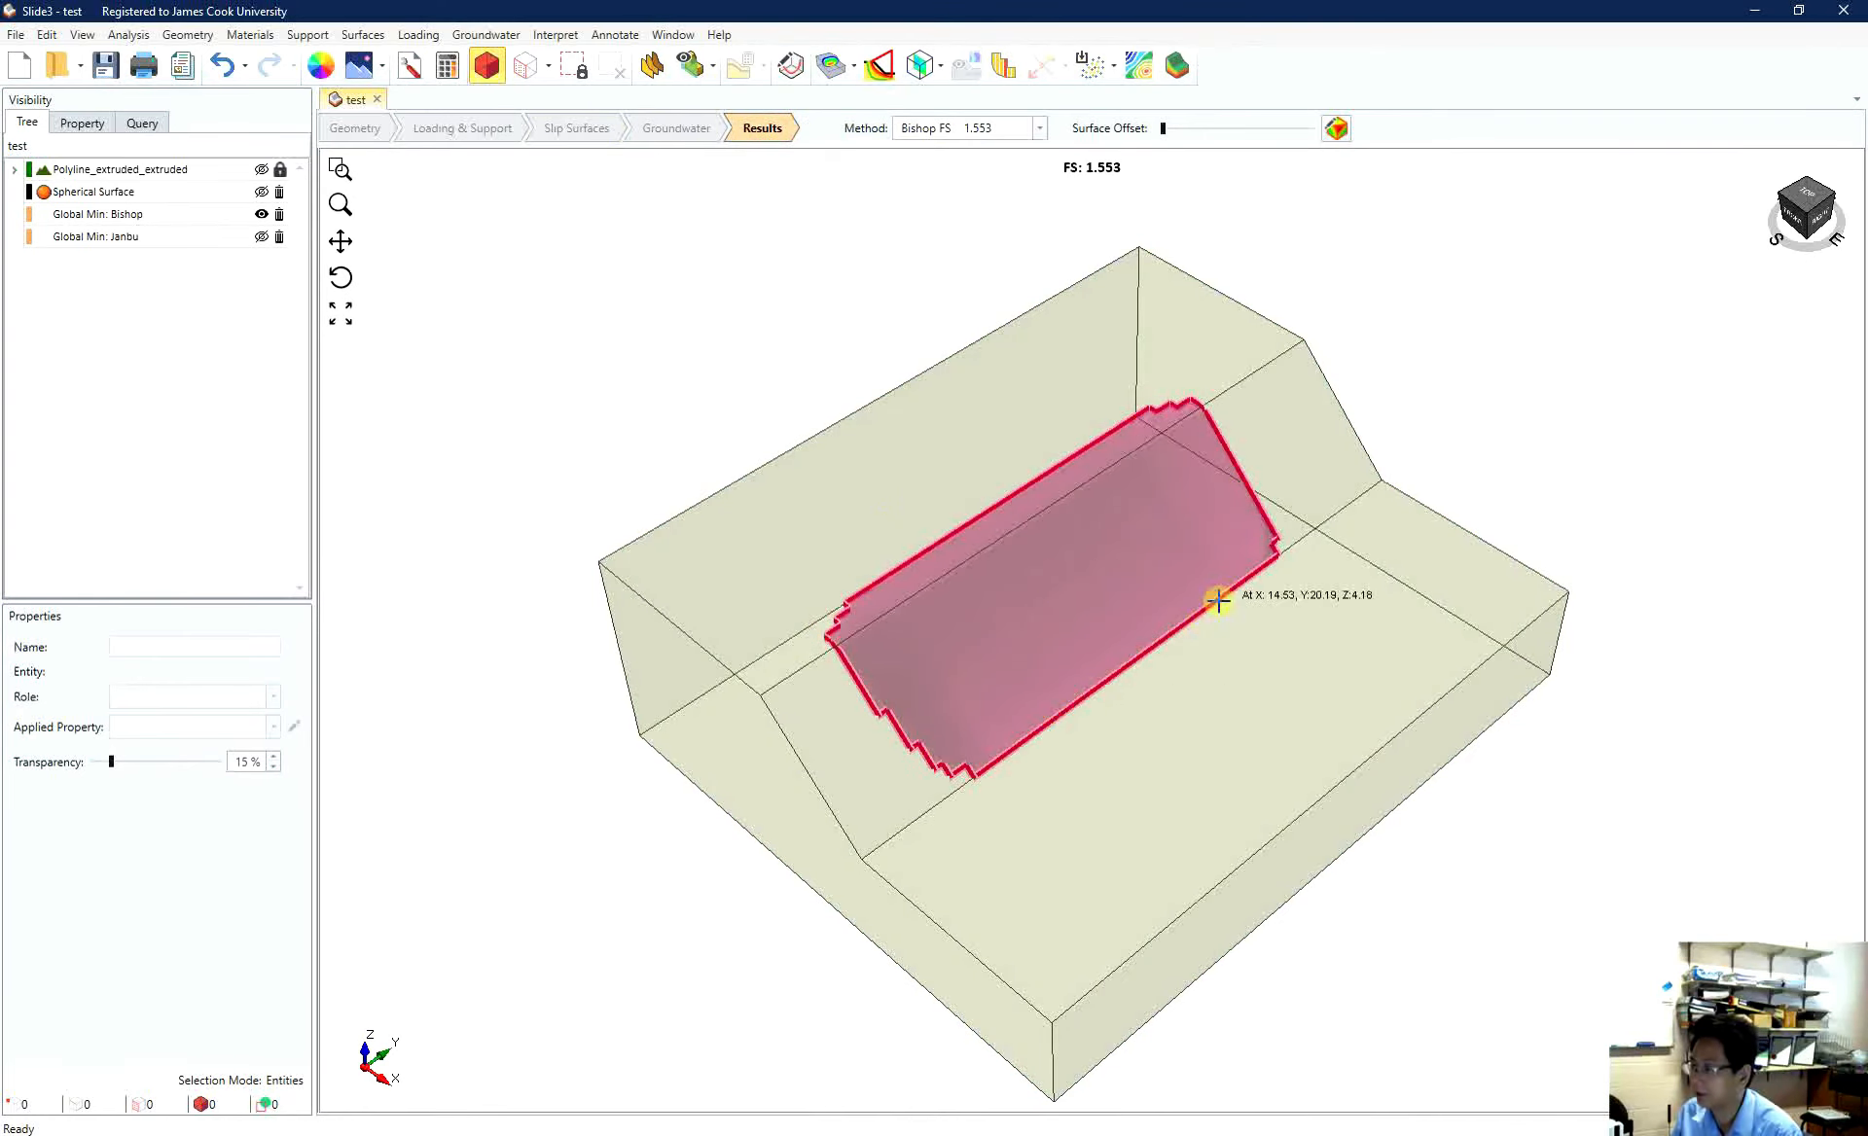
mouse_move(887, 688)
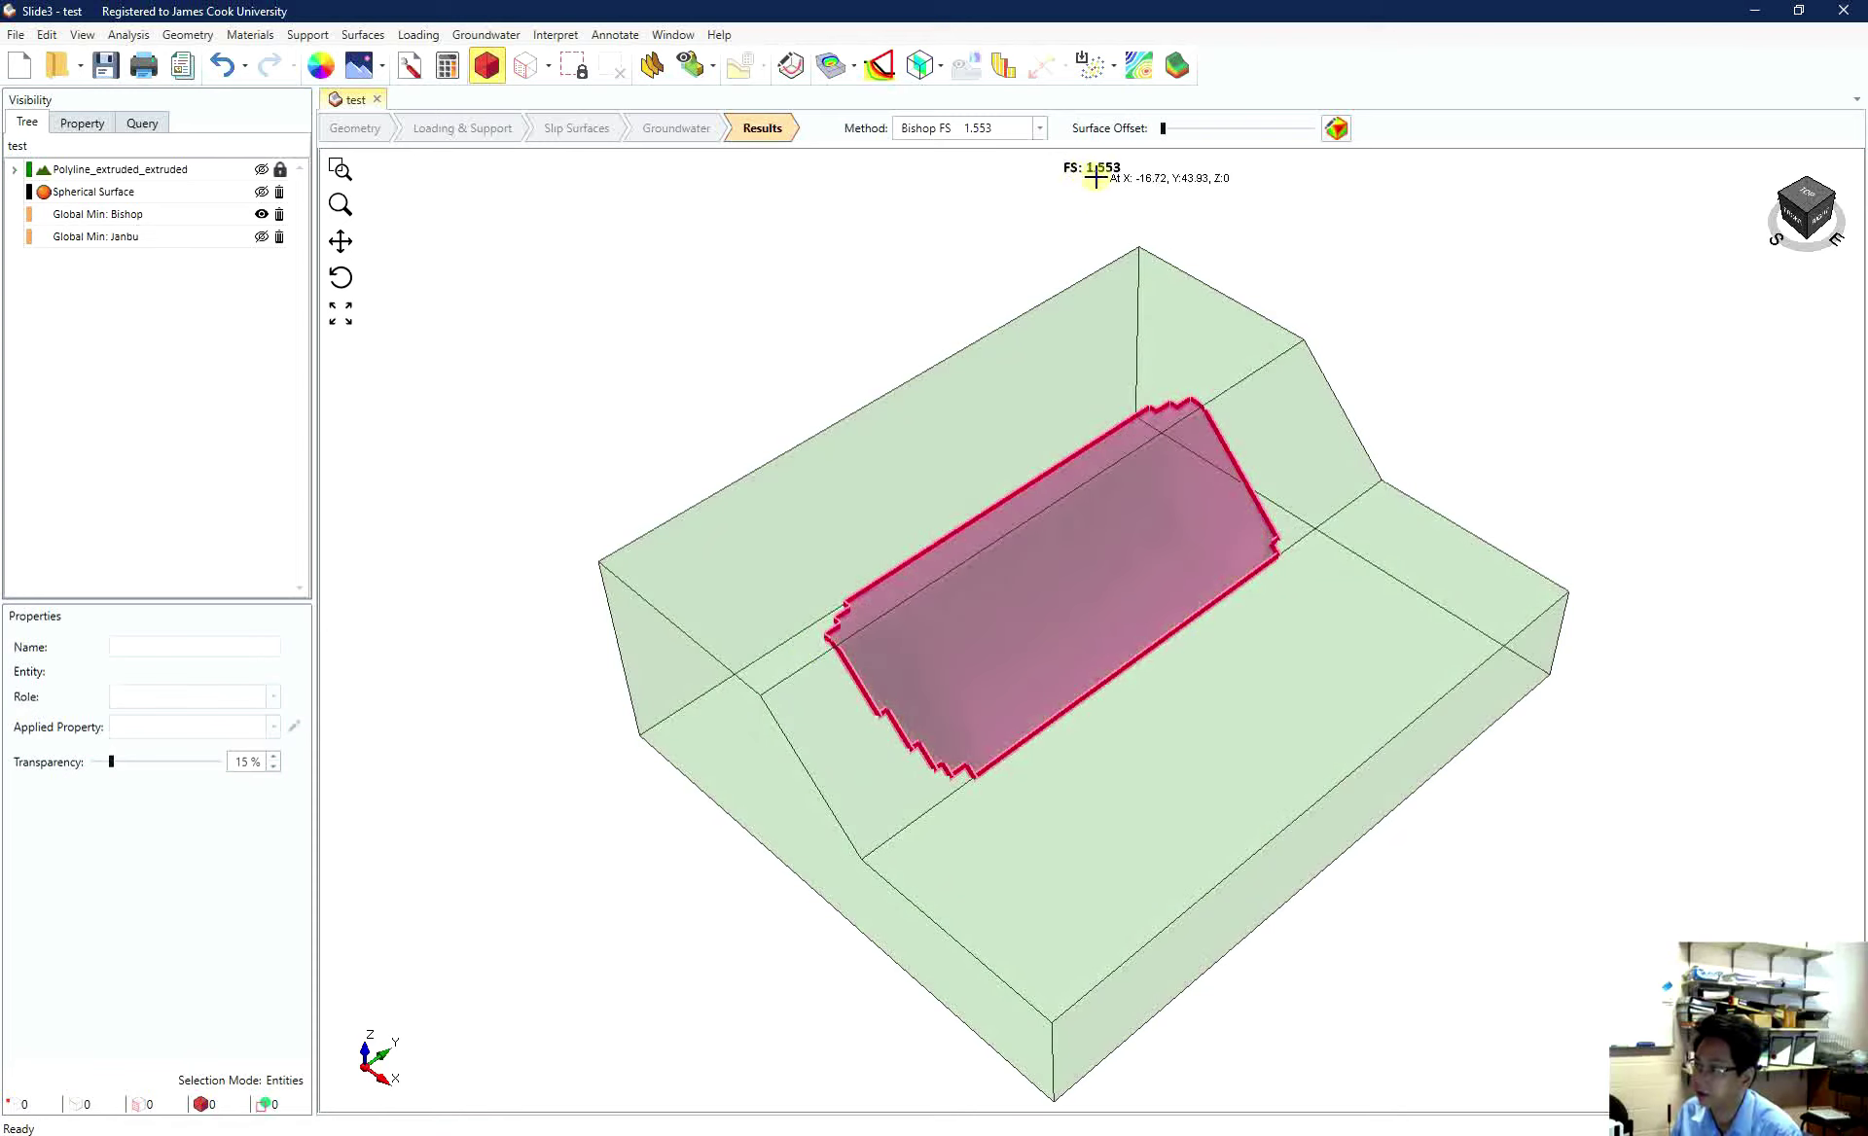
mouse_move(1115, 183)
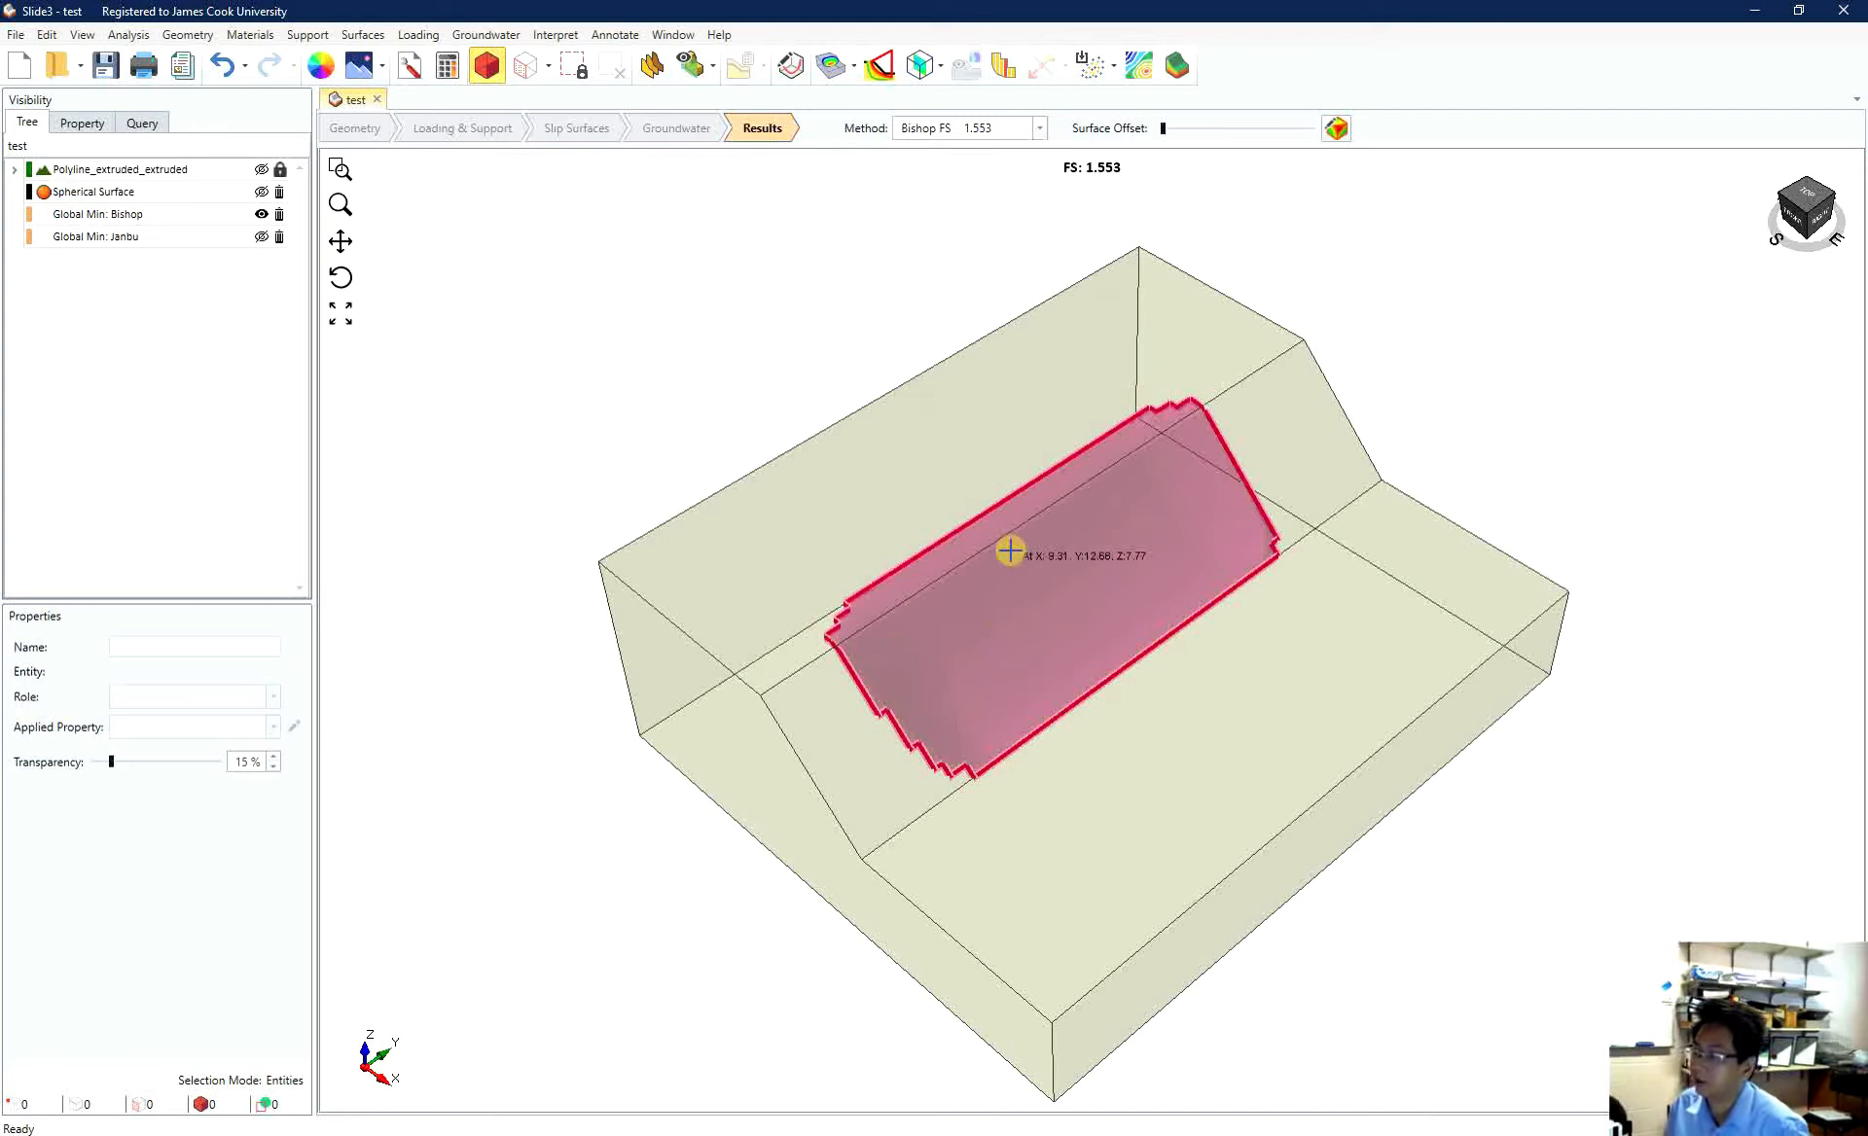
mouse_move(1186, 410)
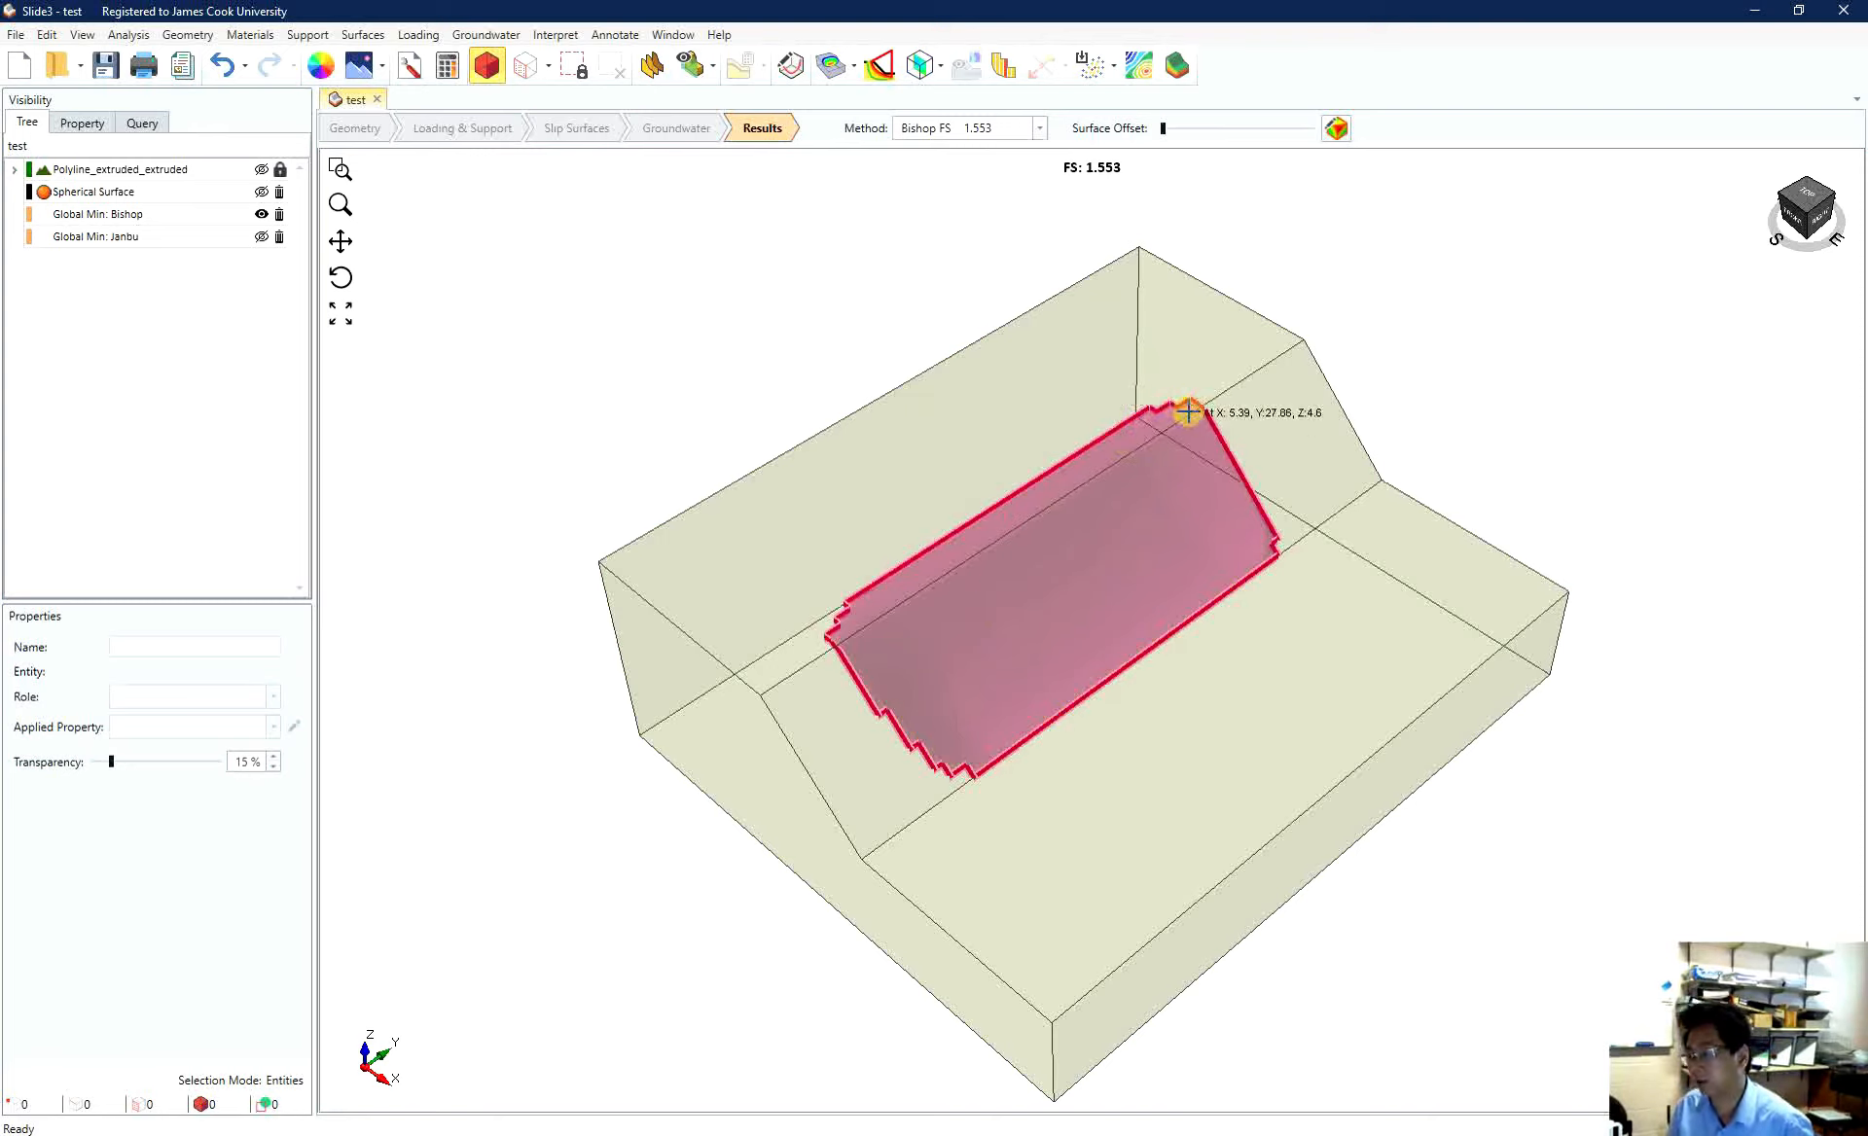
mouse_move(883, 735)
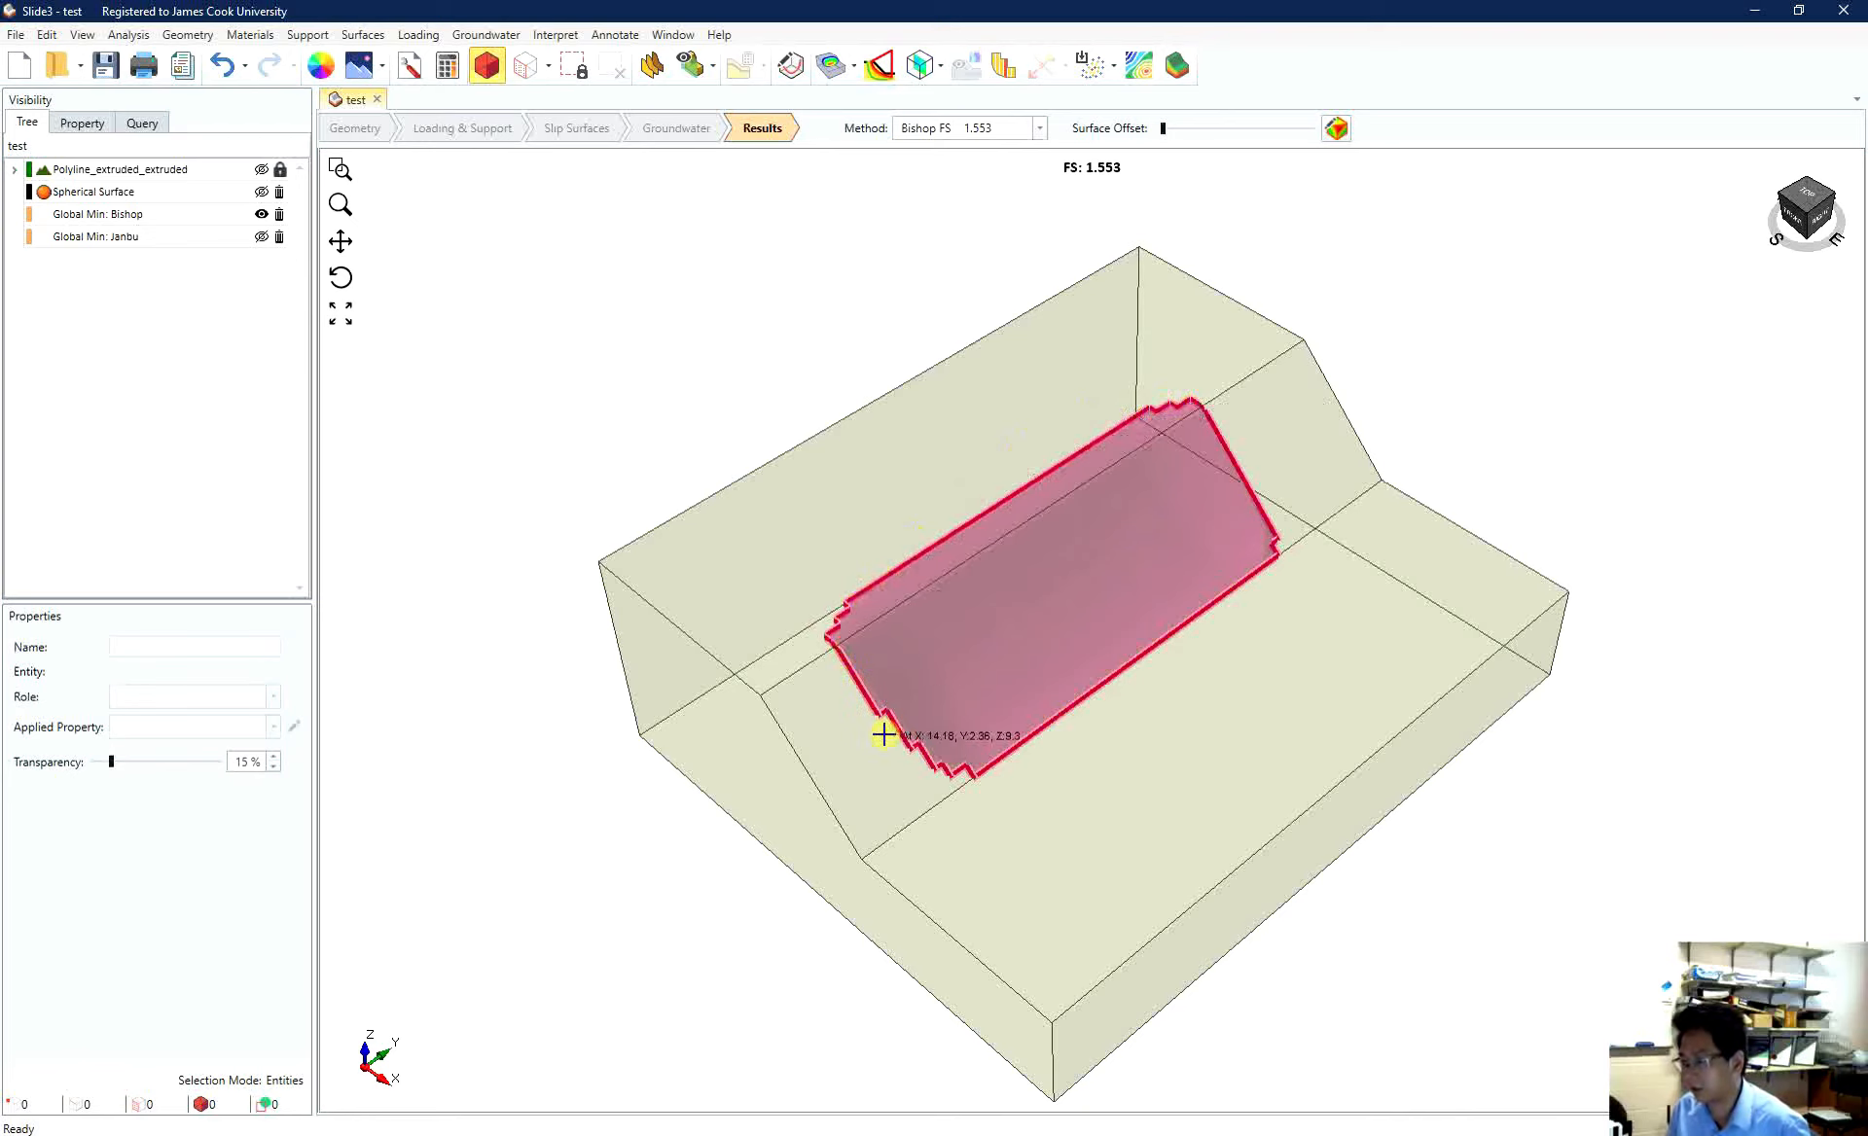
mouse_move(1125, 520)
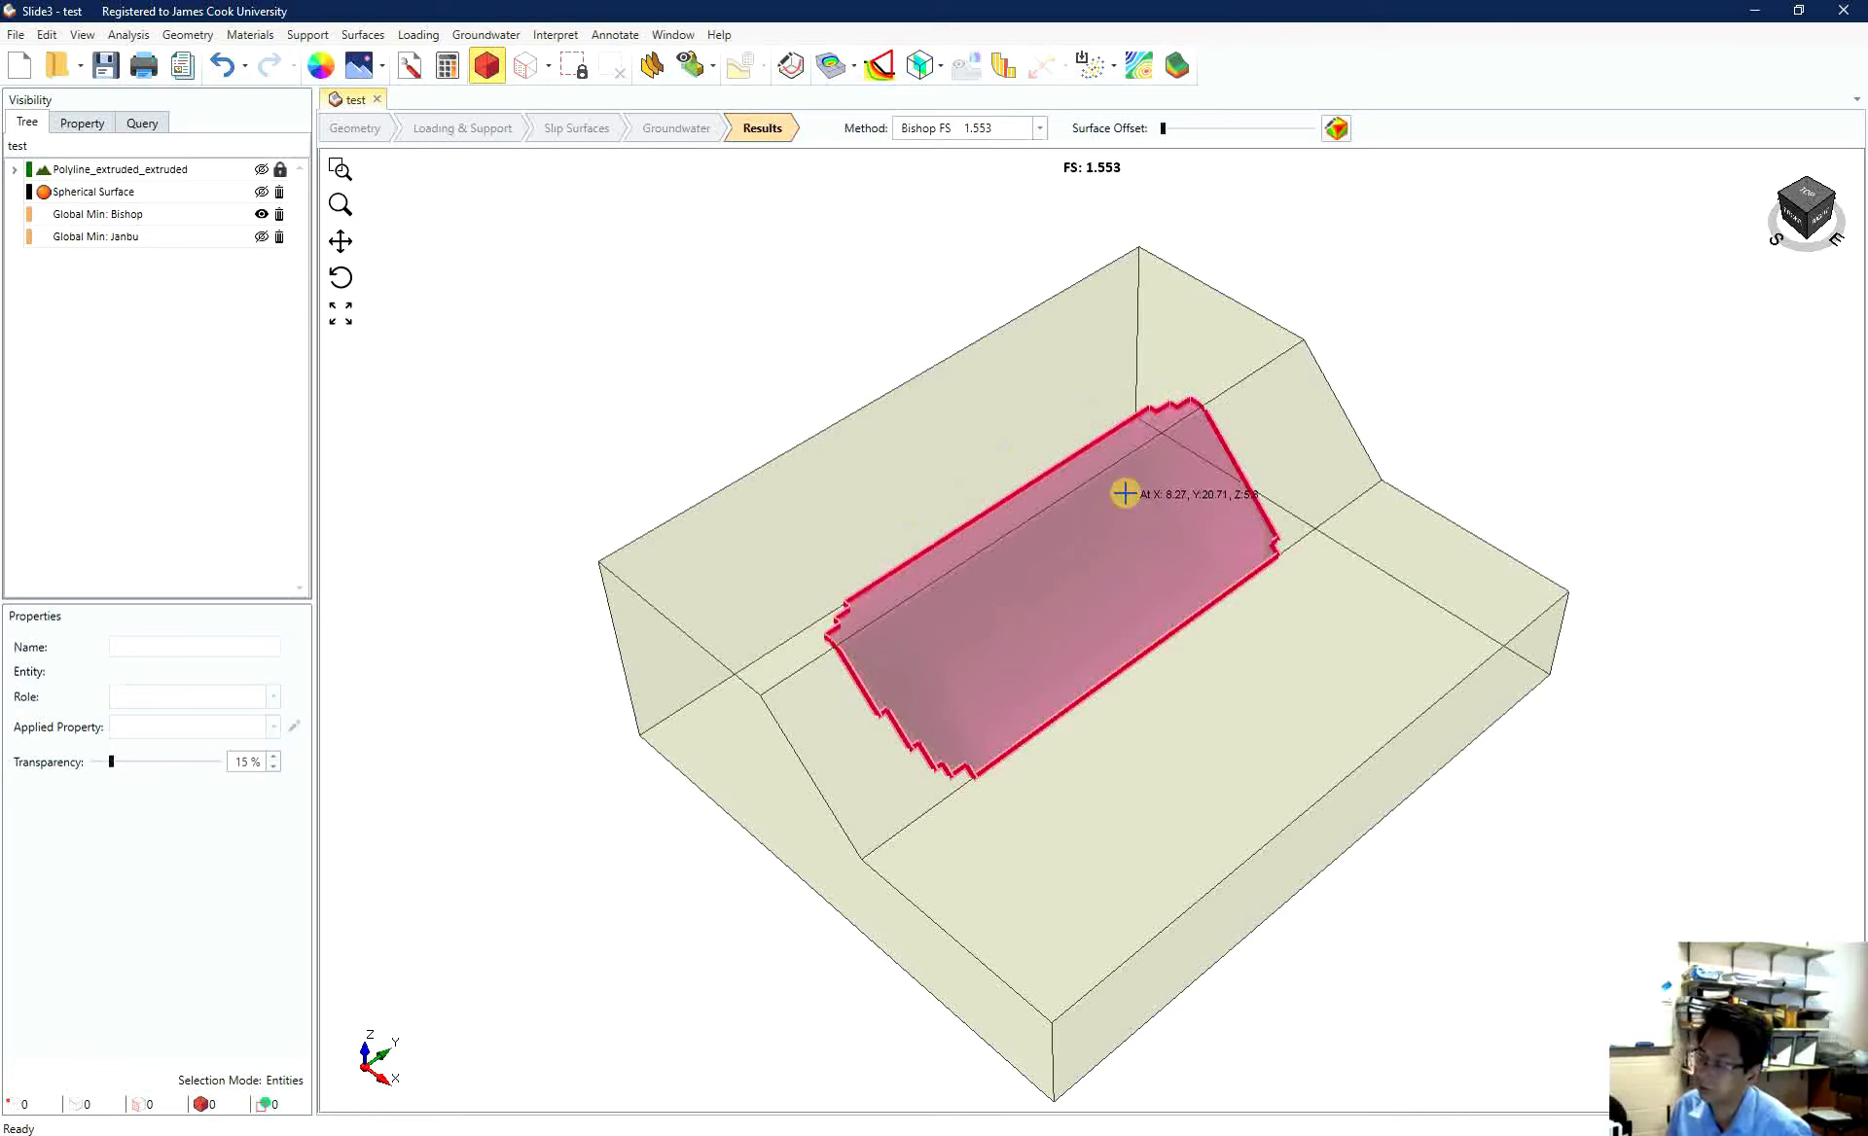
mouse_move(1123, 510)
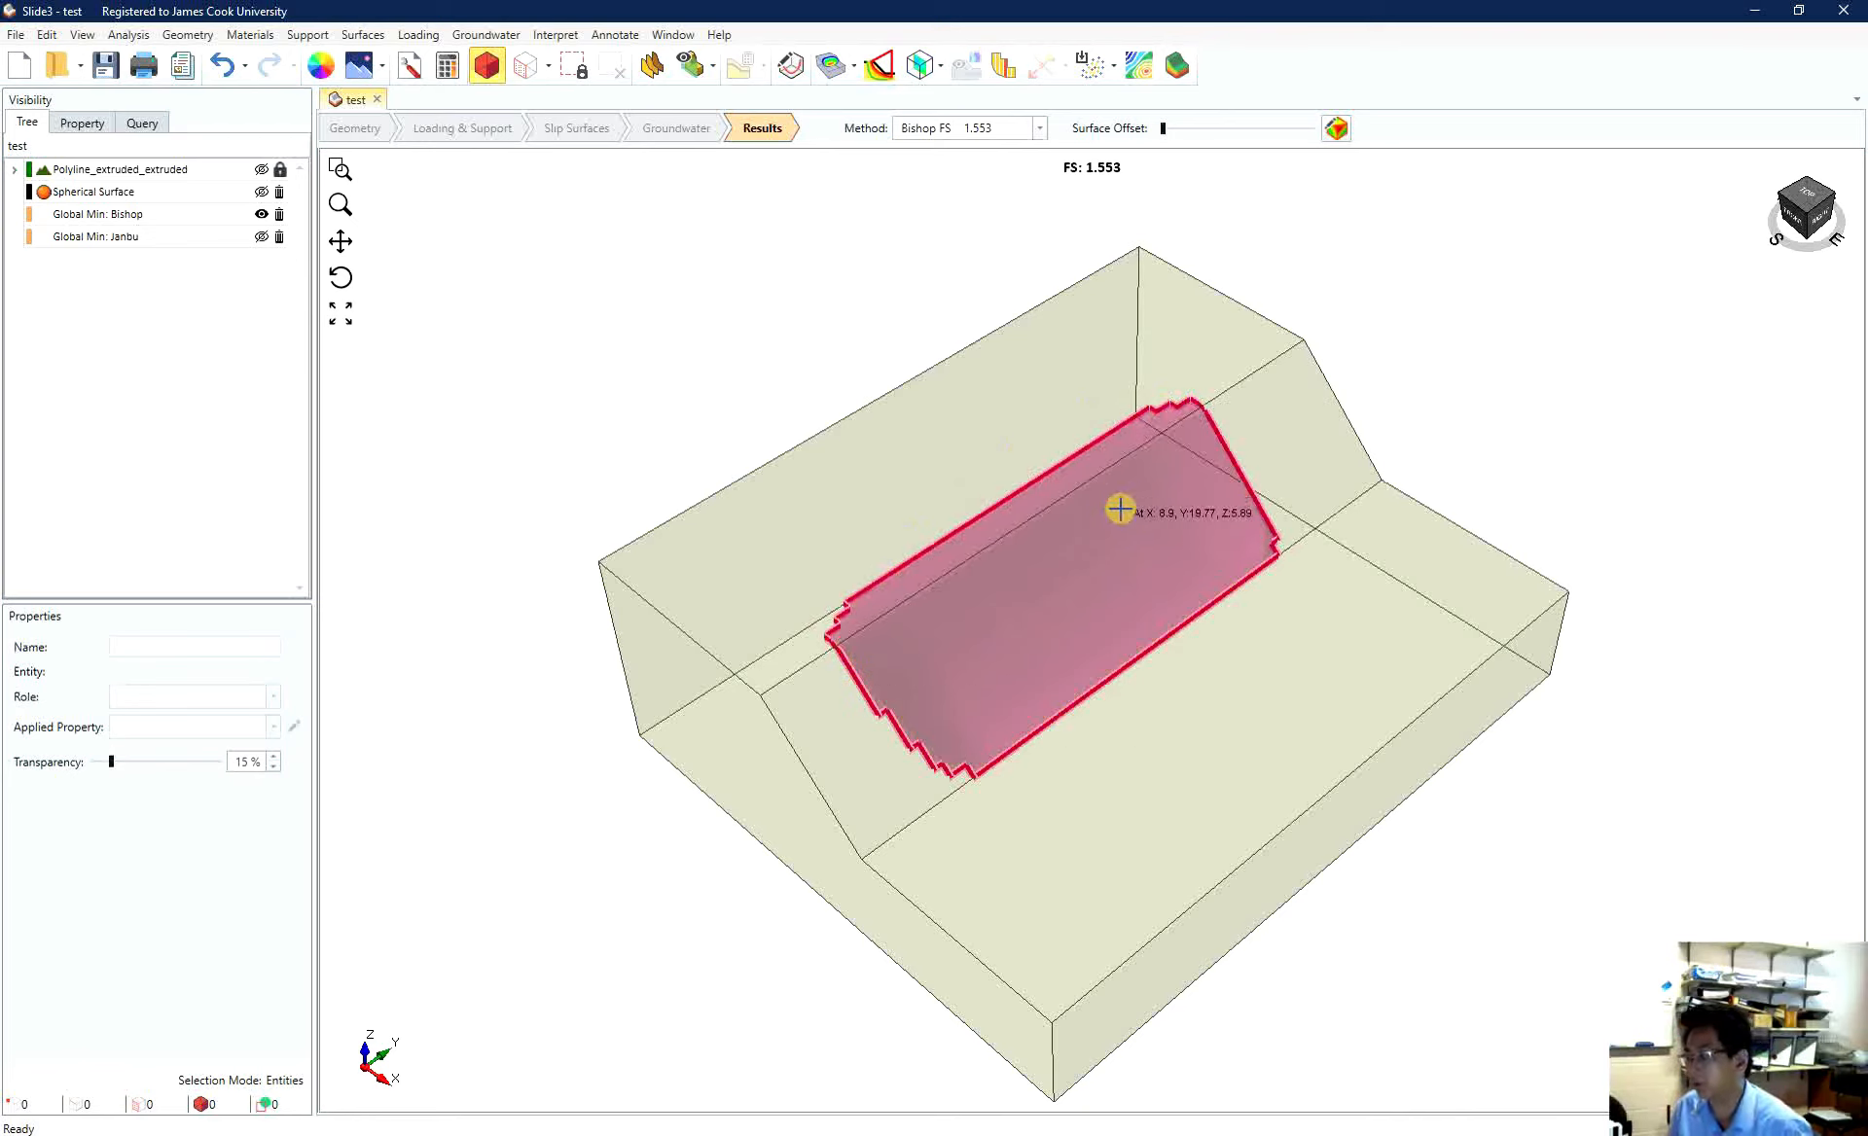
mouse_move(1159, 500)
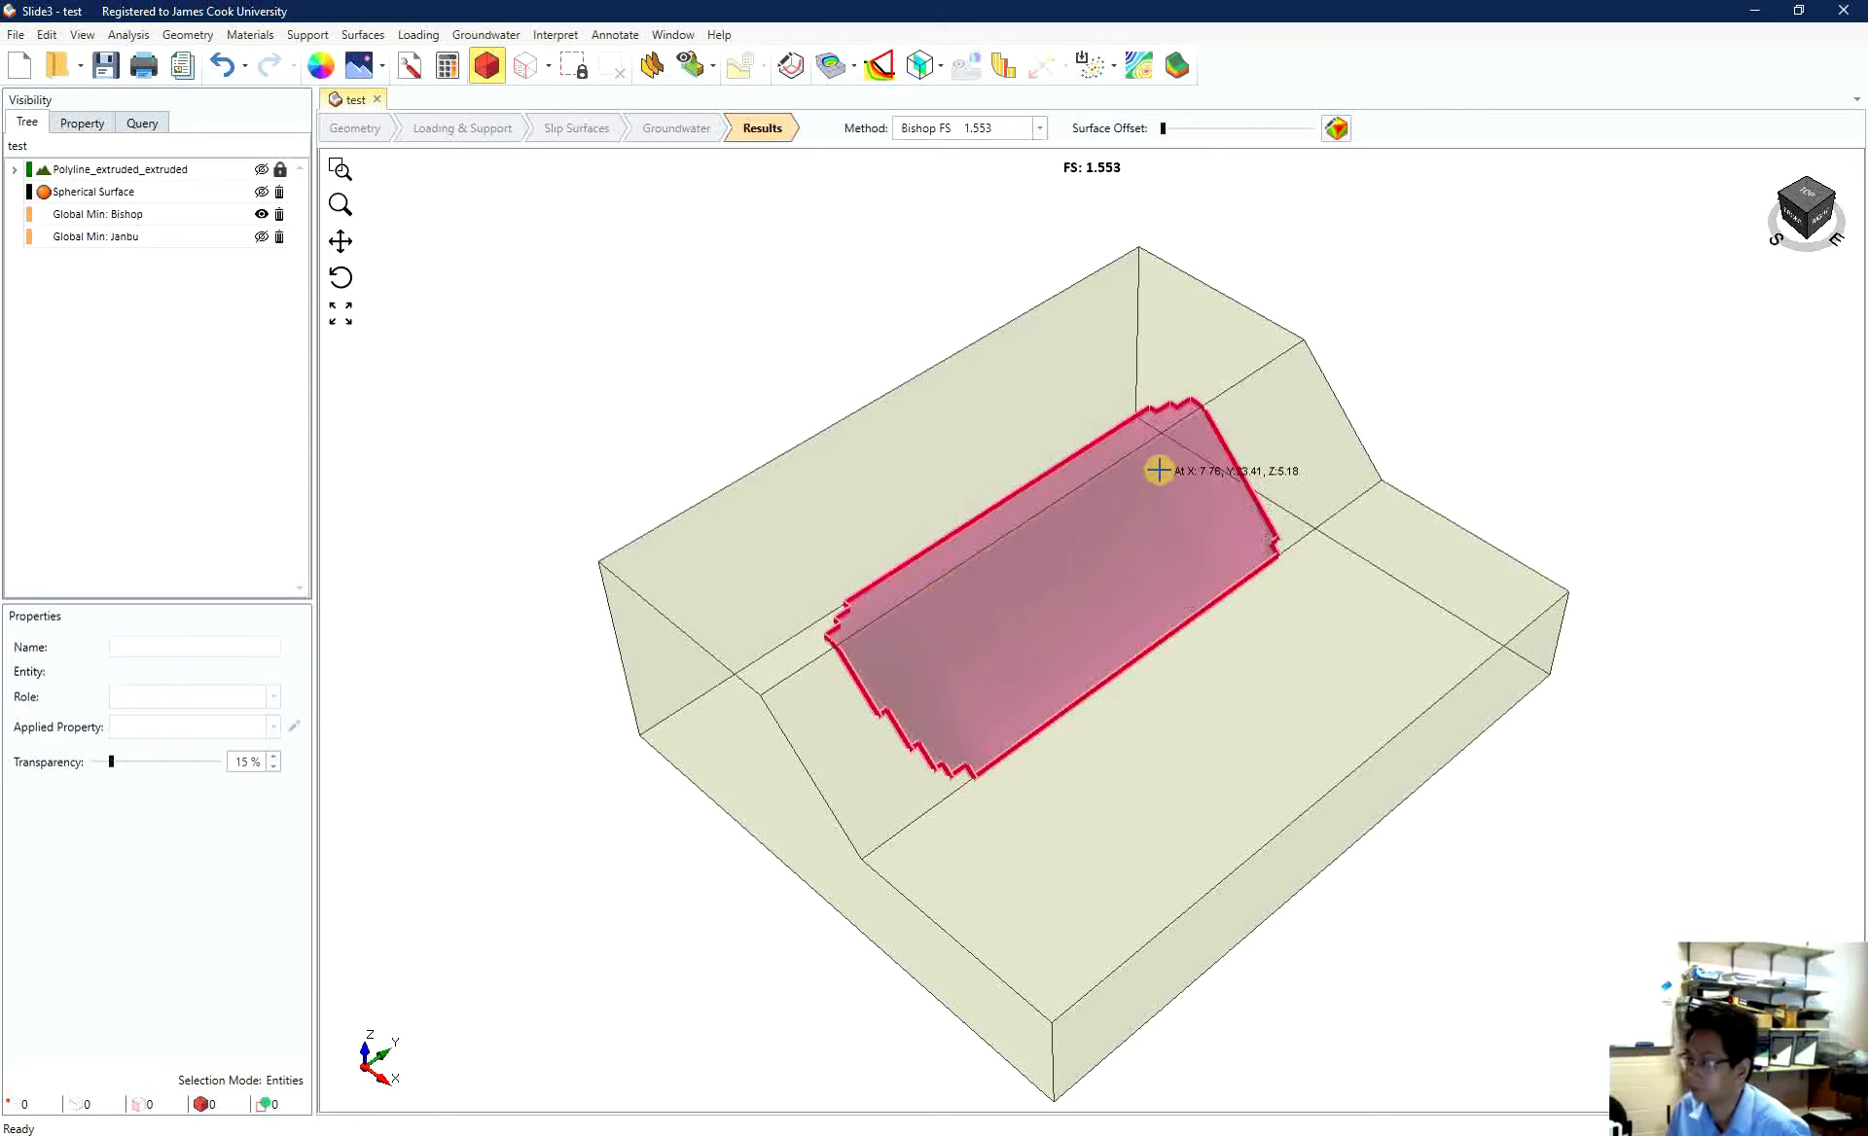
mouse_move(1152, 488)
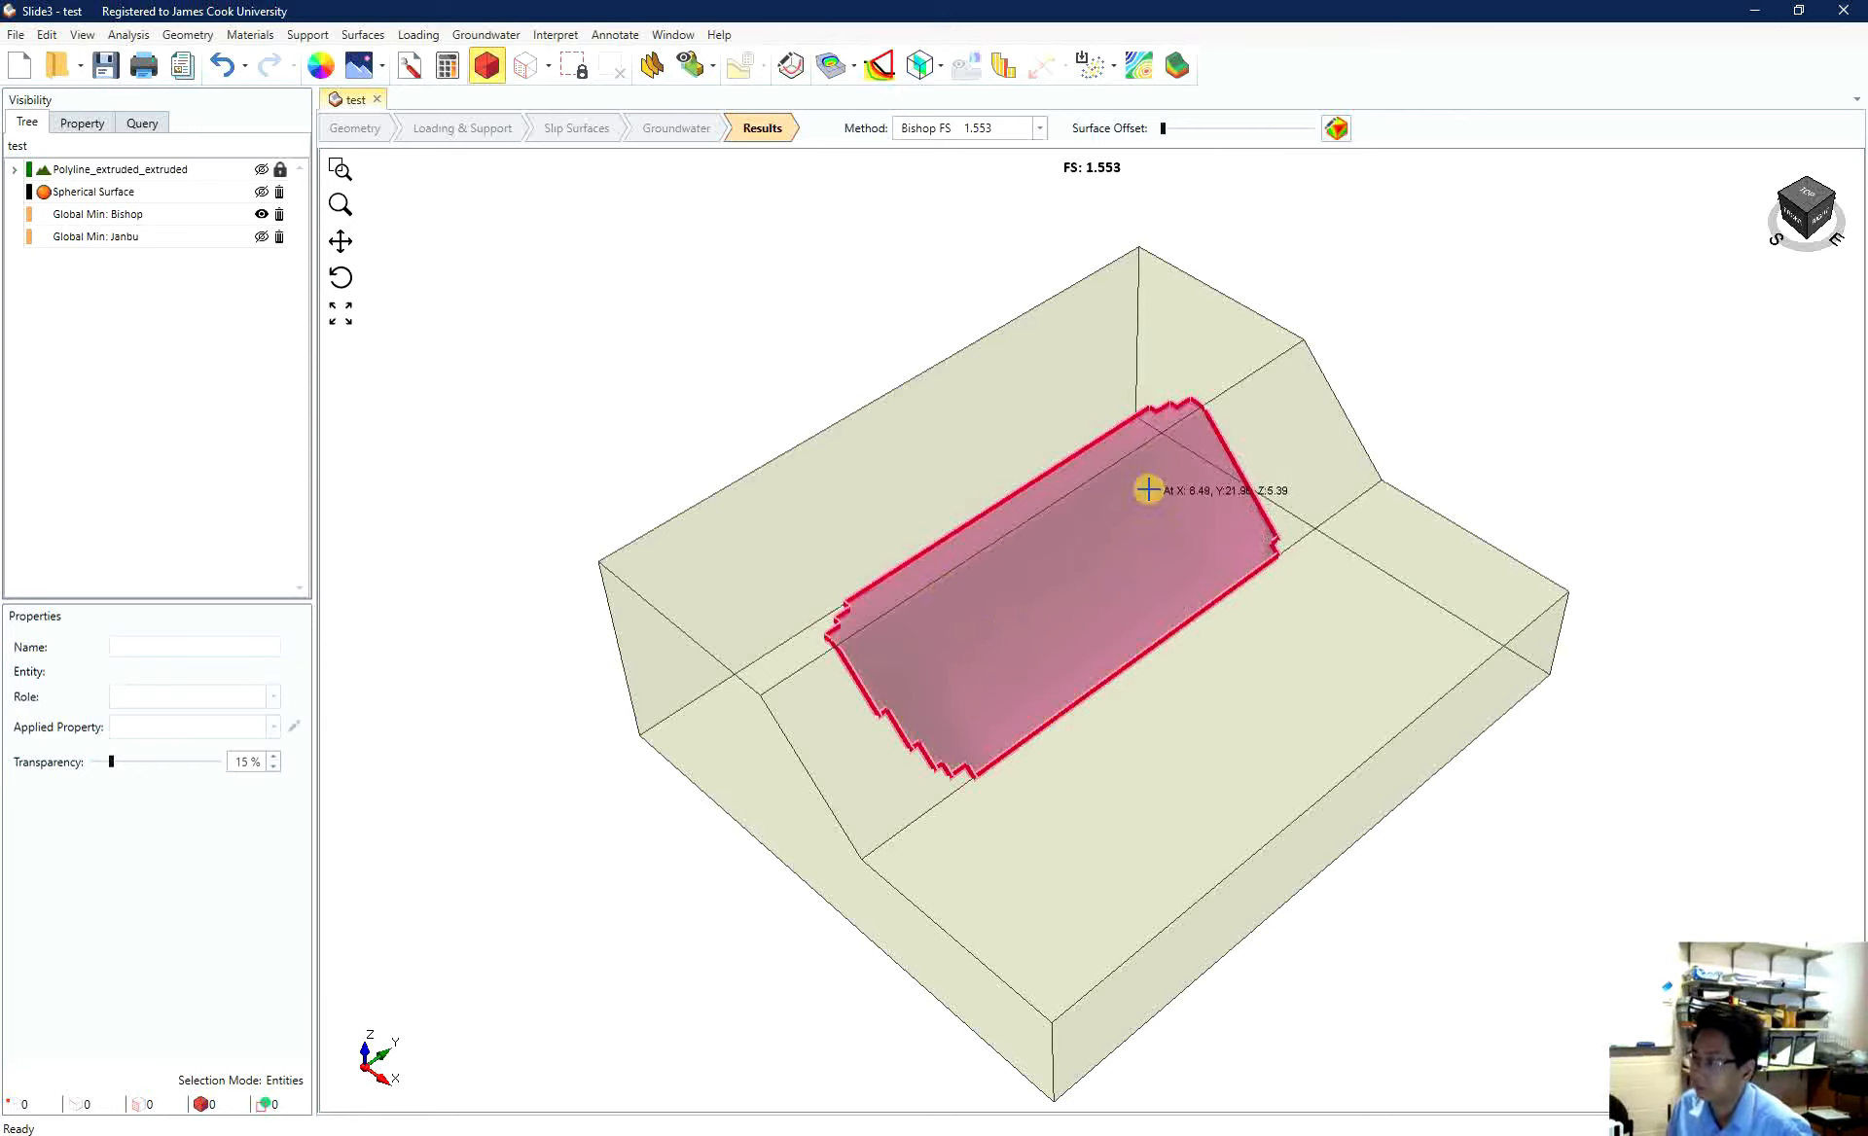